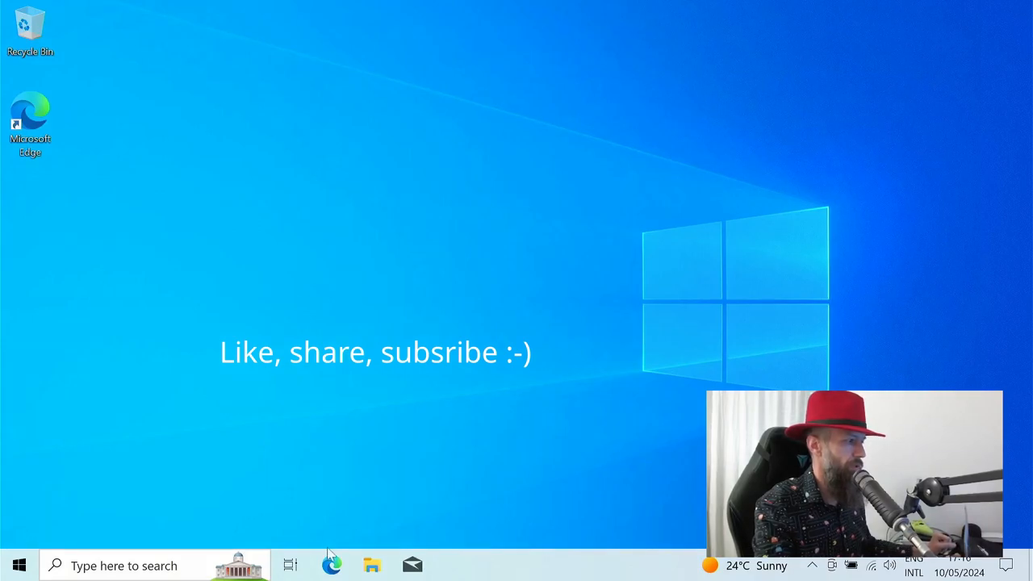
Search 'download ubuntu' in Edge and start downloading Ubuntu Desktop 24.04 LTS from ubuntu.com.
click(332, 565)
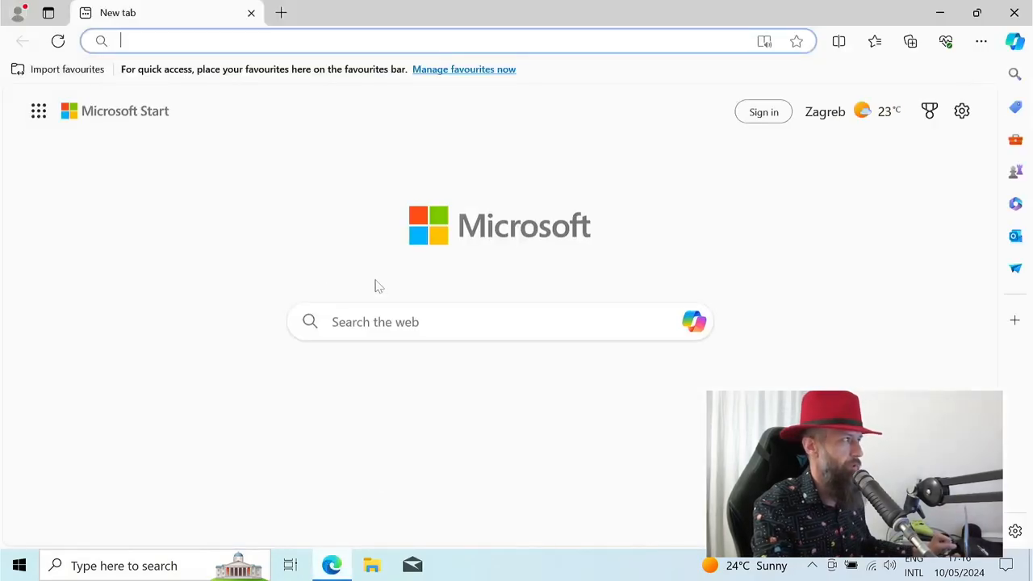
text(download ubuntu)
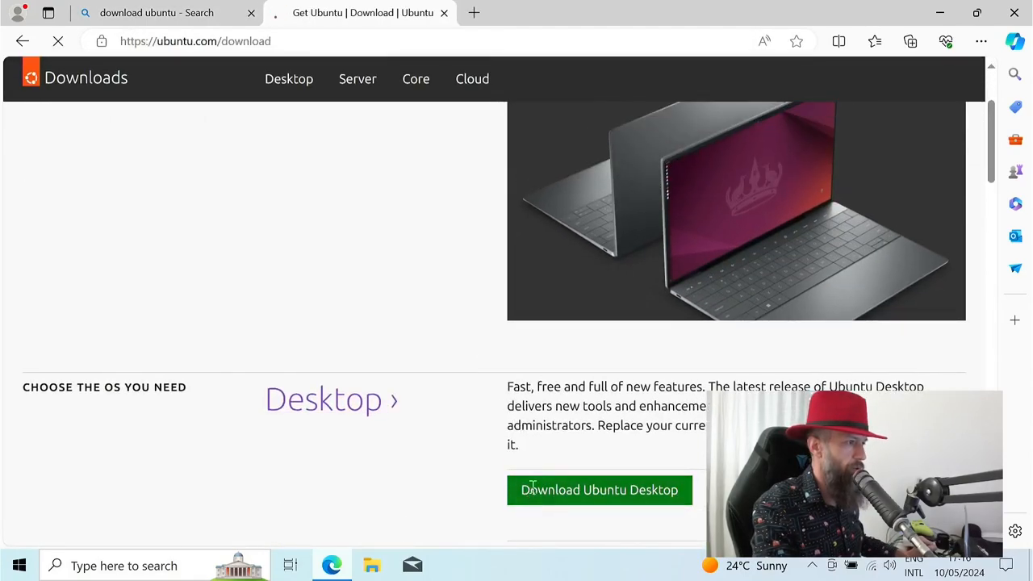
click(599, 489)
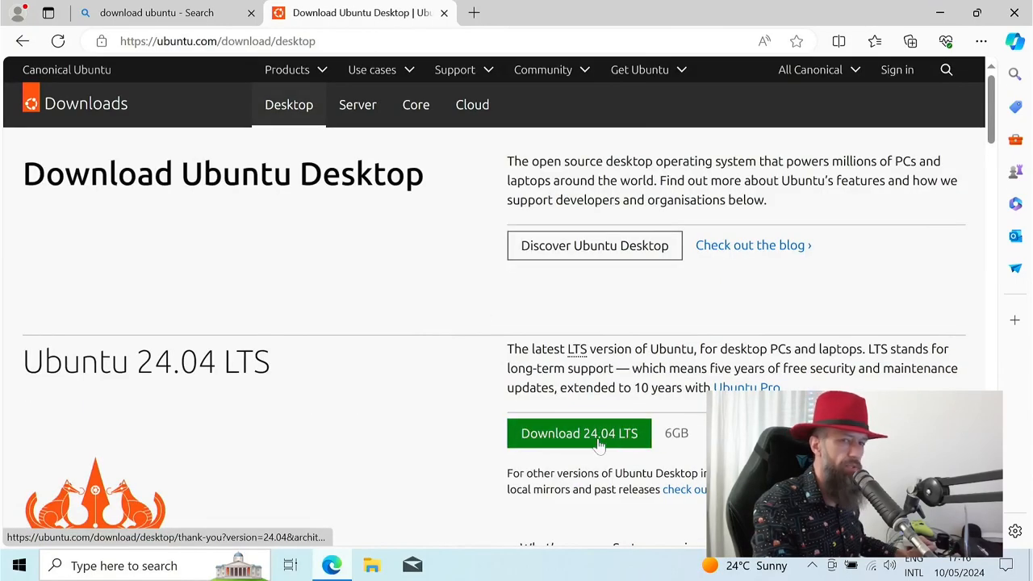
click(578, 434)
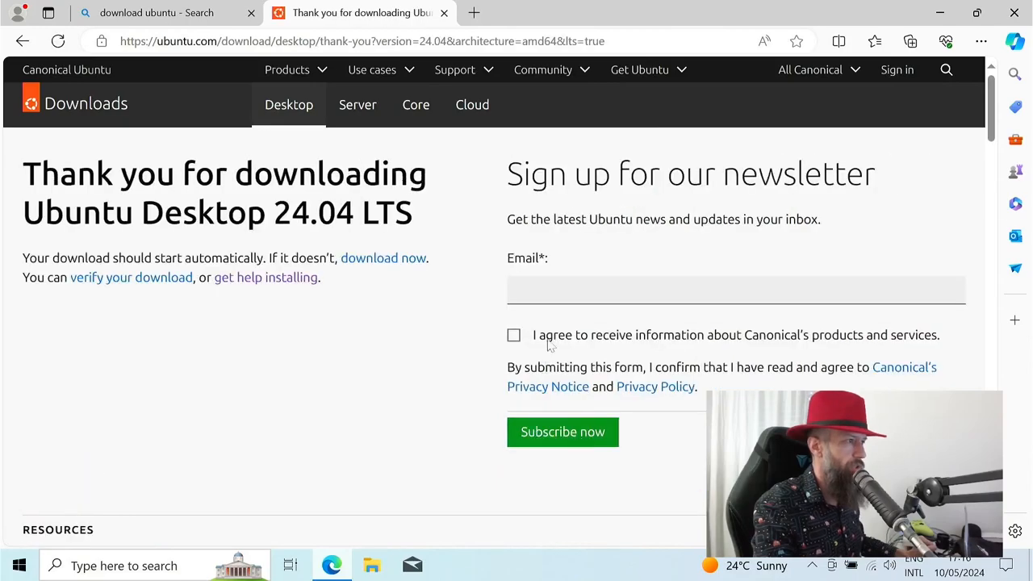
mouse_move(557, 224)
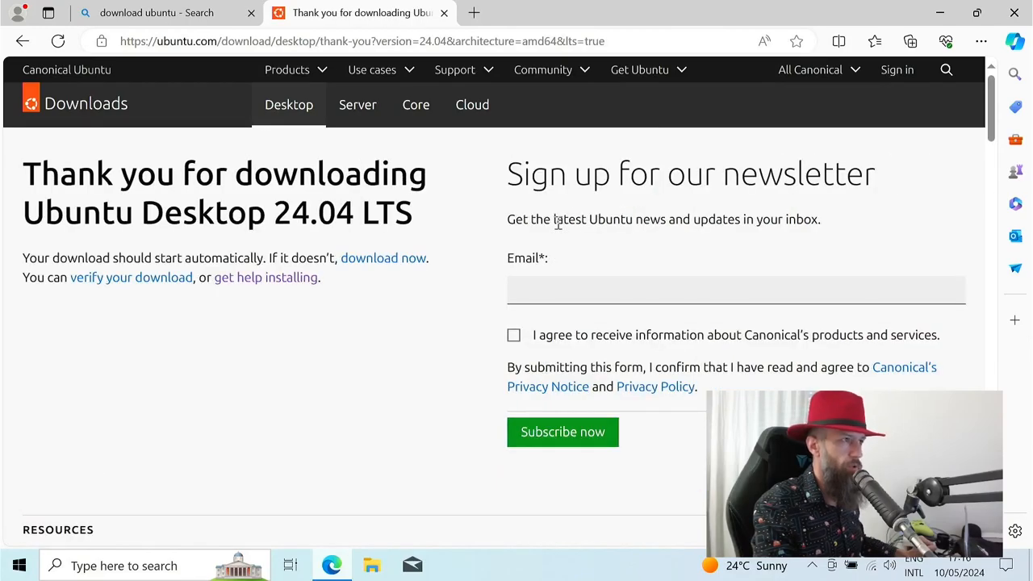
click(909, 41)
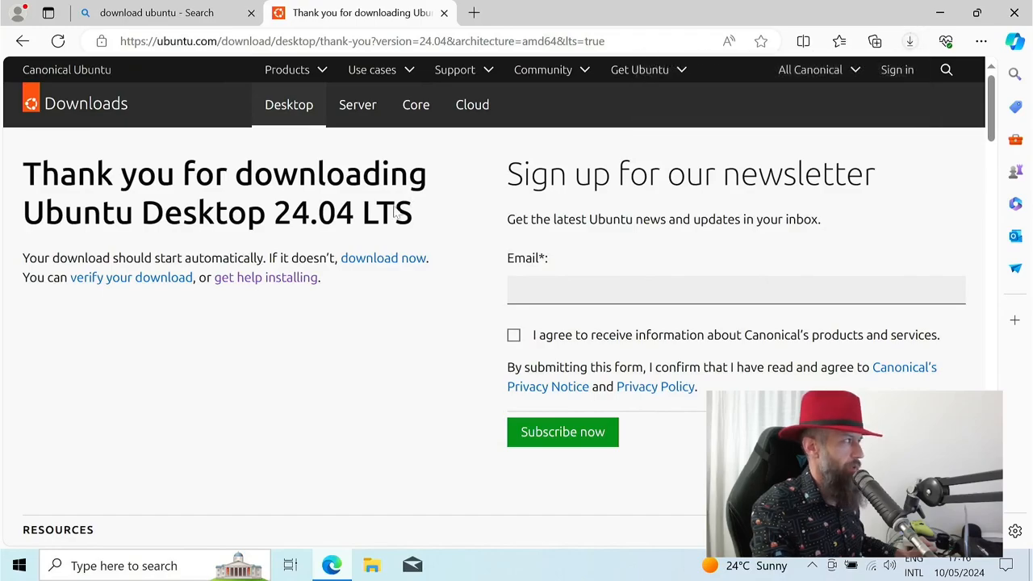
Download the portable Windows balenaEtcher through the Ubuntu install guide's Etcher link.
click(23, 41)
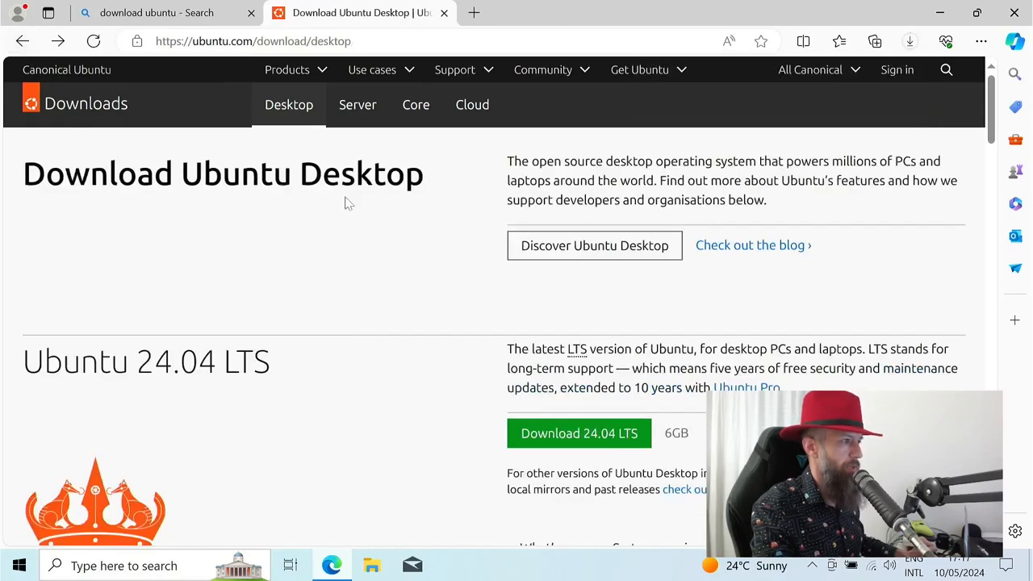
scroll(down, 3)
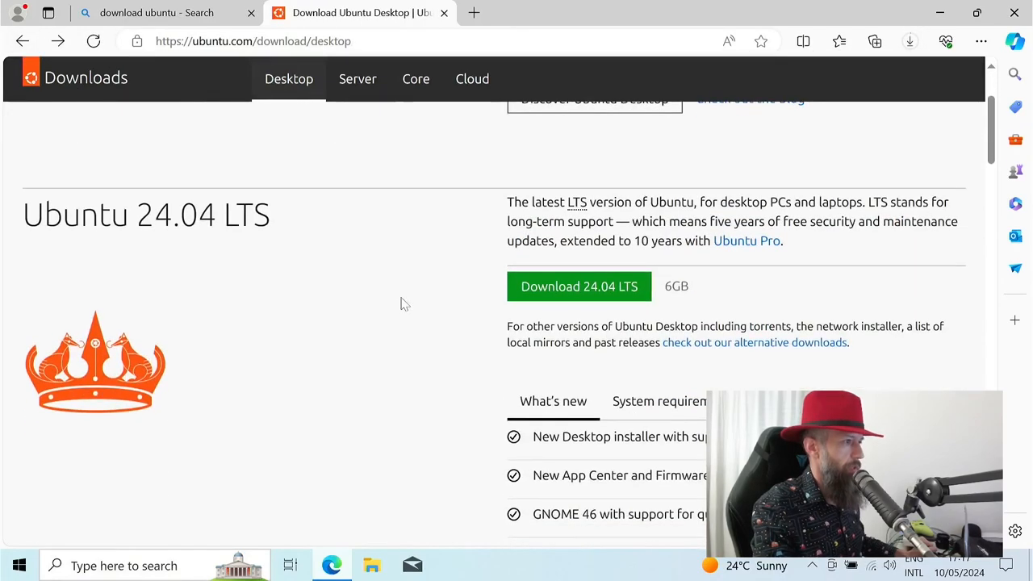
click(801, 327)
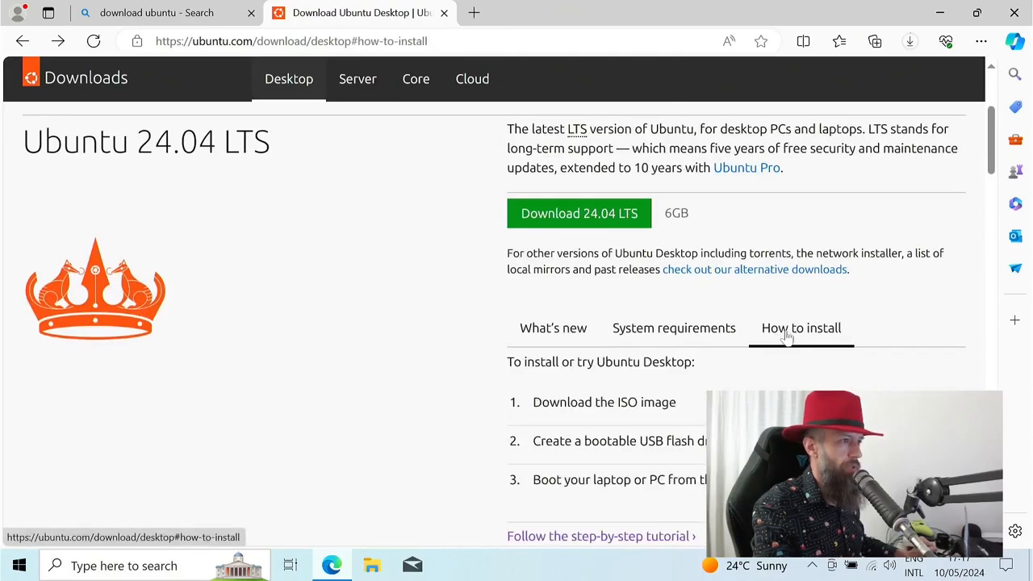
scroll(down, 3)
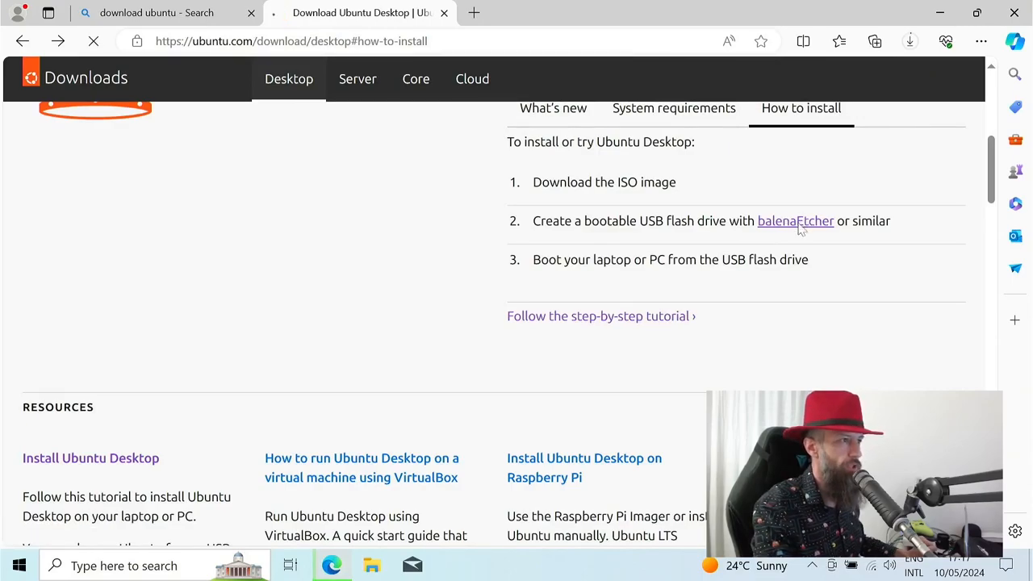
click(795, 221)
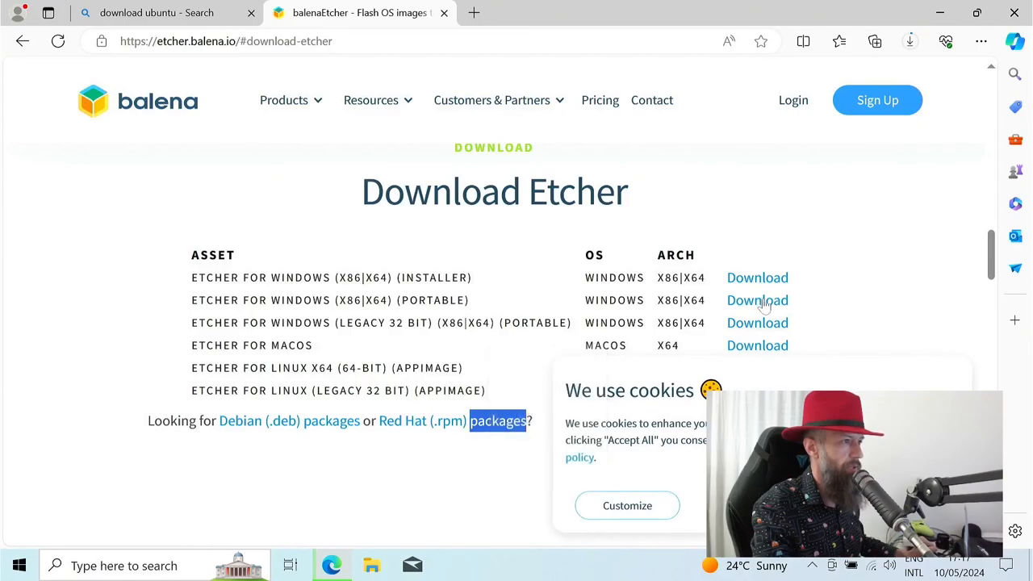
click(909, 42)
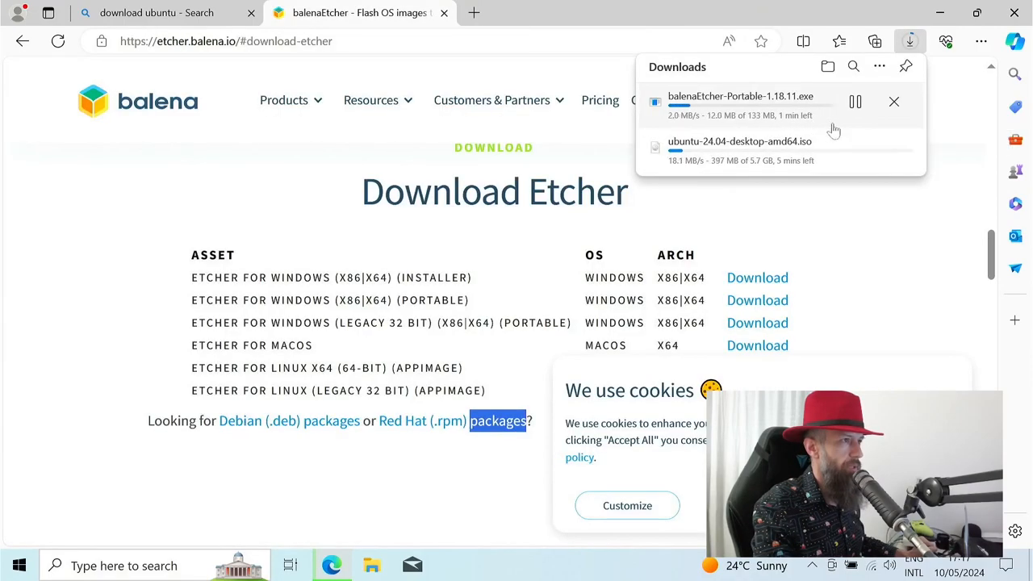
mouse_move(831, 117)
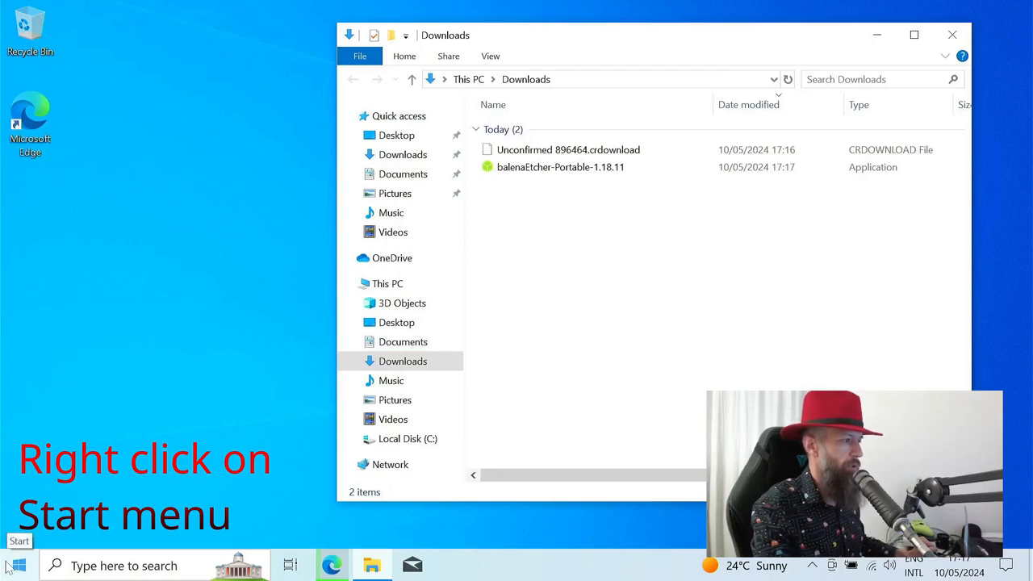
Open Disk Management from the Start button menu to view Disk 0's partitions.
right_click(15, 564)
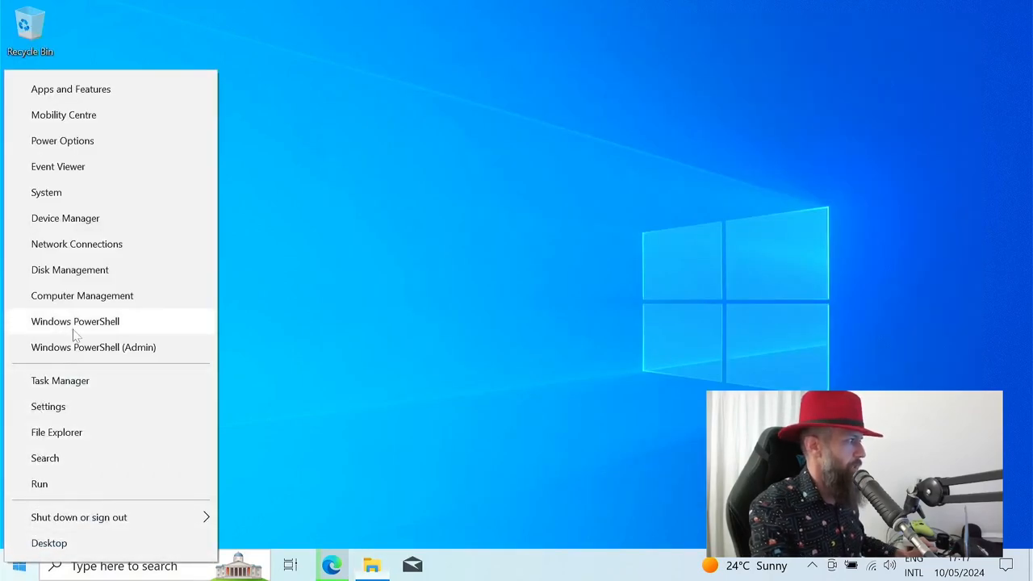
click(70, 270)
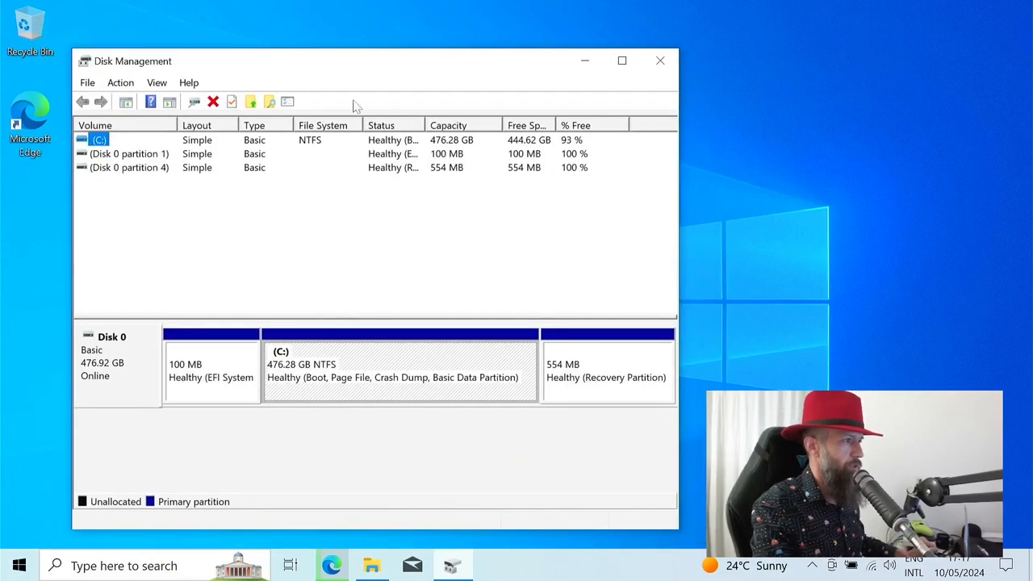
mouse_move(454, 212)
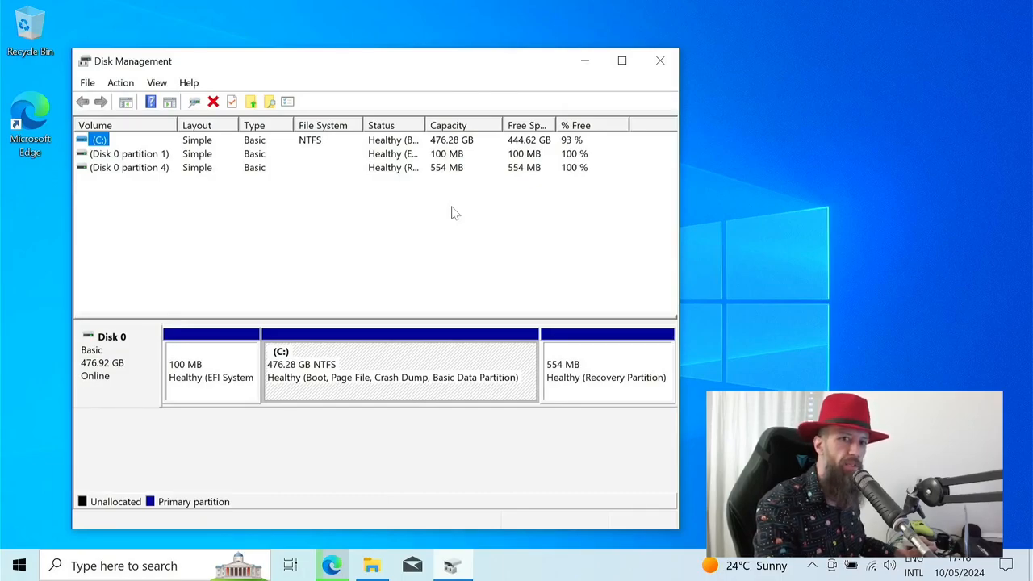
Shrink the C: volume by 200000 MB, leaving 195.31 GB unallocated on Disk 0.
right_click(399, 371)
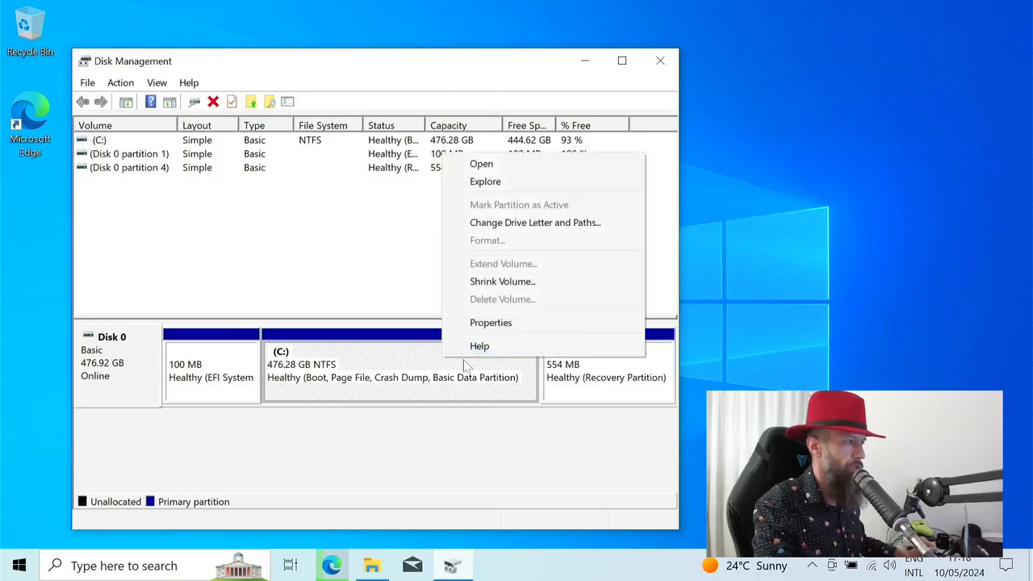
mouse_move(501, 281)
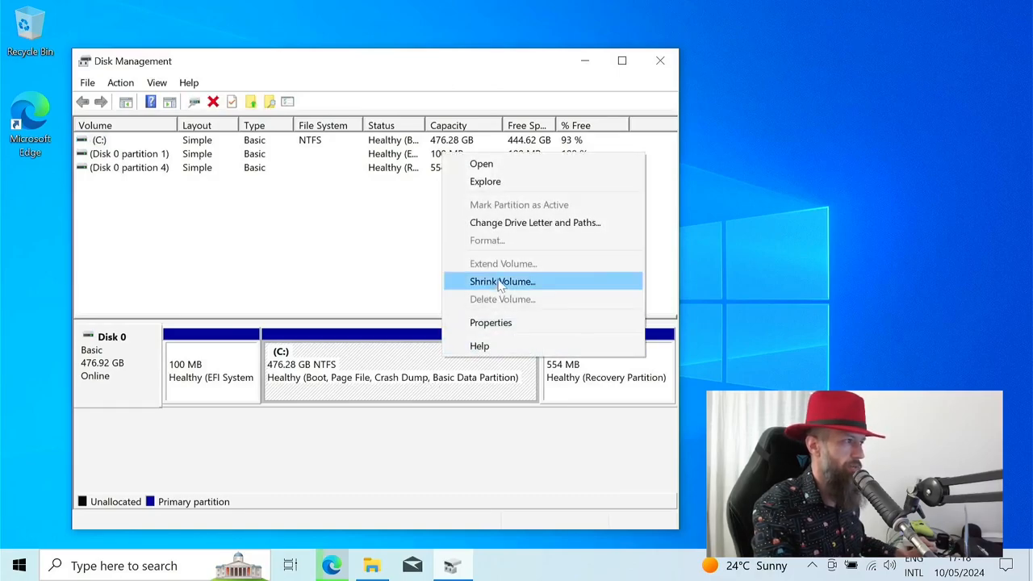
click(502, 281)
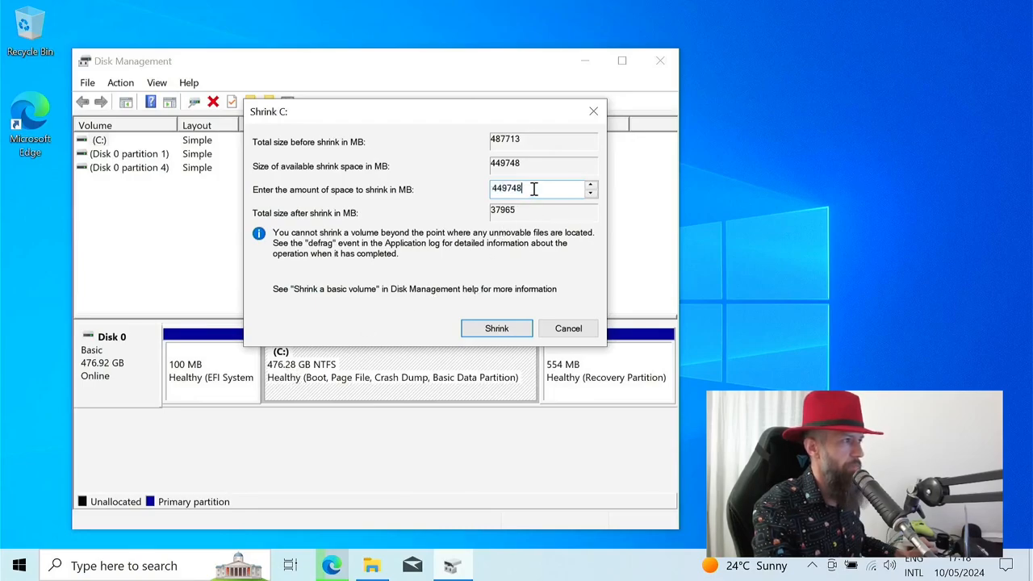
triple_click(532, 188)
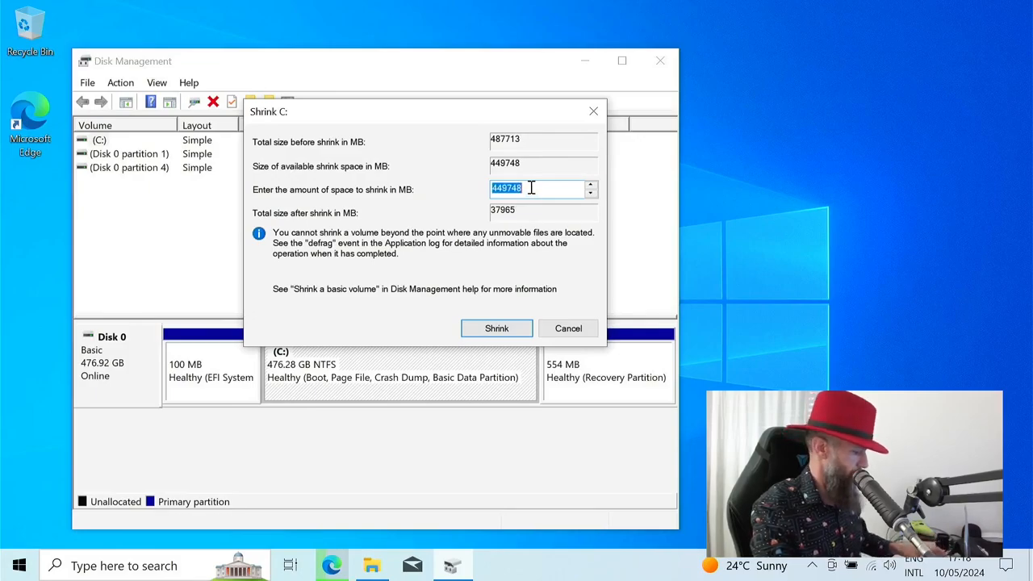
text(200000)
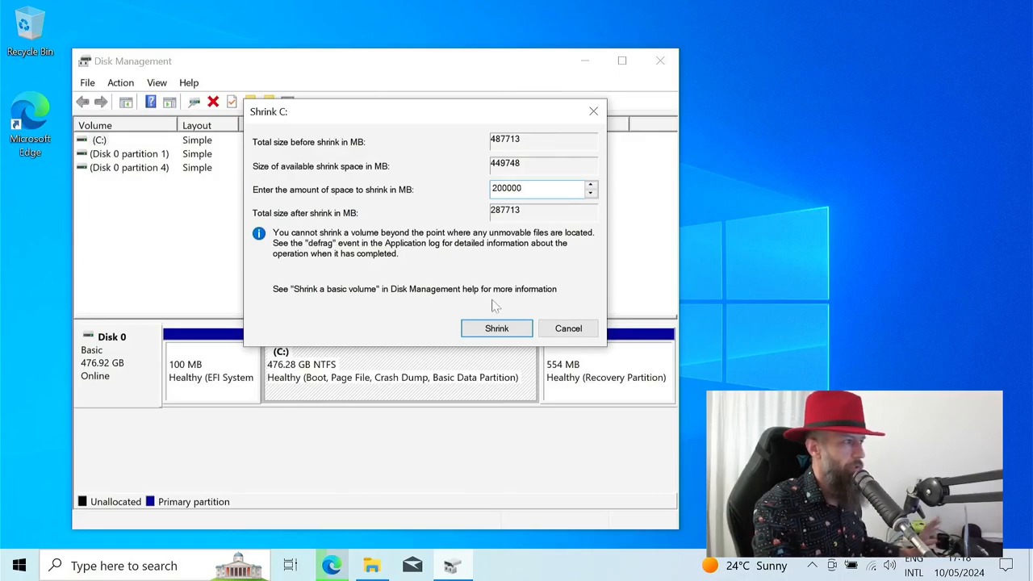
click(496, 327)
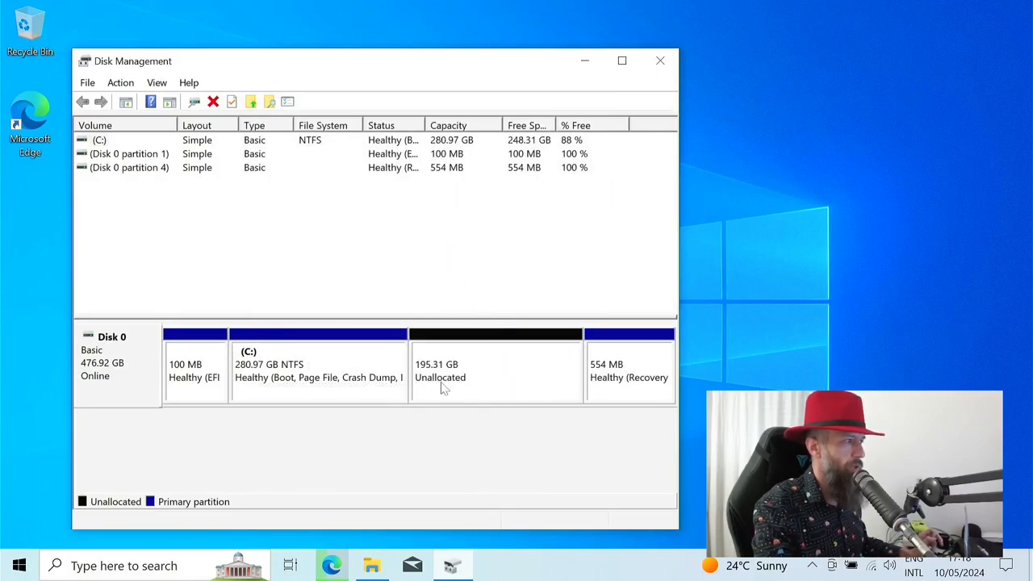
mouse_move(434, 381)
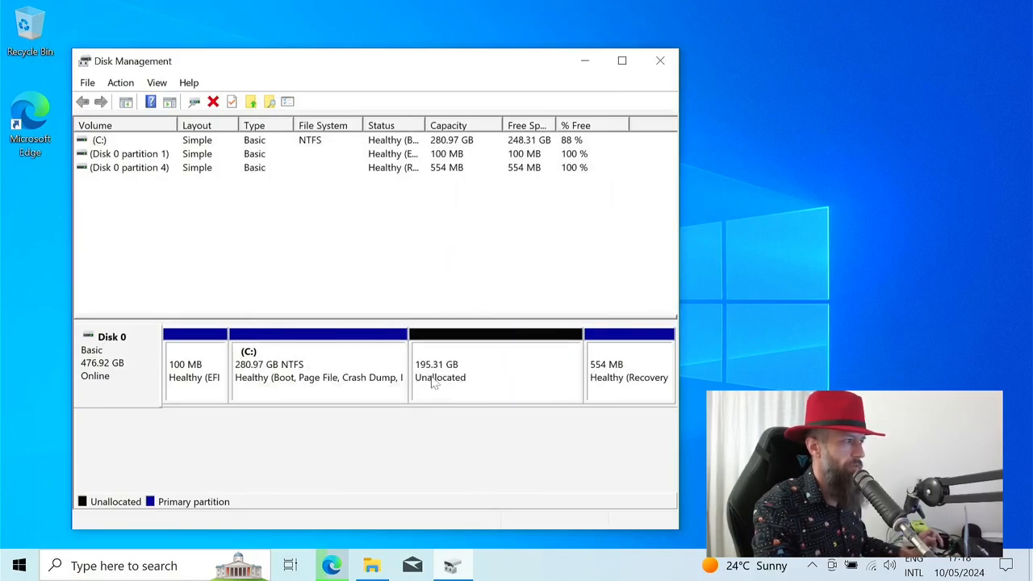
Inspect the 195.31 GB unallocated space, then close Disk Management.
click(495, 371)
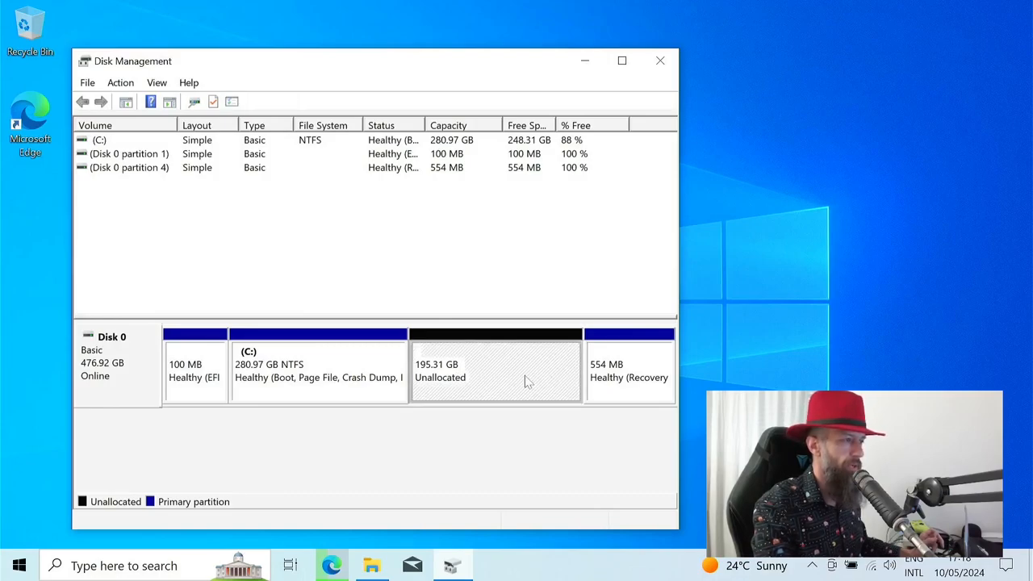
click(496, 371)
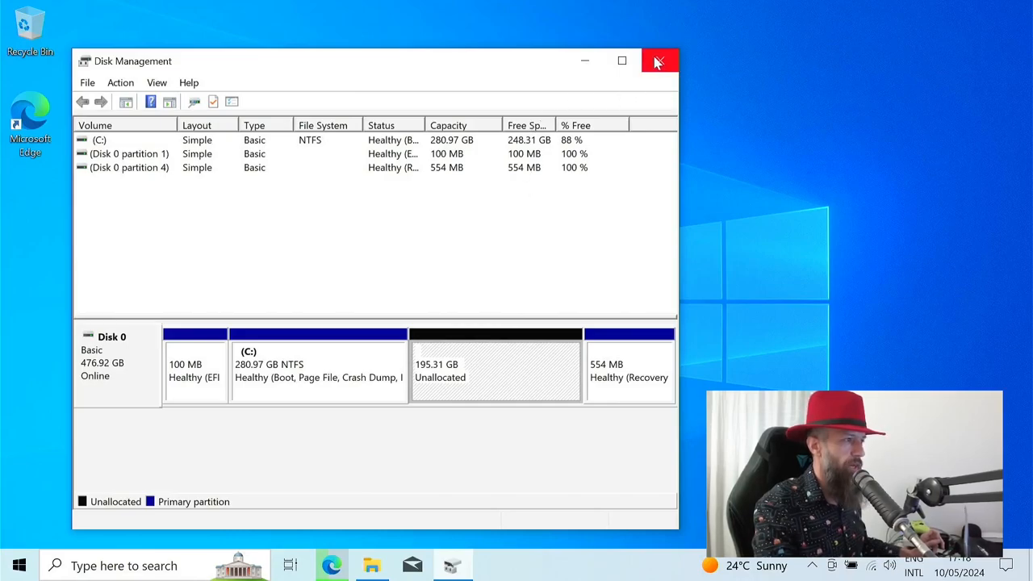
mouse_move(660, 61)
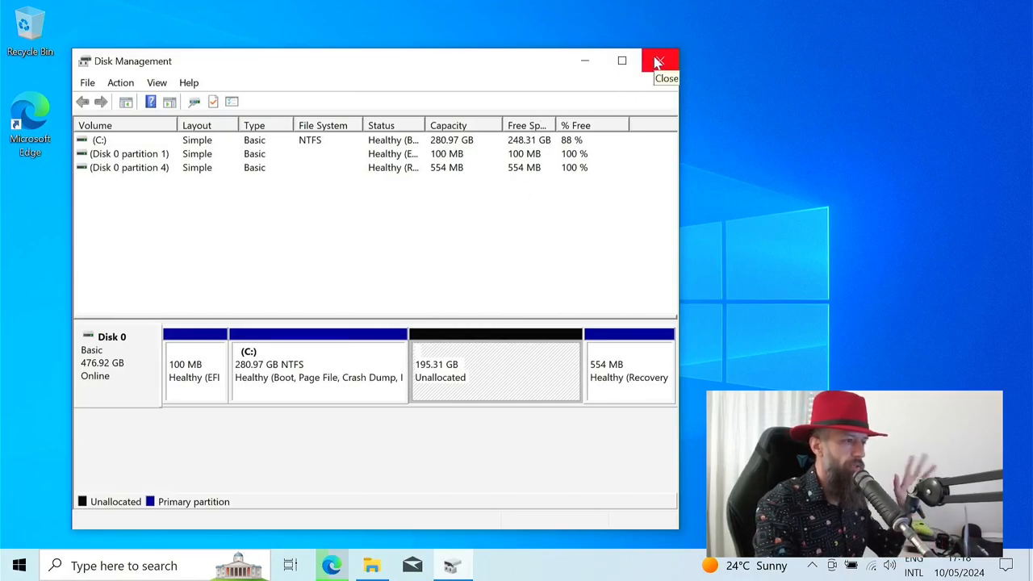
mouse_move(559, 220)
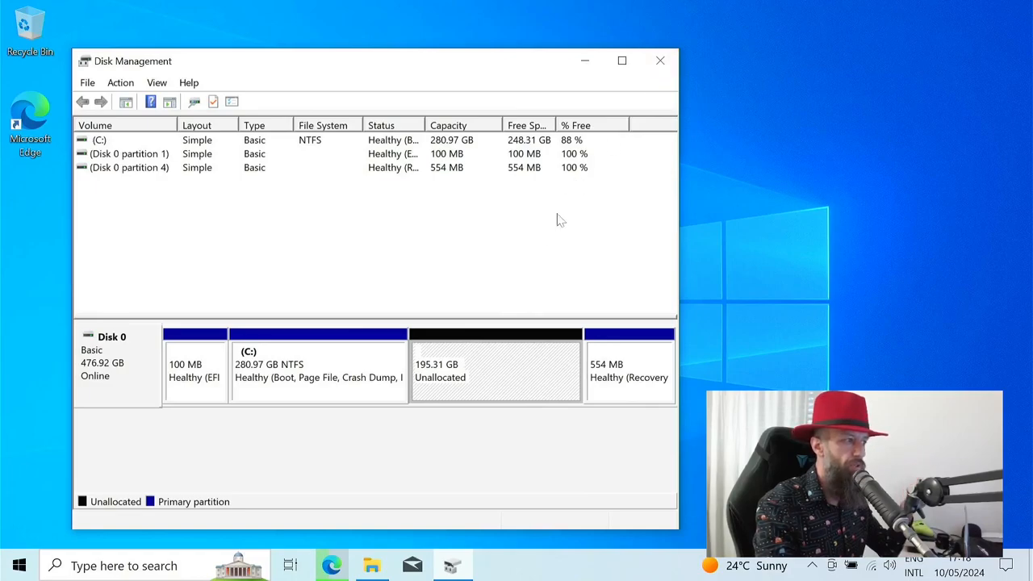
mouse_move(542, 316)
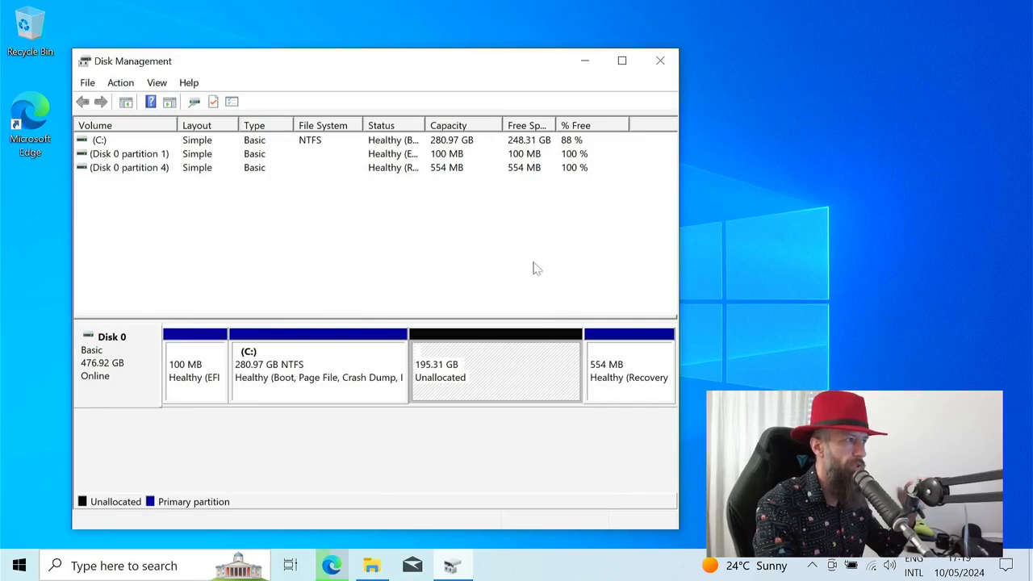
mouse_move(641, 84)
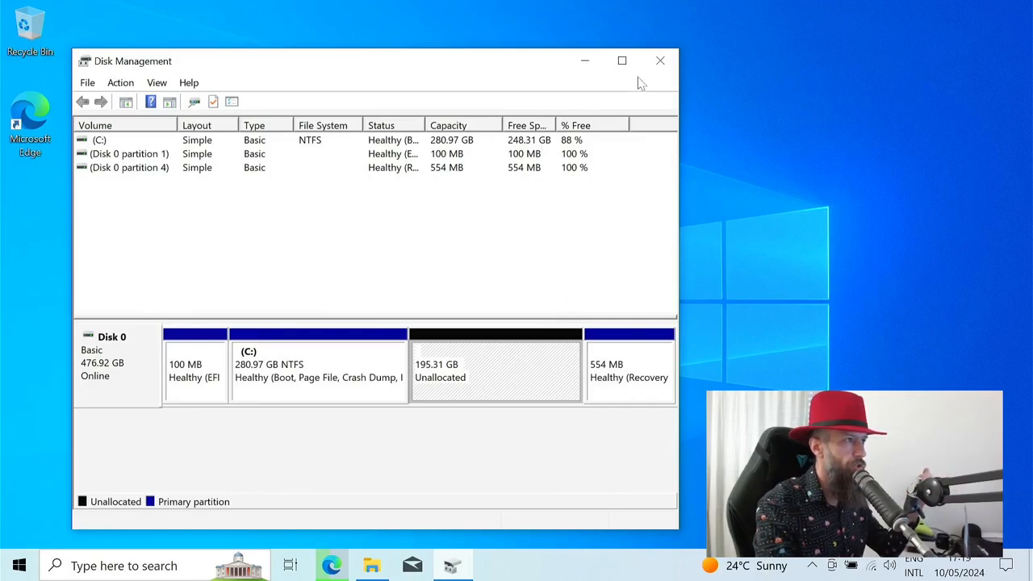
mouse_move(660, 60)
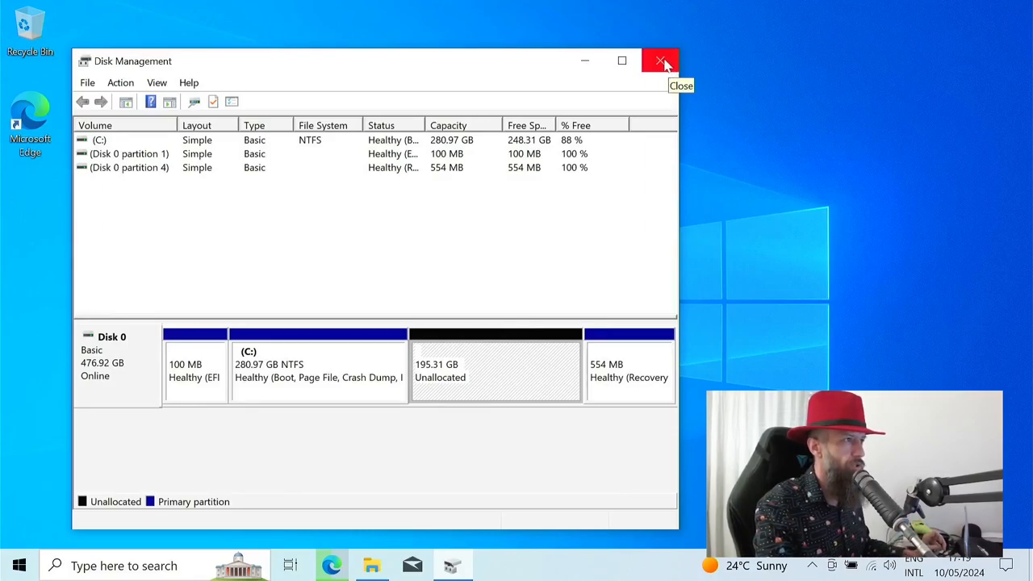
click(660, 60)
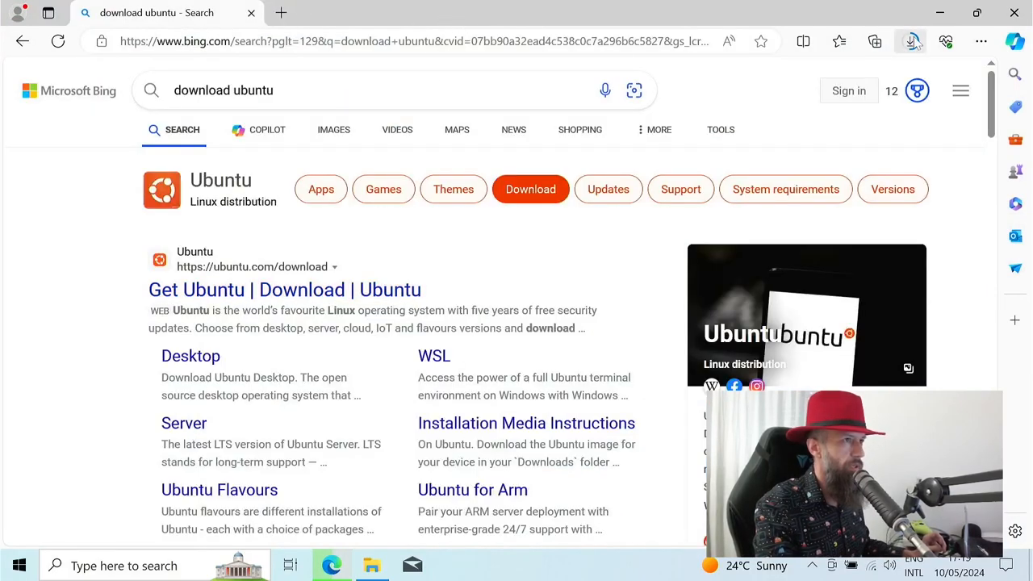
Verify the Ubuntu 24.04 ISO and balenaEtcher portable finished downloading, then close Edge.
click(910, 41)
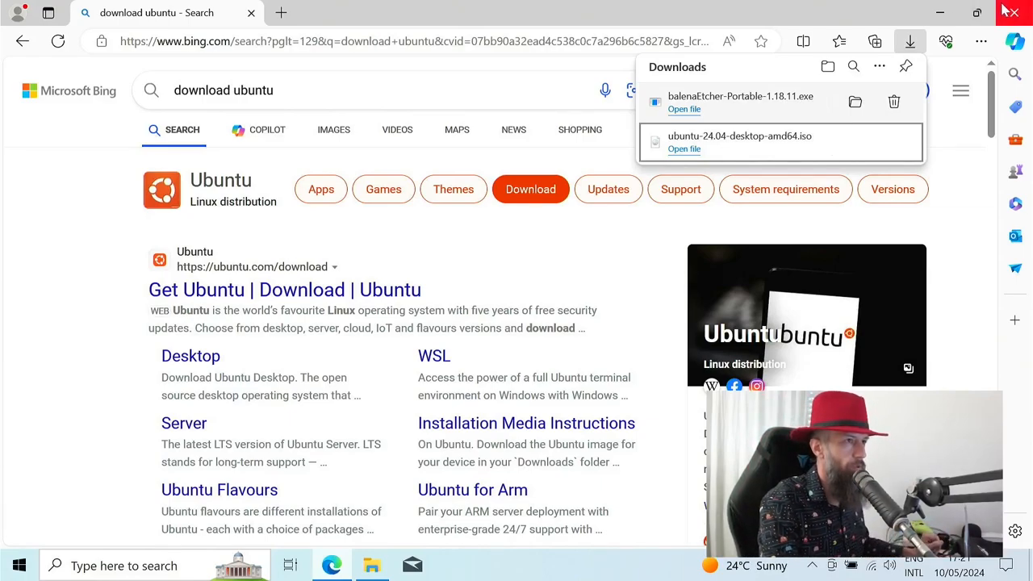
click(1011, 12)
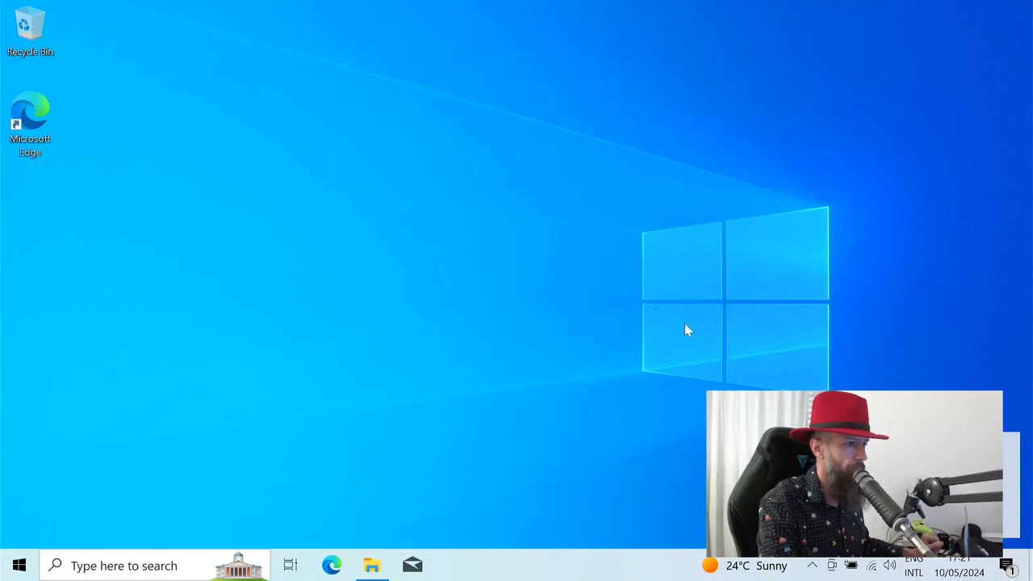
Launch balenaEtcher-Portable-1.18.11 from the Downloads folder in File Explorer.
click(371, 564)
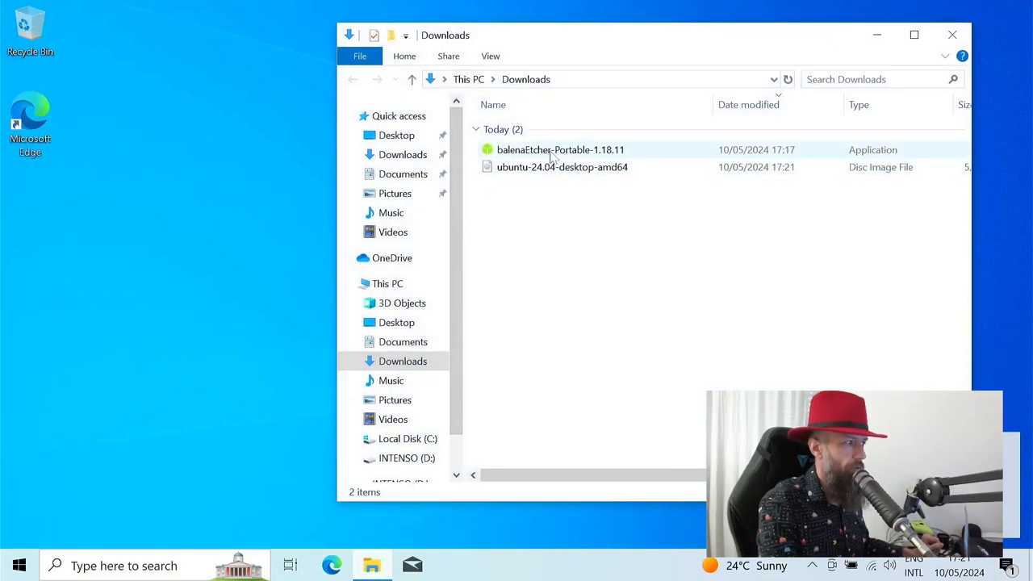
click(560, 149)
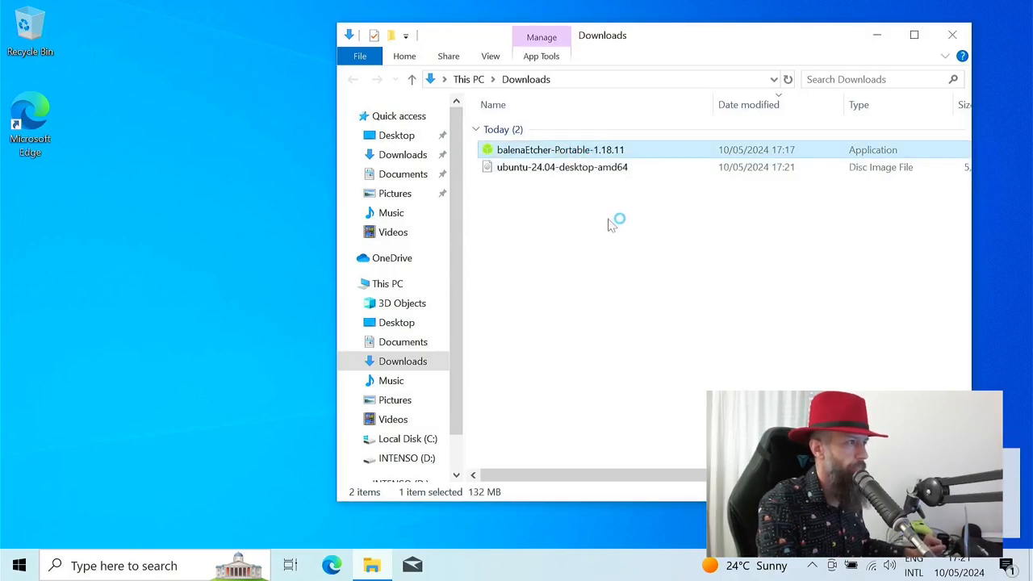
double_click(560, 149)
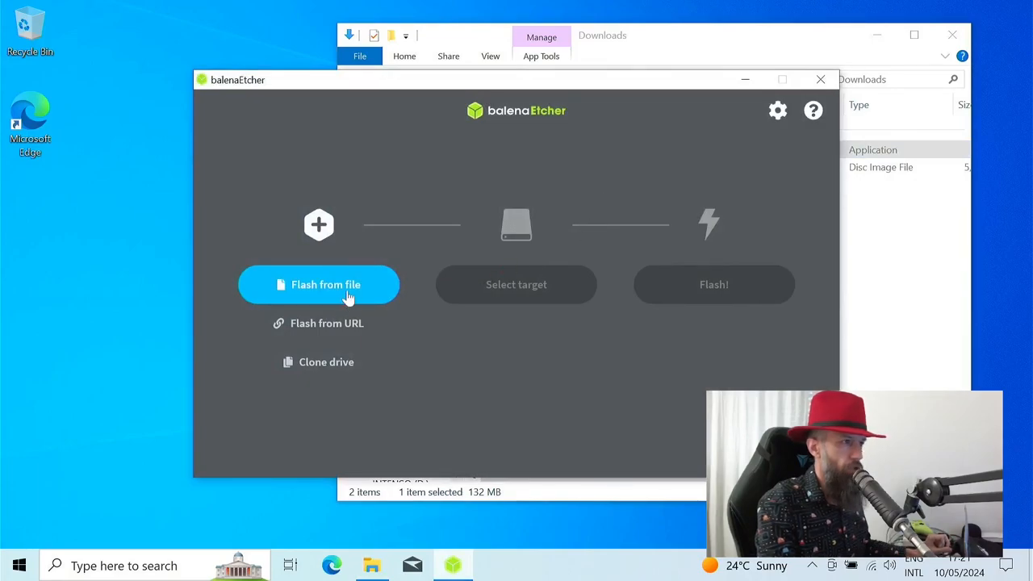
Load the Ubuntu 24.04 desktop ISO from Downloads as the image to flash.
click(319, 284)
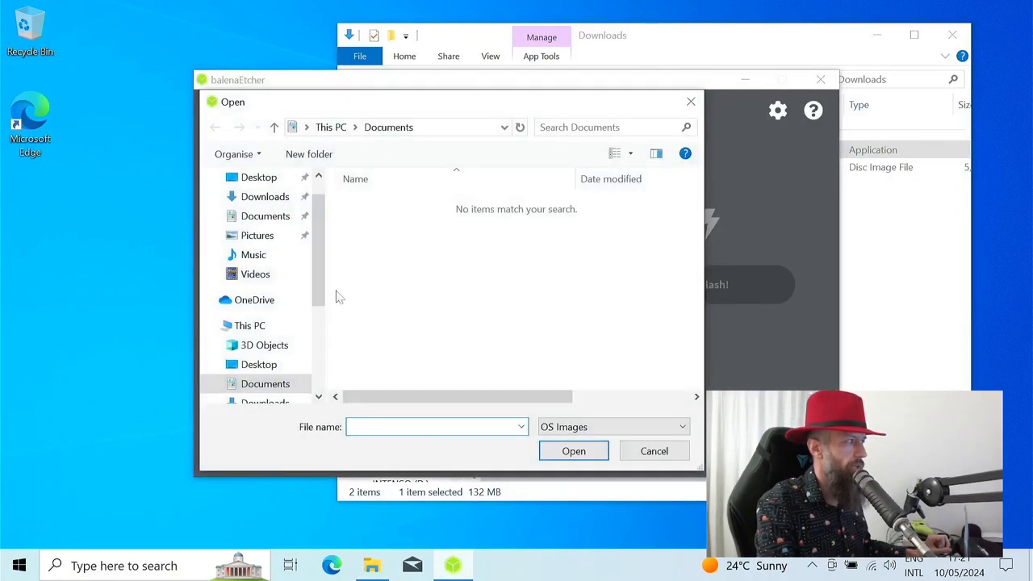
click(265, 196)
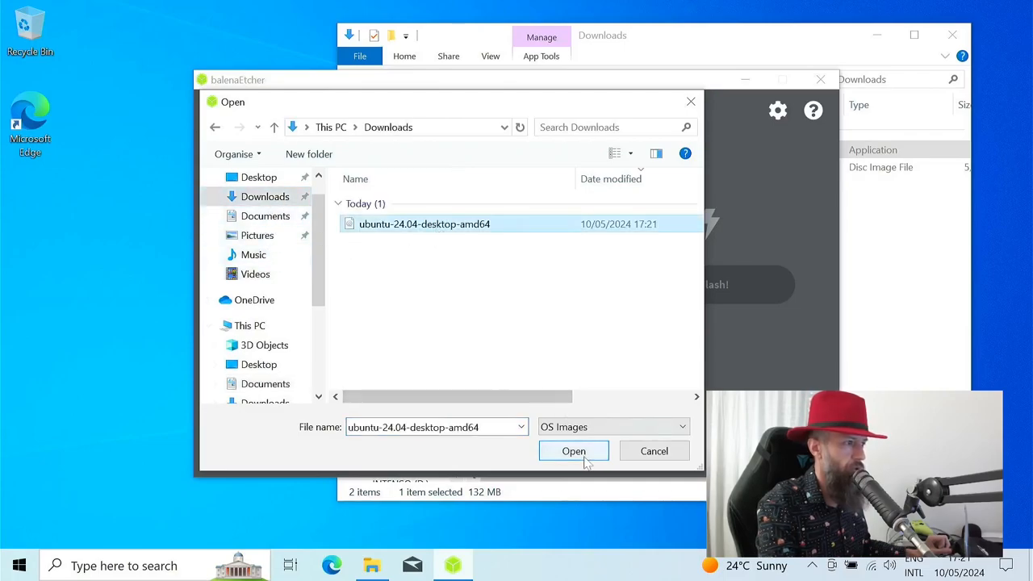
click(574, 450)
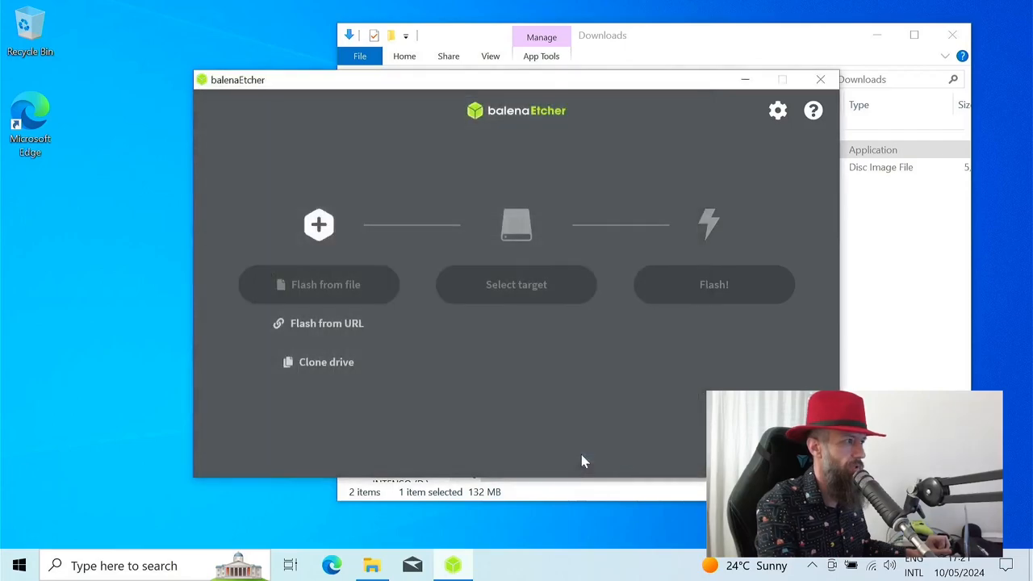
Choose the 7.81 GB Generic Flash Disk USB Device as the target drive.
click(516, 284)
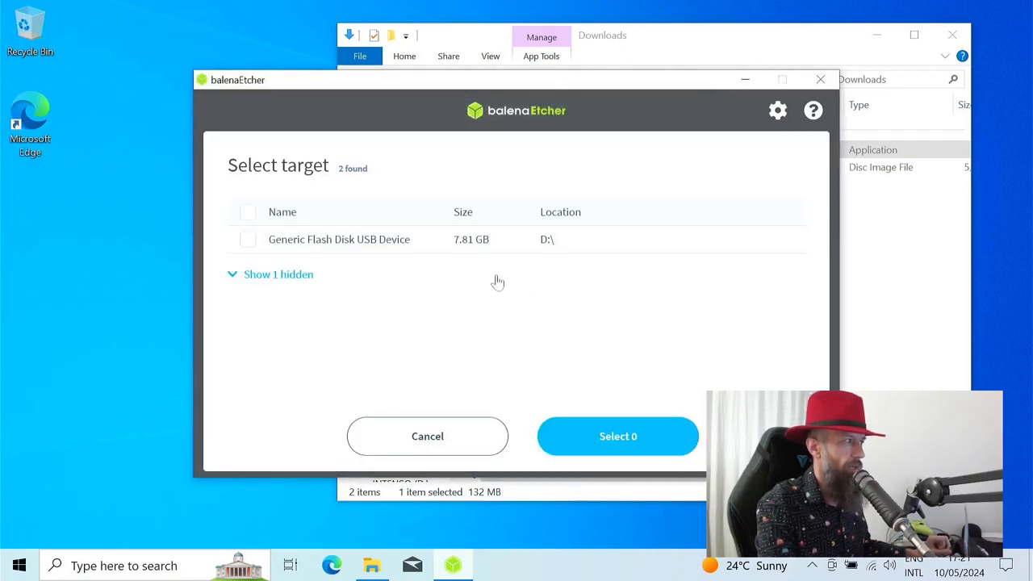
click(247, 239)
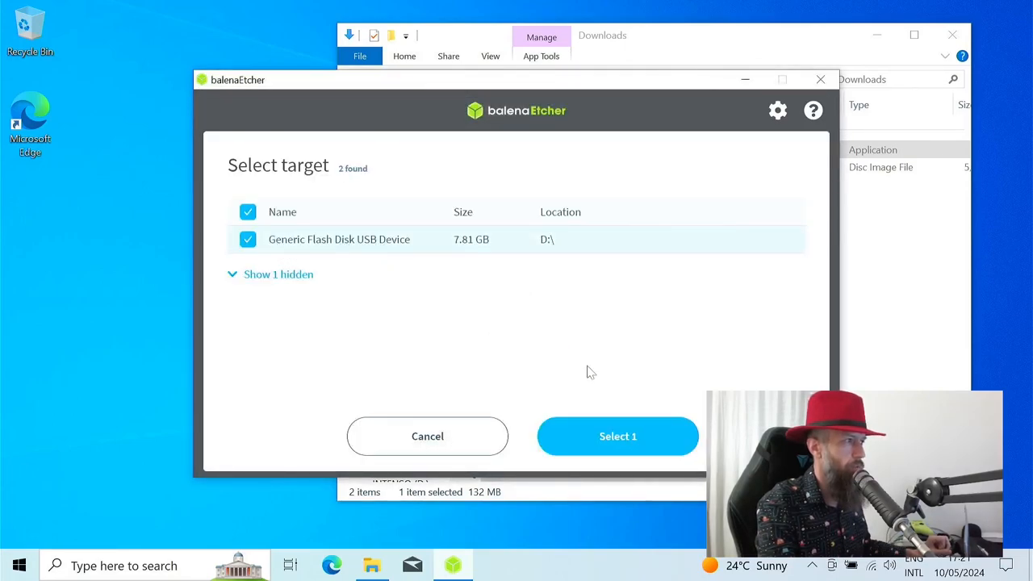
mouse_move(464, 249)
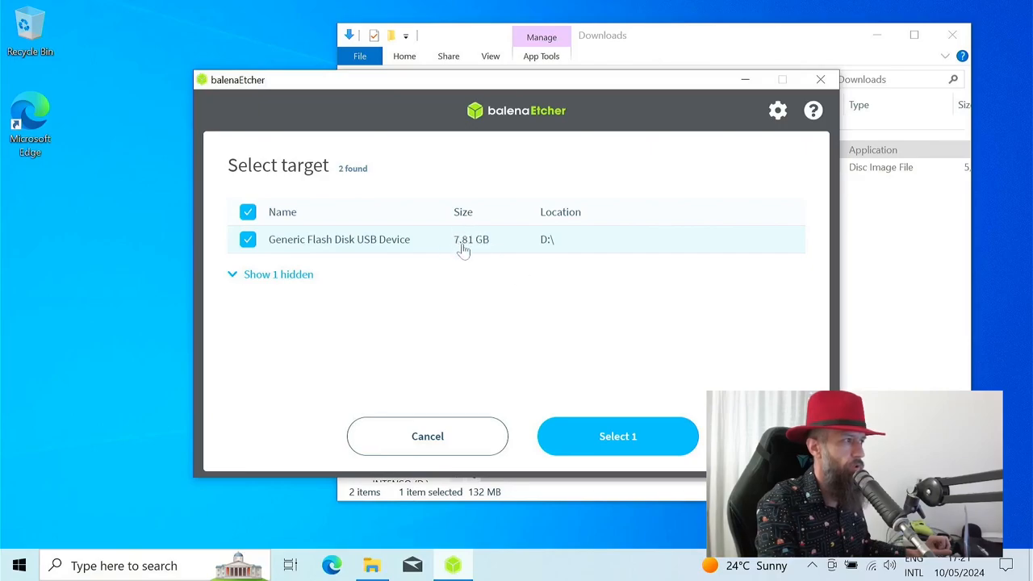
mouse_move(495, 241)
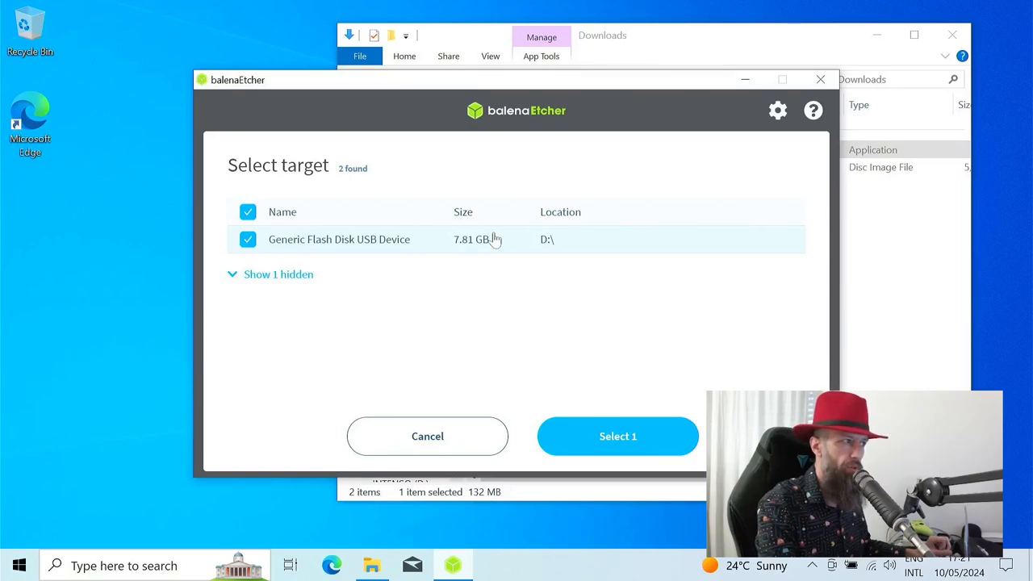
click(617, 436)
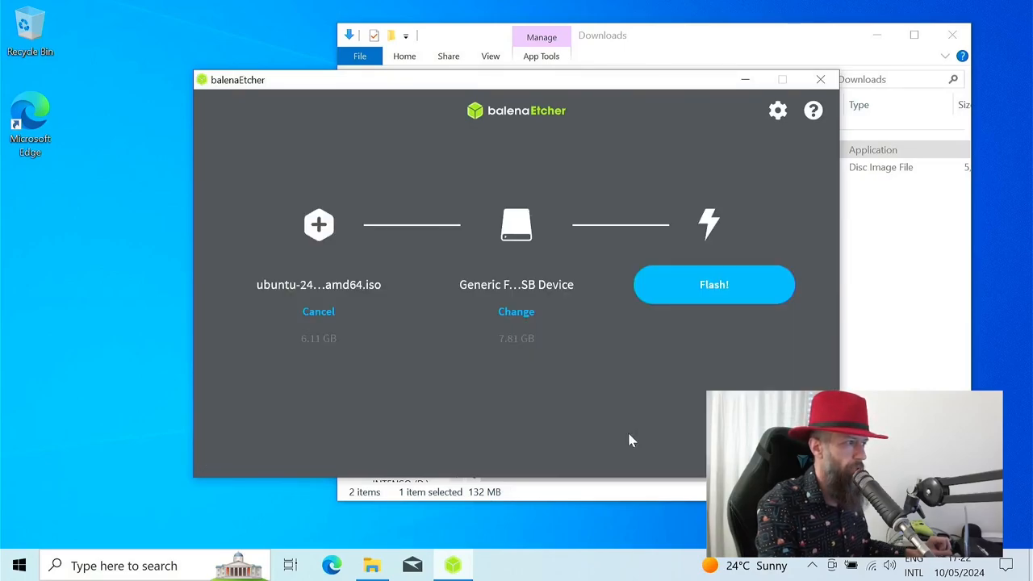
Flash the Ubuntu ISO onto the USB disk, approving the User Account Control prompt.
click(713, 284)
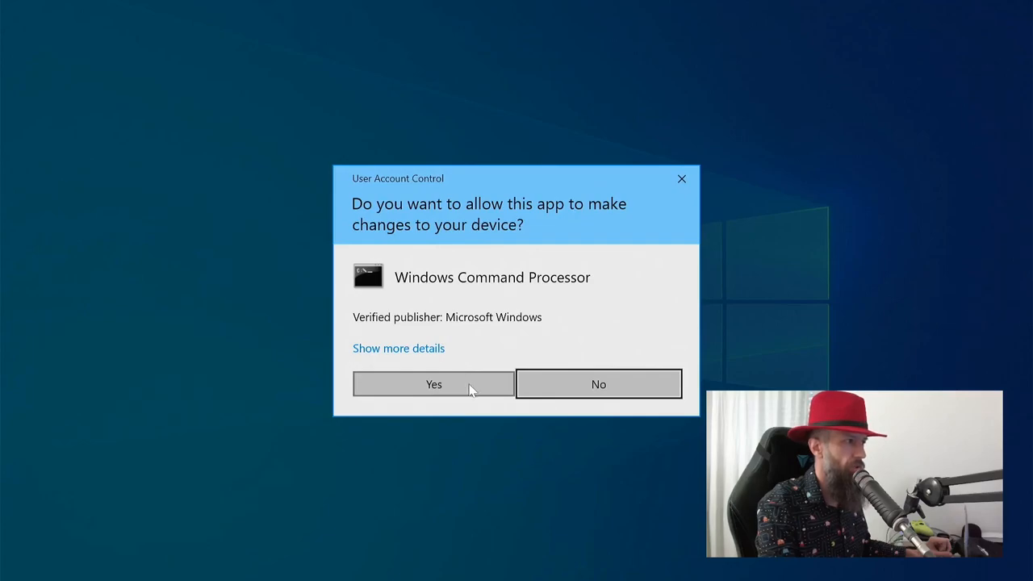
click(433, 383)
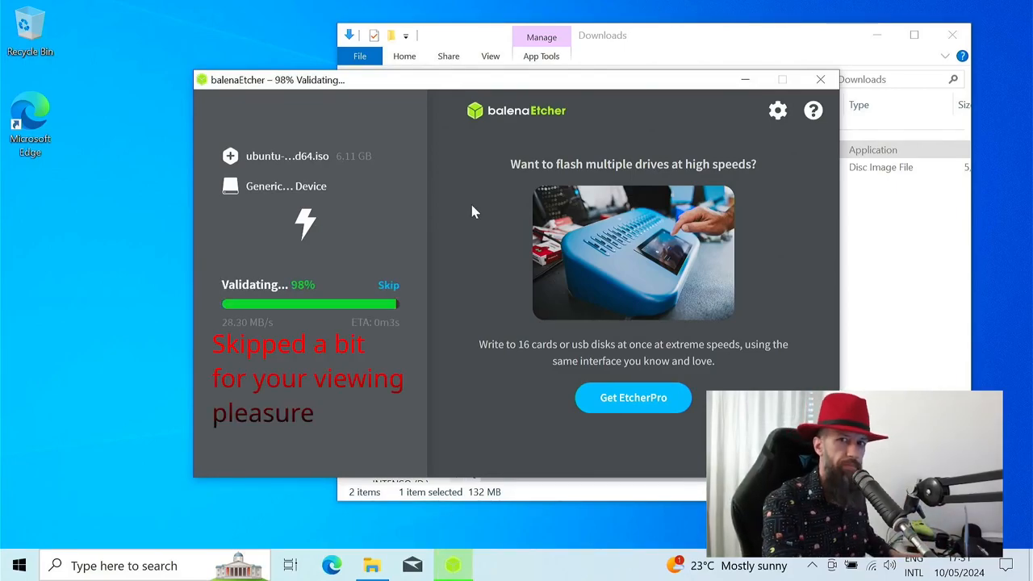
mouse_move(486, 225)
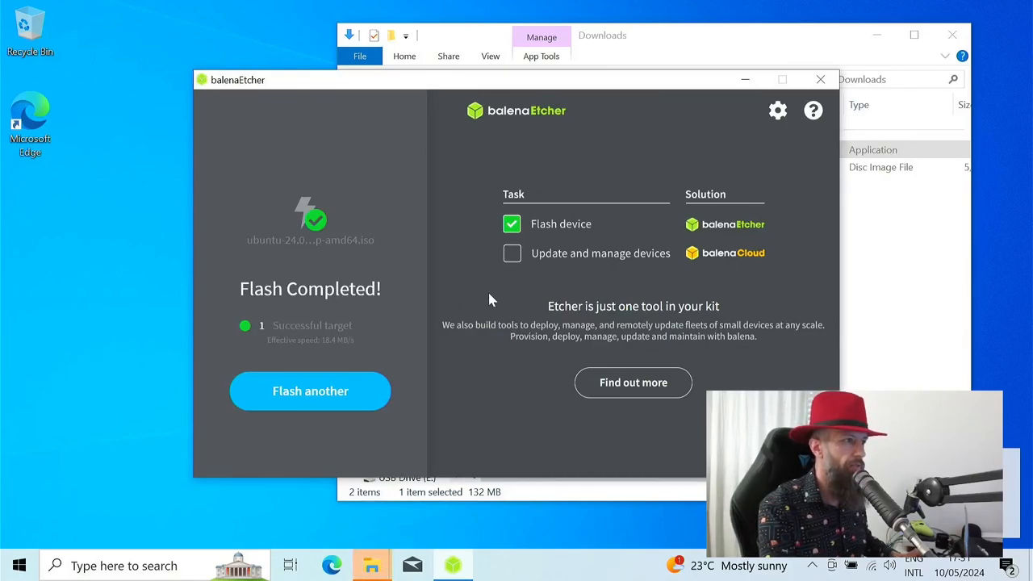
mouse_move(667, 196)
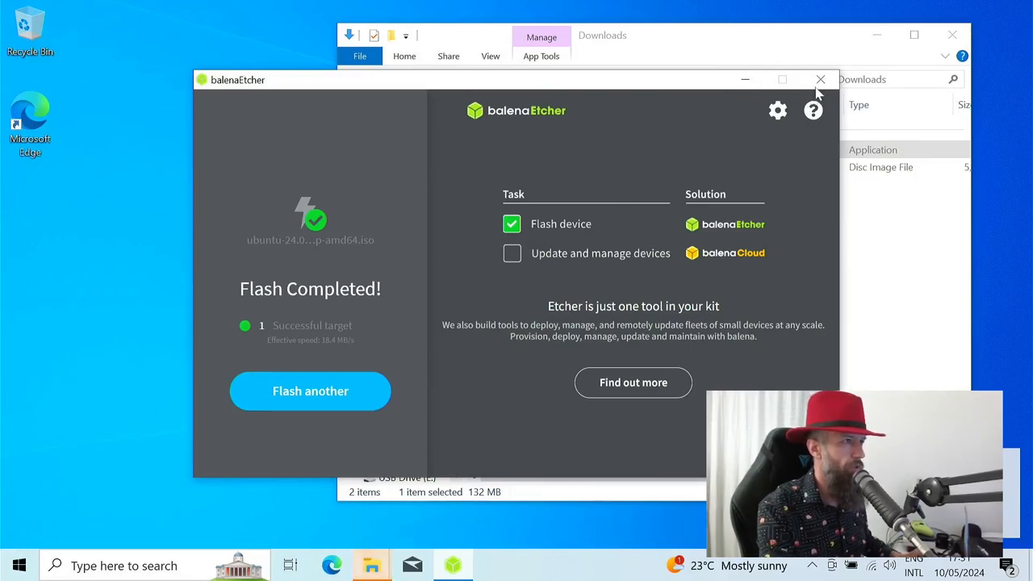
Close balenaEtcher, dismiss the drive E: format prompt, close Explorer, and restart Windows.
click(820, 79)
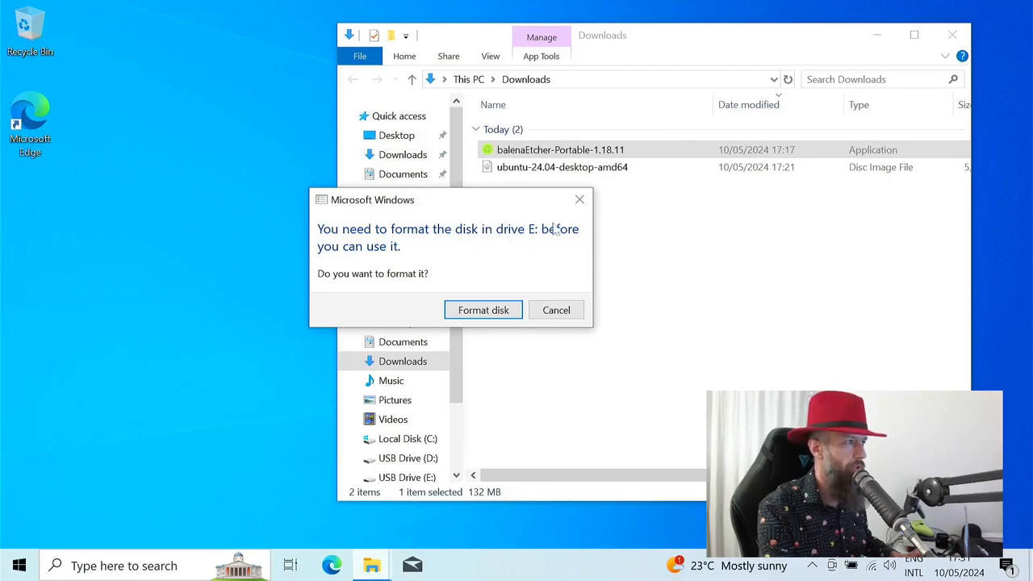
mouse_move(579, 199)
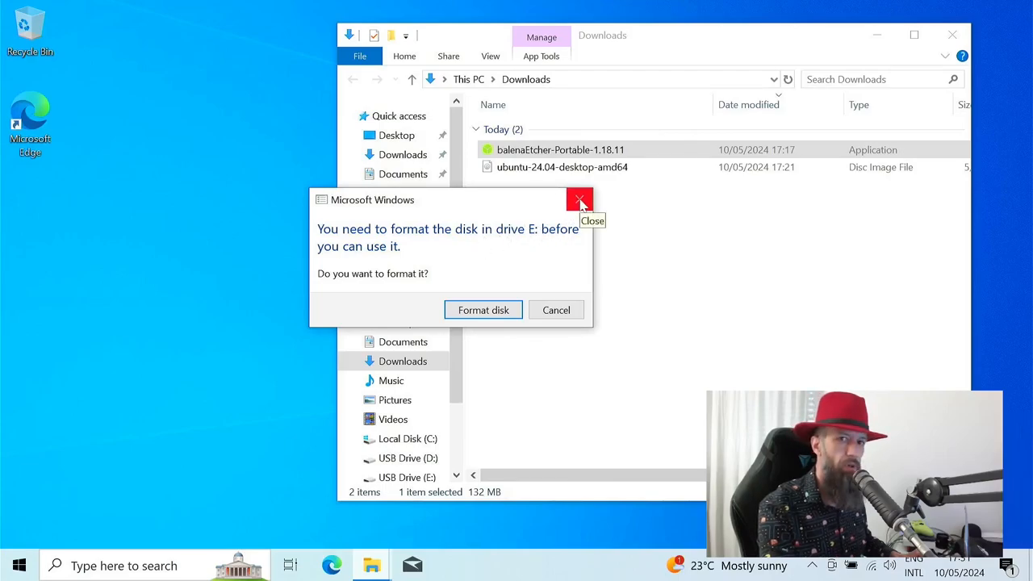
click(580, 200)
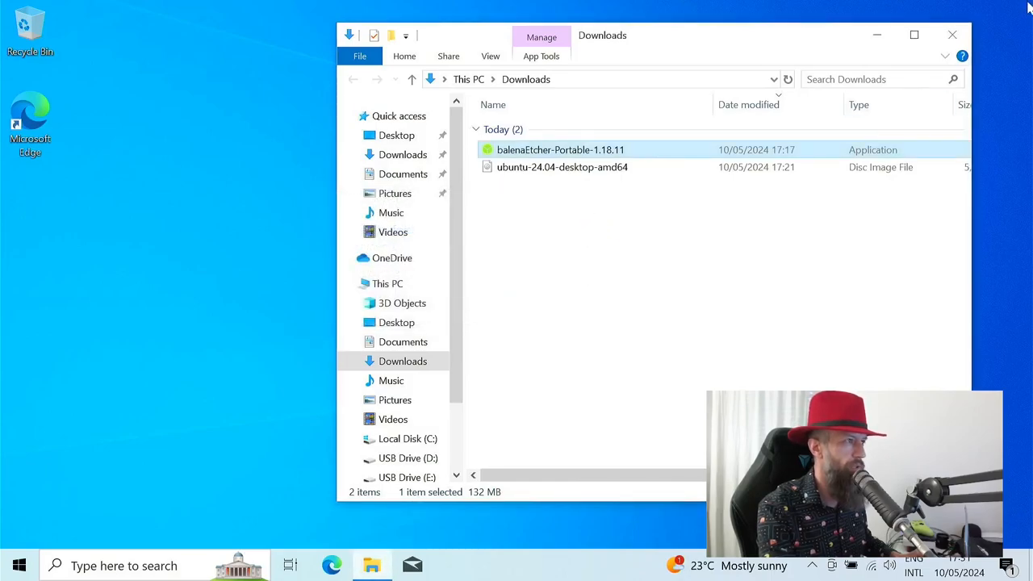
click(952, 35)
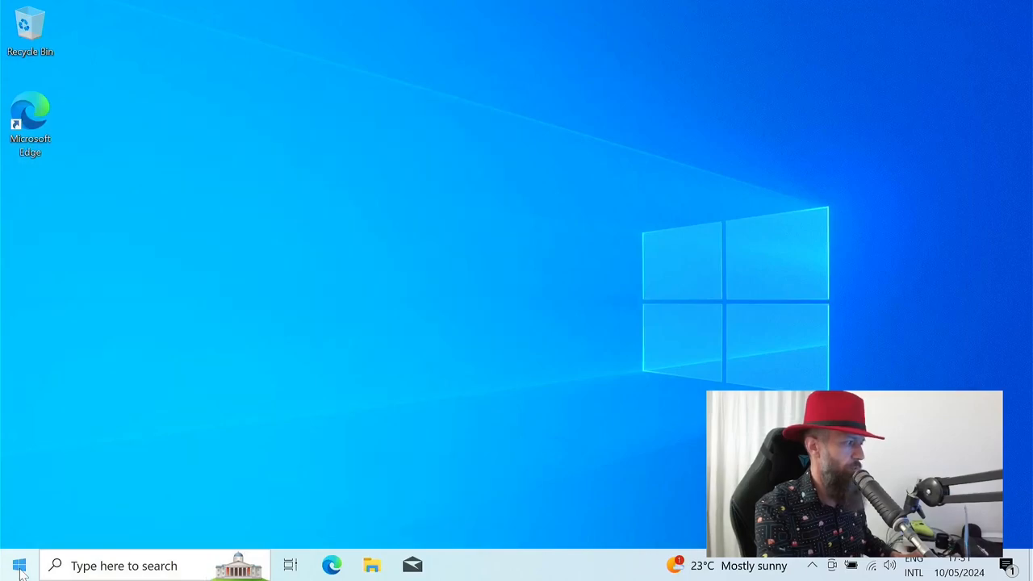
click(19, 564)
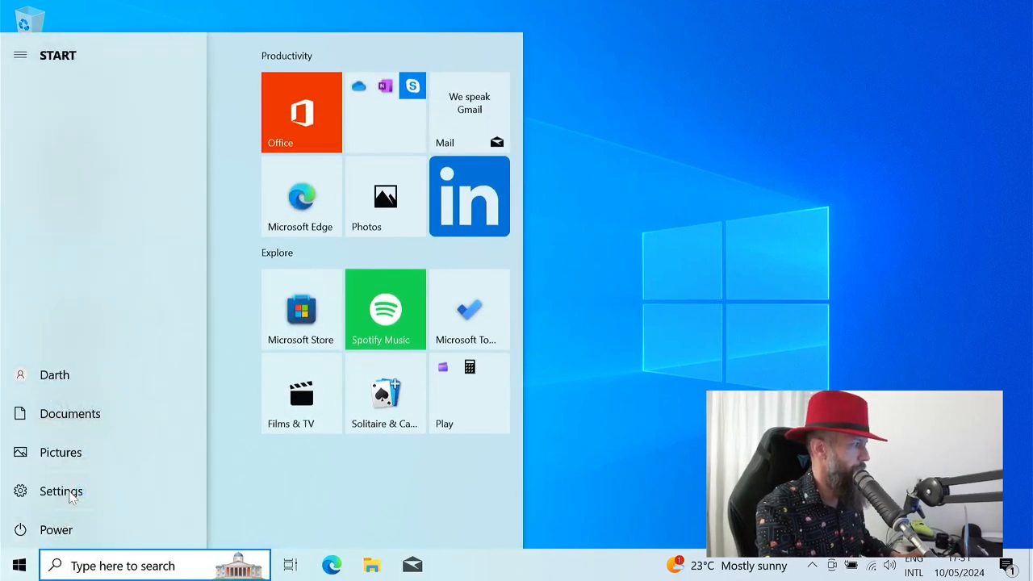
click(56, 529)
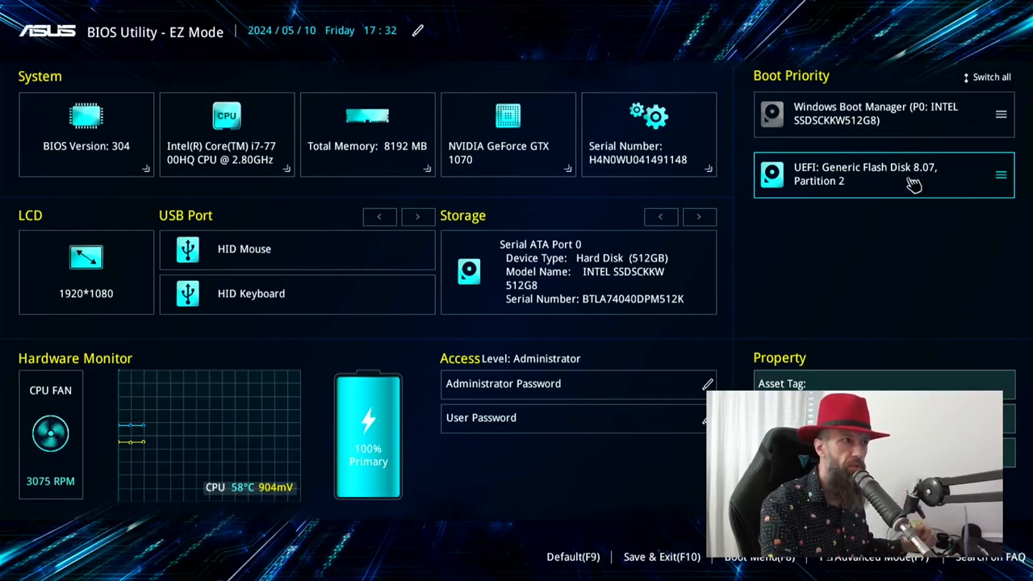
Put the UEFI Generic Flash Disk first in boot priority, then save the configuration and reset.
drag(883, 175, 883, 114)
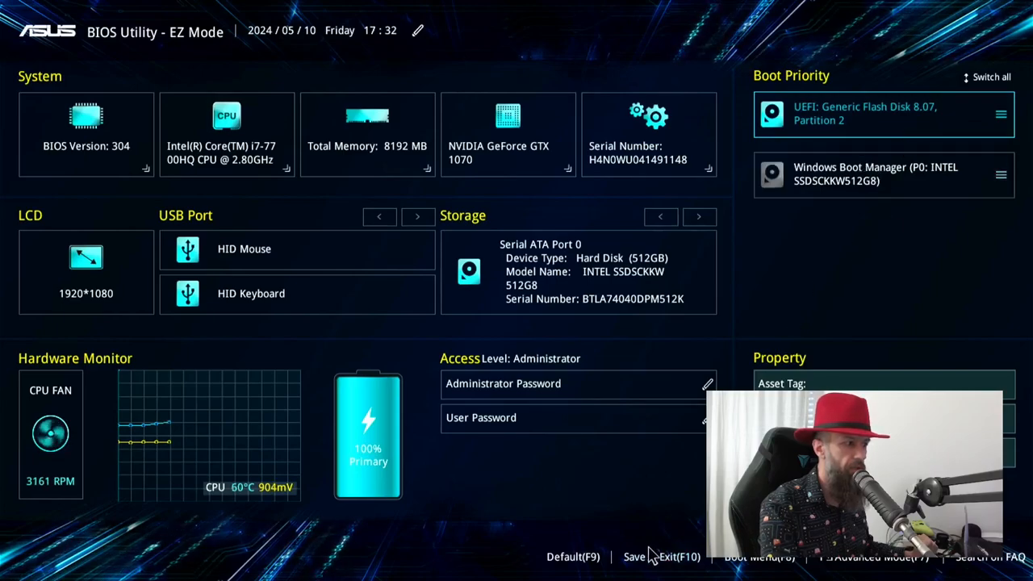
click(662, 557)
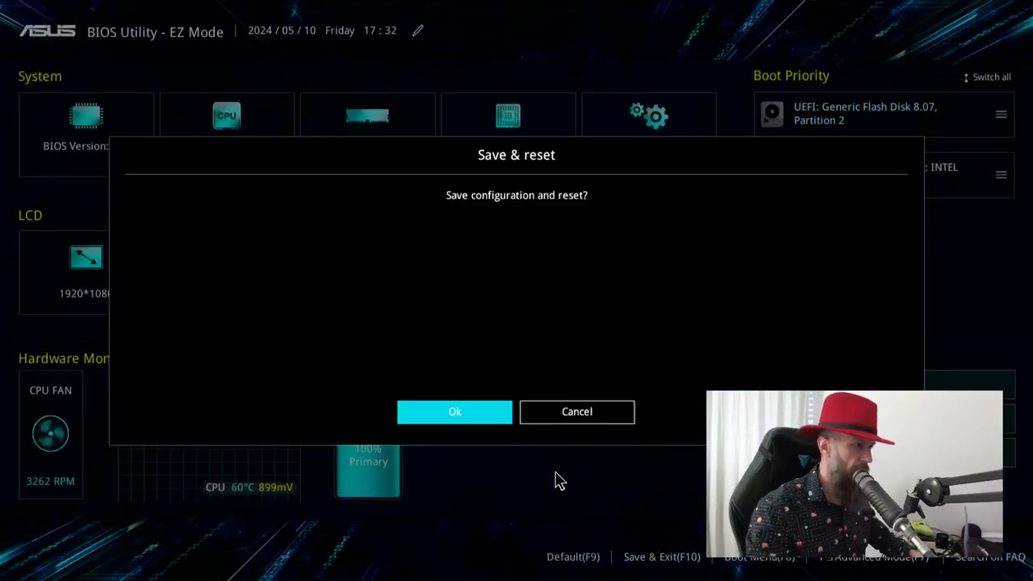
click(454, 411)
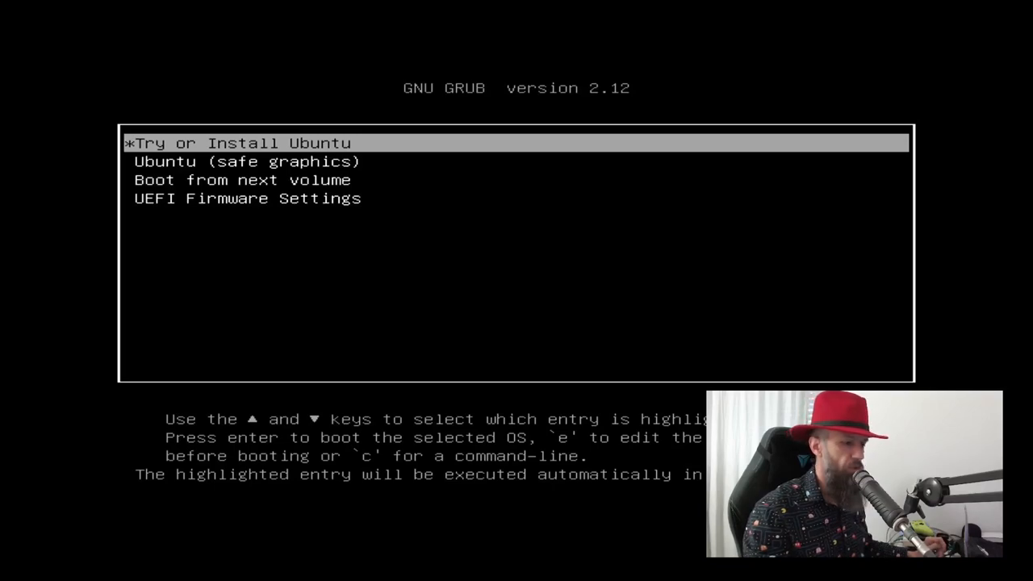
Boot the 'Try or Install Ubuntu' entry from the GRUB menu.
key(Return)
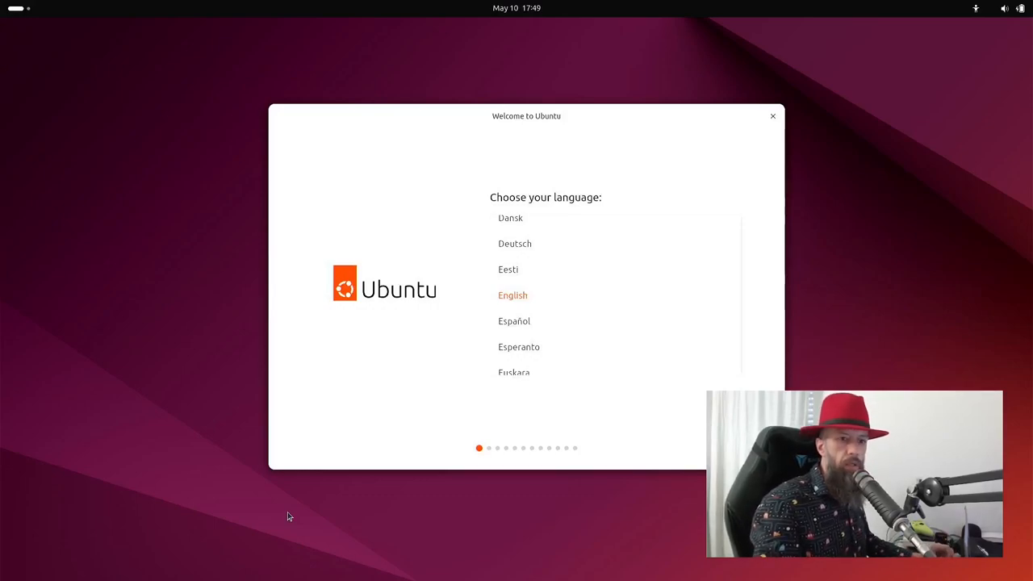
mouse_move(248, 532)
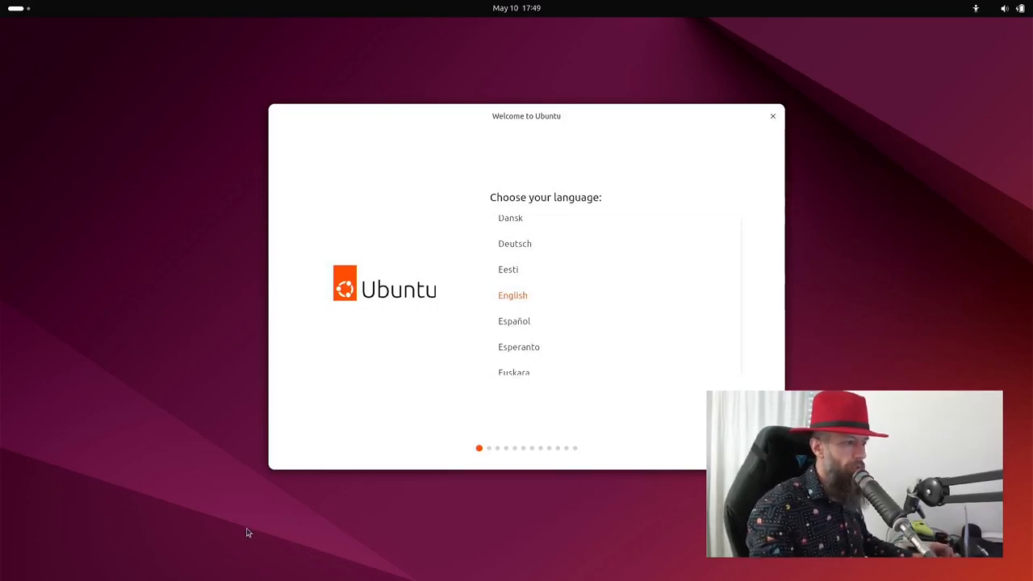
mouse_move(660, 131)
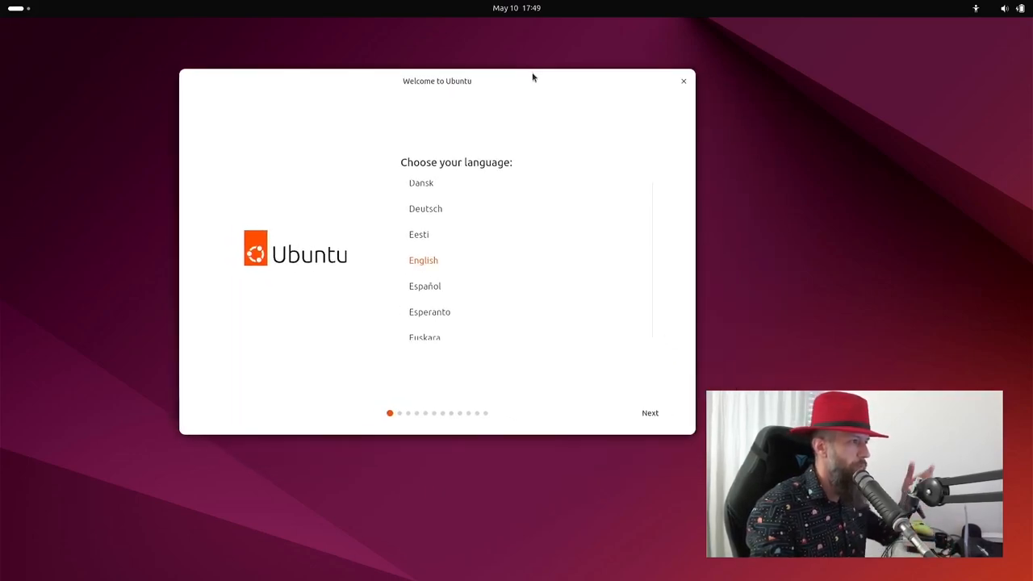
mouse_move(500, 295)
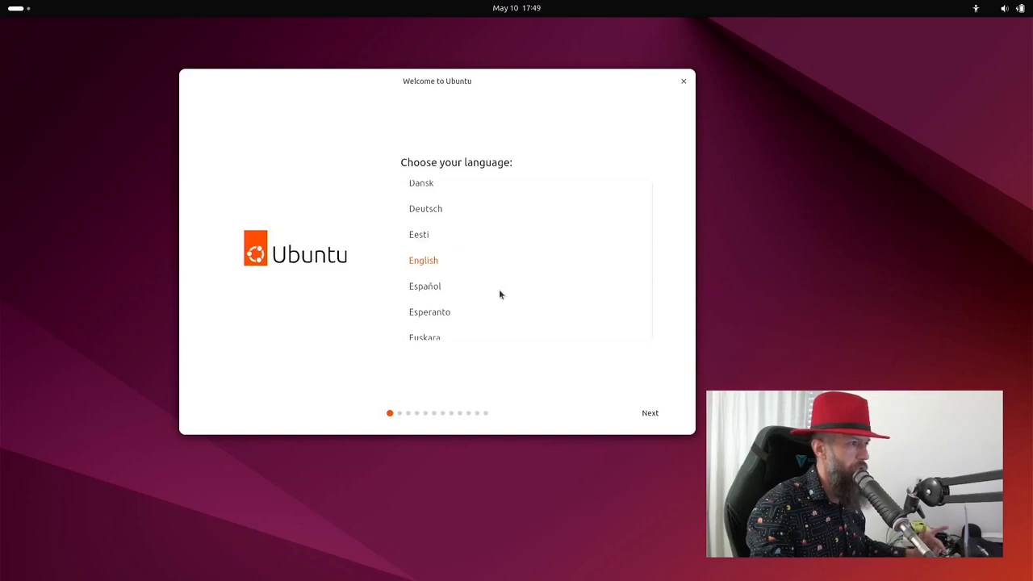
Pass the accessibility options and accept the English (US) keyboard layout after test typing.
click(650, 412)
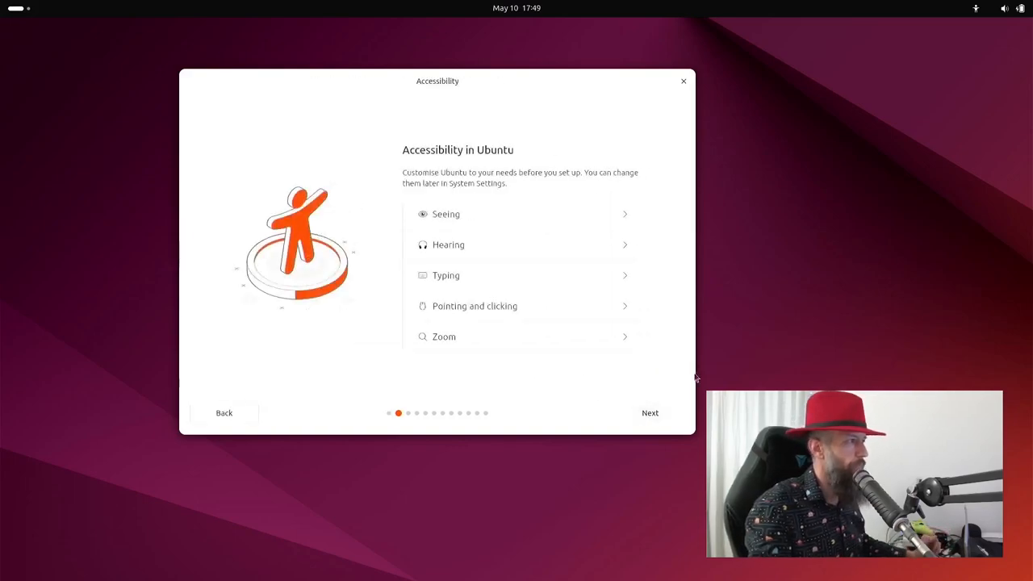
mouse_move(583, 219)
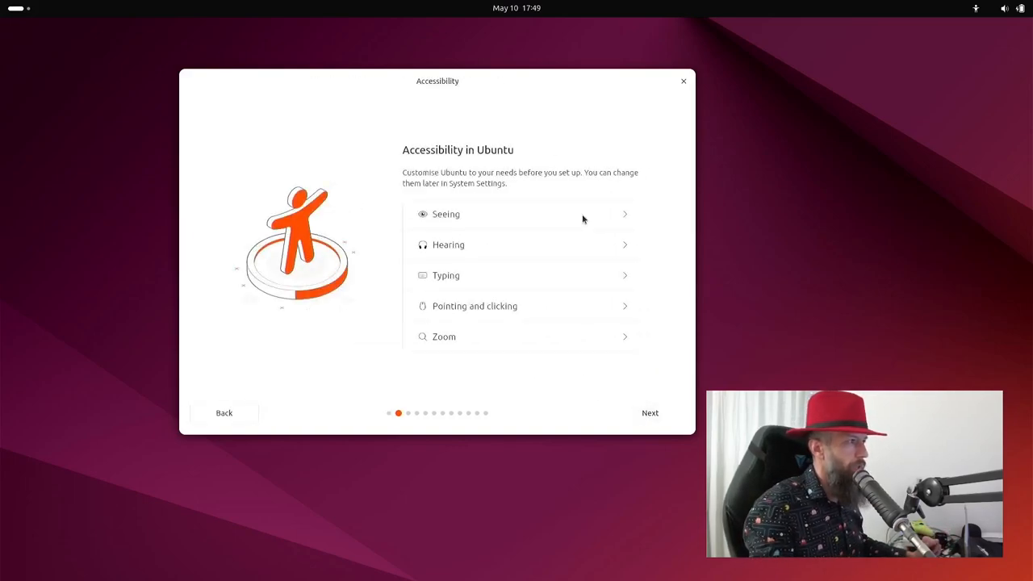
mouse_move(517, 229)
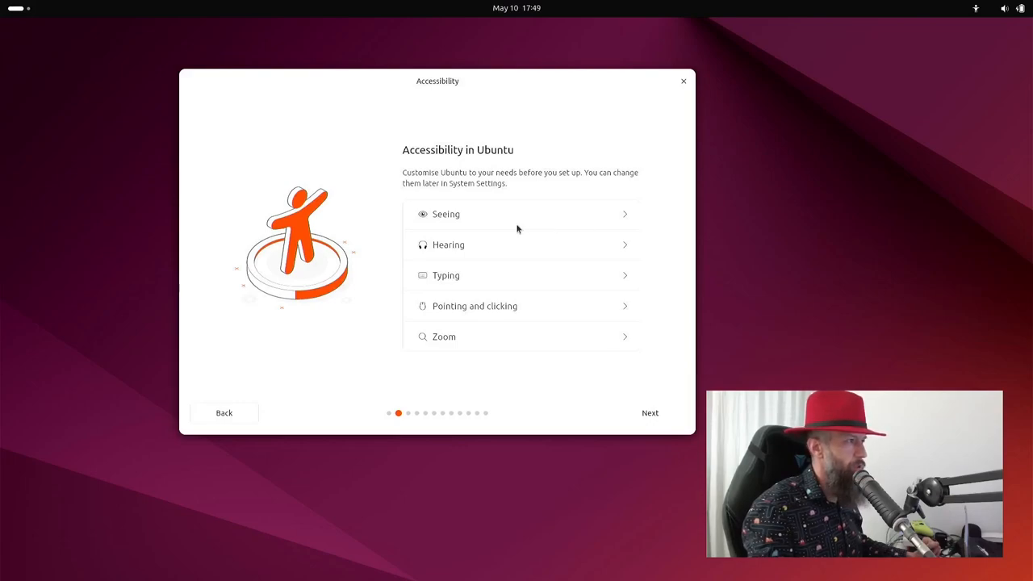
mouse_move(524, 221)
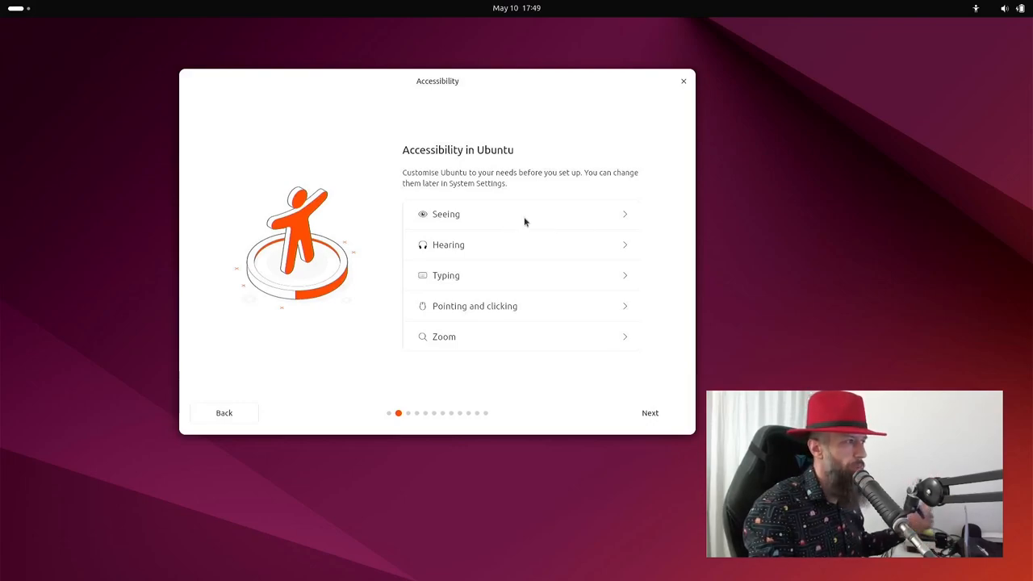
mouse_move(523, 331)
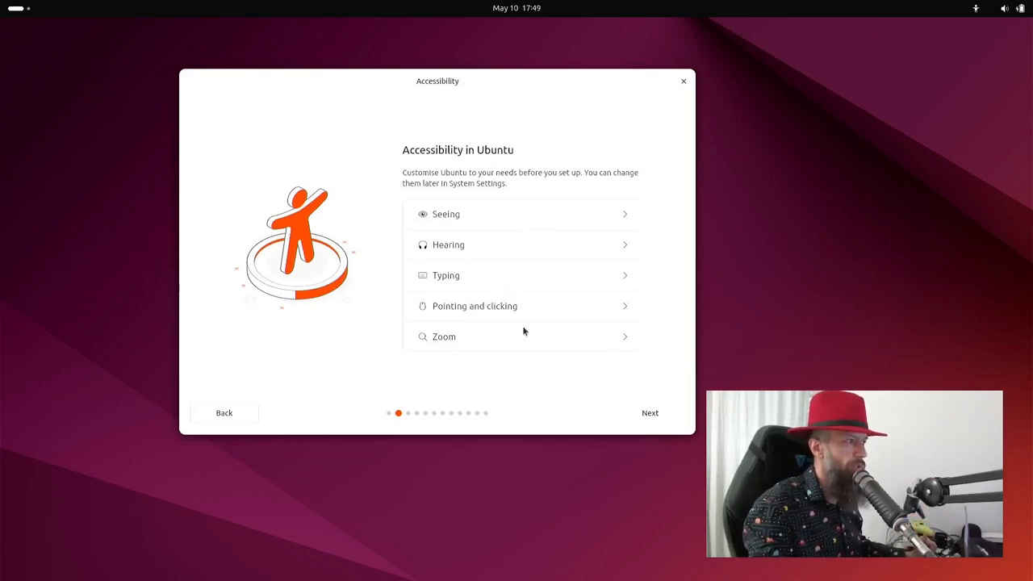
click(650, 412)
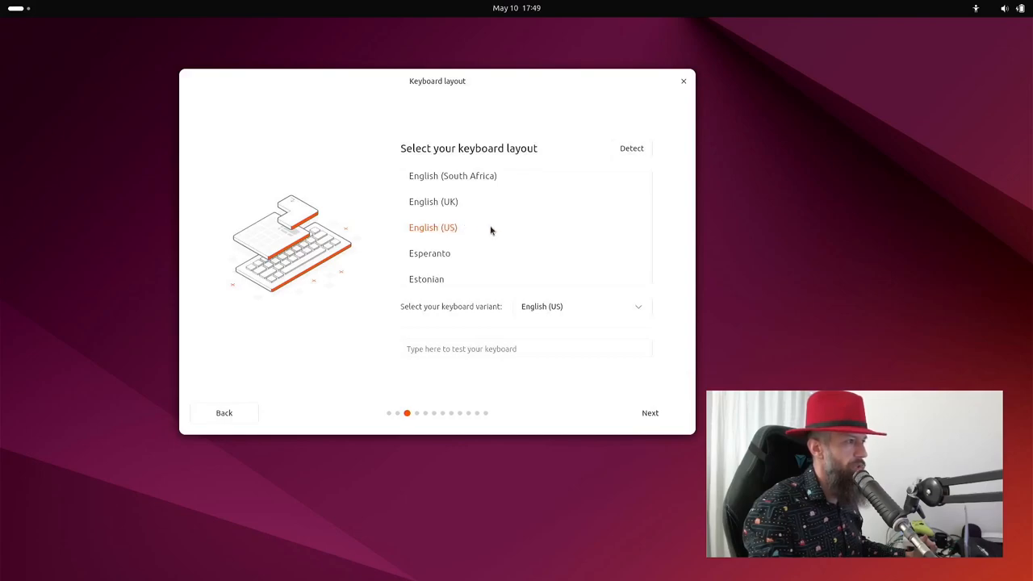
mouse_move(484, 301)
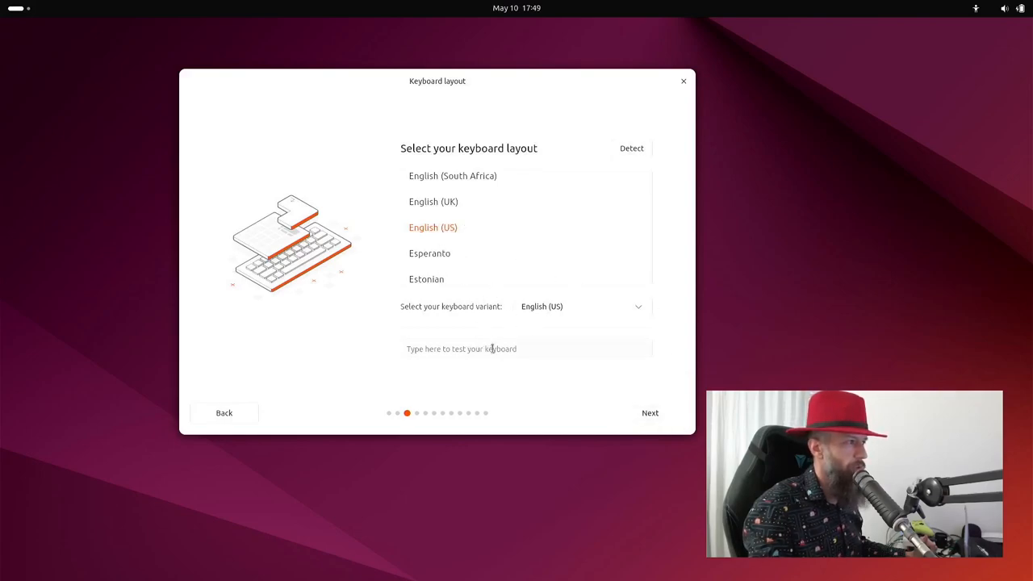
text(fjtyjtyj)
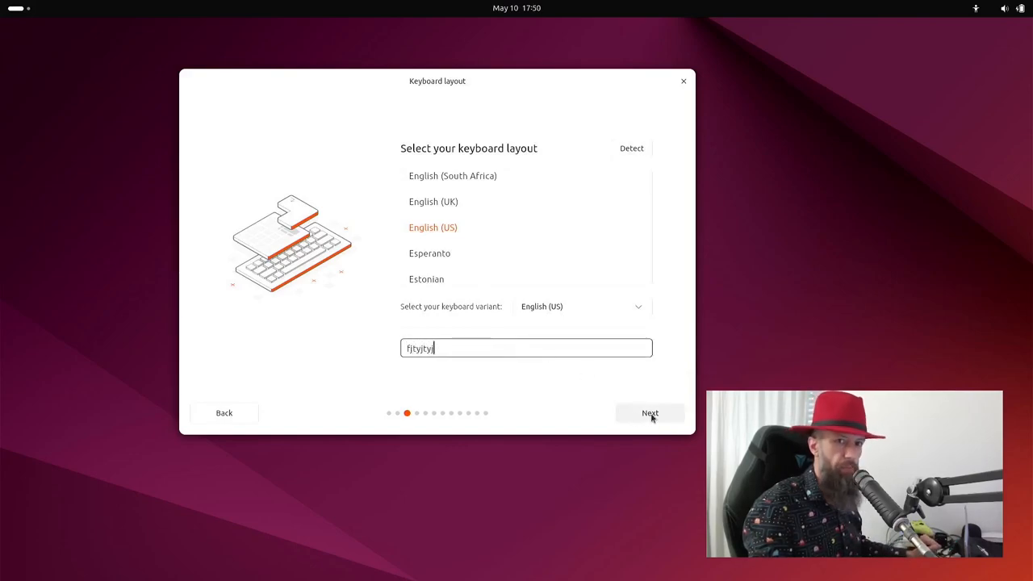
click(649, 413)
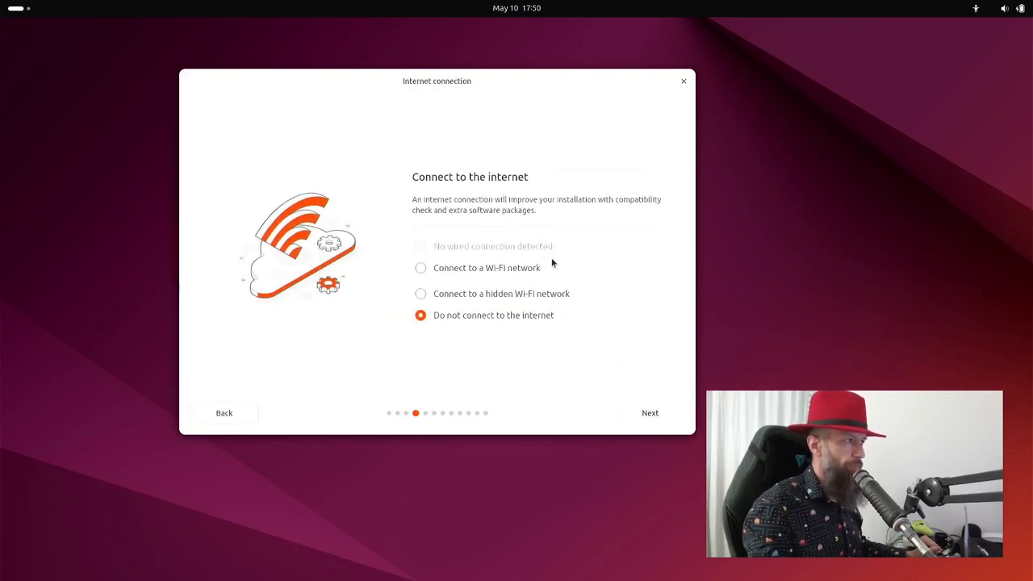
mouse_move(457, 273)
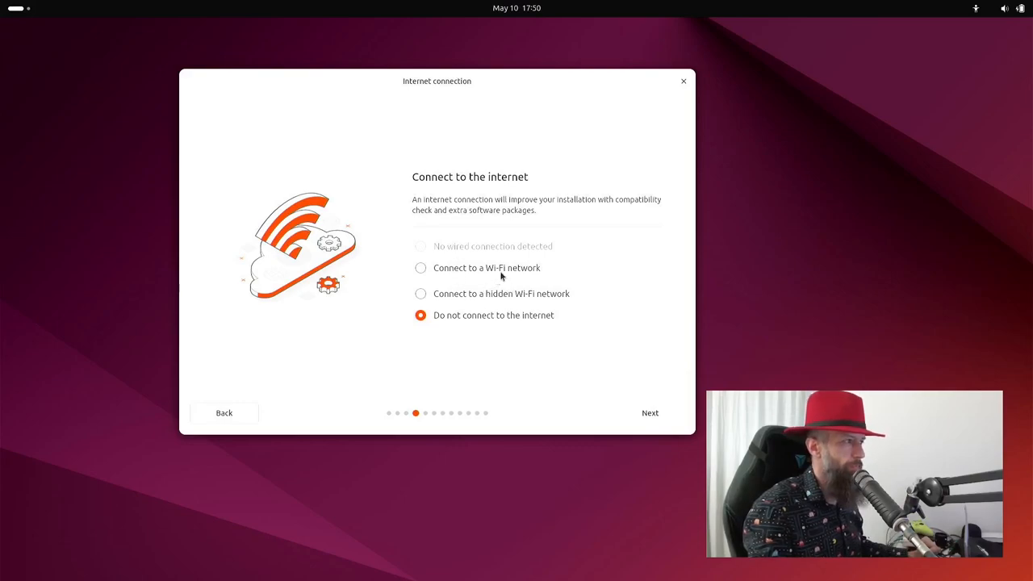
Join the ALHN-B4C6 Wi-Fi network and continue once connected.
click(420, 267)
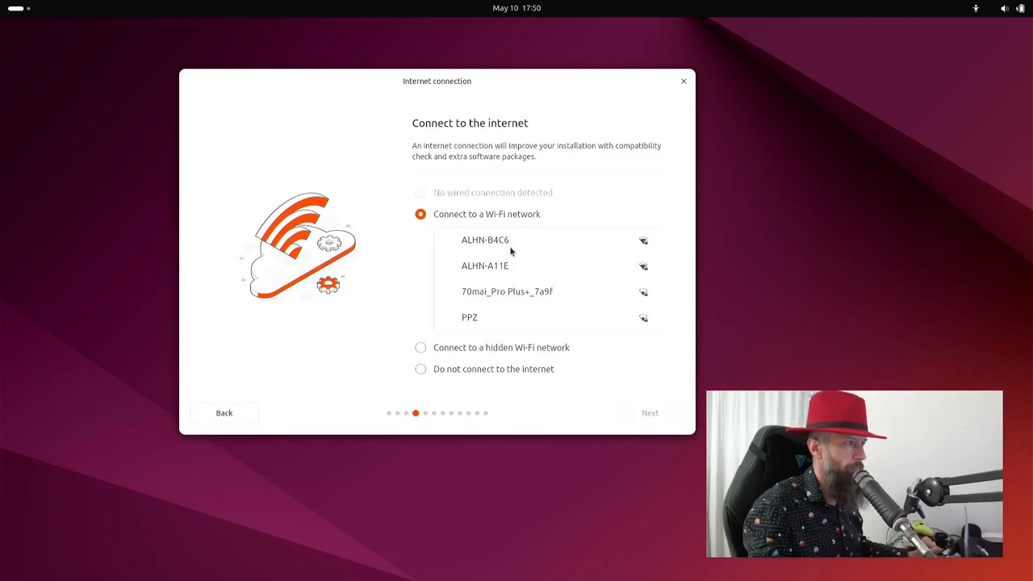
click(484, 239)
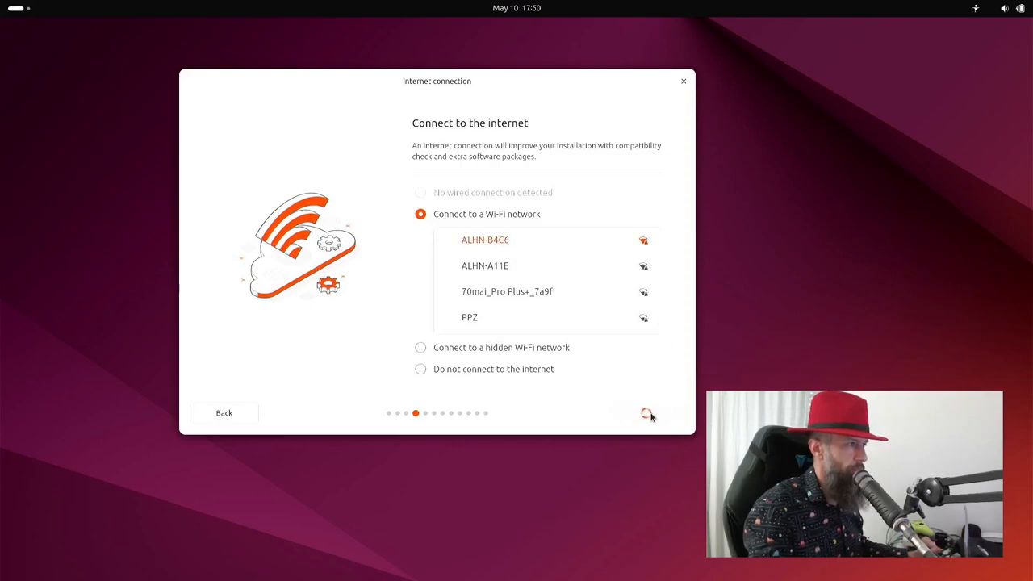
click(485, 240)
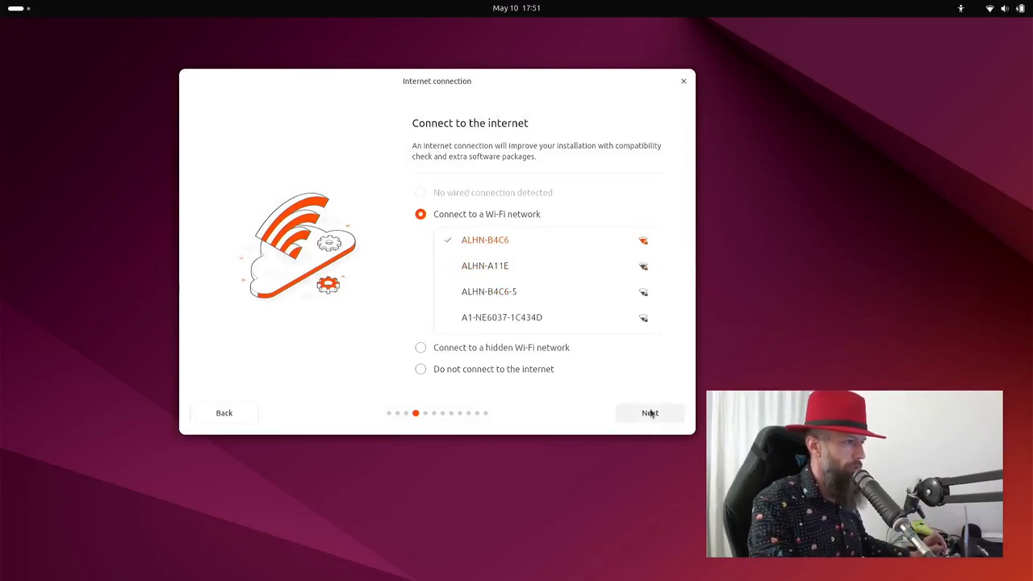
click(649, 412)
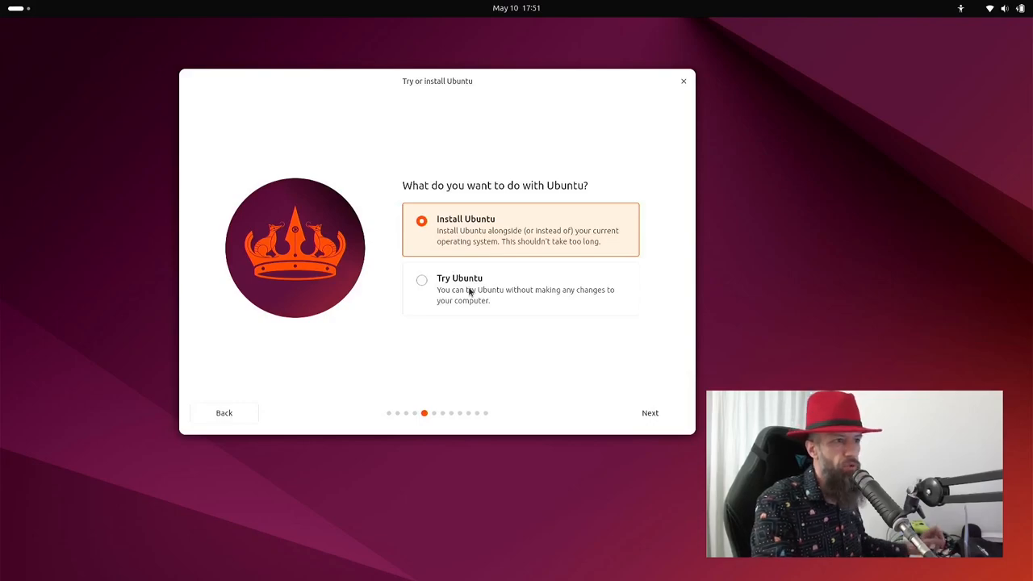
mouse_move(474, 293)
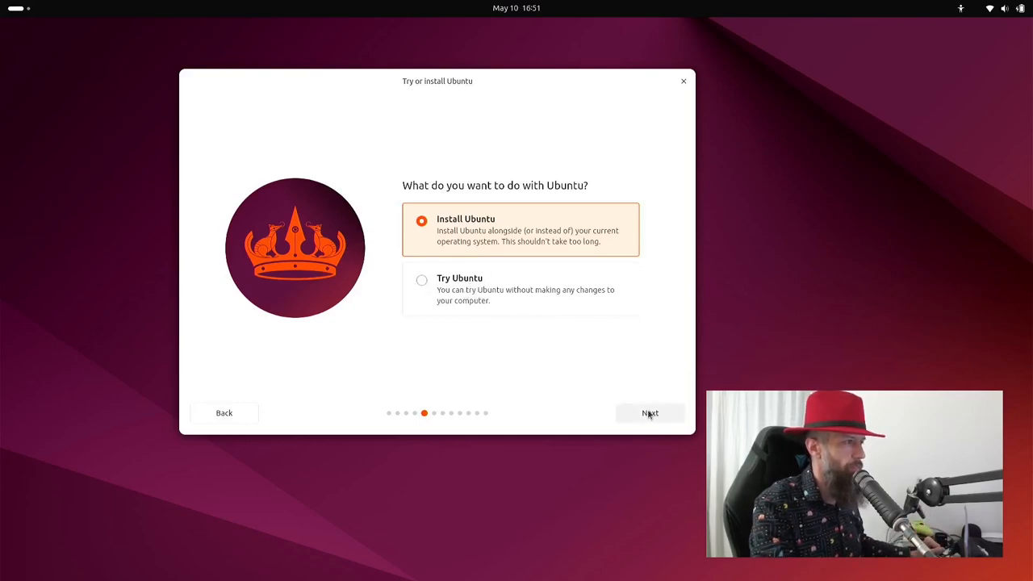
Choose Install Ubuntu, Interactive installation, and the Extended app selection.
click(649, 412)
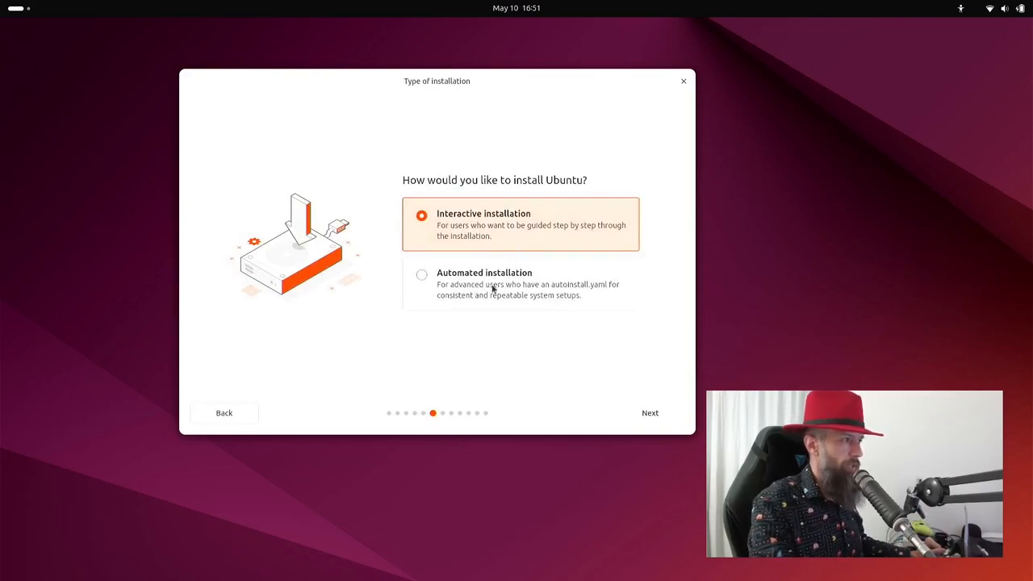
mouse_move(548, 297)
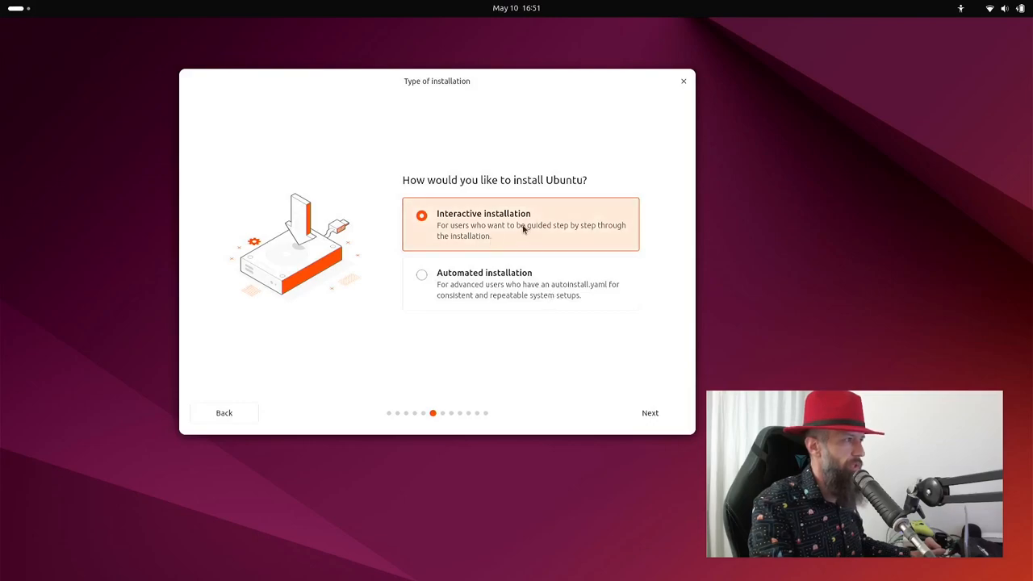
click(649, 412)
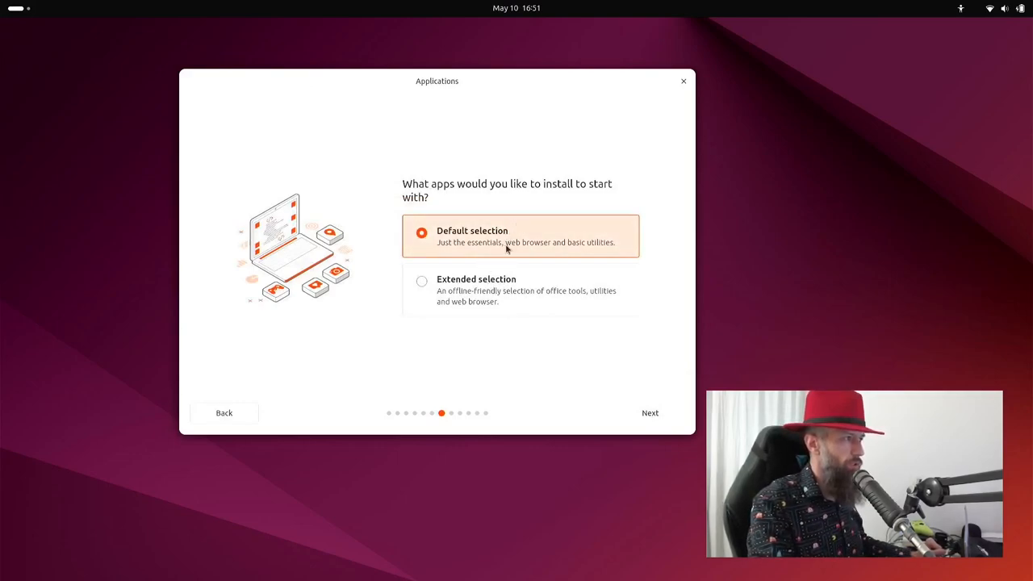
mouse_move(524, 248)
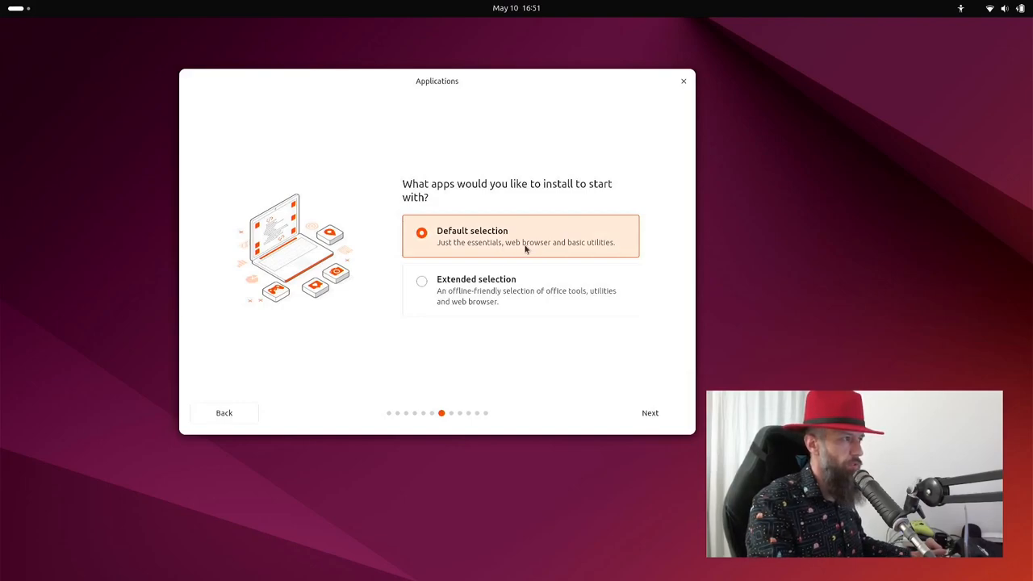
mouse_move(593, 250)
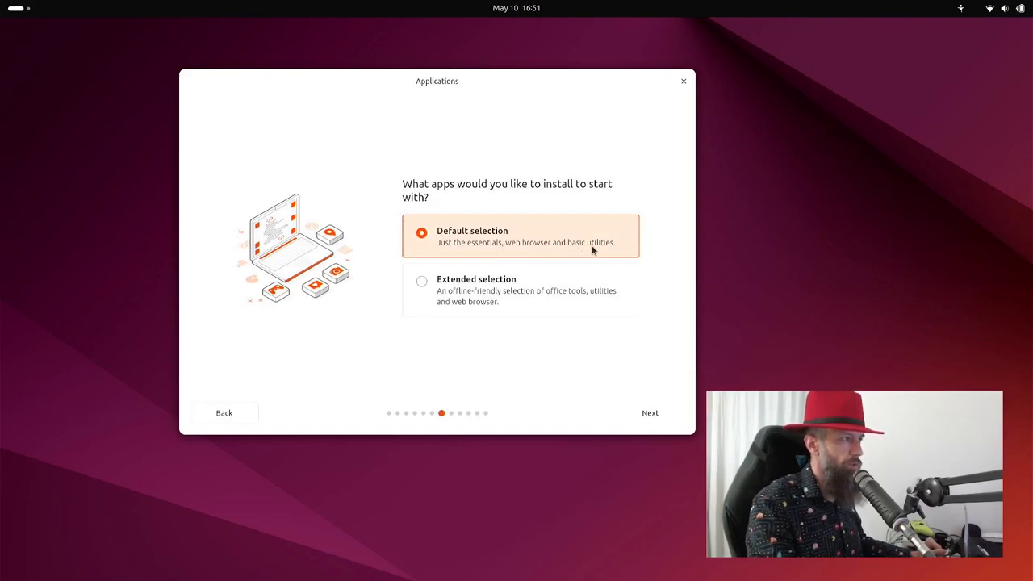
click(421, 281)
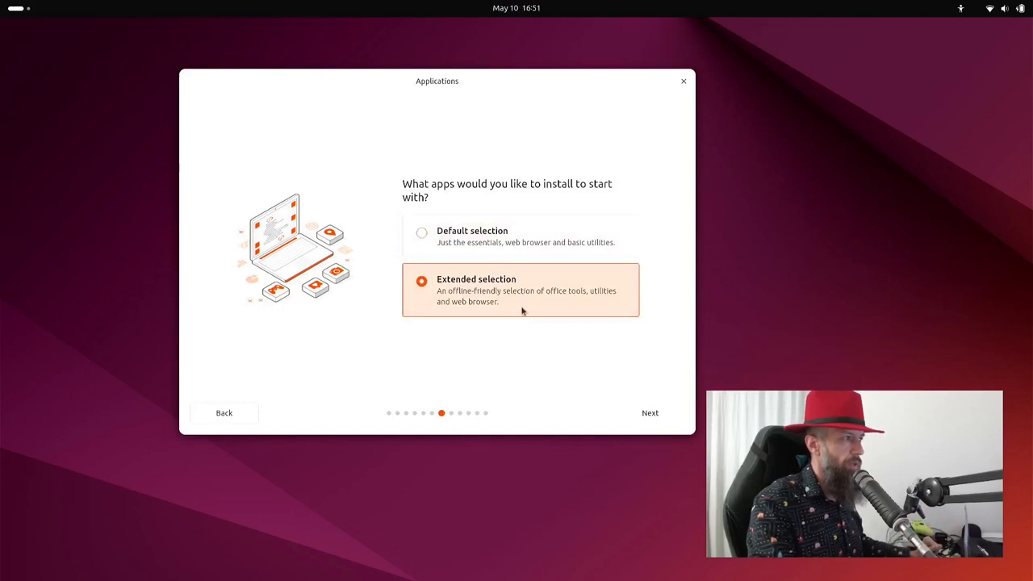
mouse_move(520, 309)
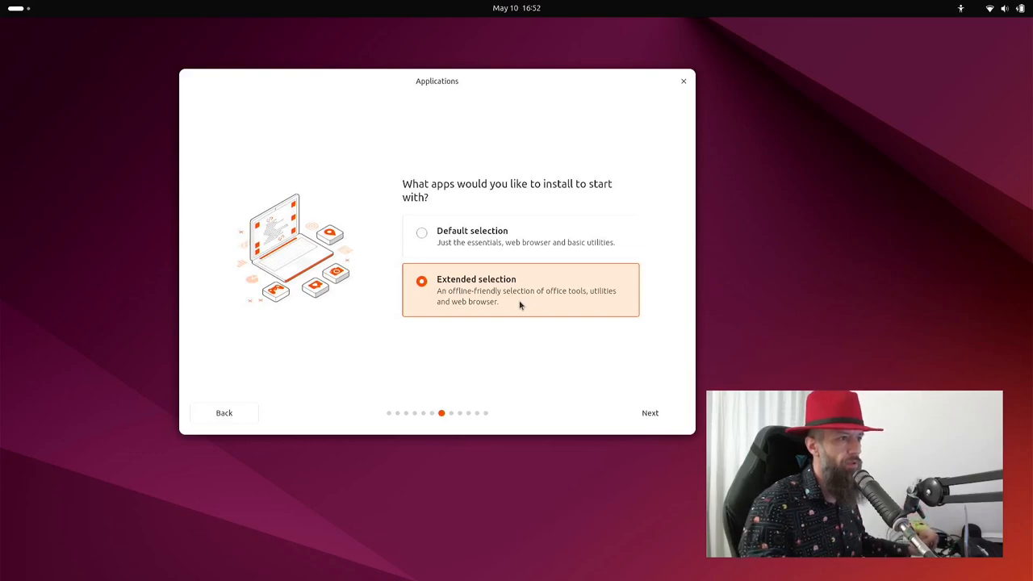
mouse_move(559, 280)
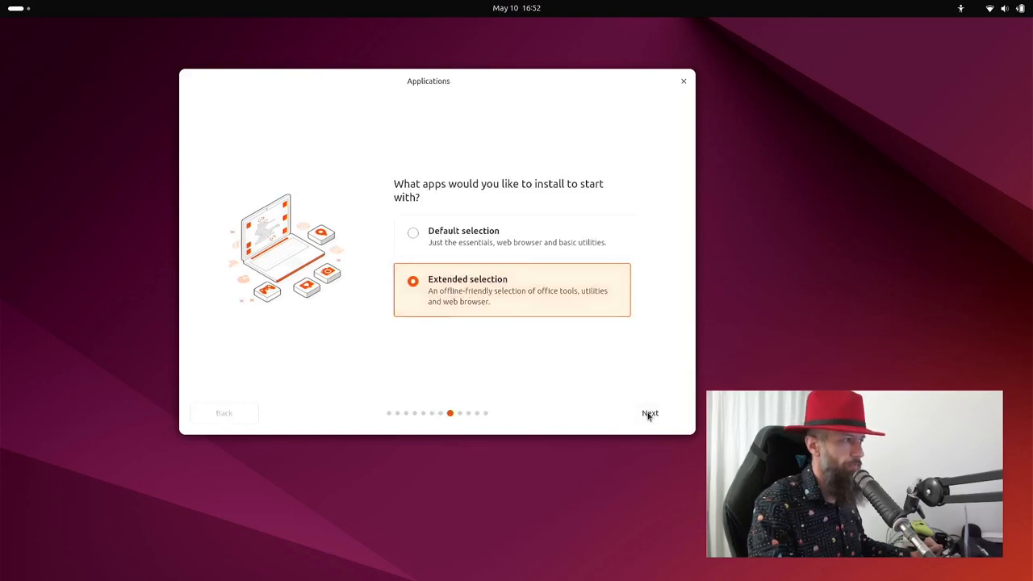
click(649, 412)
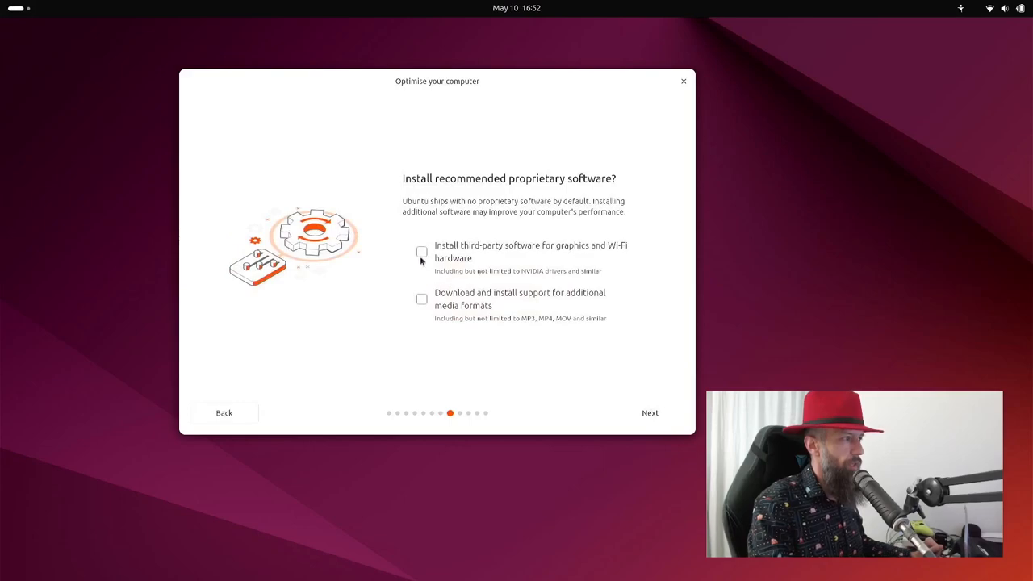
Enable third-party graphics/Wi-Fi drivers and additional media format support, then continue.
click(421, 252)
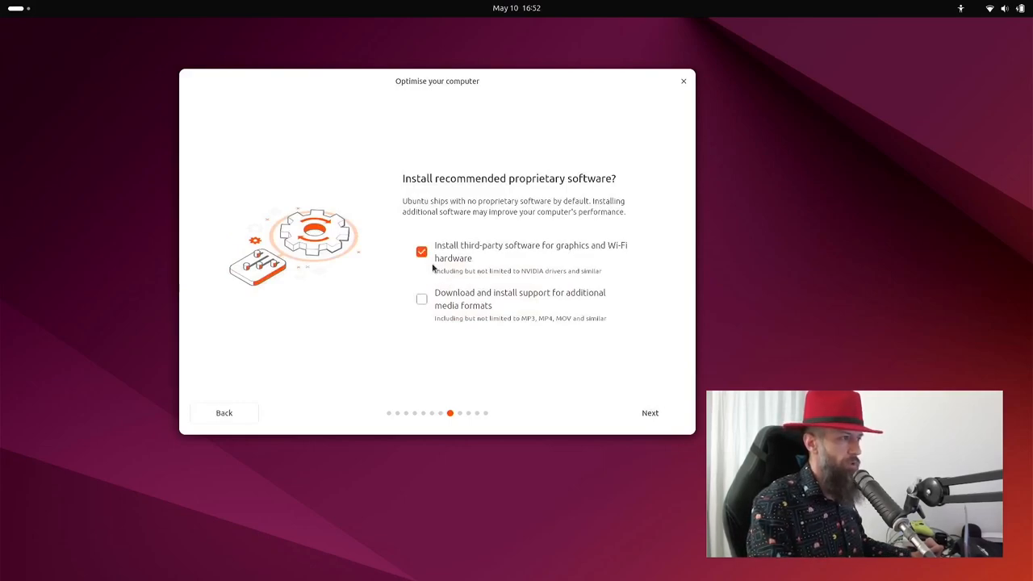
mouse_move(485, 228)
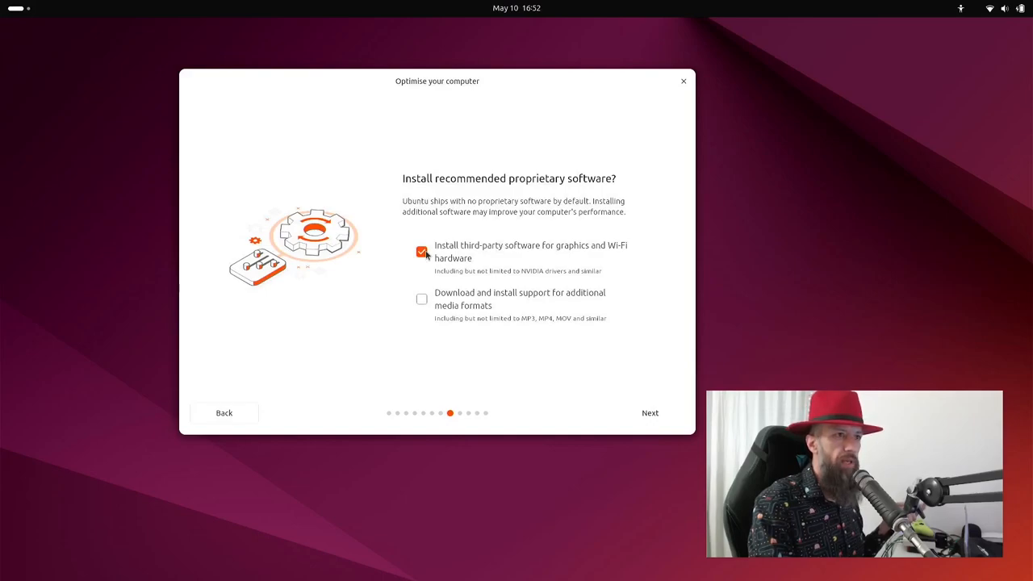
mouse_move(559, 252)
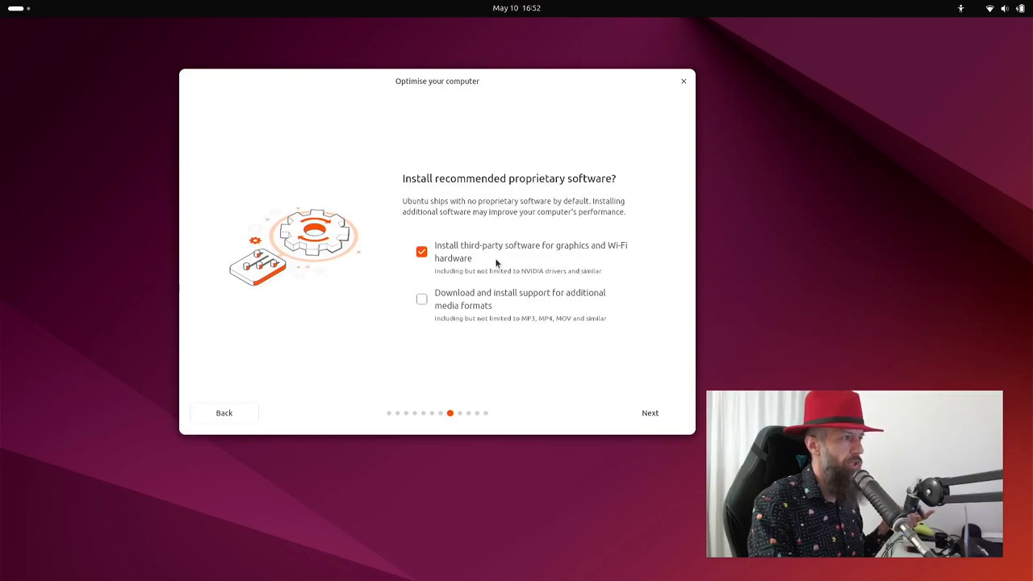
mouse_move(524, 256)
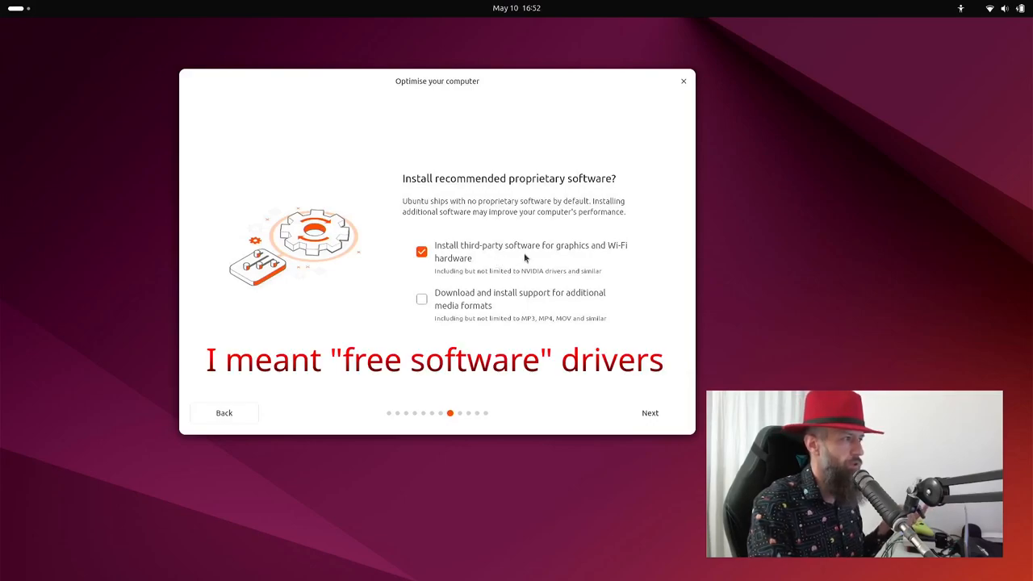
mouse_move(474, 317)
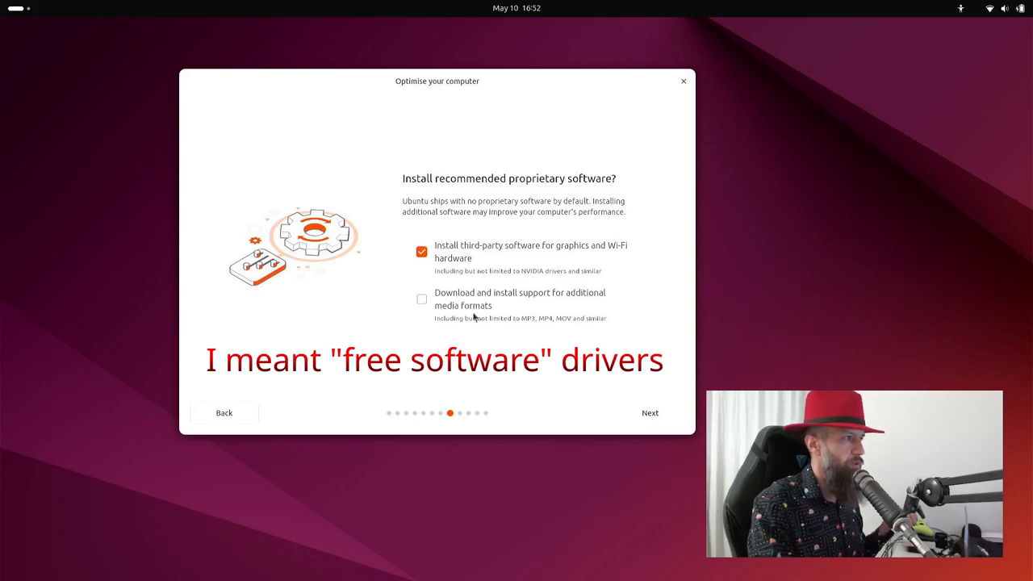
click(421, 298)
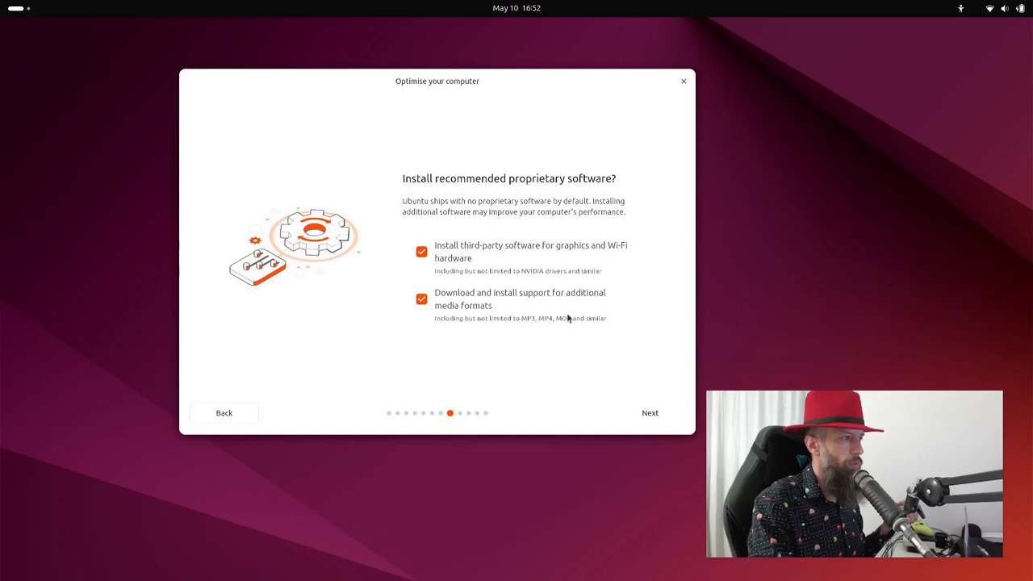
mouse_move(559, 333)
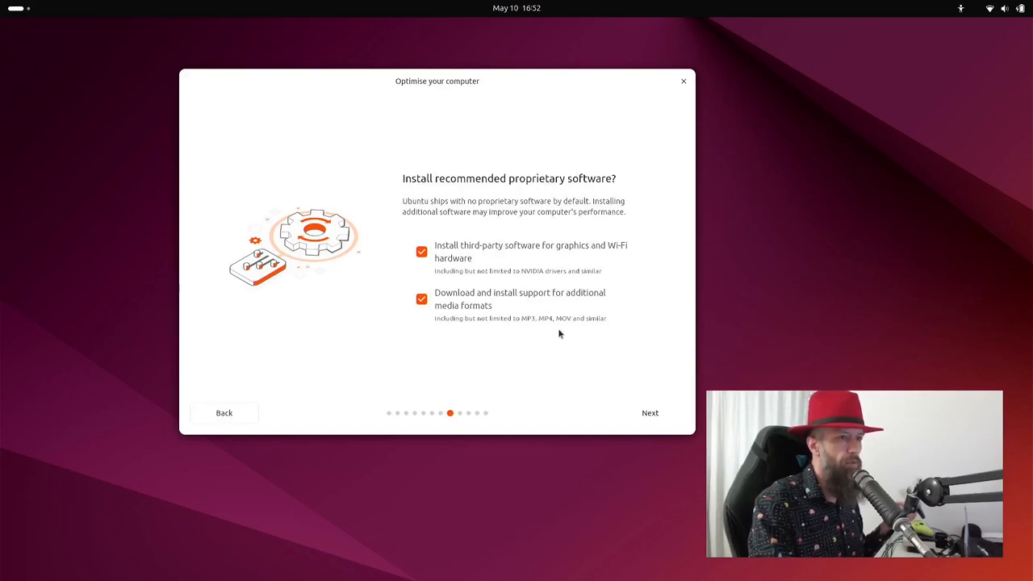
mouse_move(401, 258)
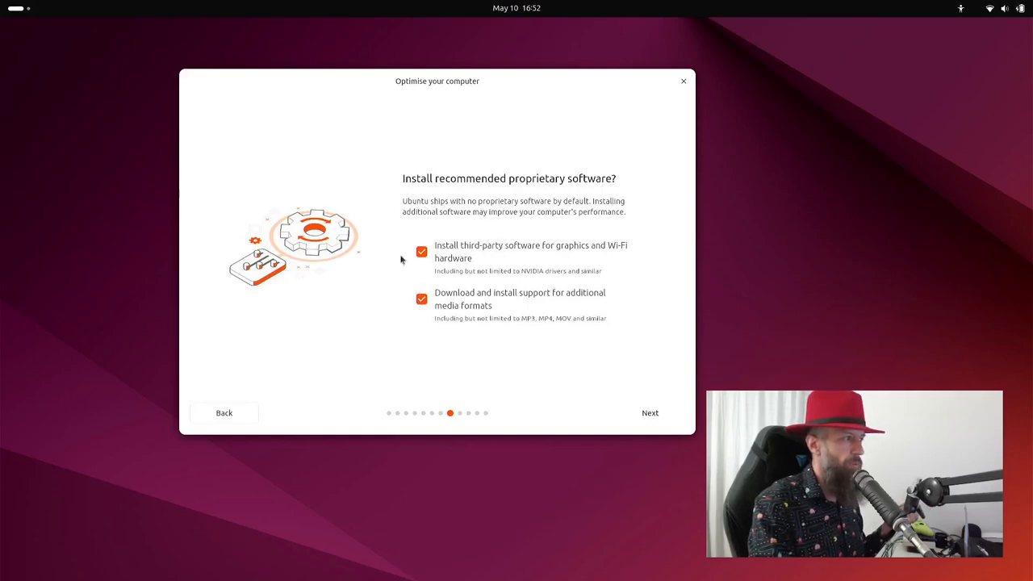
mouse_move(573, 340)
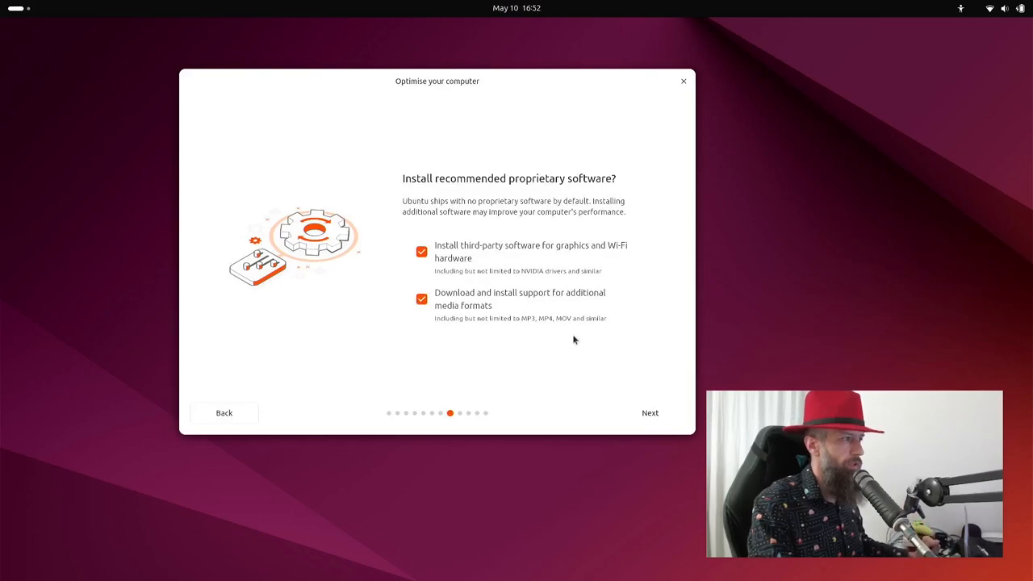
click(649, 412)
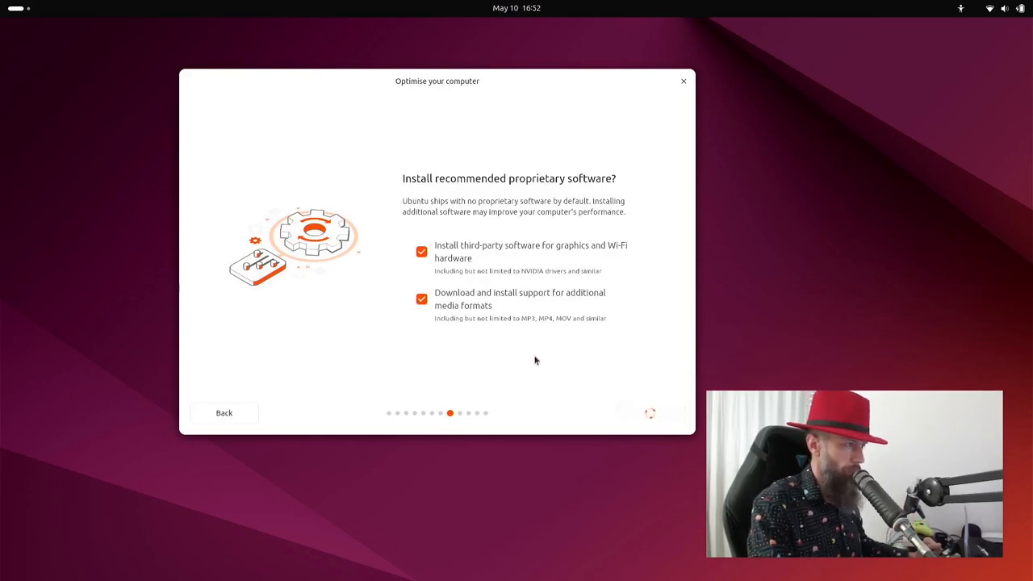
mouse_move(506, 359)
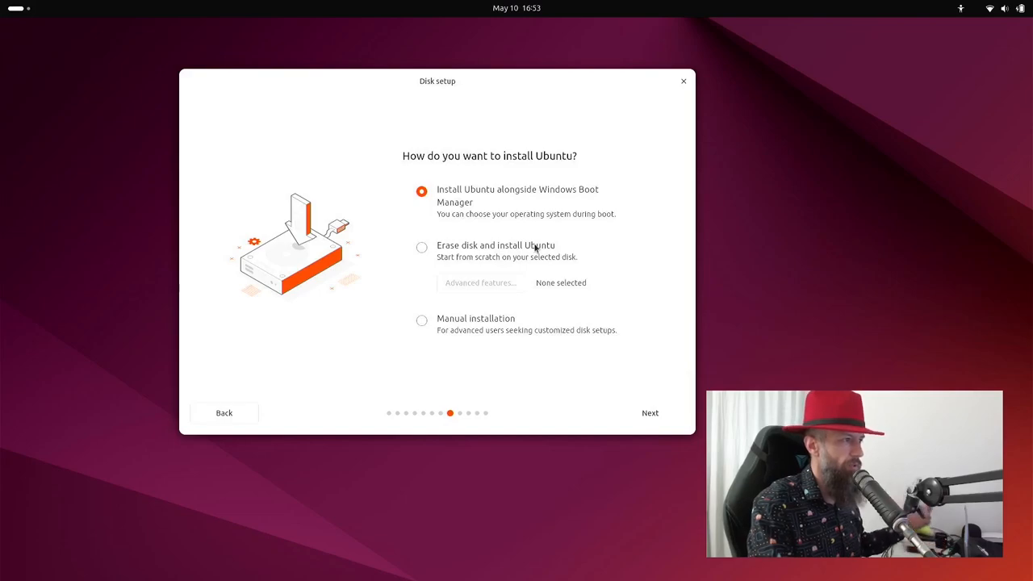
mouse_move(492, 328)
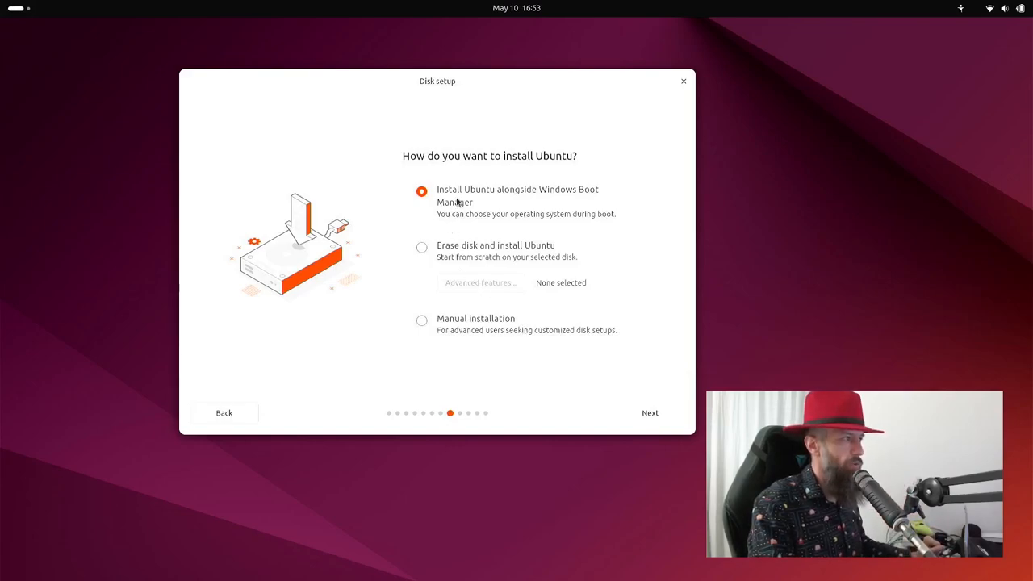
mouse_move(507, 196)
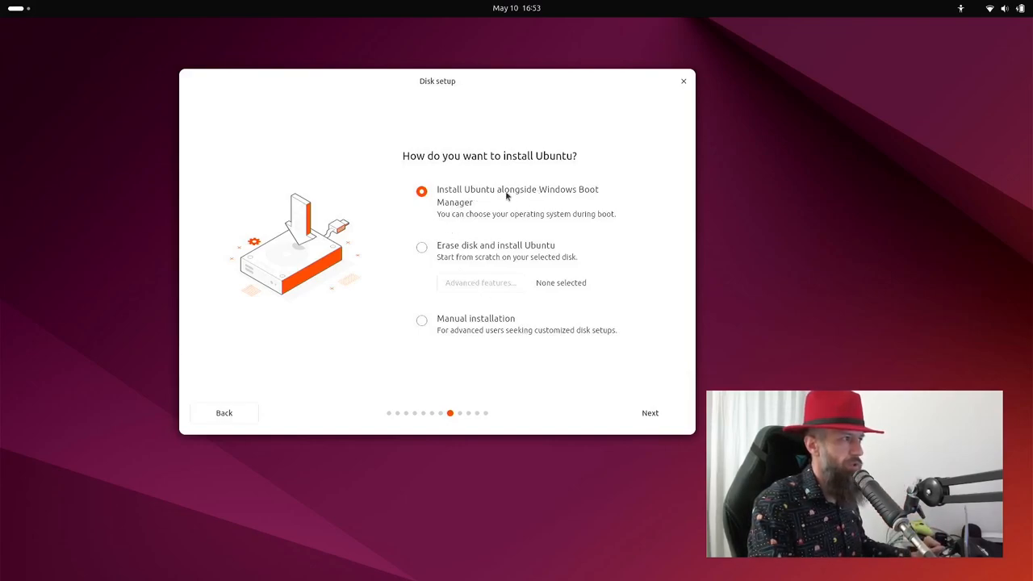
mouse_move(545, 218)
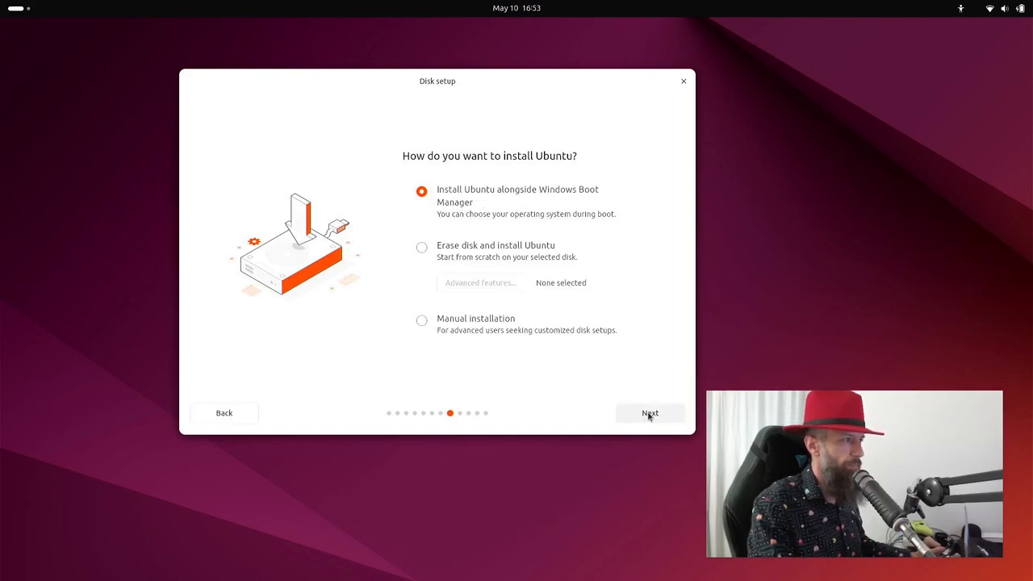
Accept 'Install Ubuntu alongside Windows Boot Manager' on the Disk setup page.
click(650, 413)
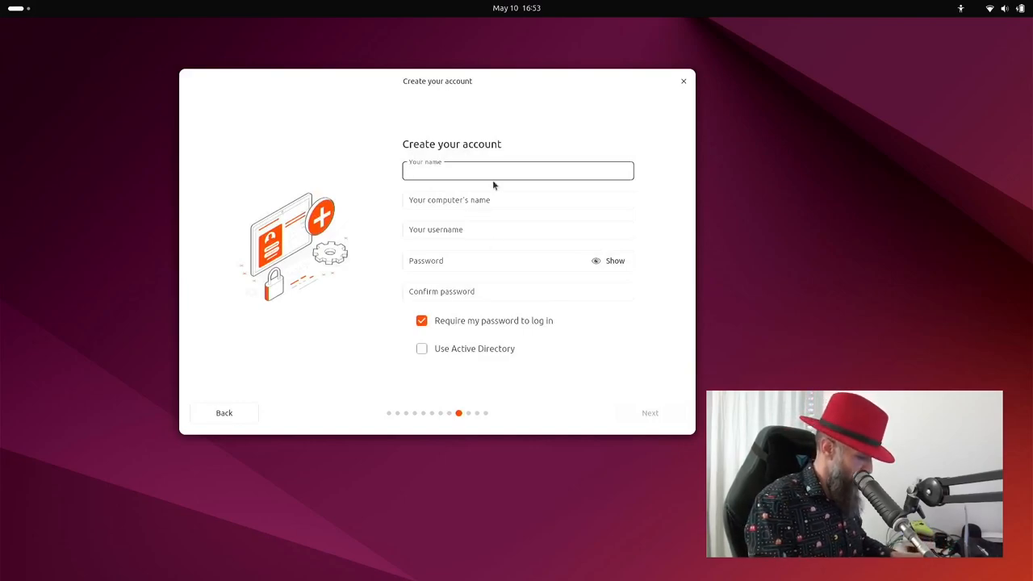
Create the account 'Darth' on computer ROG with a confirmed password required at login.
text(Darth)
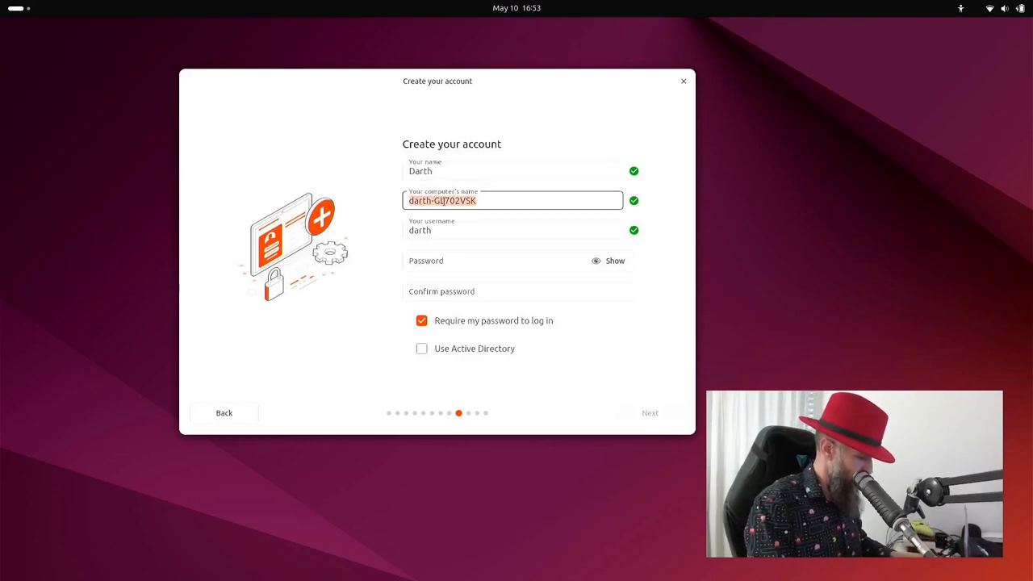
text(ROG)
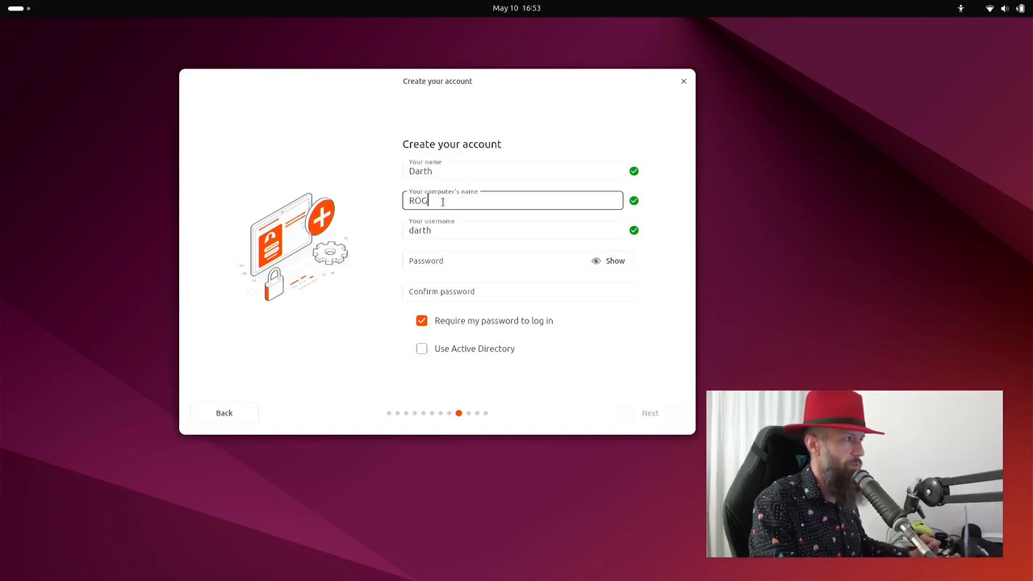
click(513, 230)
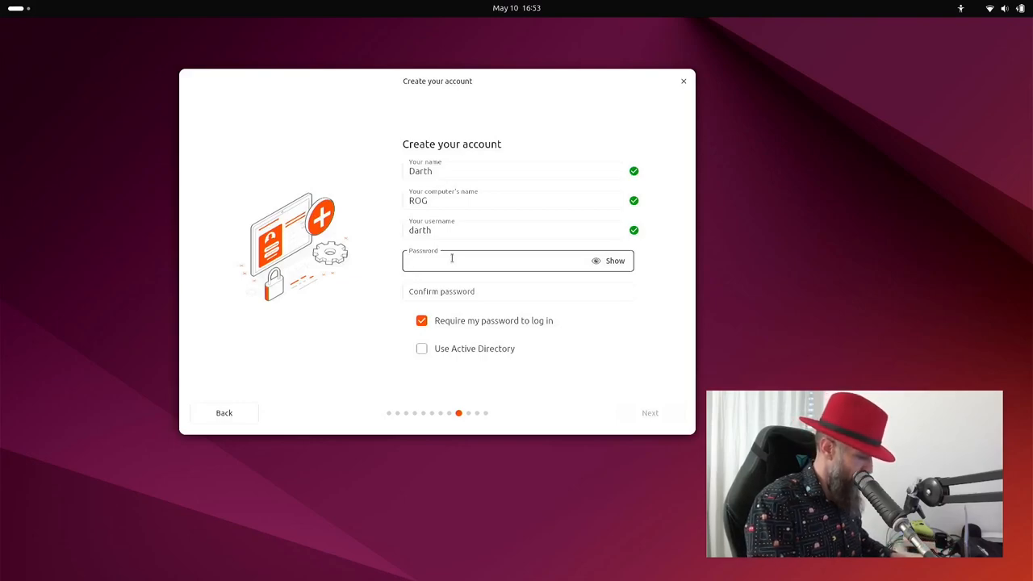
text(••)
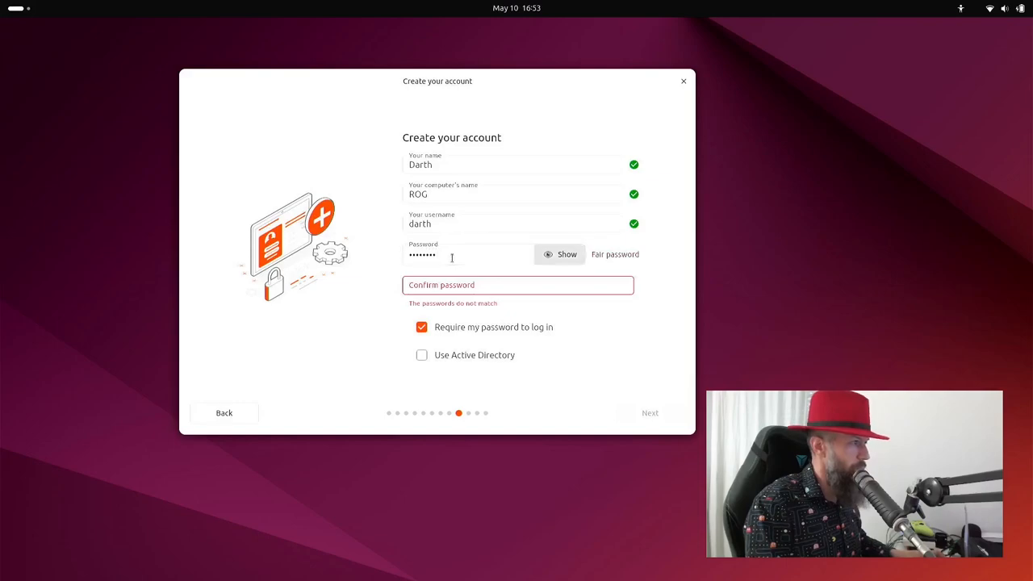
click(517, 285)
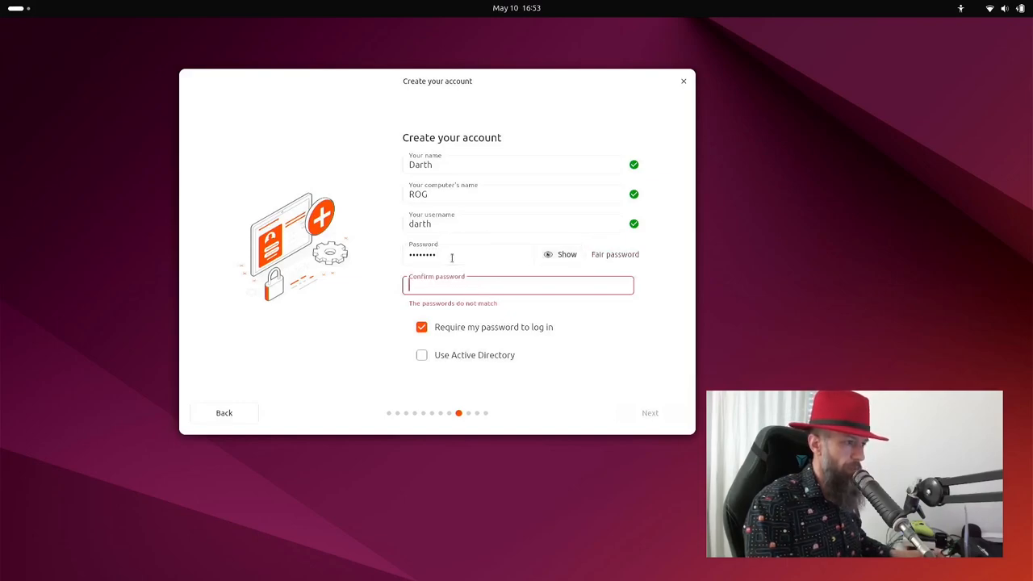
text(••)
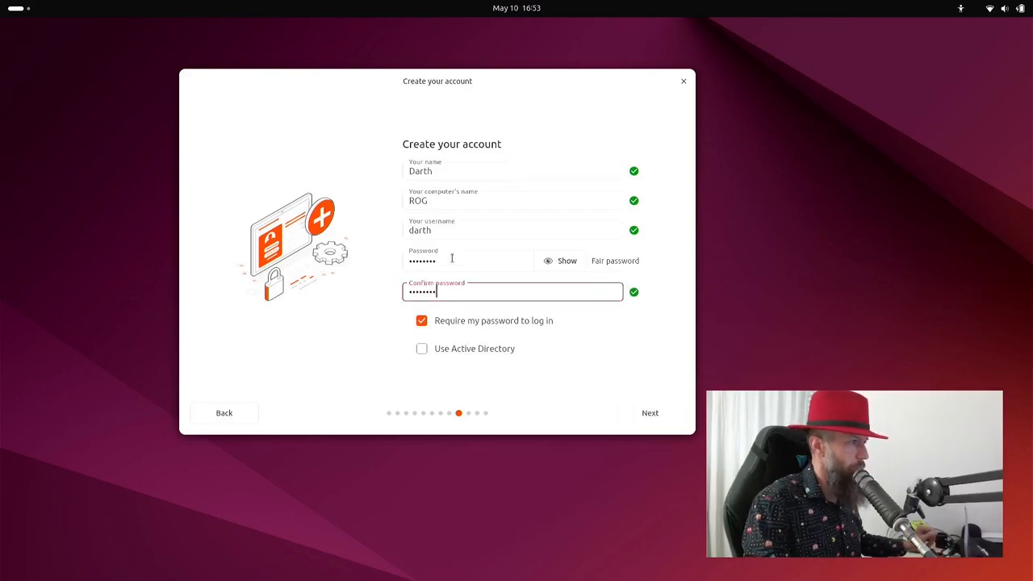
click(421, 321)
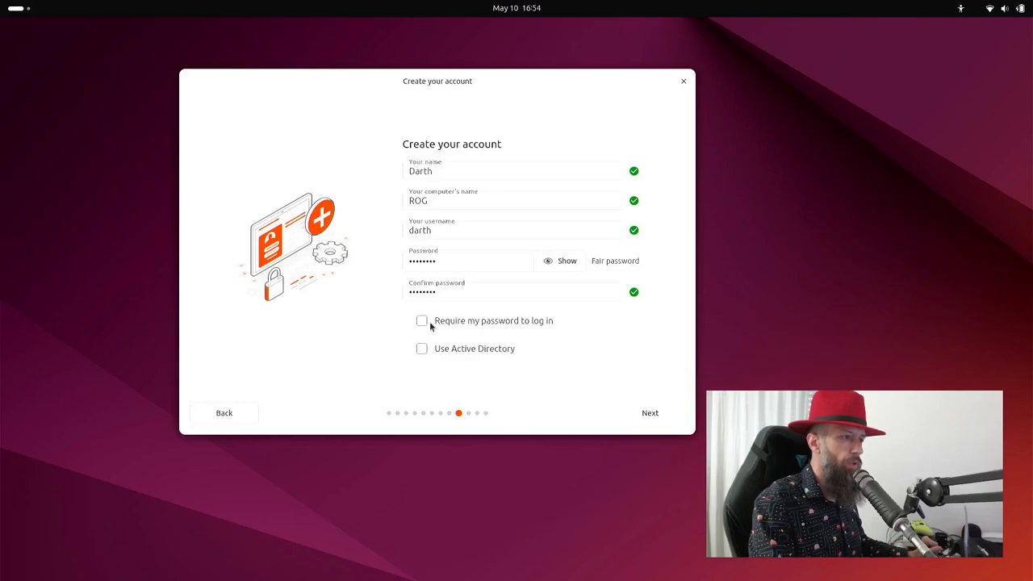
click(421, 320)
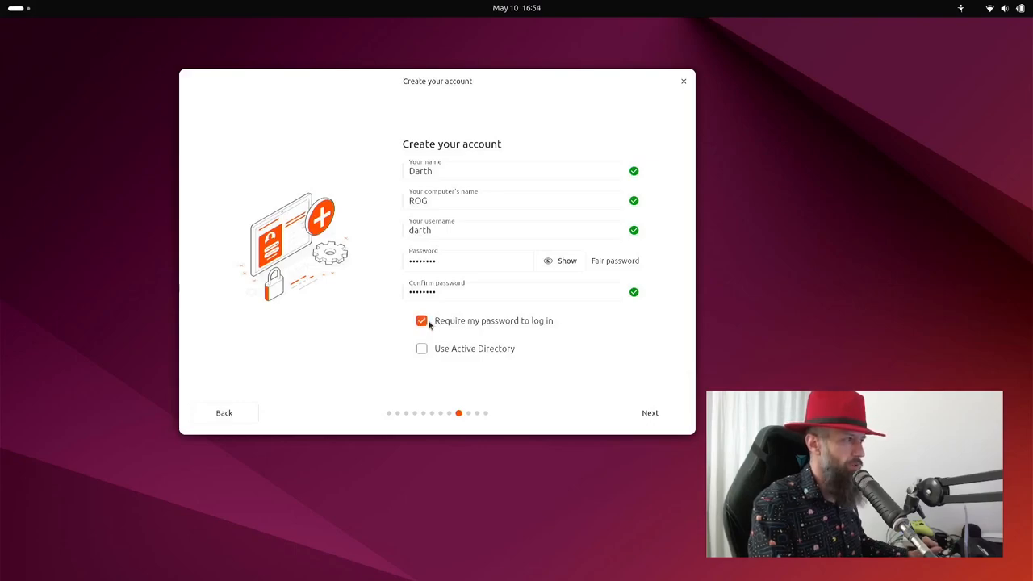
mouse_move(478, 327)
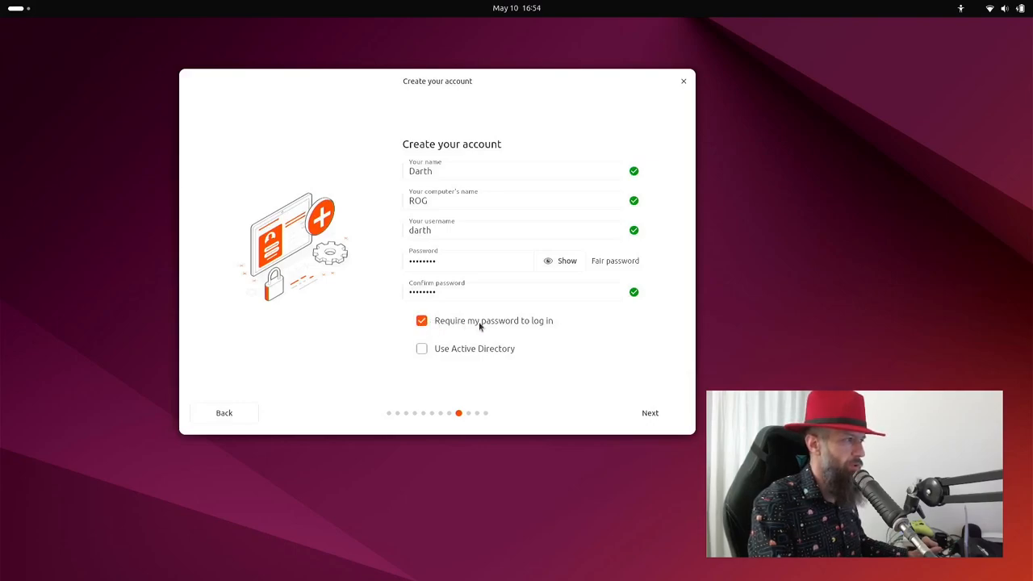
mouse_move(486, 351)
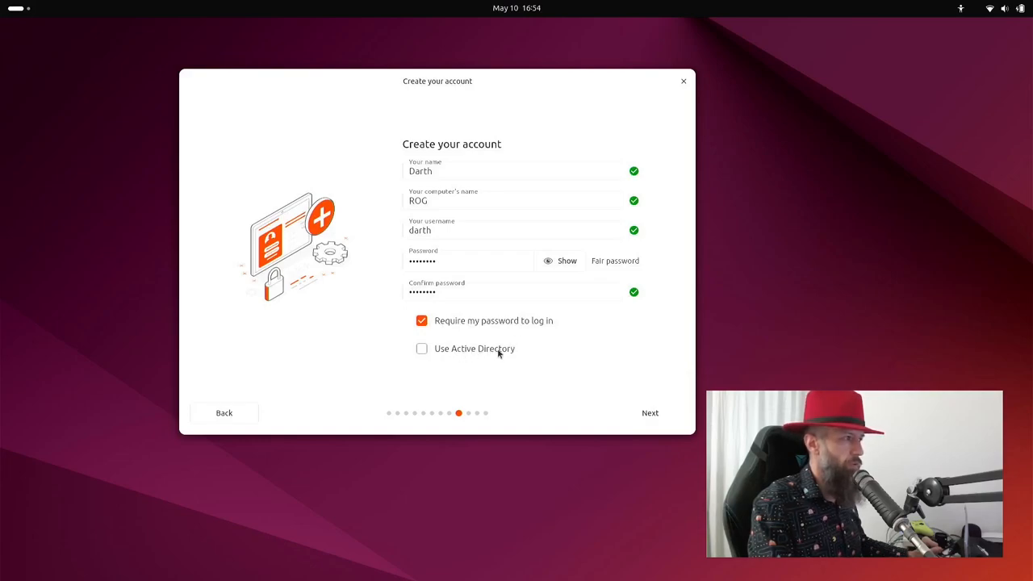
mouse_move(475, 388)
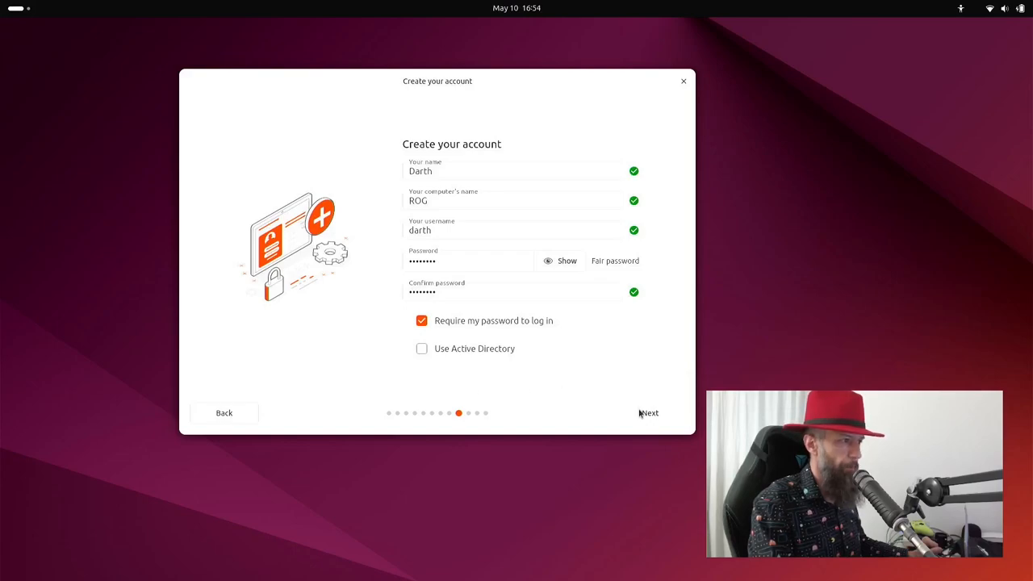
click(650, 412)
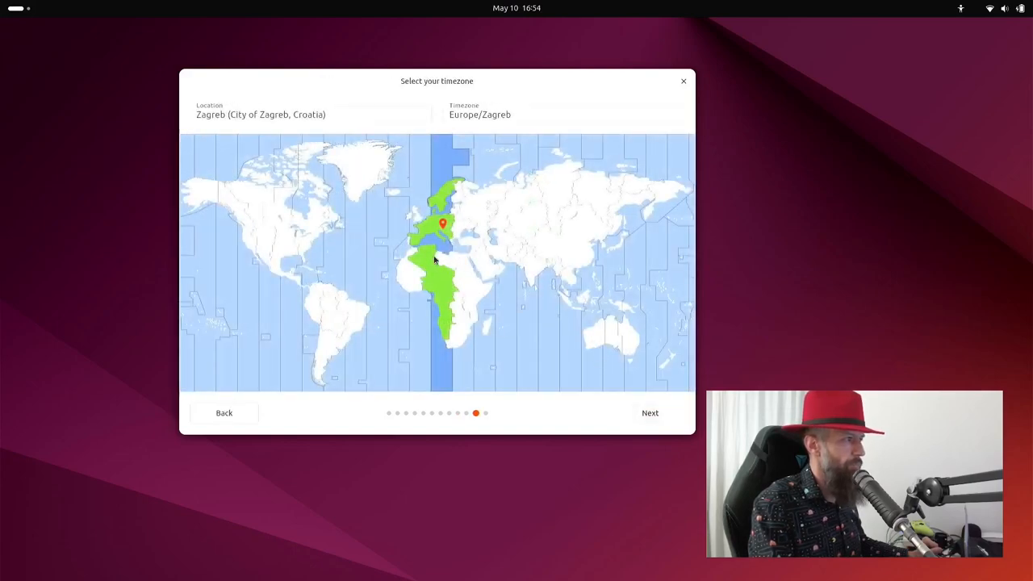
mouse_move(530, 165)
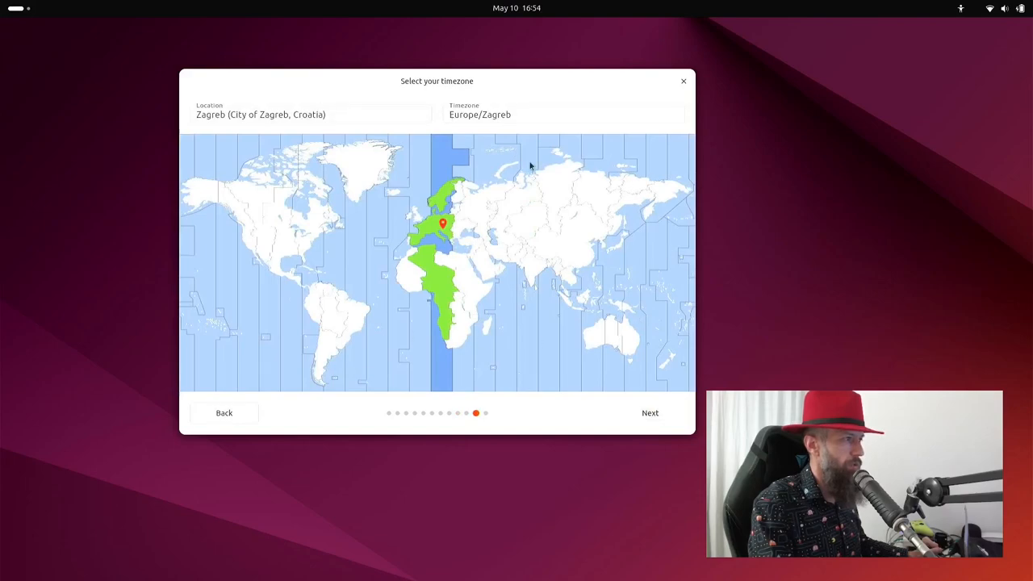
mouse_move(503, 197)
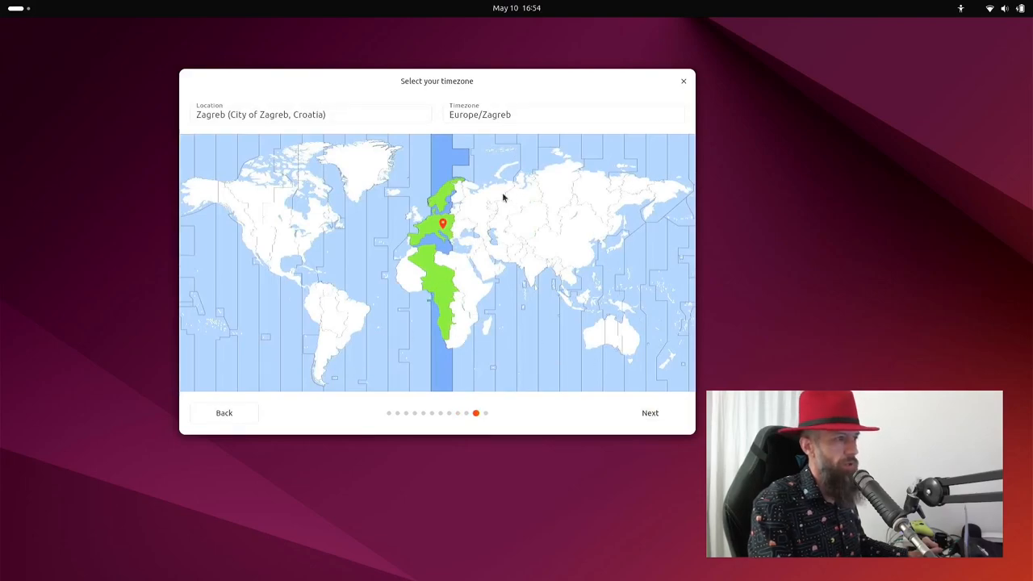
mouse_move(419, 139)
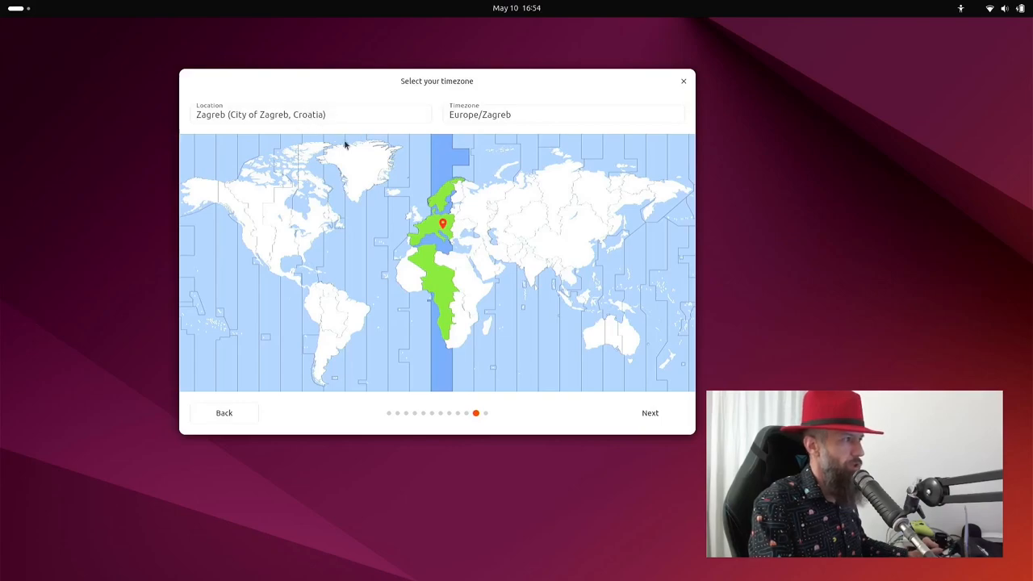
mouse_move(643, 407)
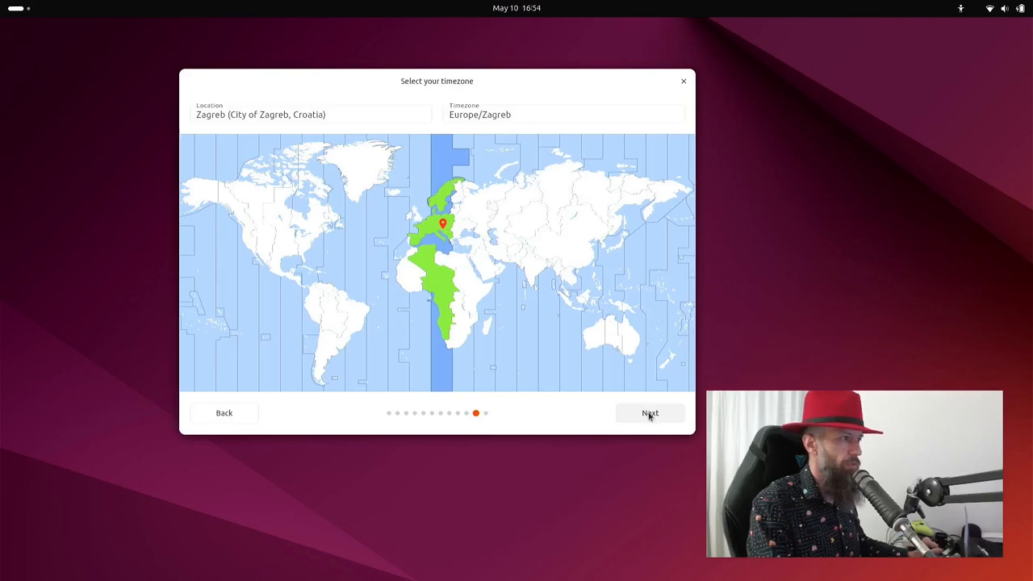
Accept the Europe/Zagreb timezone.
click(650, 412)
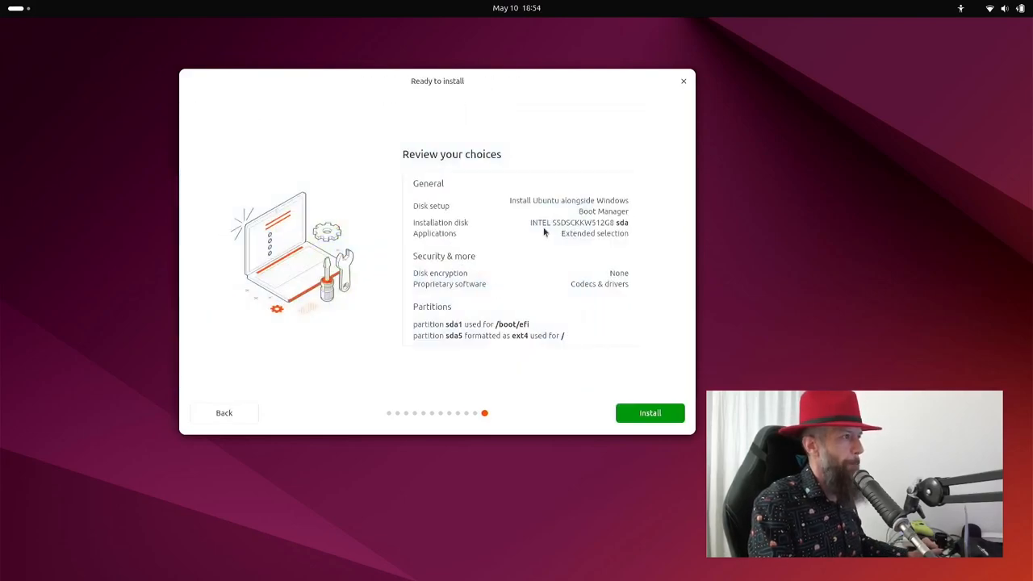
mouse_move(609, 310)
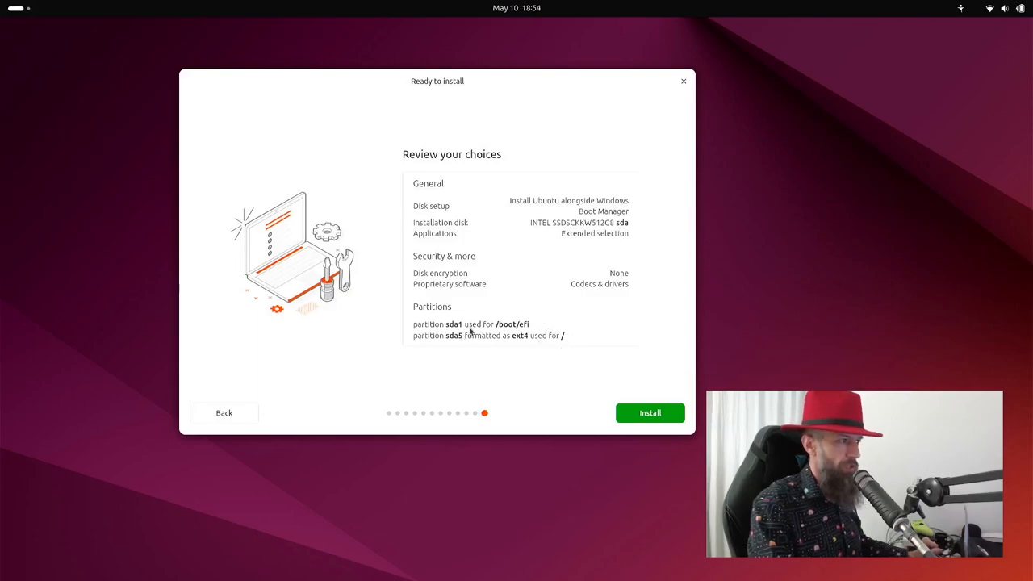
mouse_move(463, 347)
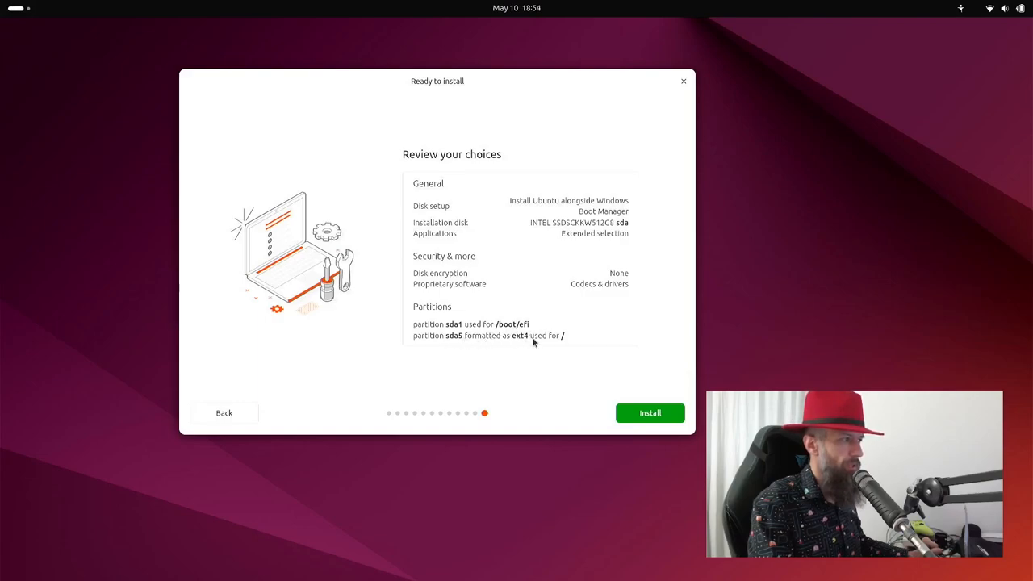
mouse_move(571, 361)
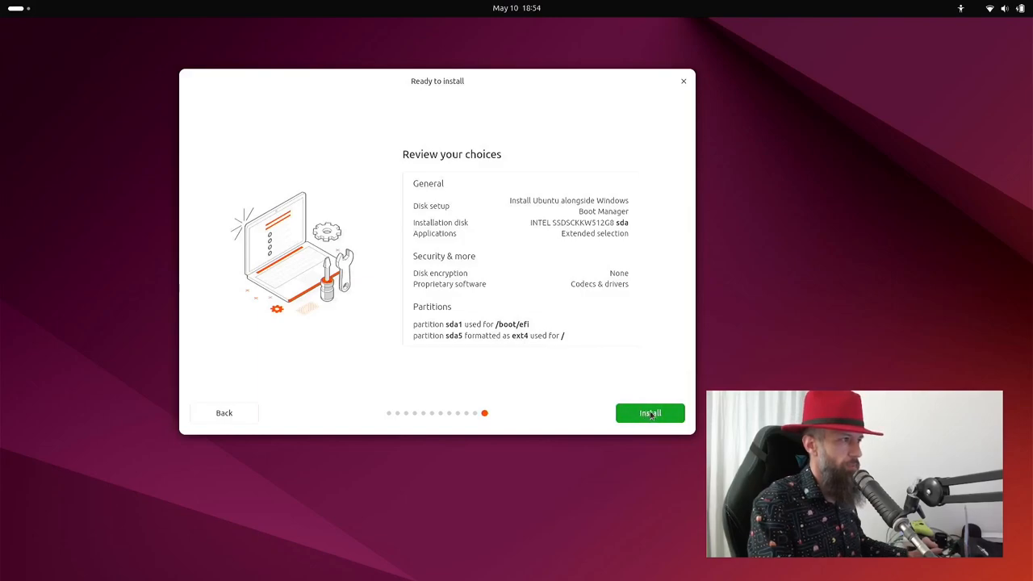
Start the Ubuntu installation from the Ready to install summary.
click(650, 412)
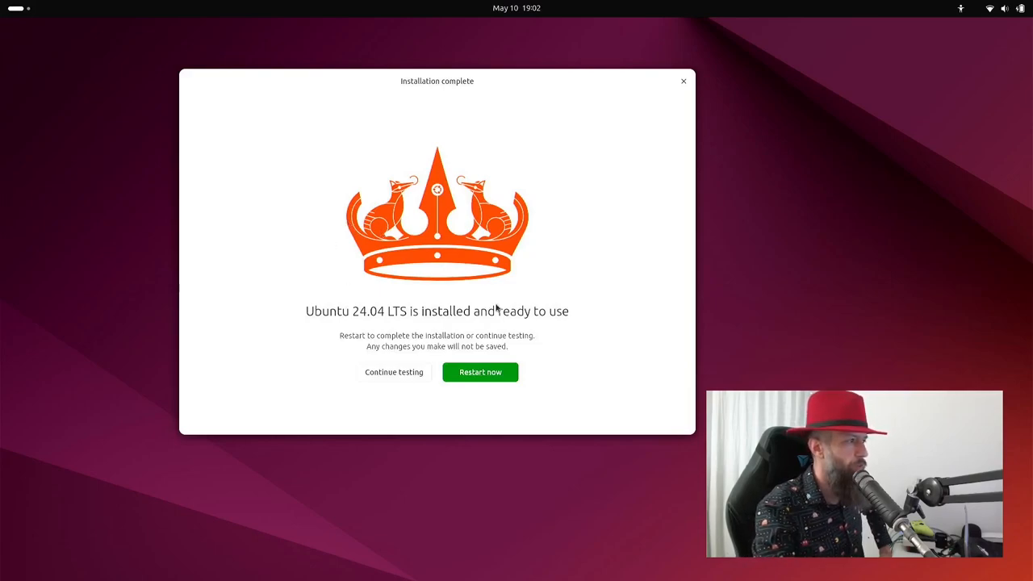
mouse_move(488, 375)
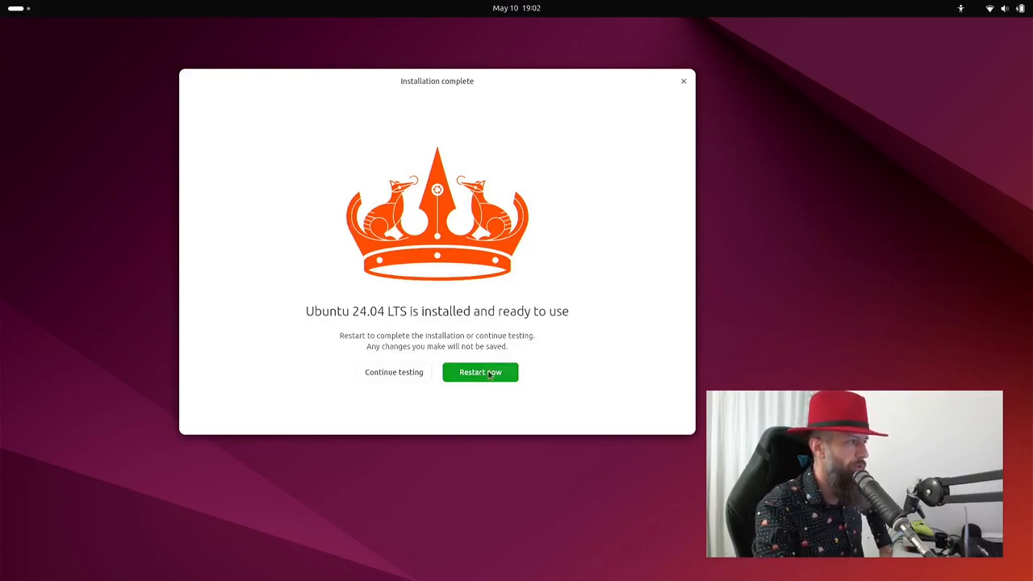
Restart into the newly installed Ubuntu 24.04 LTS from the Installation complete screen.
click(480, 372)
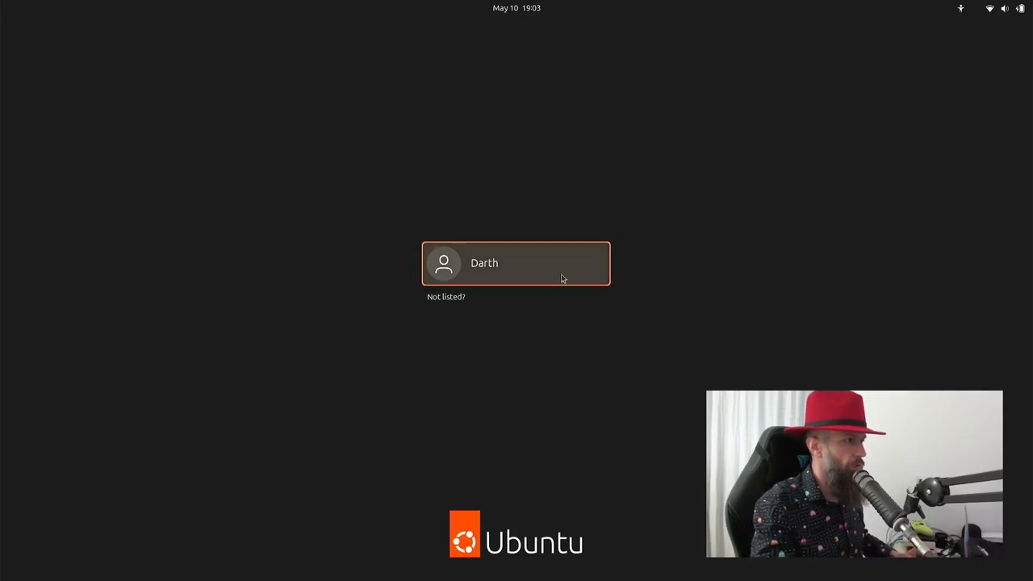
Enter the account password at the GDM login screen to reach the Ubuntu desktop.
click(515, 263)
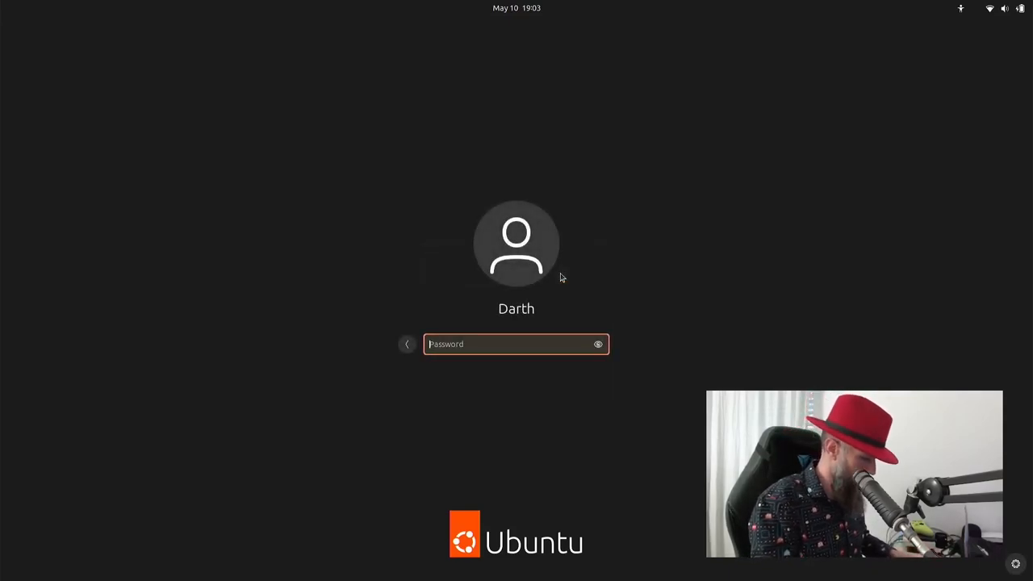
text(password)
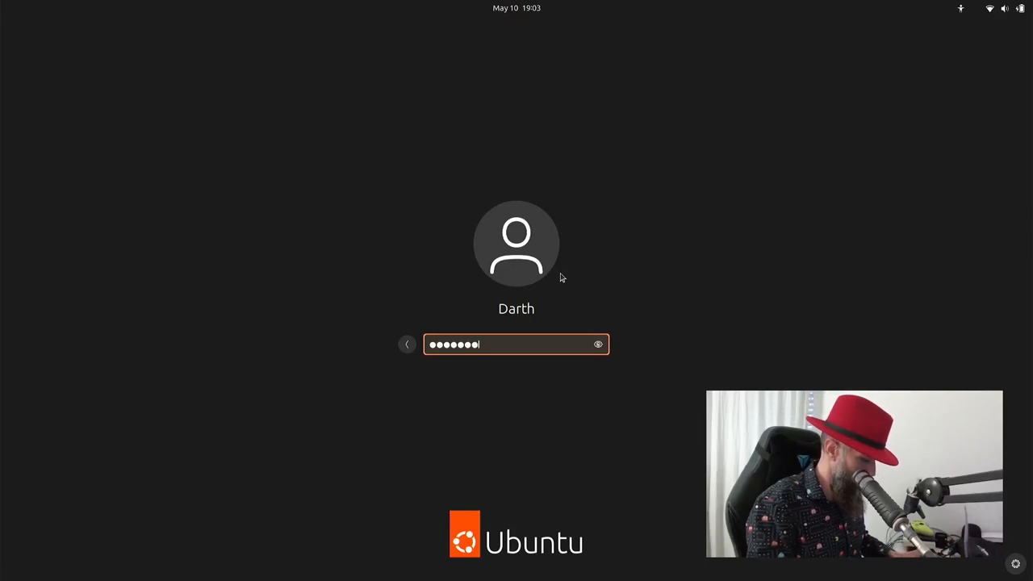
key(Return)
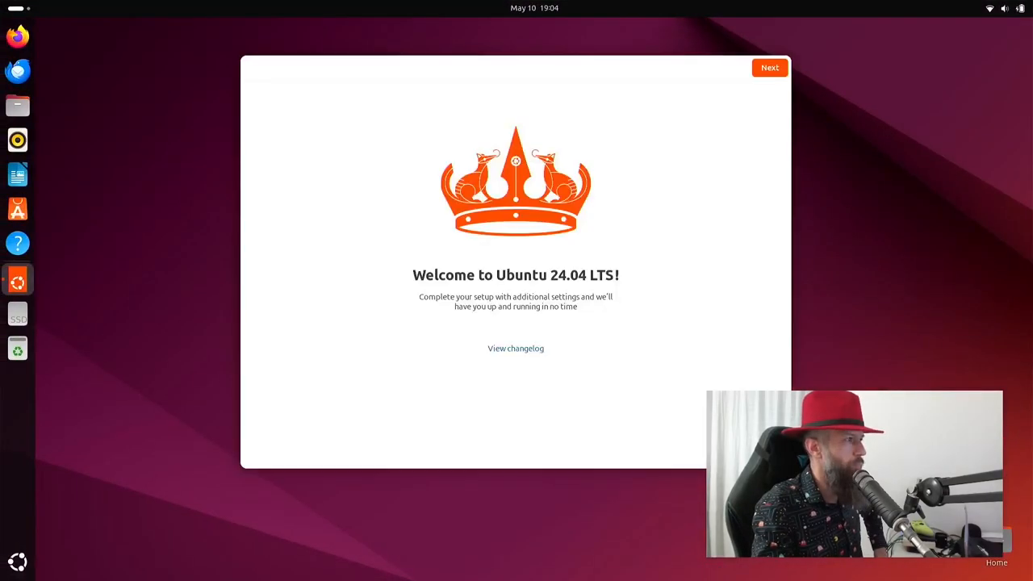
mouse_move(600, 307)
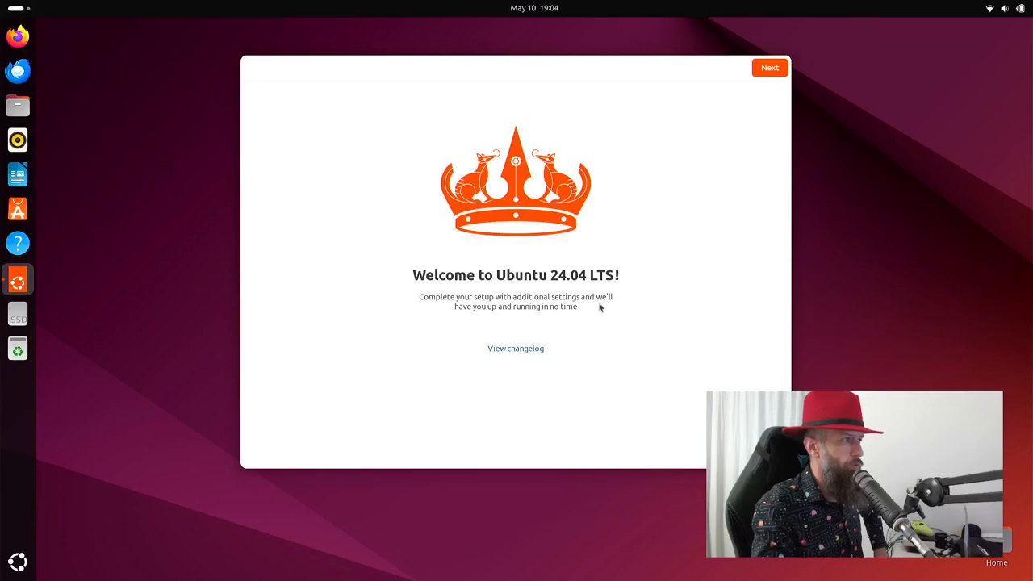
mouse_move(627, 270)
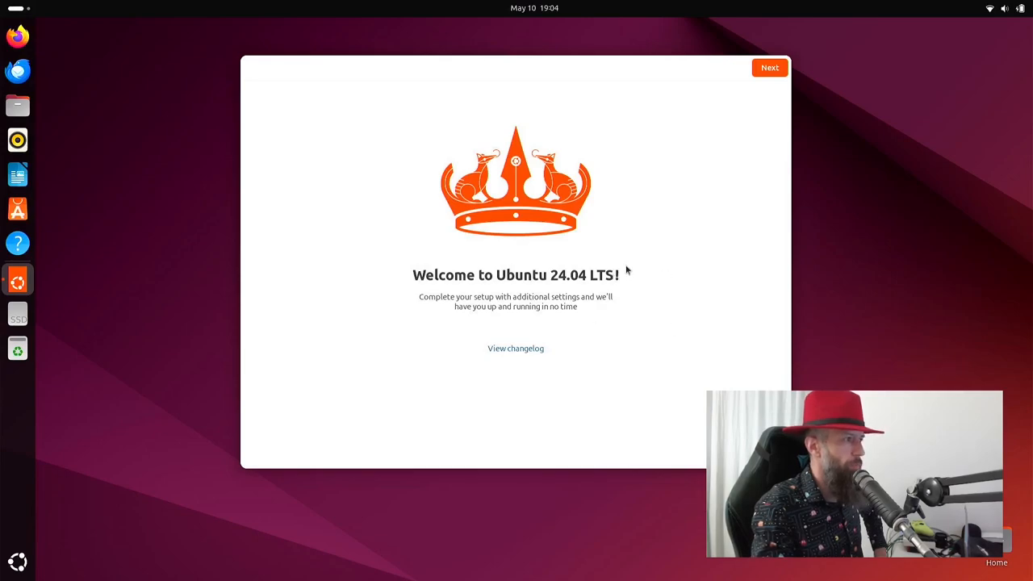
Advance from the Welcome to Ubuntu 24.04 LTS page to Ubuntu Pro, keeping 'Skip for now'.
click(768, 67)
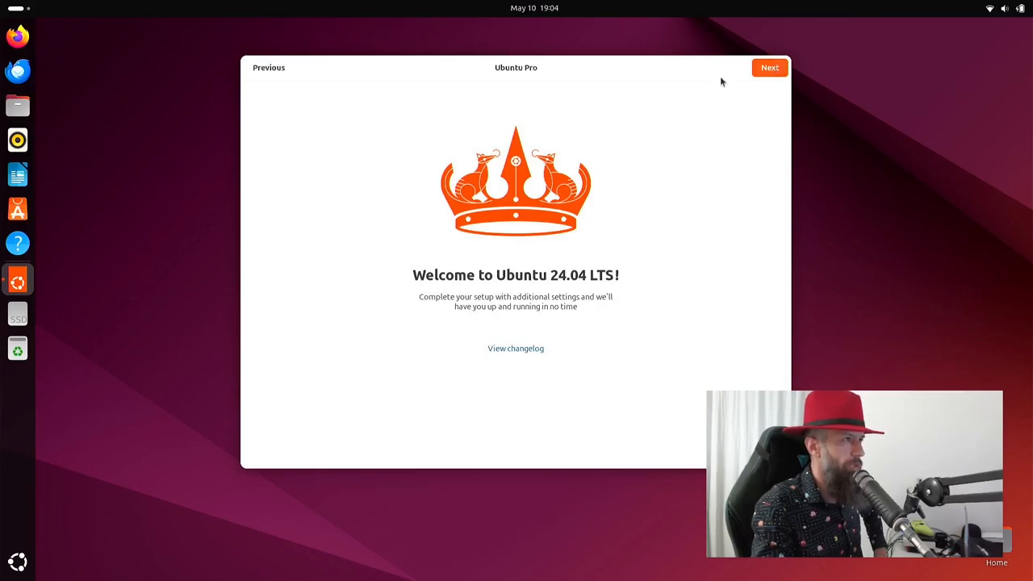
click(769, 67)
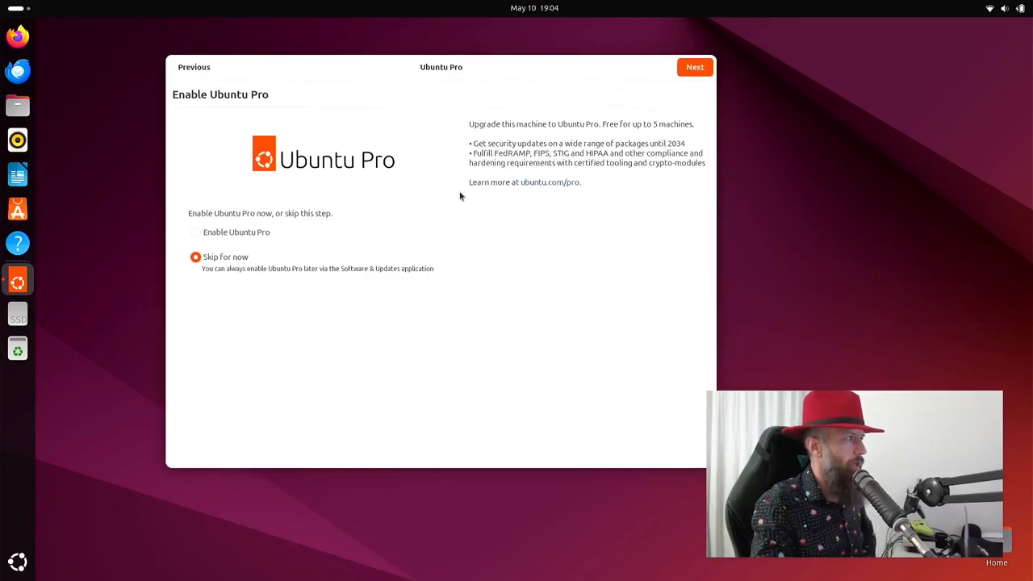
mouse_move(348, 165)
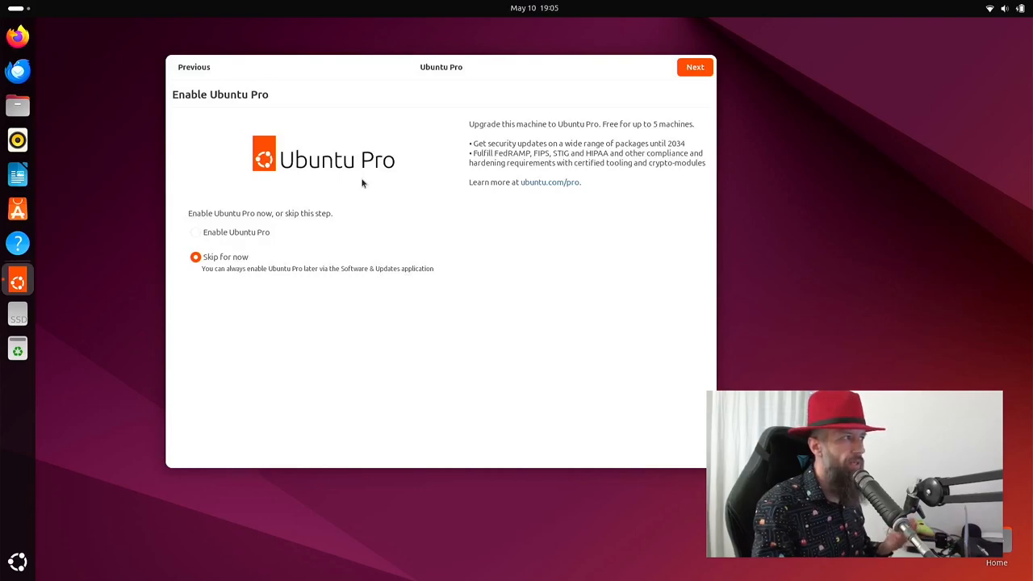
mouse_move(330, 190)
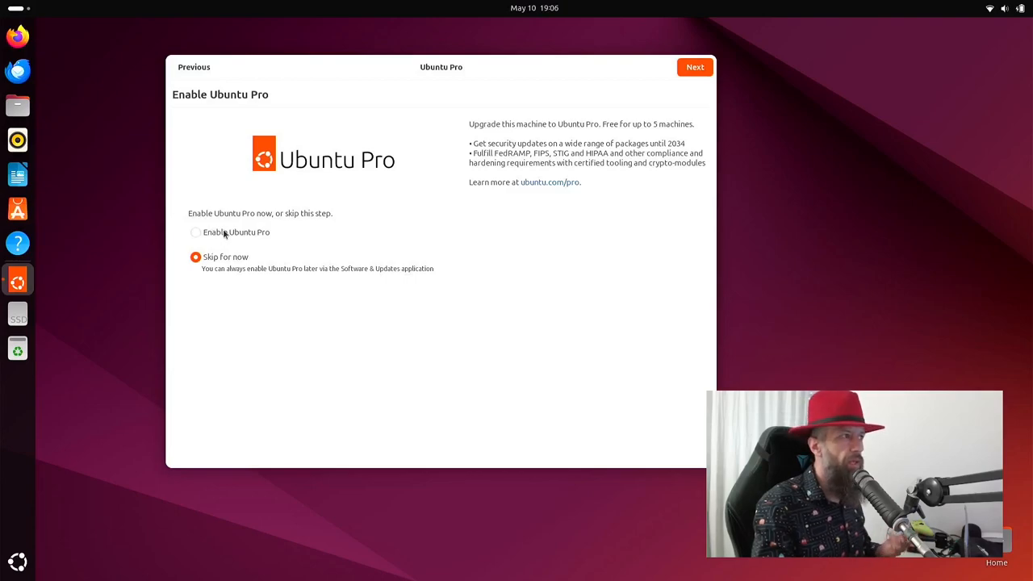
mouse_move(330, 138)
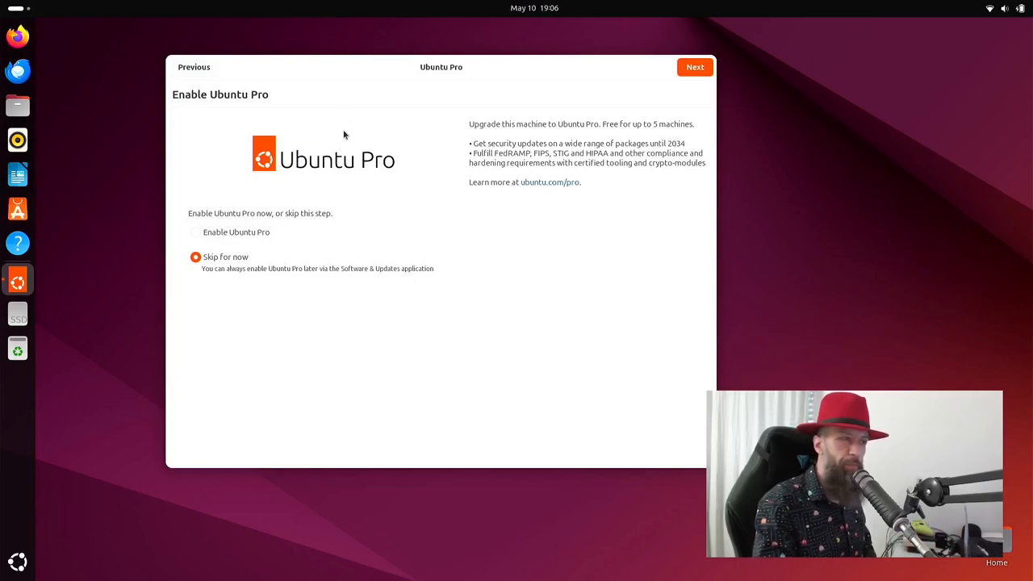
mouse_move(557, 106)
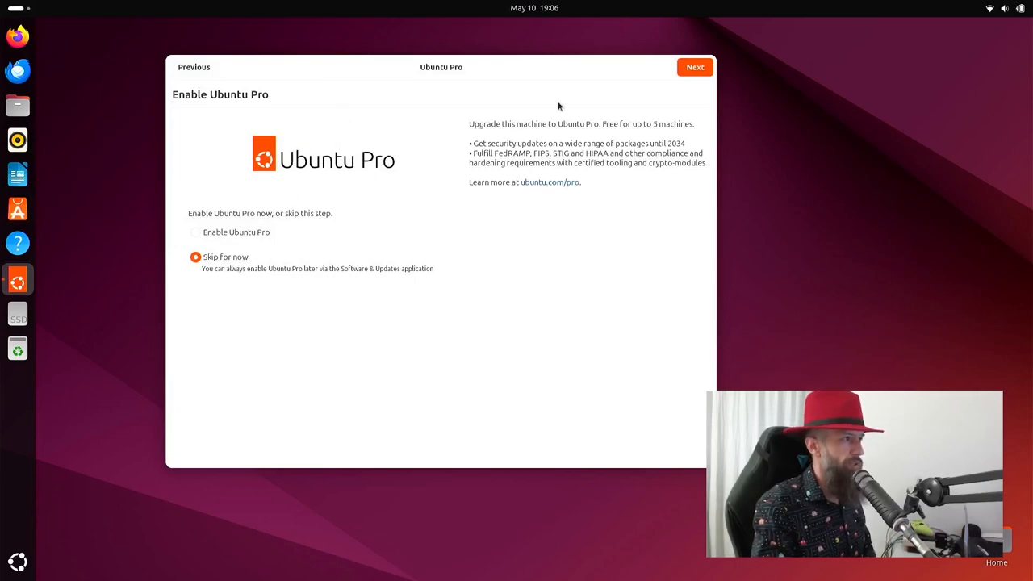
Continue without Ubuntu Pro, choose 'No, don't share system data', and click Finish.
click(694, 67)
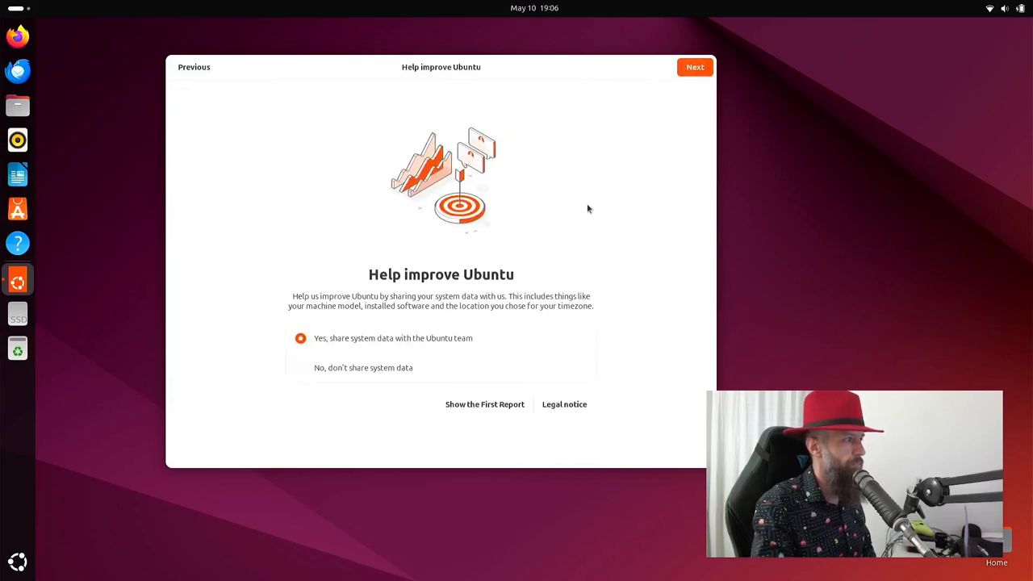
mouse_move(442, 326)
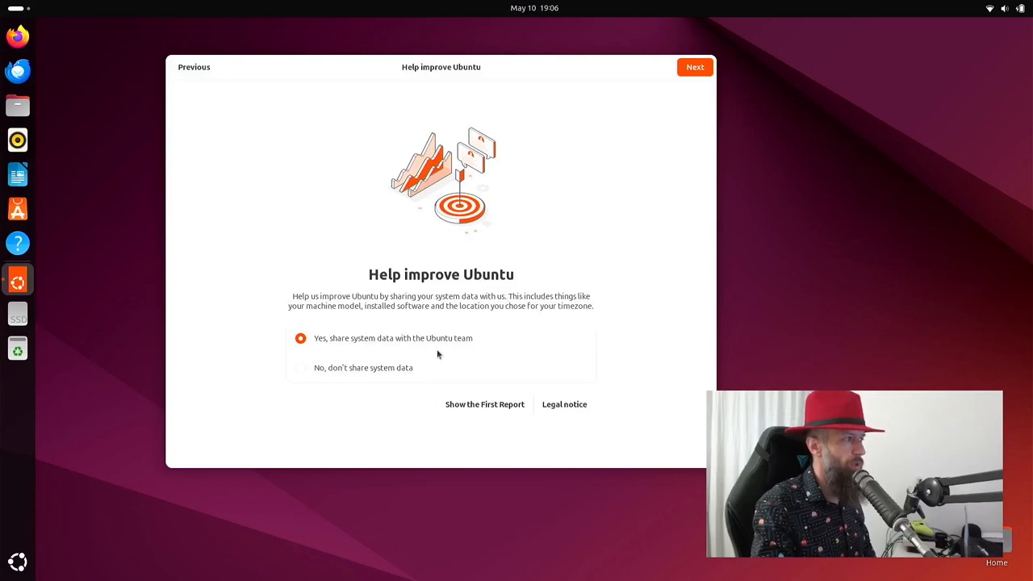
mouse_move(343, 379)
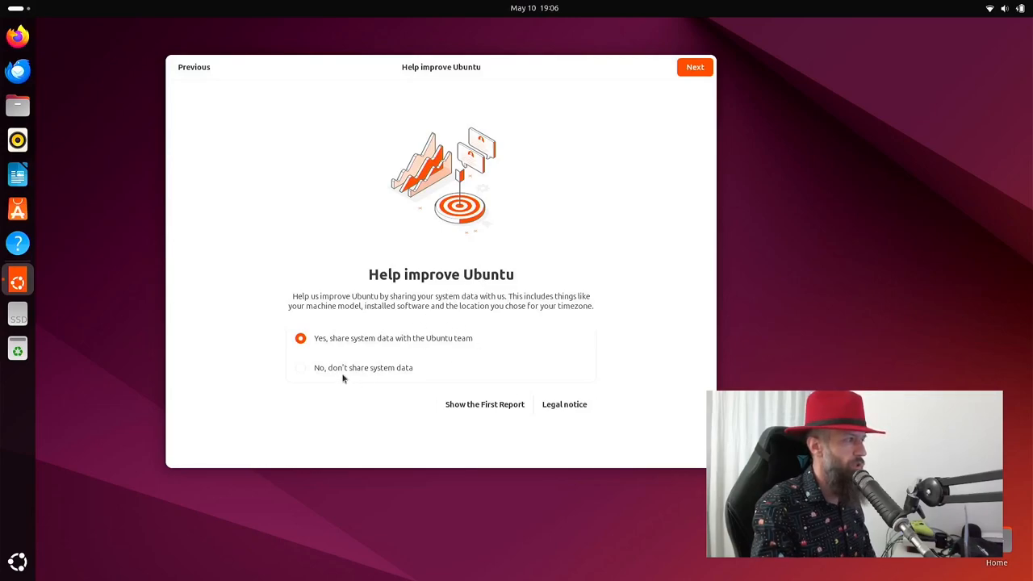
click(300, 367)
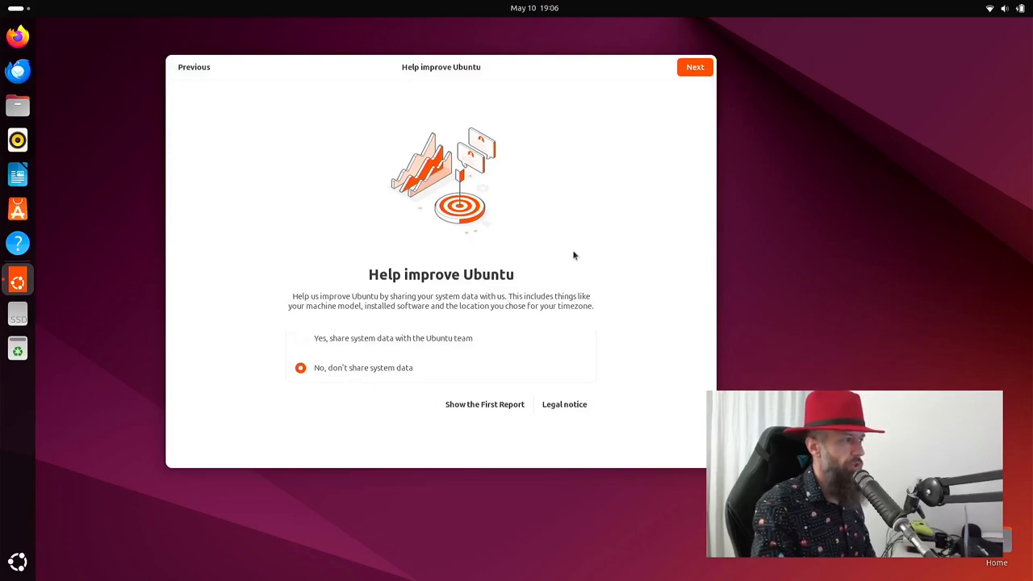
click(694, 67)
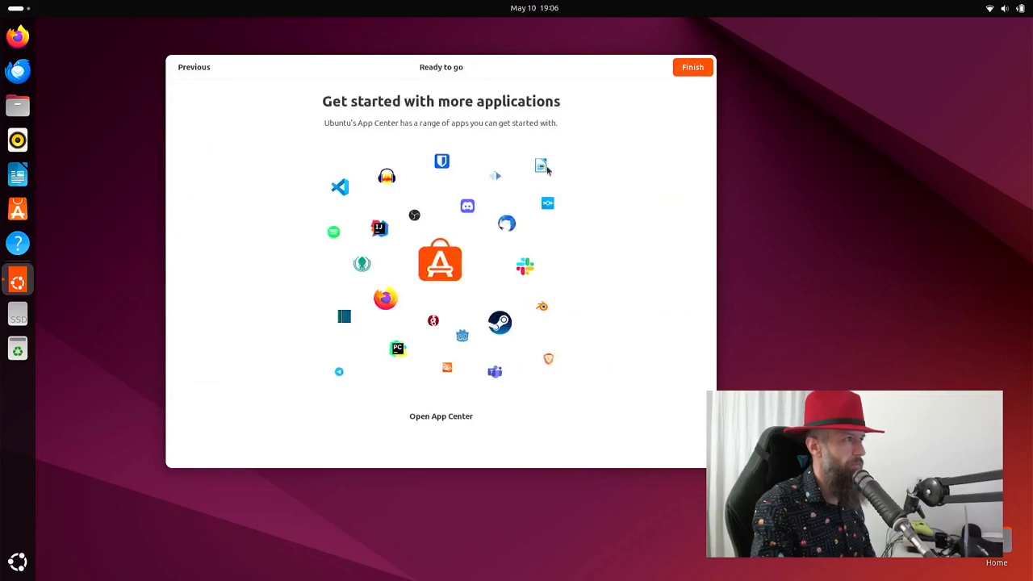
mouse_move(582, 303)
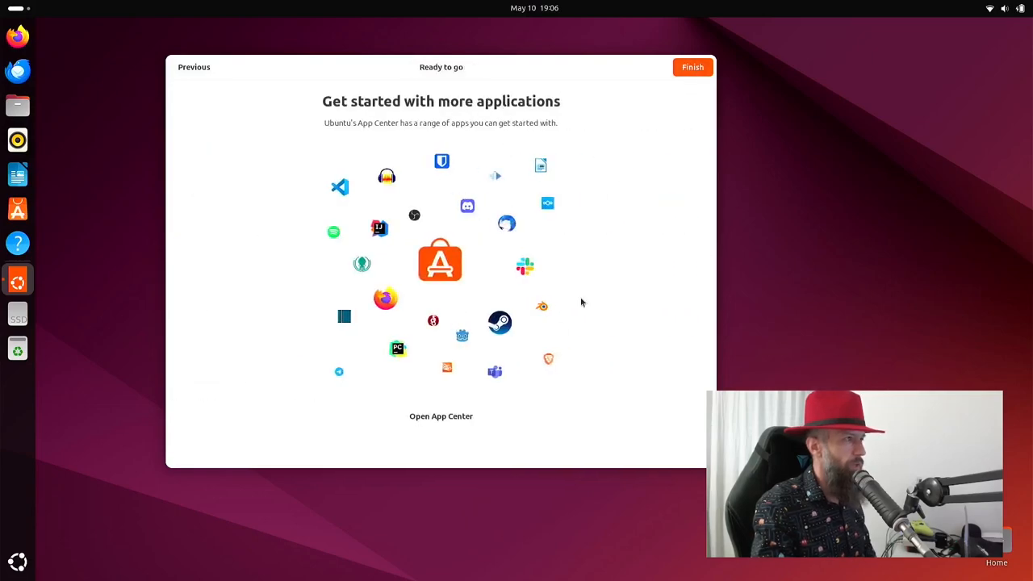
click(691, 67)
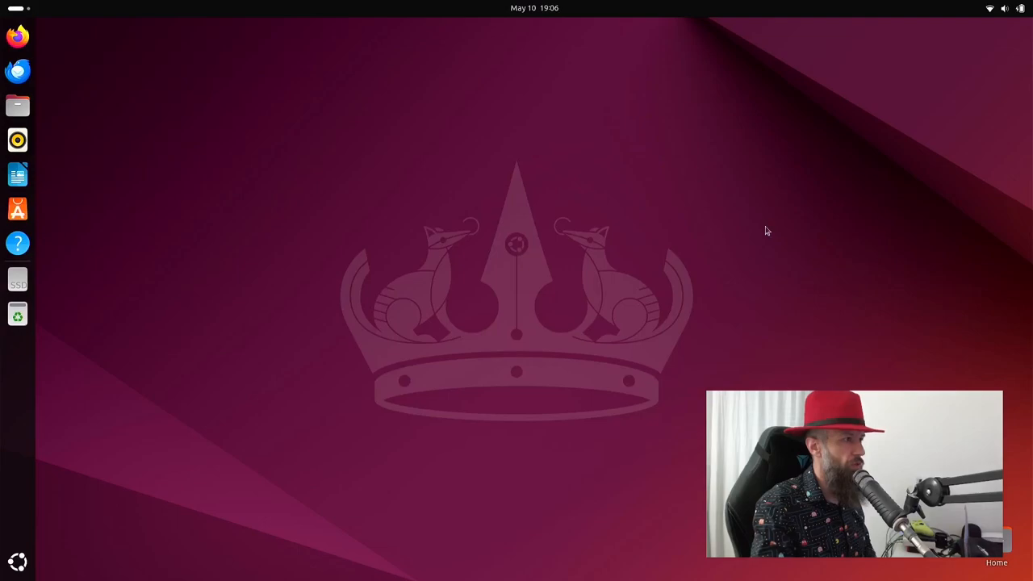
mouse_move(71, 470)
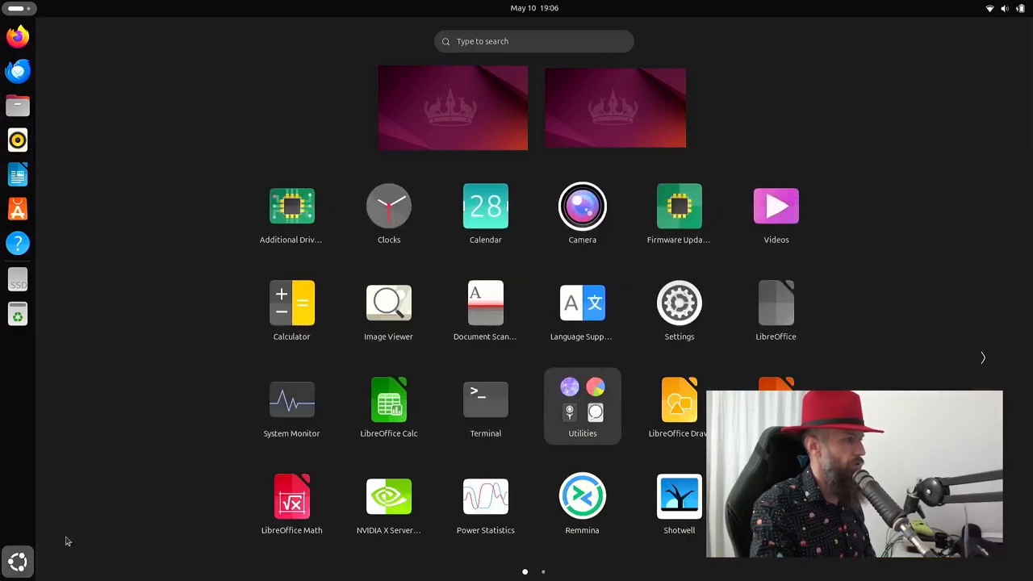
mouse_move(581, 315)
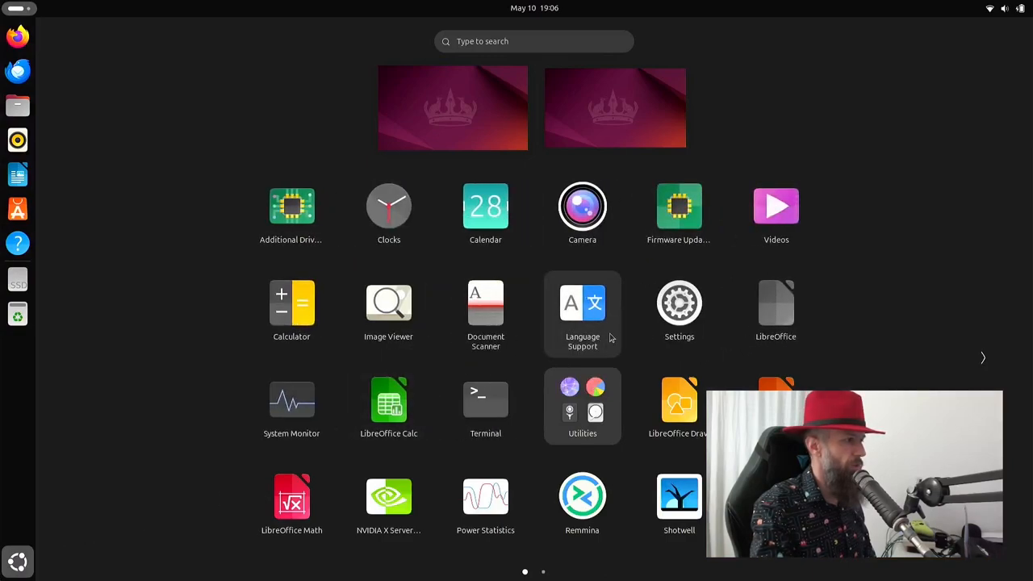
mouse_move(292, 206)
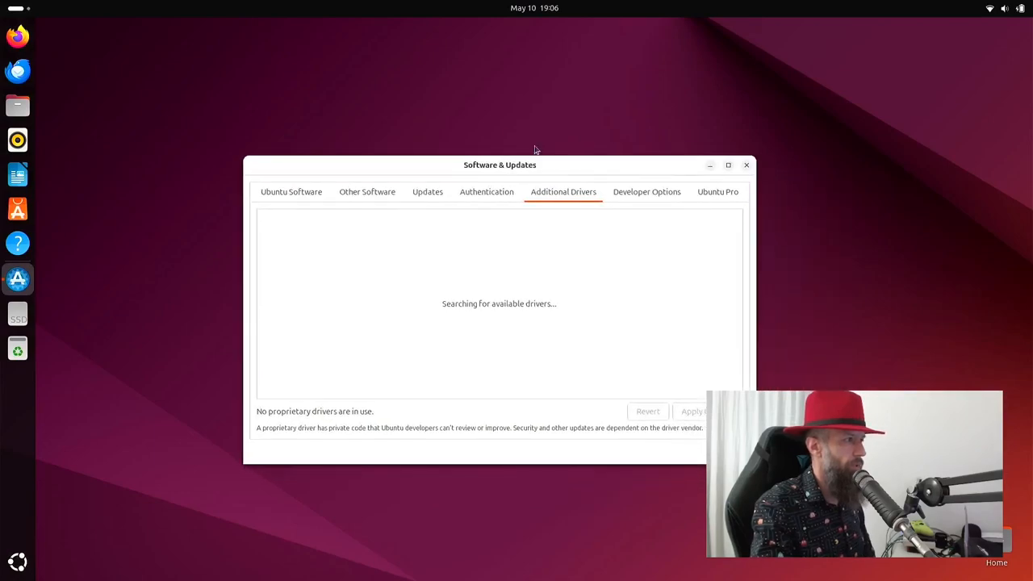
drag(499, 165, 427, 122)
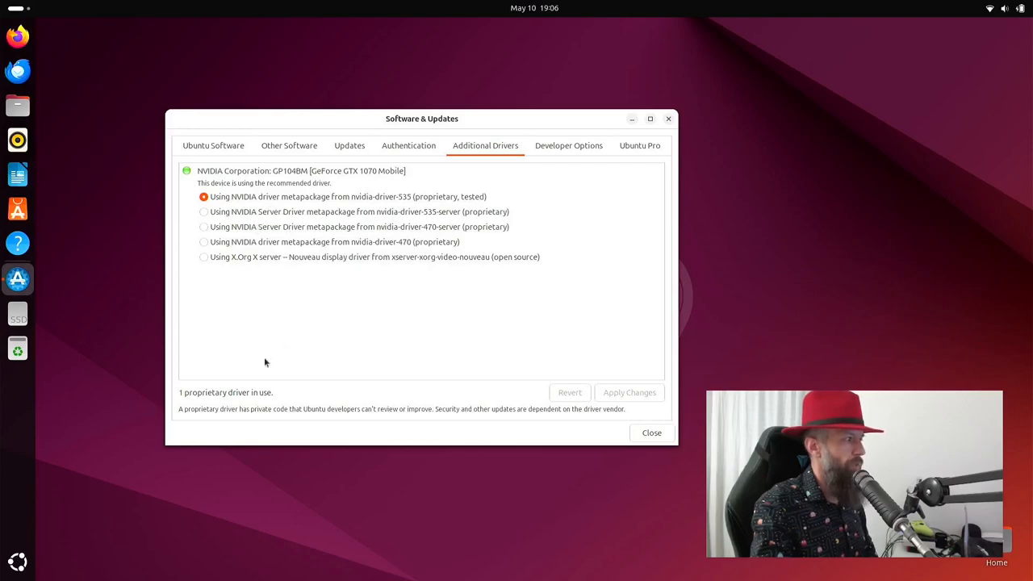
mouse_move(279, 394)
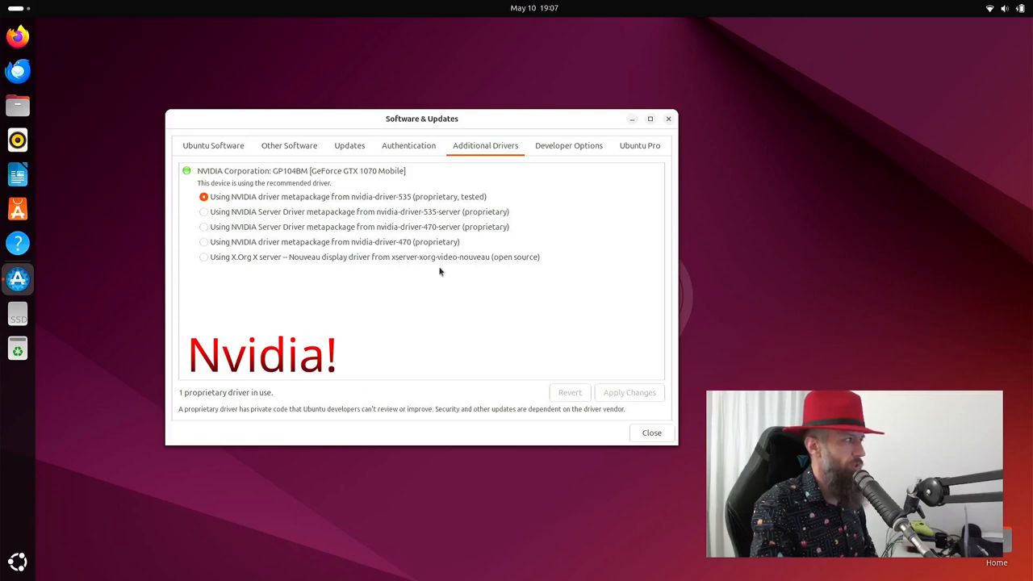
mouse_move(692, 163)
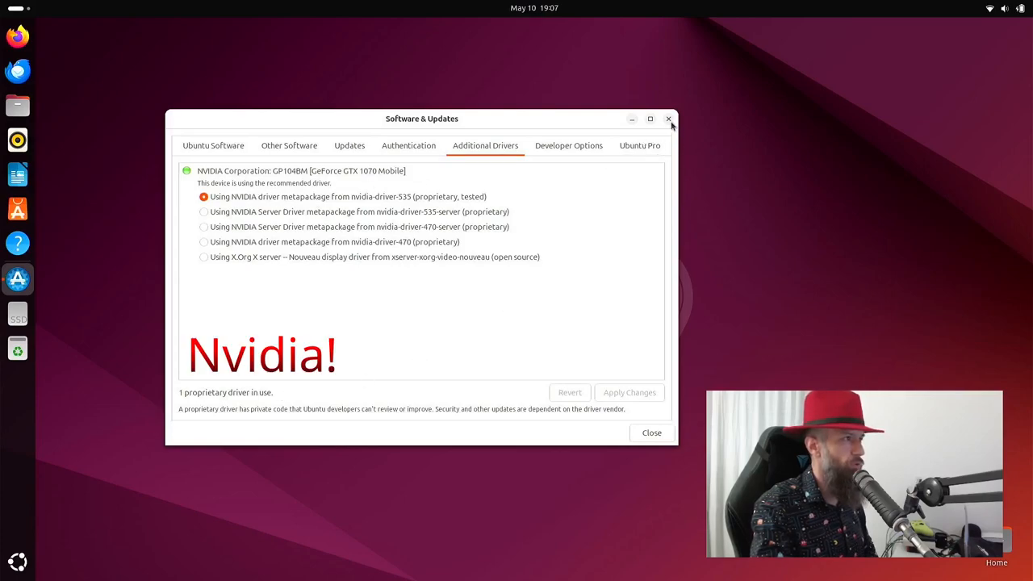
click(668, 118)
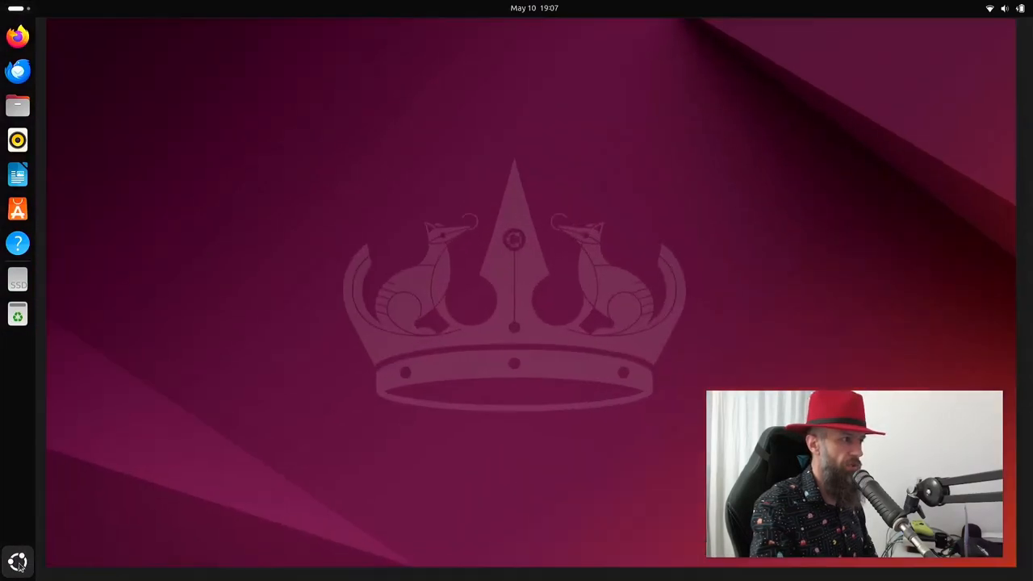
click(17, 560)
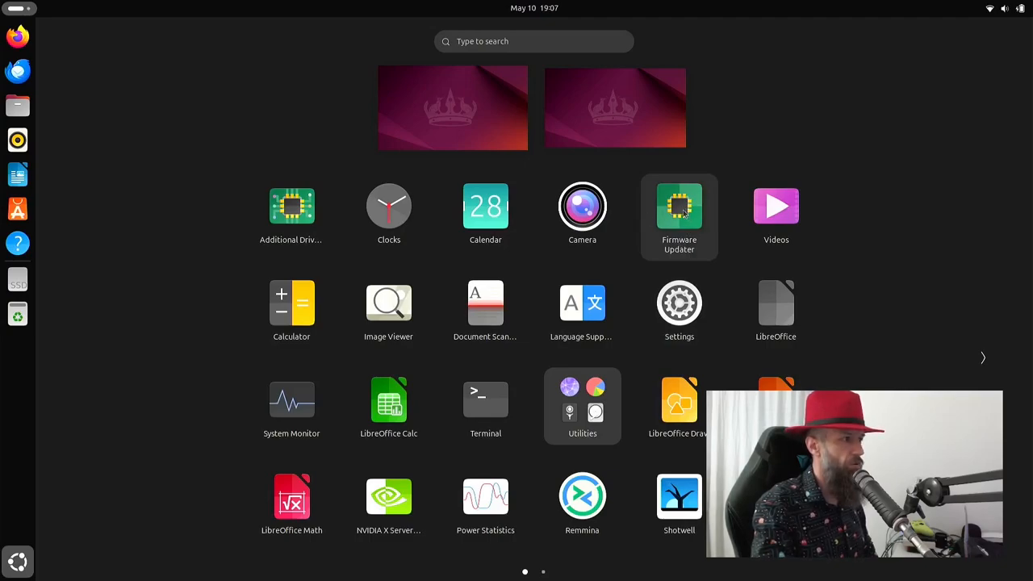
mouse_move(702, 218)
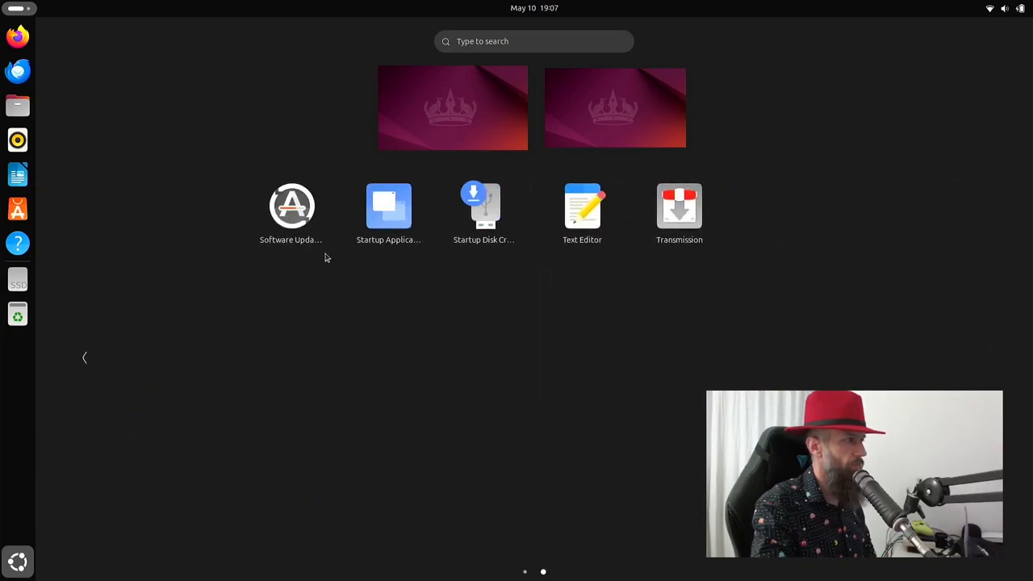
mouse_move(291, 206)
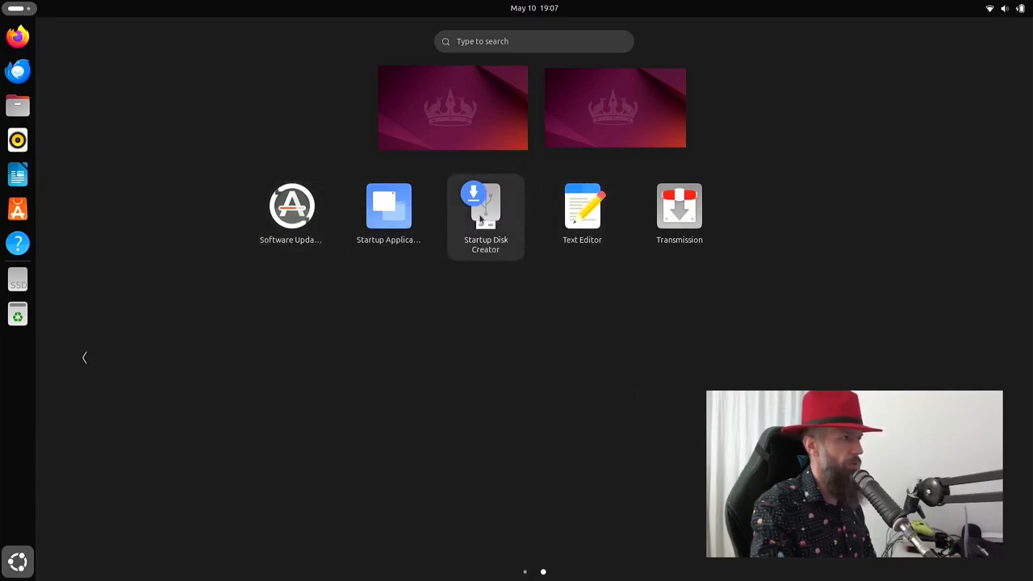
mouse_move(17, 106)
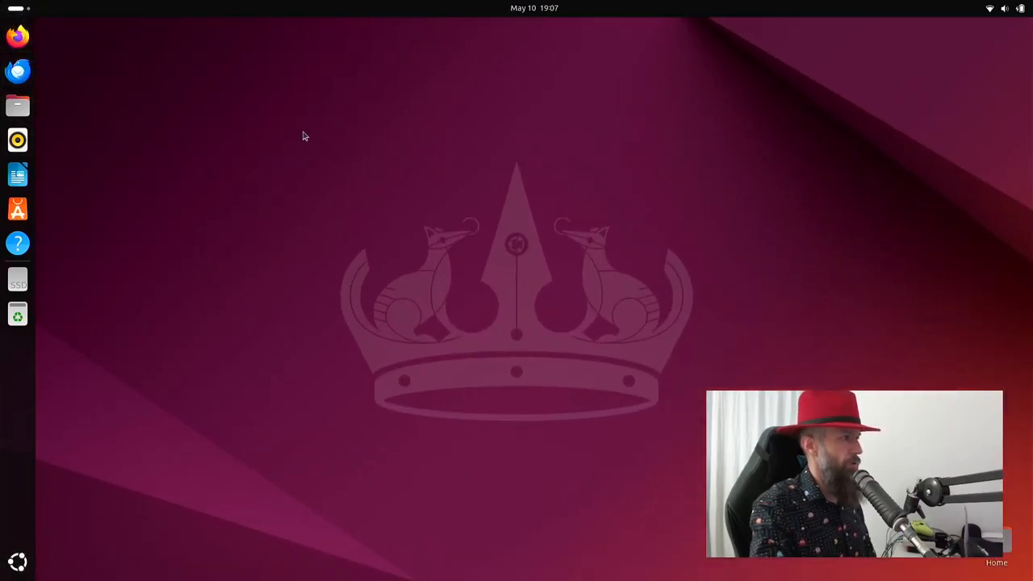
Open Firefox, run a Google search for 'test', and reject all cookies.
click(17, 36)
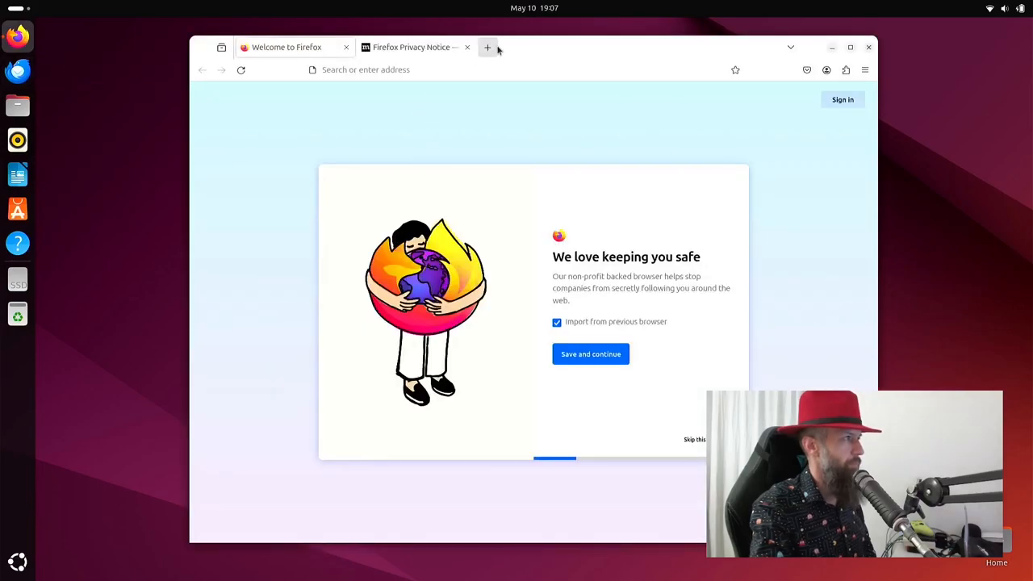
text(test)
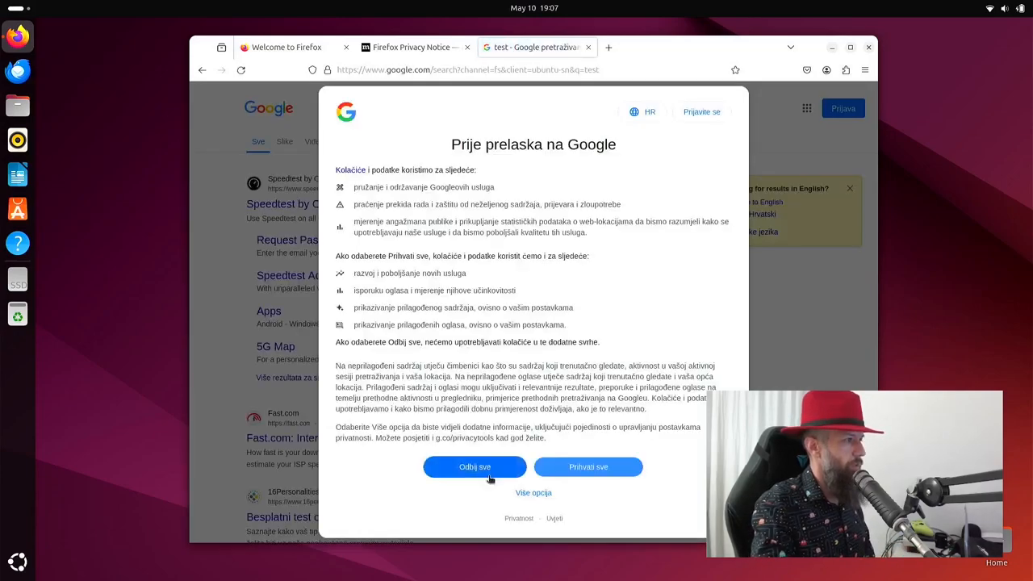
click(474, 466)
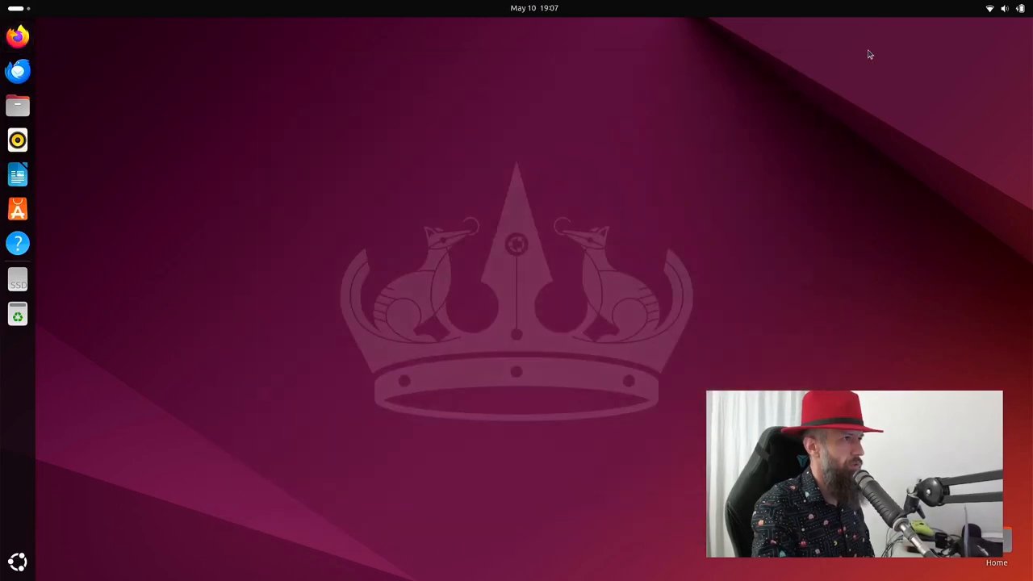
mouse_move(18, 71)
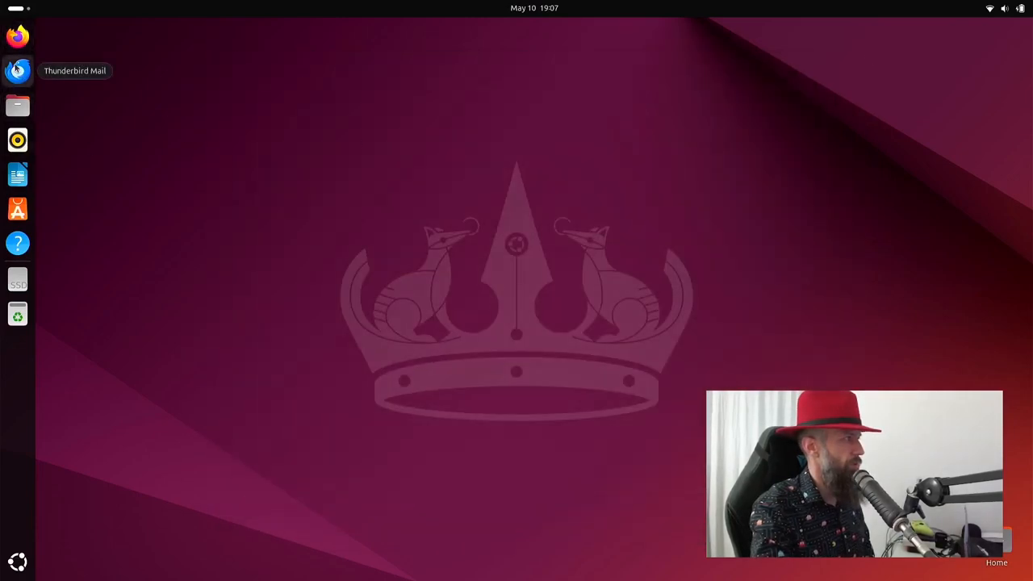
mouse_move(301, 121)
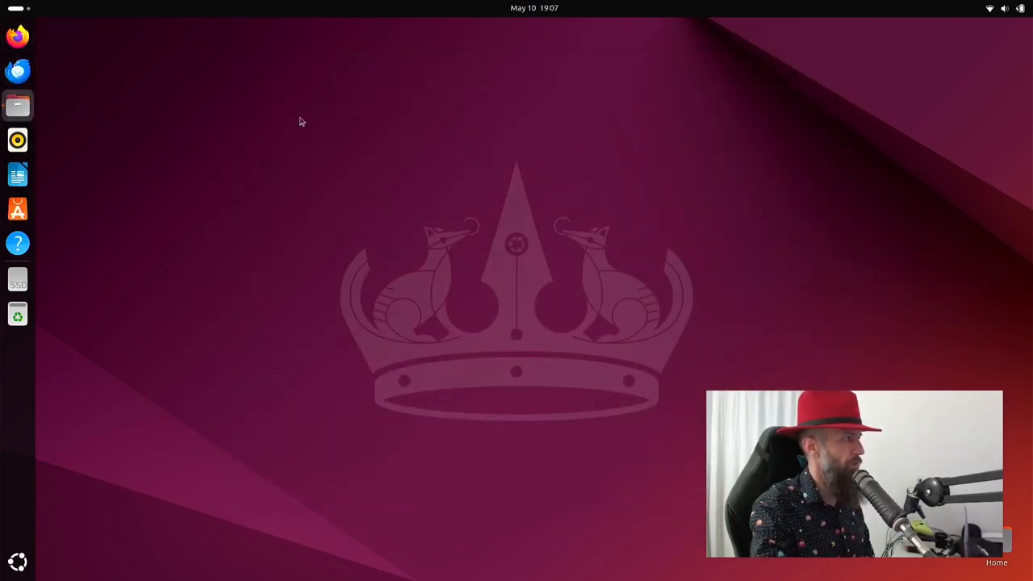
click(16, 105)
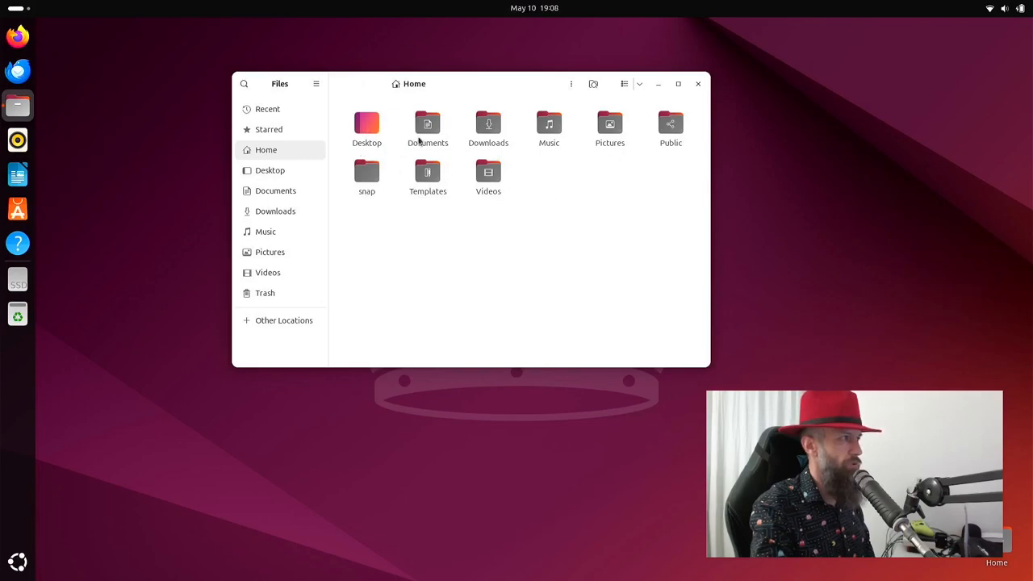
mouse_move(464, 199)
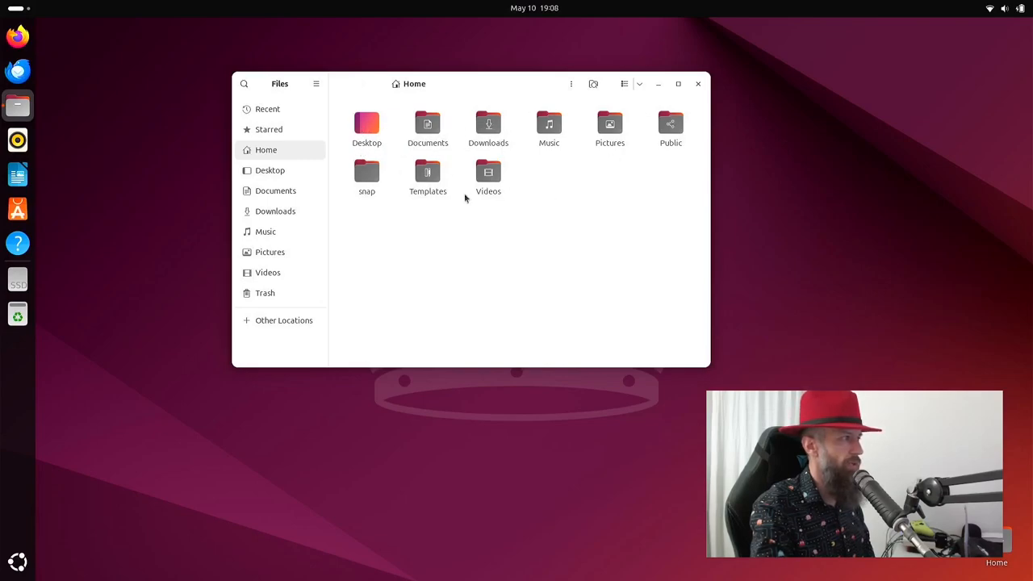
mouse_move(291, 272)
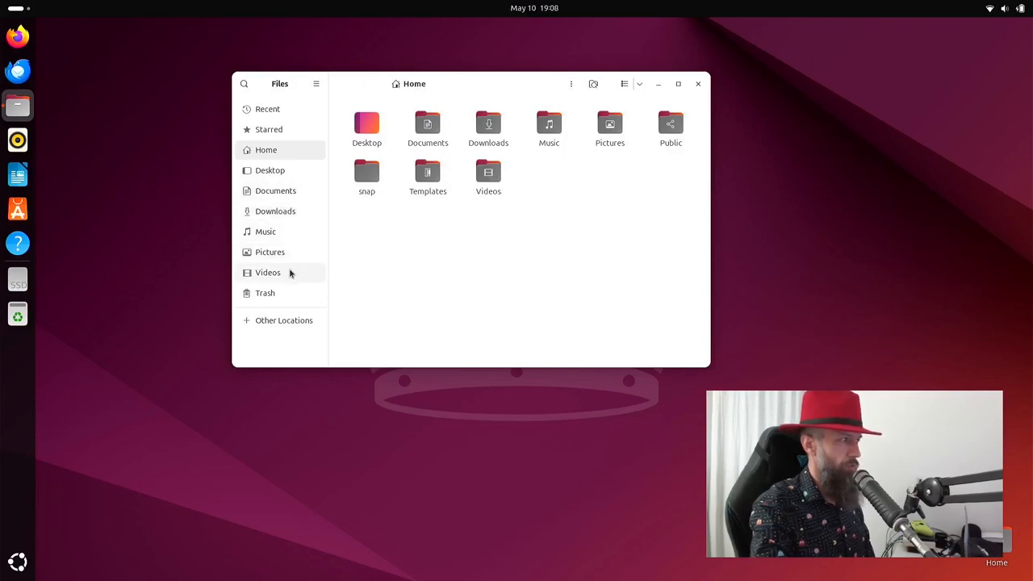
click(283, 320)
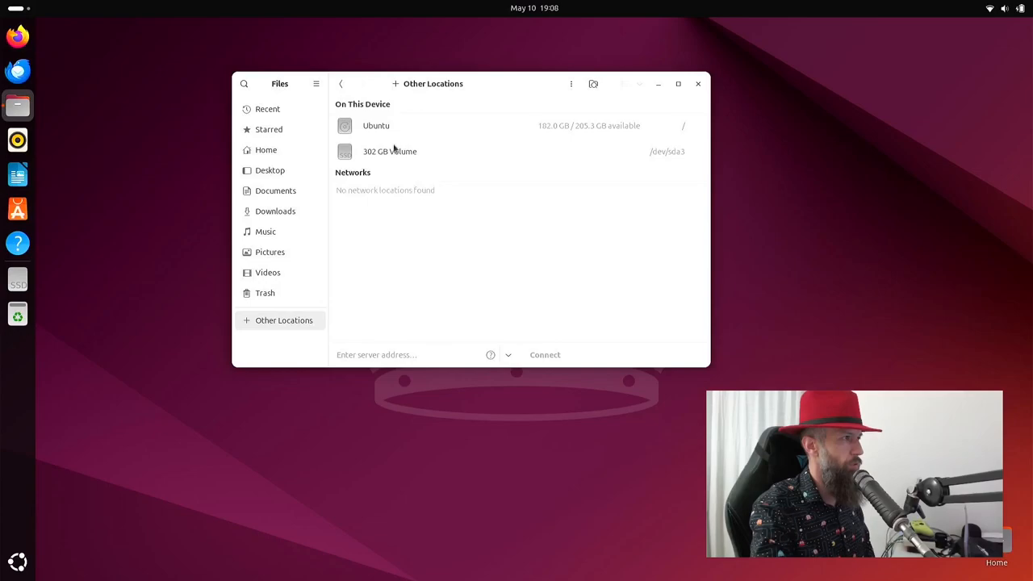
double_click(390, 151)
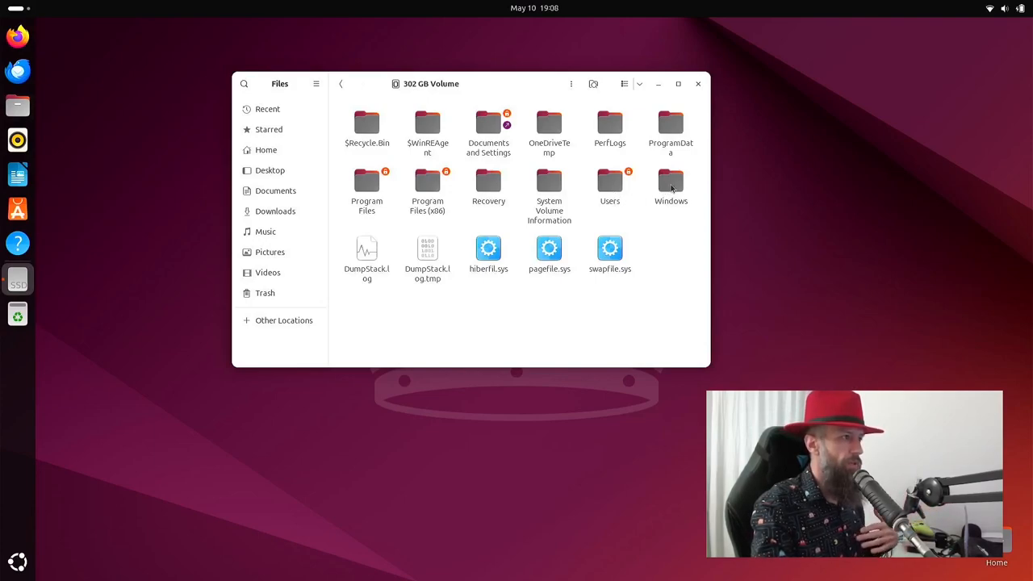
mouse_move(571, 151)
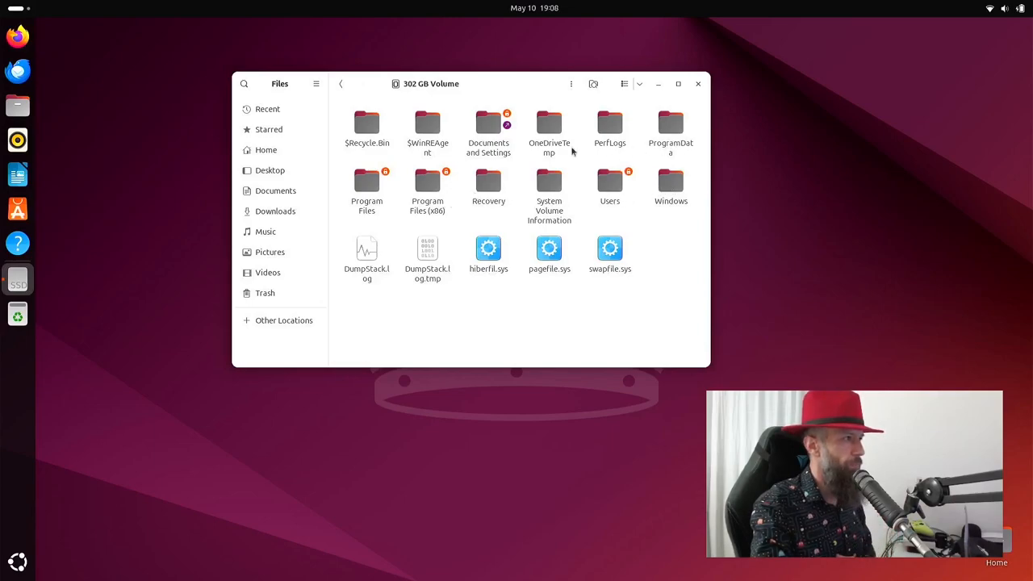
double_click(609, 180)
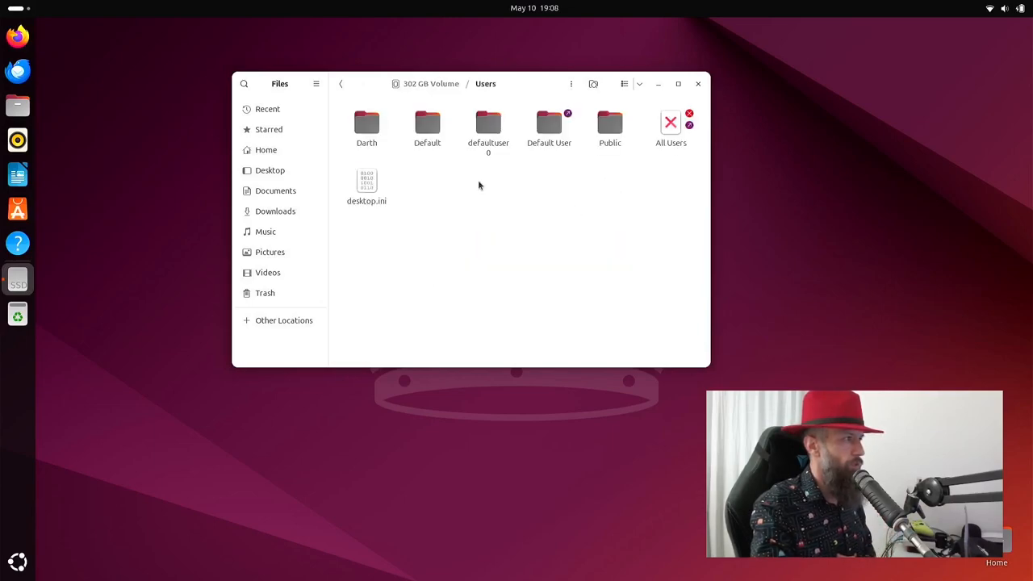
double_click(366, 123)
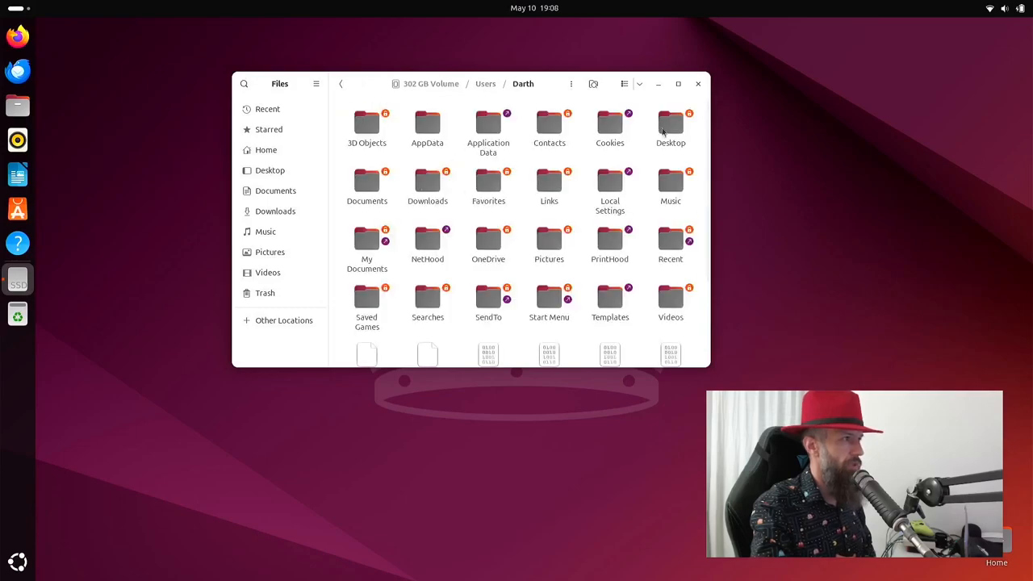
double_click(670, 120)
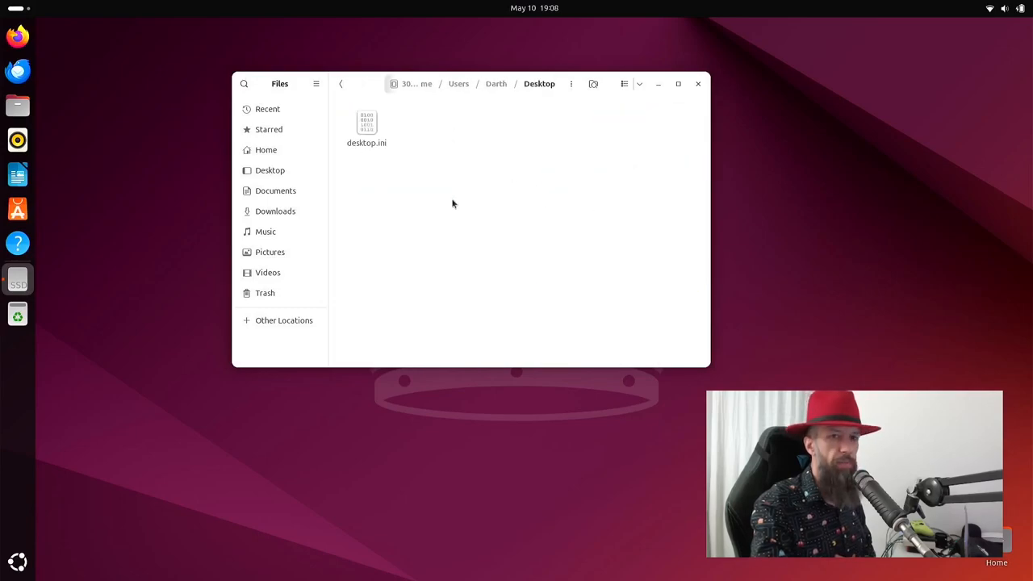
mouse_move(492, 105)
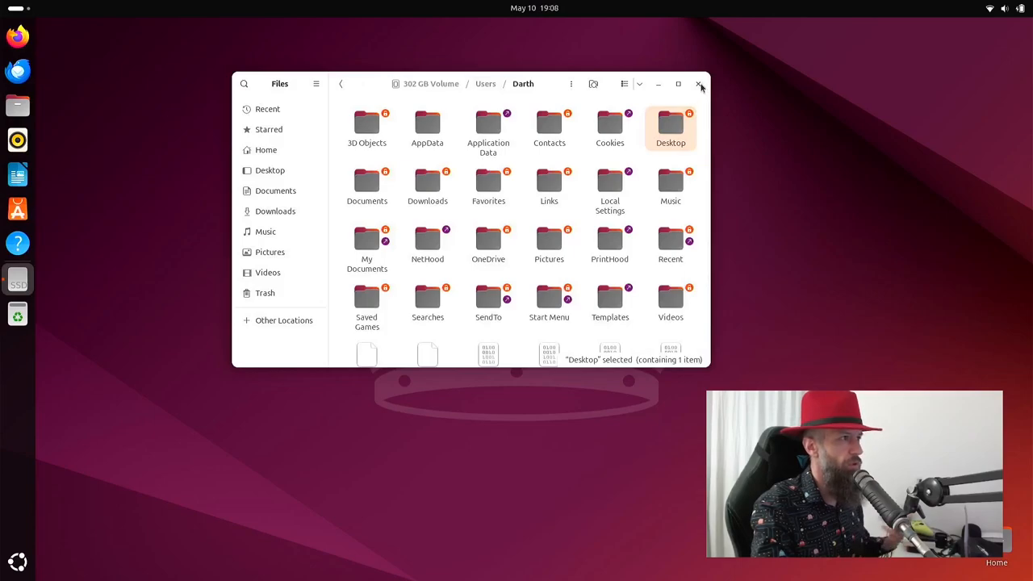
click(699, 84)
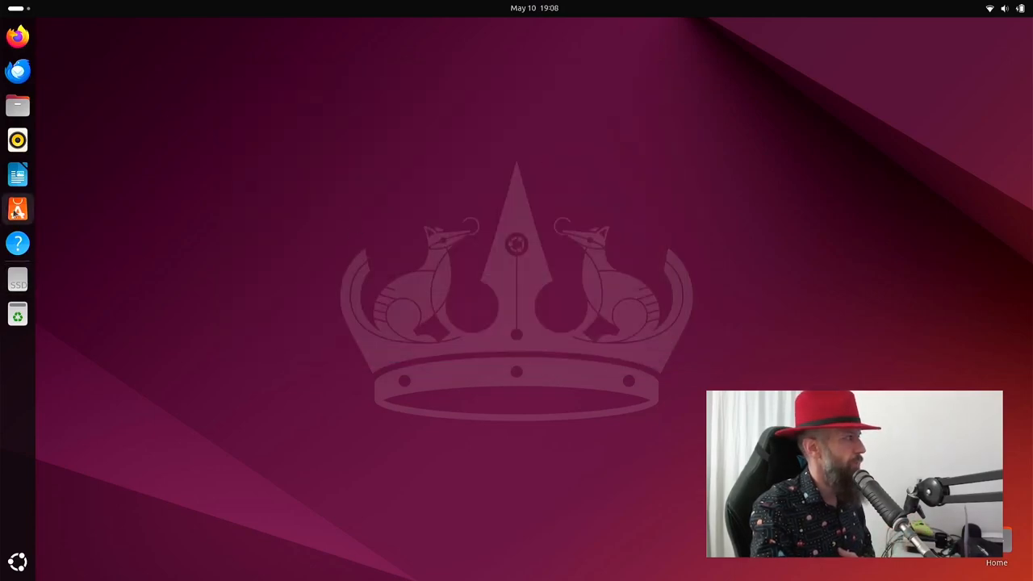
click(18, 209)
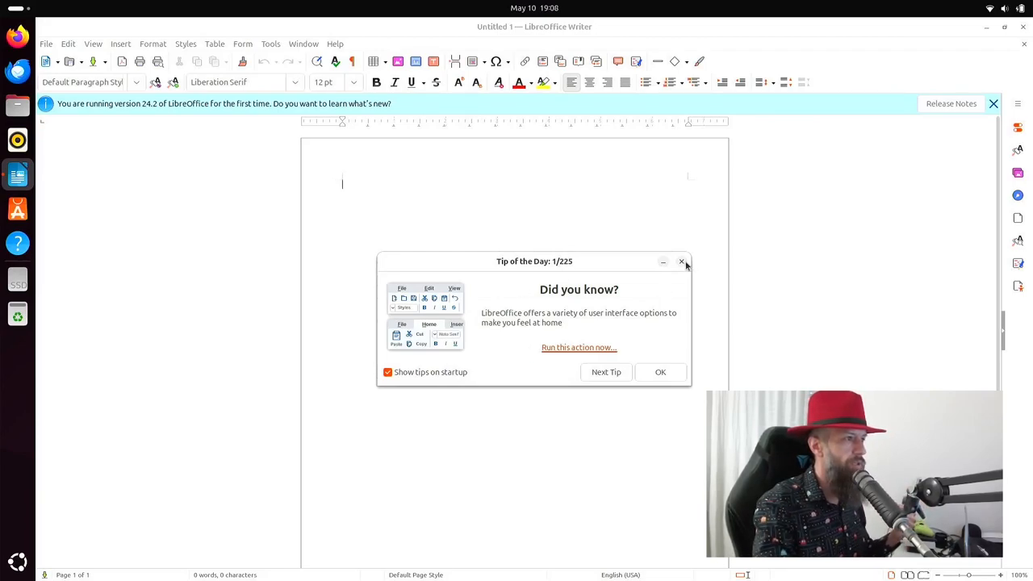
click(682, 262)
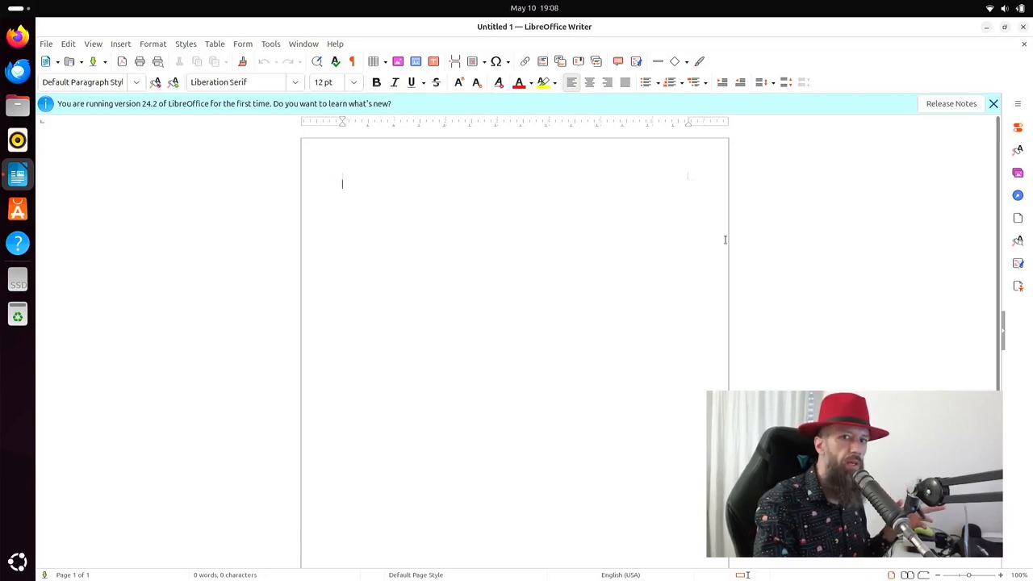
mouse_move(743, 229)
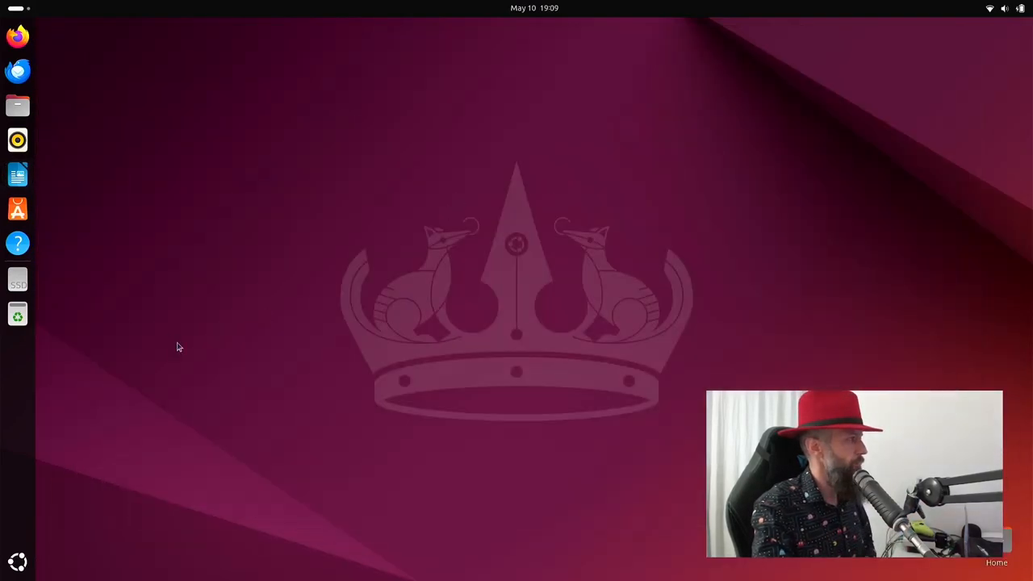
mouse_move(18, 562)
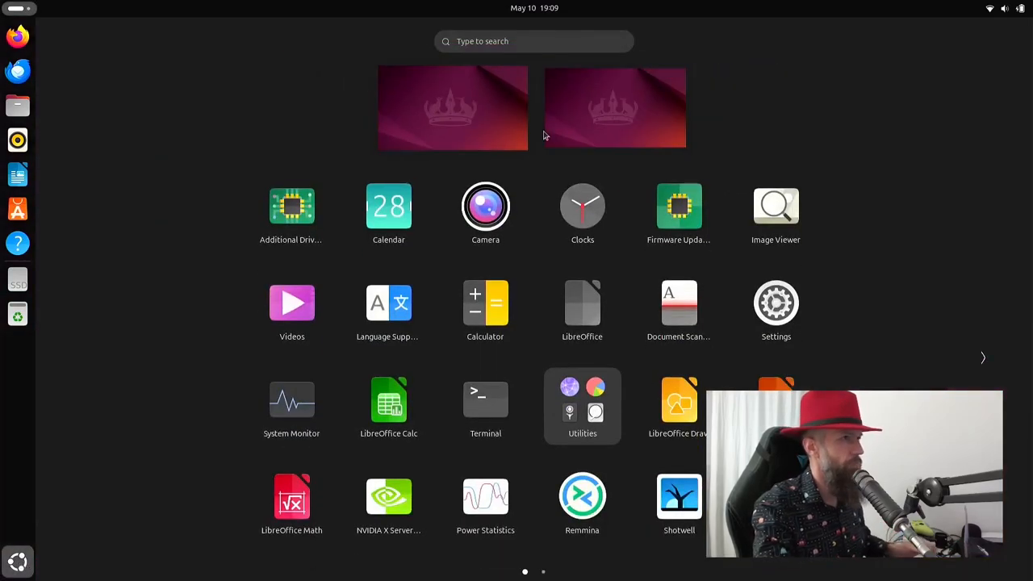
Enable Dark Style in Quick Settings, then restart the computer from the power menu.
click(1005, 8)
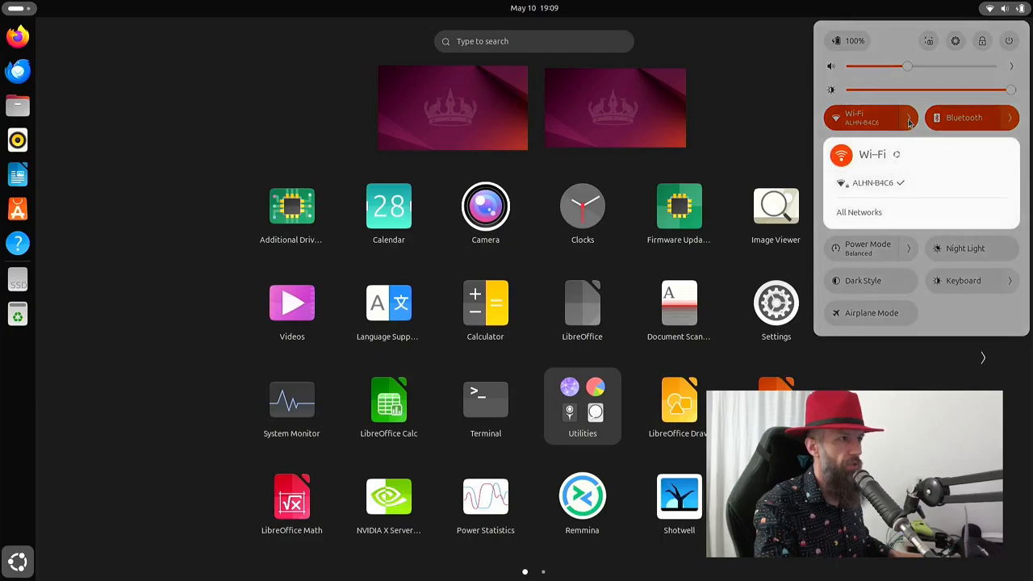
click(909, 117)
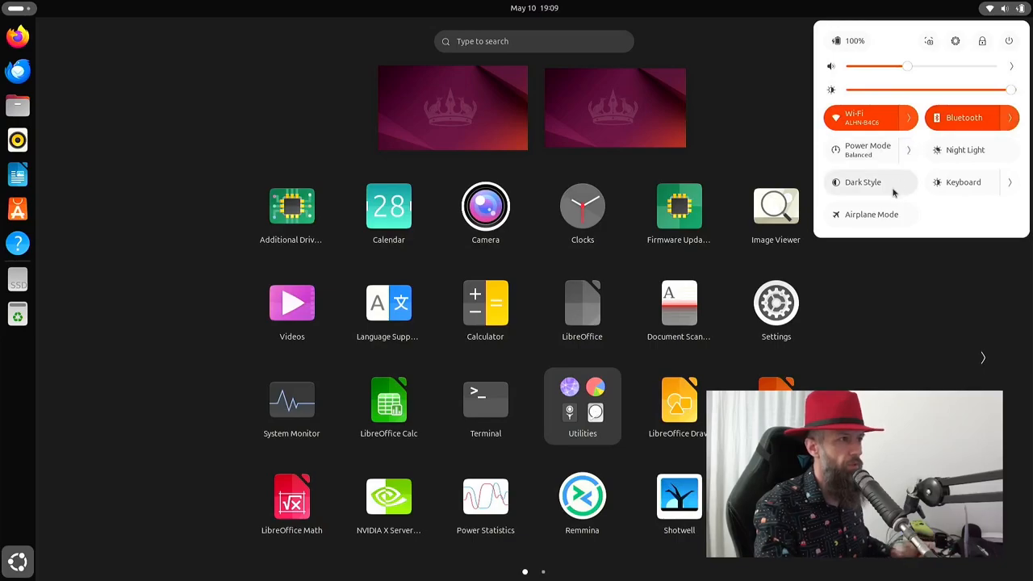
mouse_move(931, 196)
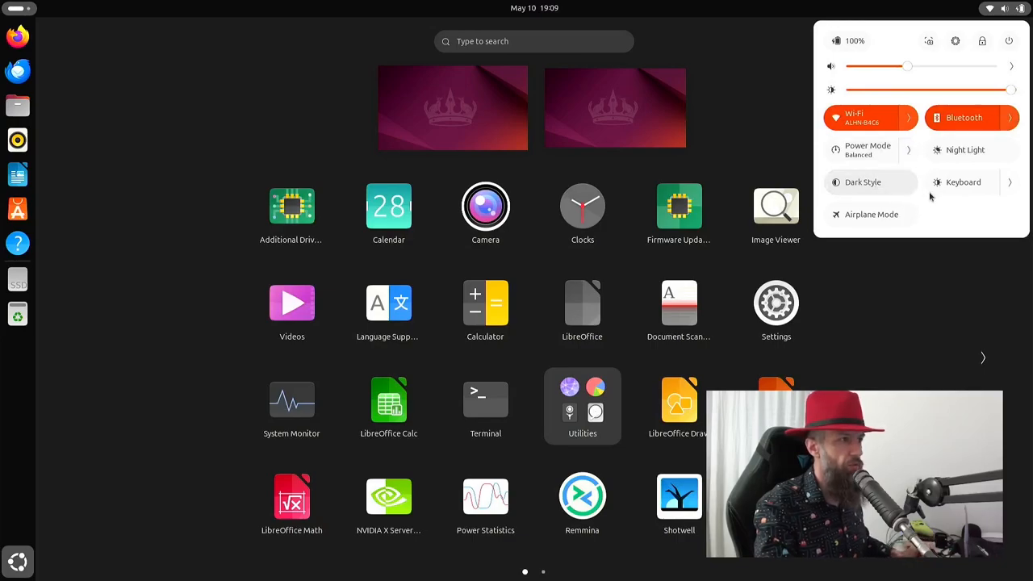
click(863, 181)
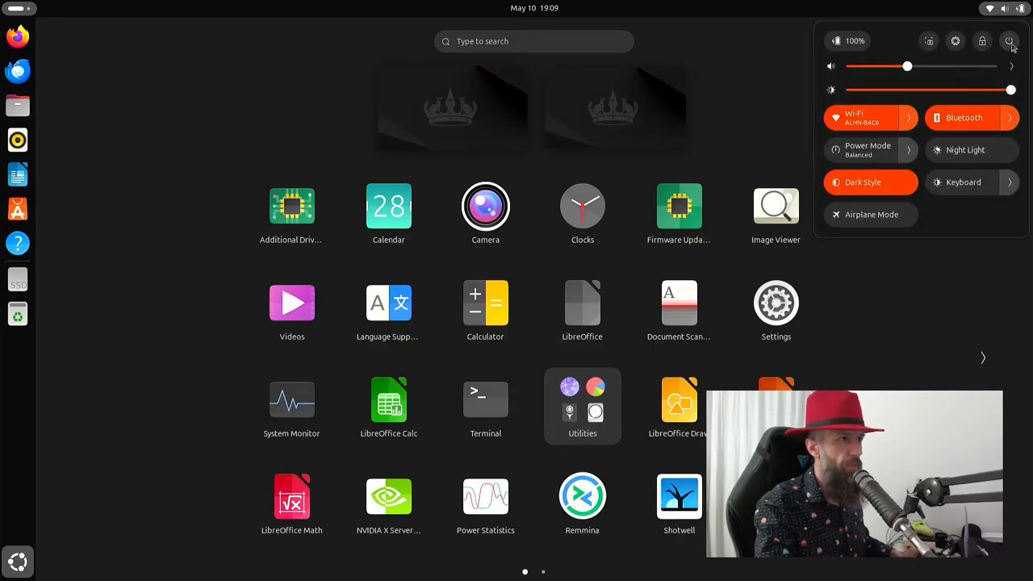
click(1009, 41)
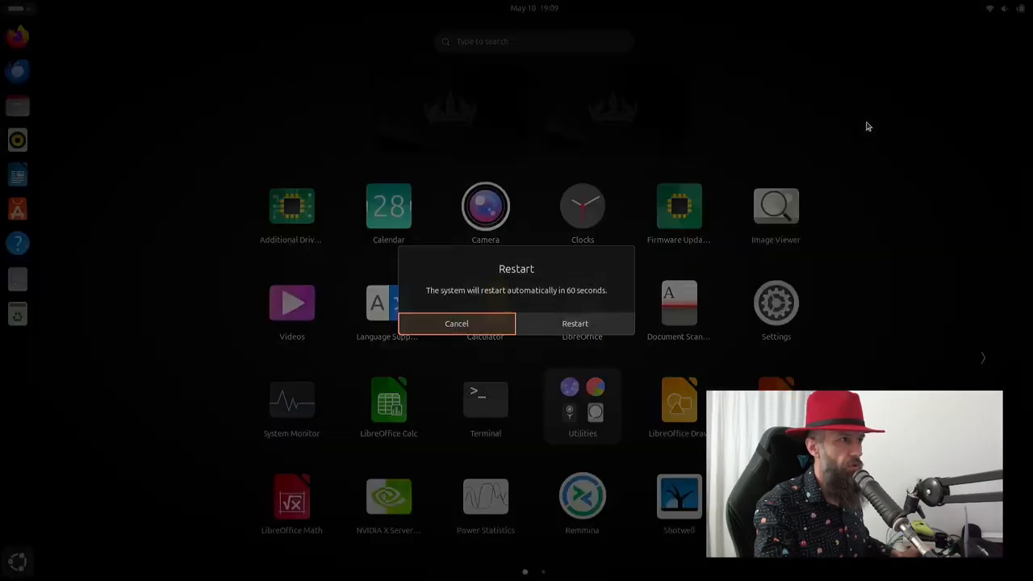
click(456, 323)
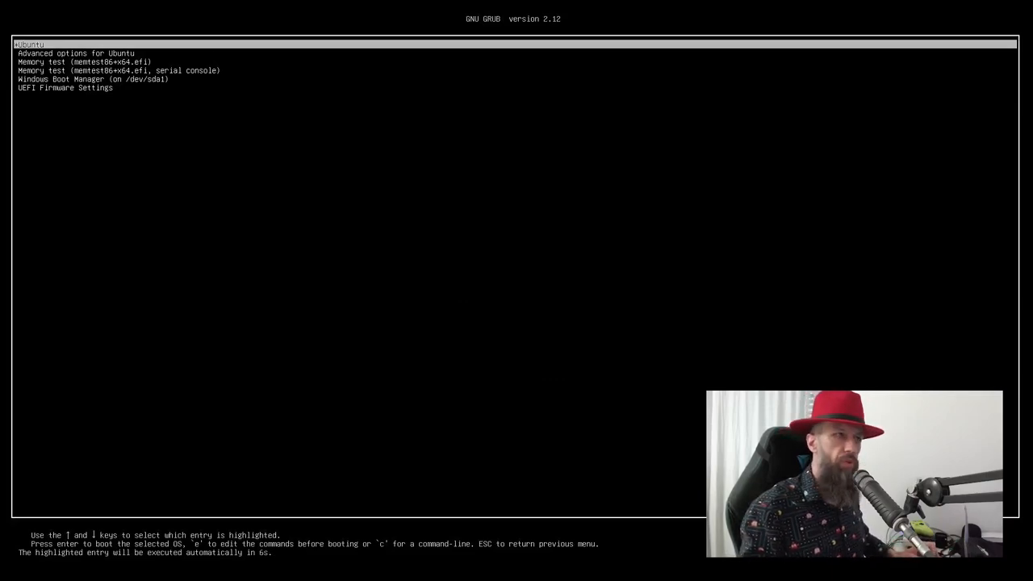
Pick Windows Boot Manager in the GRUB menu to boot Windows 10.
key(Down)
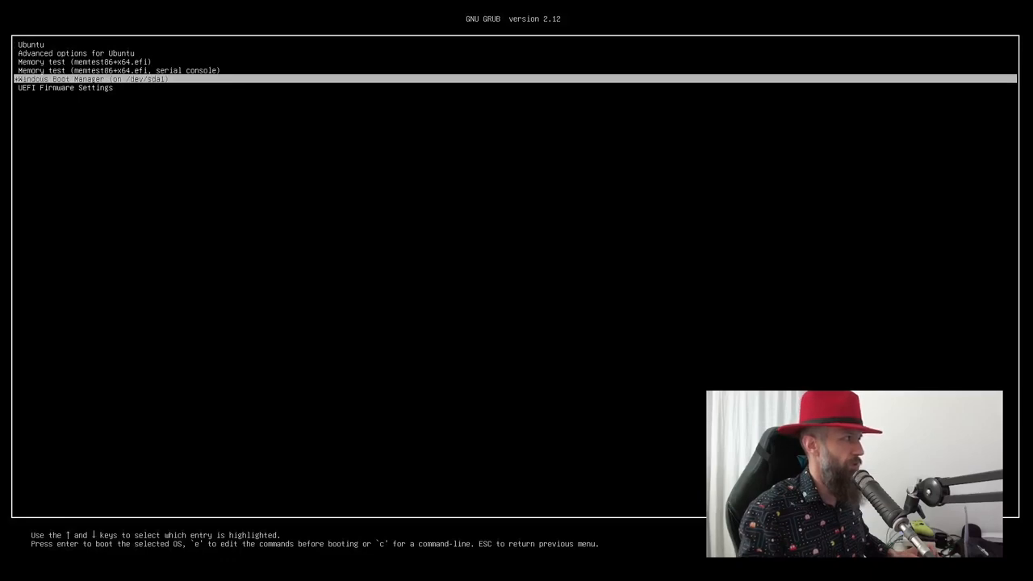
key(enter)
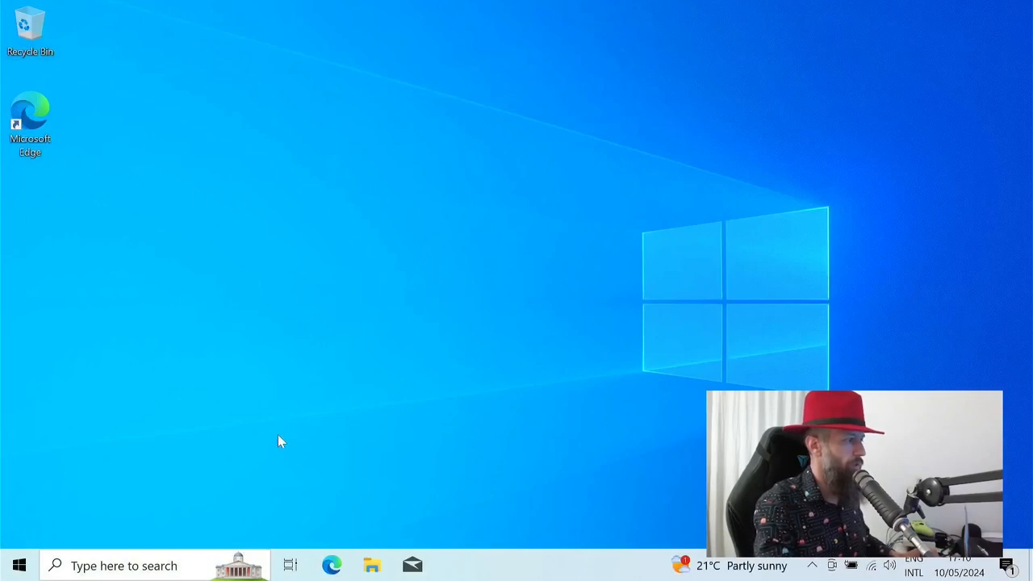
Open Disk Management to view the 195.31 GB Ubuntu partition beside C:, then close it.
right_click(18, 564)
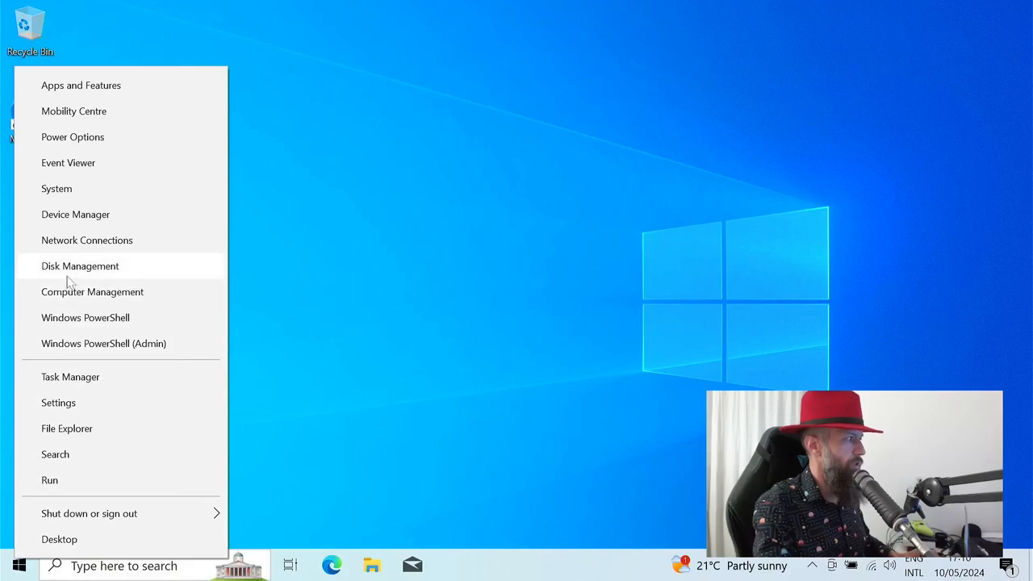
click(80, 265)
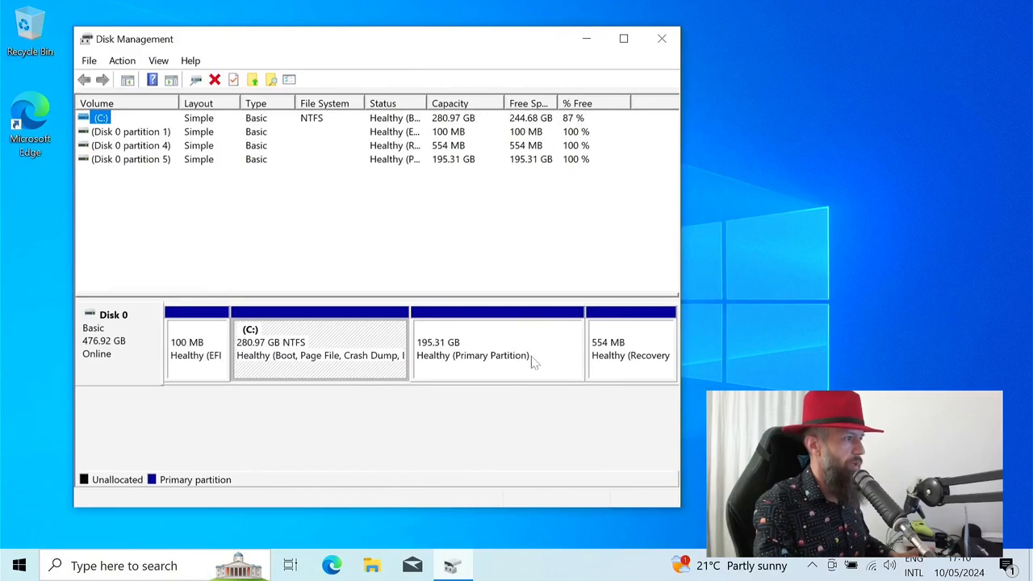
mouse_move(442, 363)
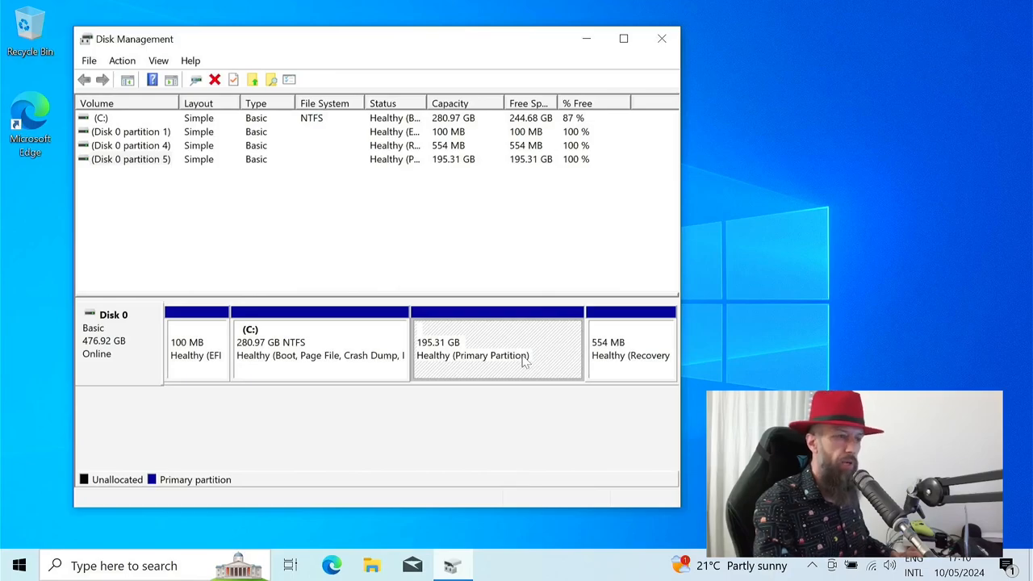
mouse_move(499, 230)
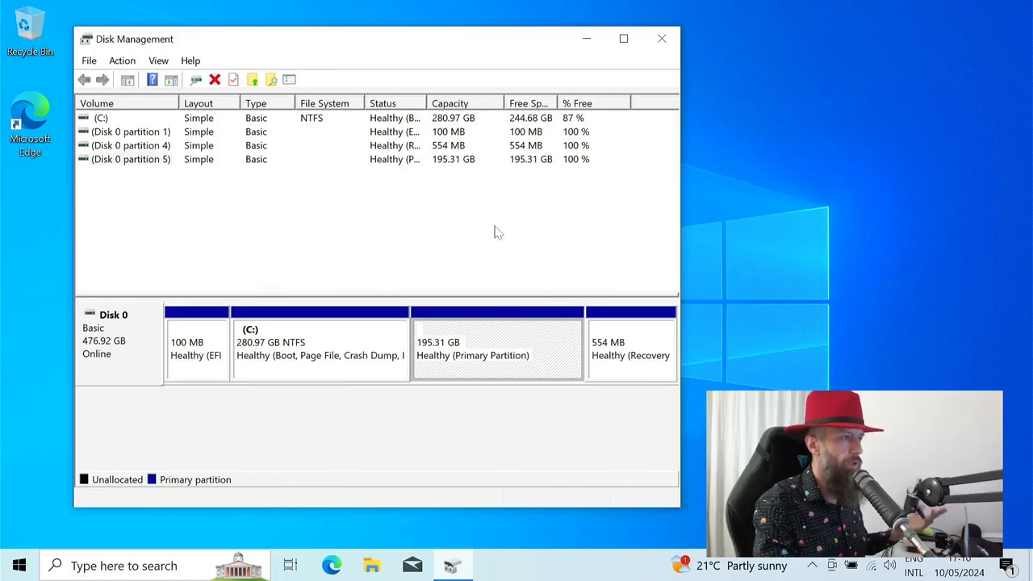
mouse_move(484, 232)
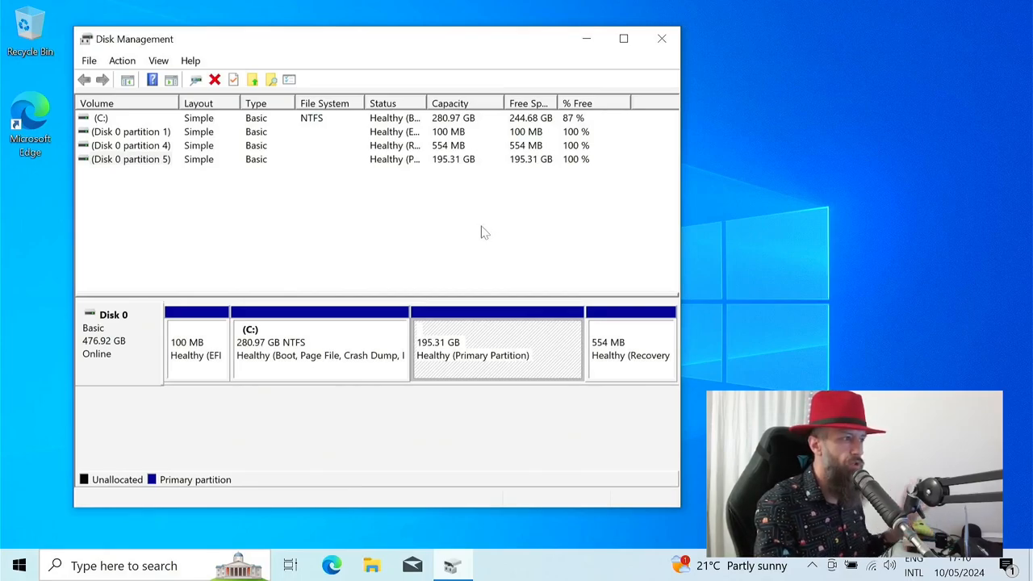
mouse_move(525, 226)
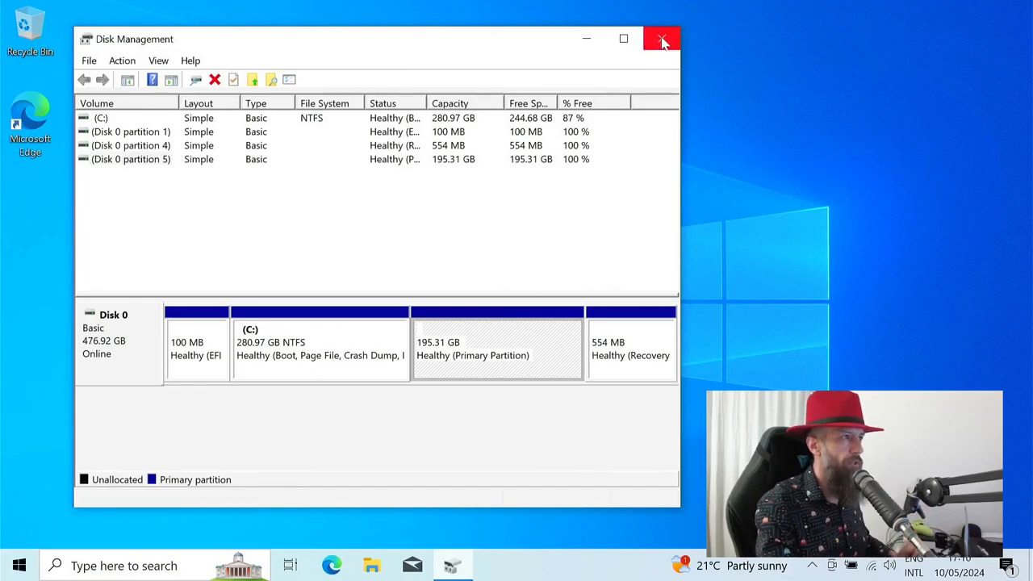
click(662, 39)
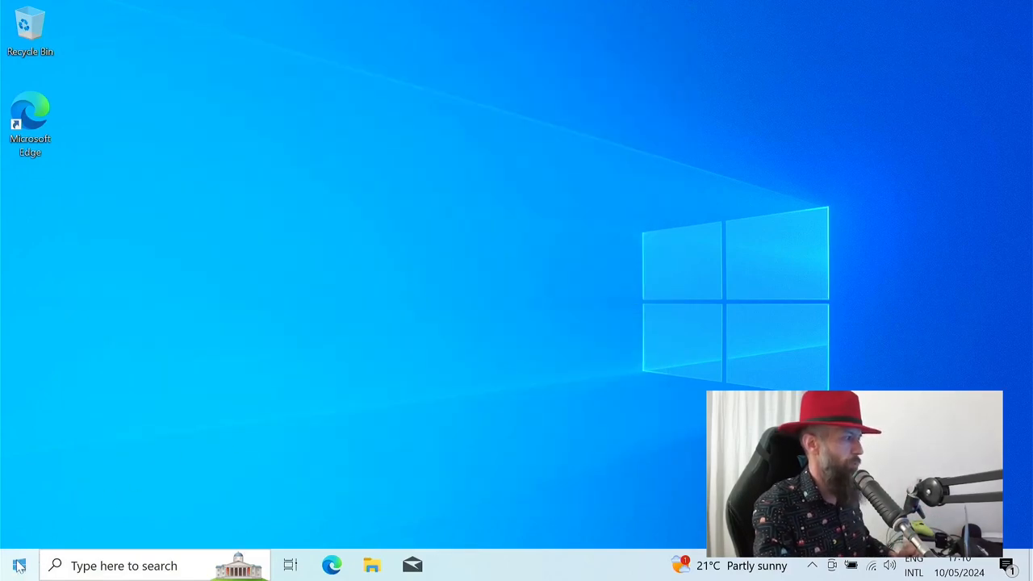
Restart Windows 10 via Start > Power and log back into Ubuntu with the password.
click(19, 564)
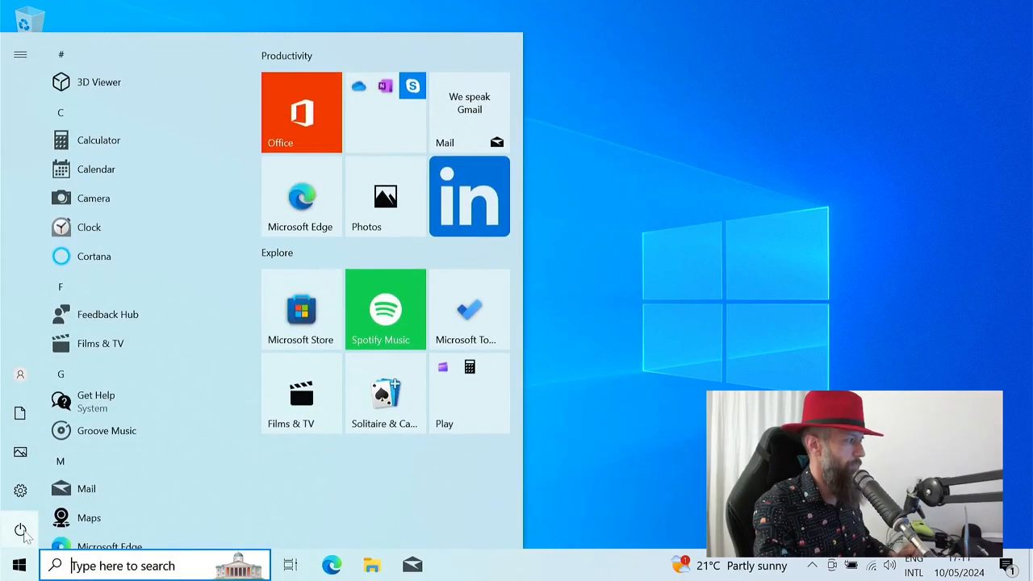
click(20, 530)
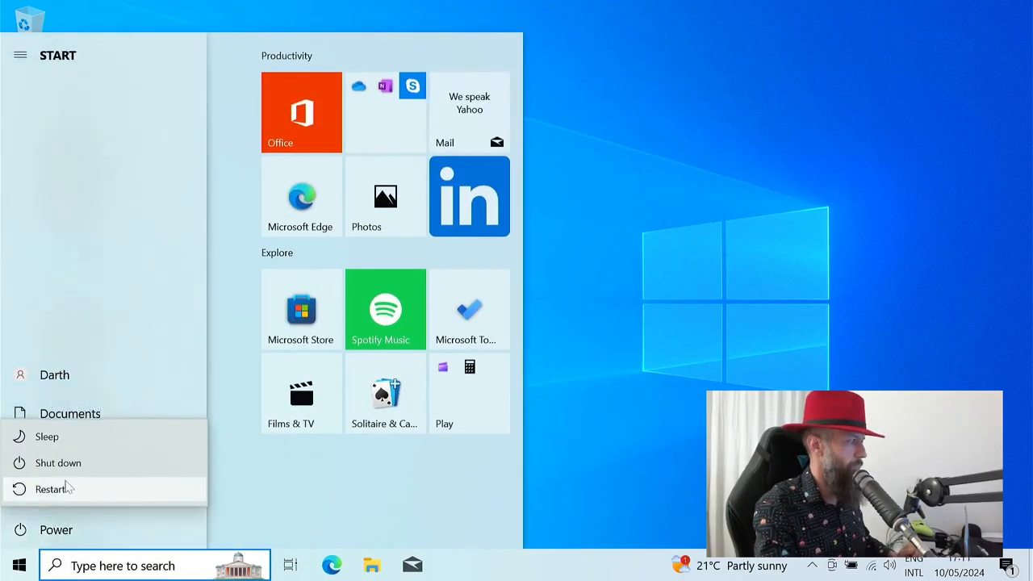
click(52, 488)
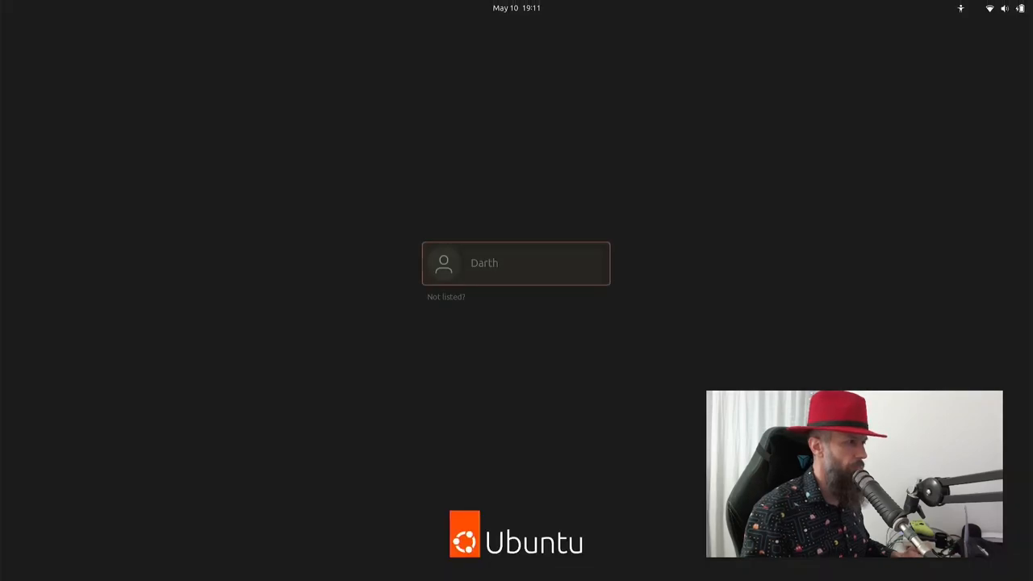
click(516, 263)
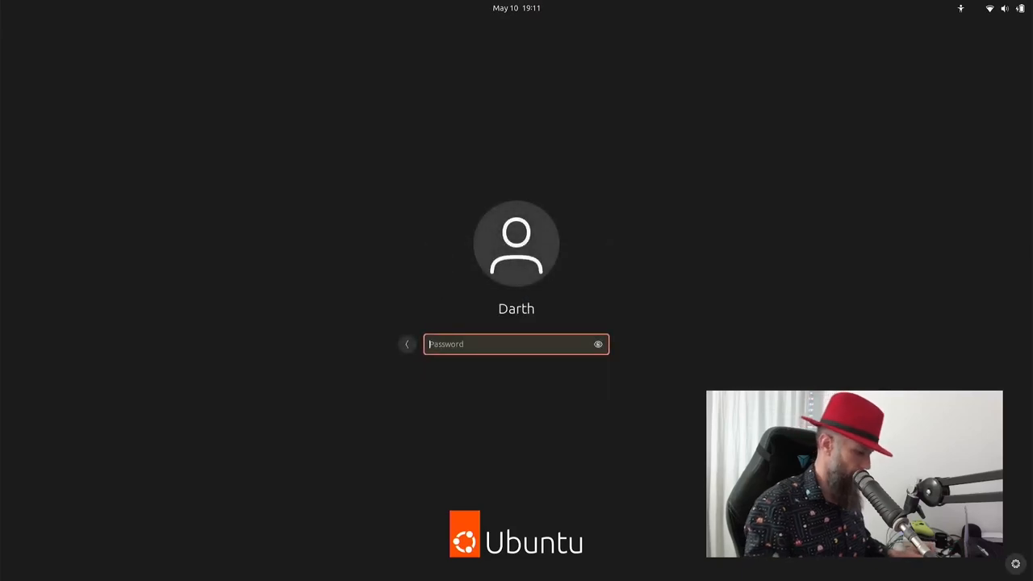
text(password)
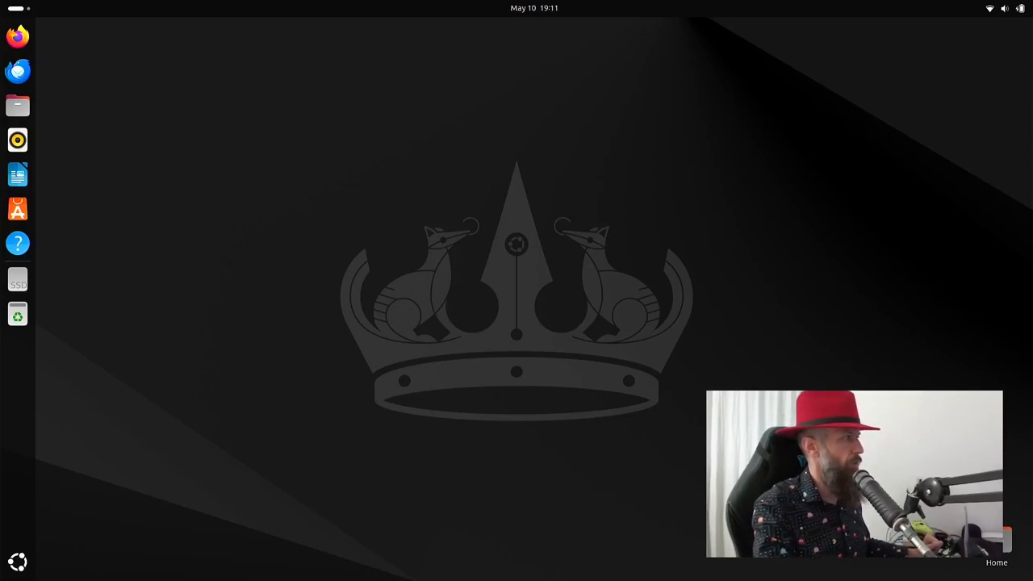
mouse_move(17, 209)
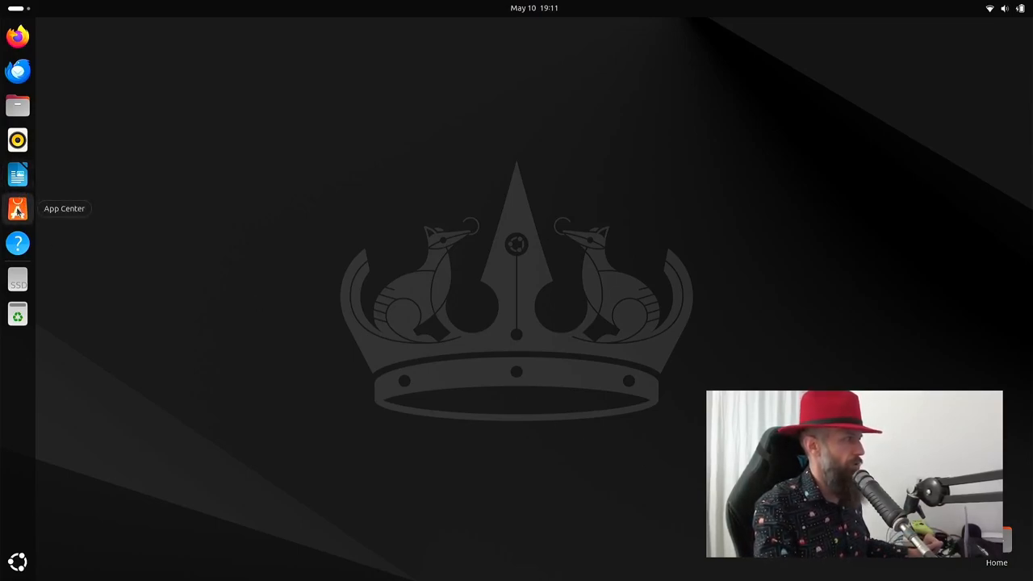
Launch App Center from the dock onto its Explore page and focus the app search.
click(17, 208)
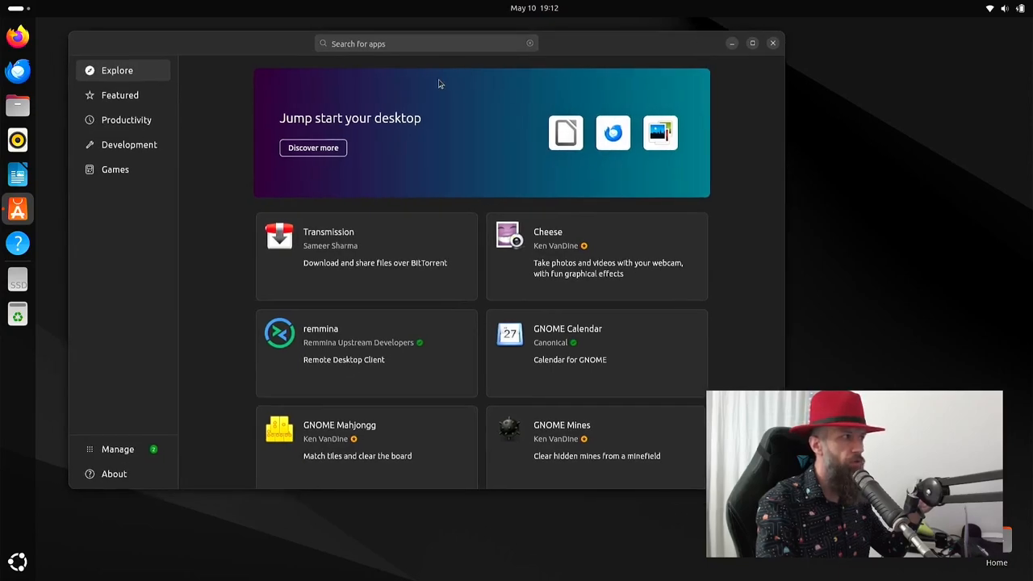
mouse_move(543, 49)
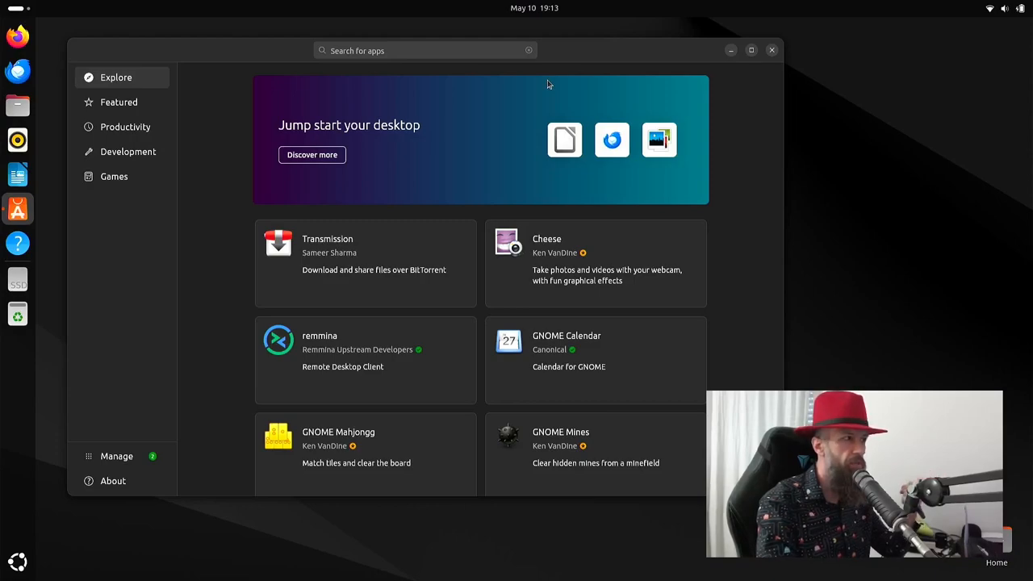
click(425, 50)
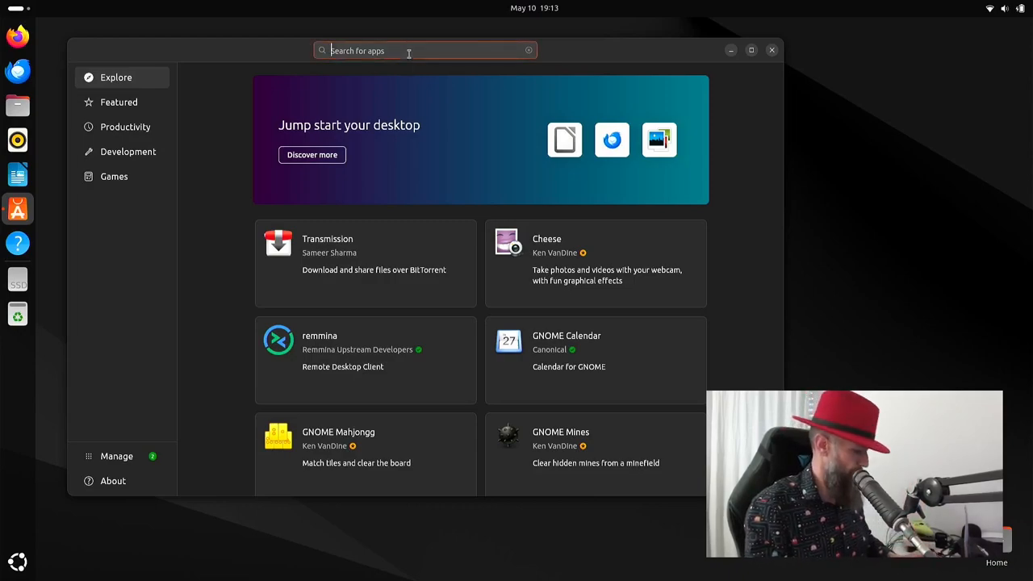
Find 'steam' in App Center, install it after password authentication, and launch it.
text(steam)
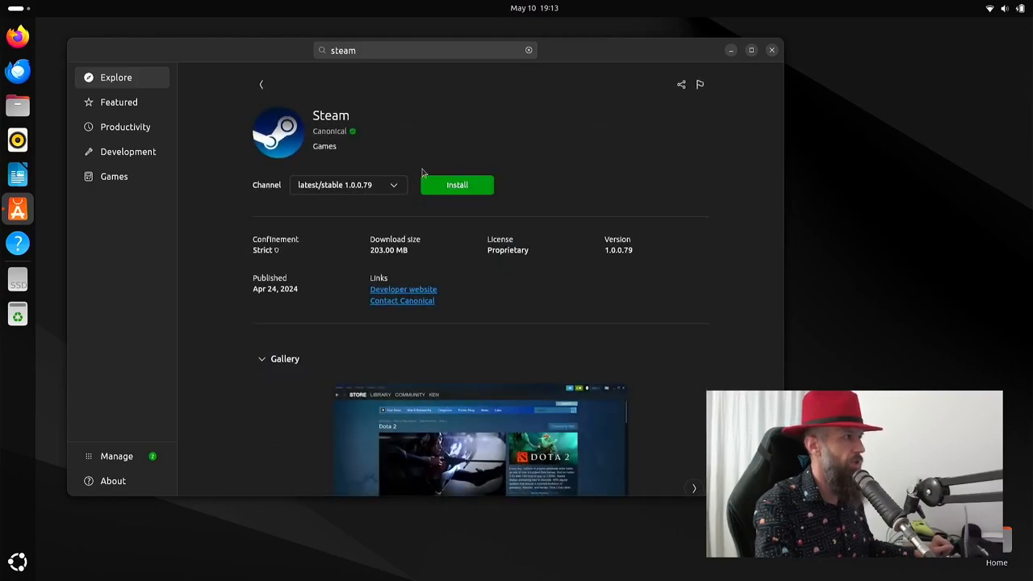
mouse_move(393, 171)
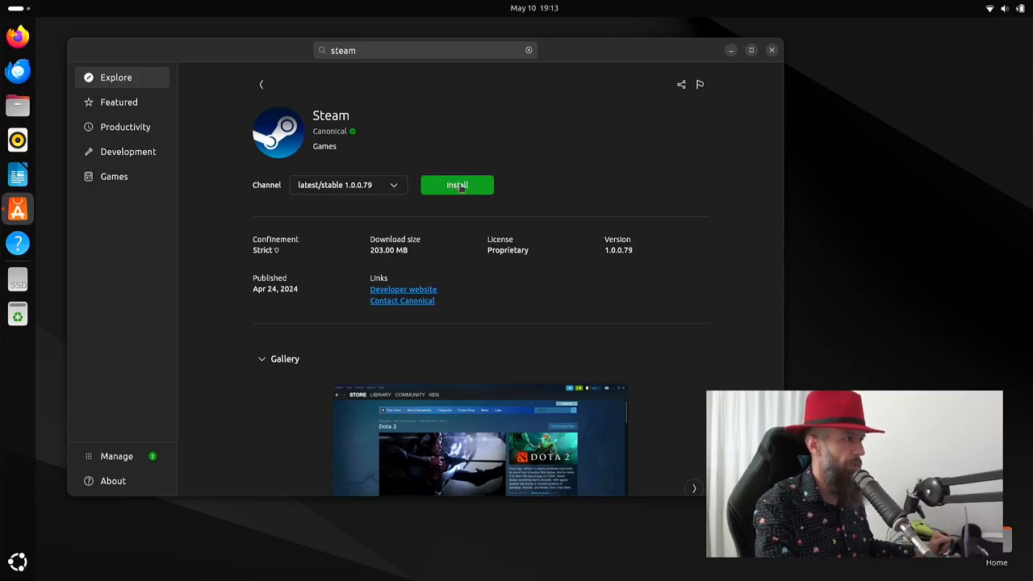
click(457, 185)
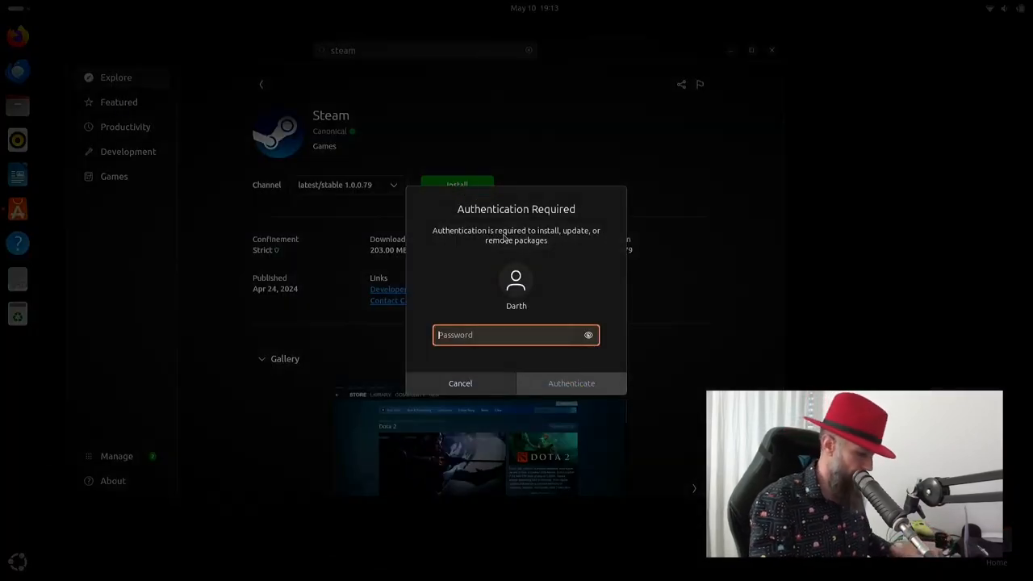
text(password)
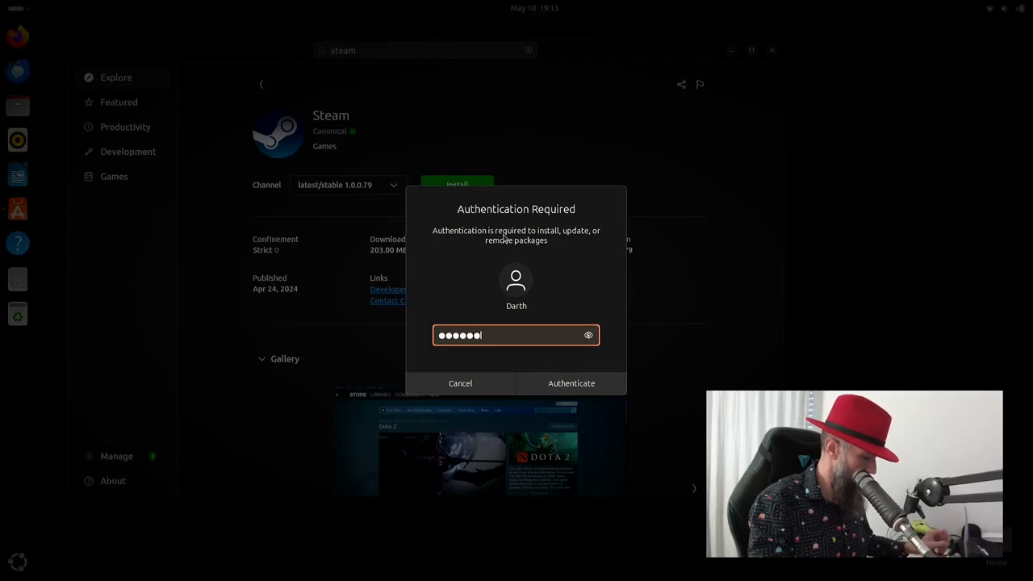
click(571, 383)
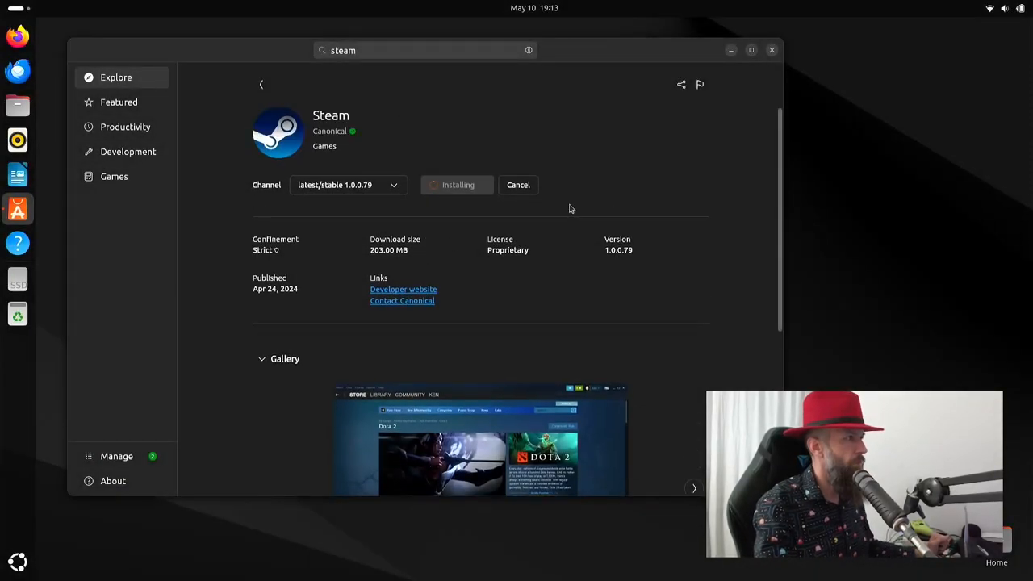
mouse_move(463, 155)
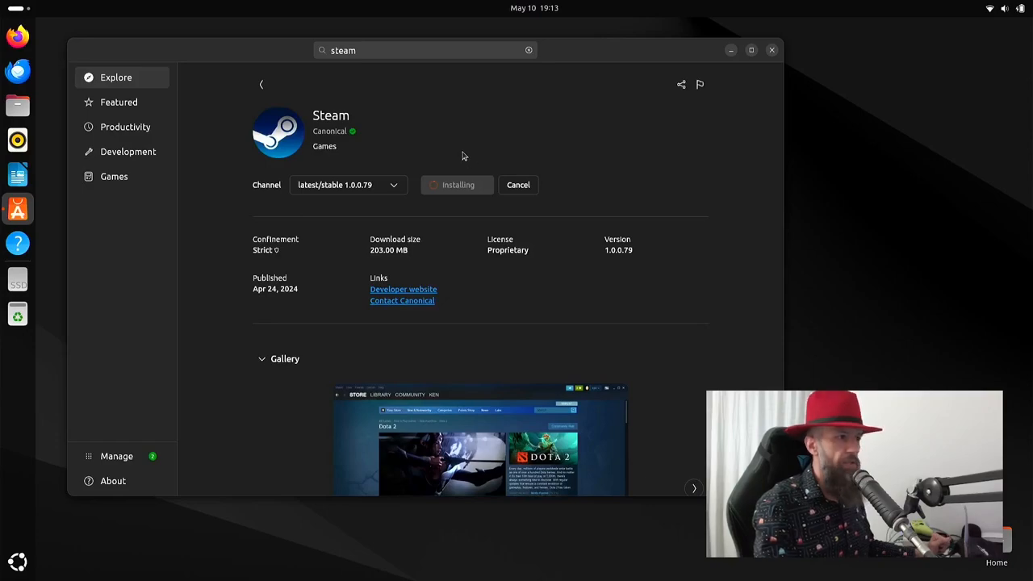
mouse_move(476, 147)
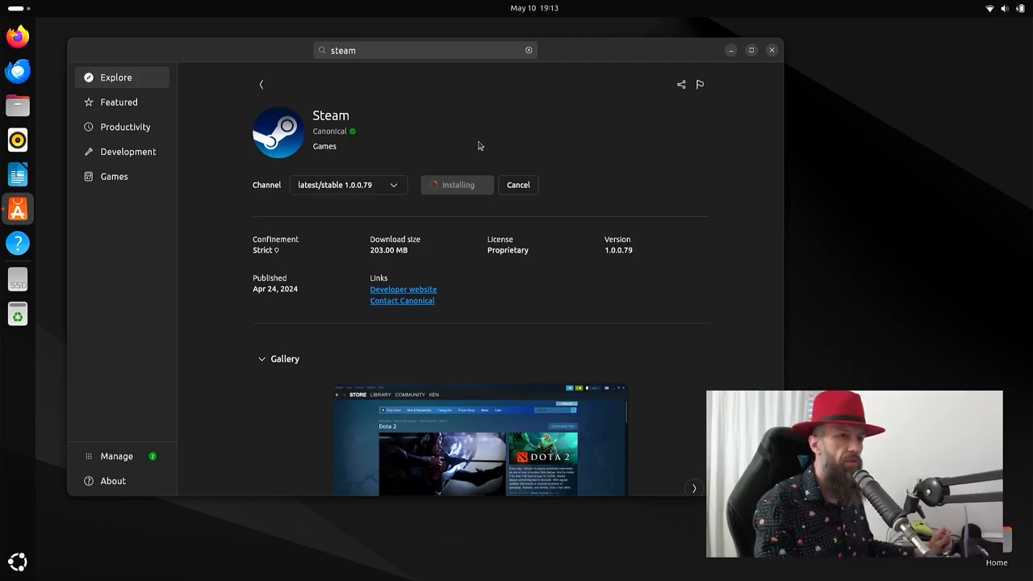
mouse_move(485, 146)
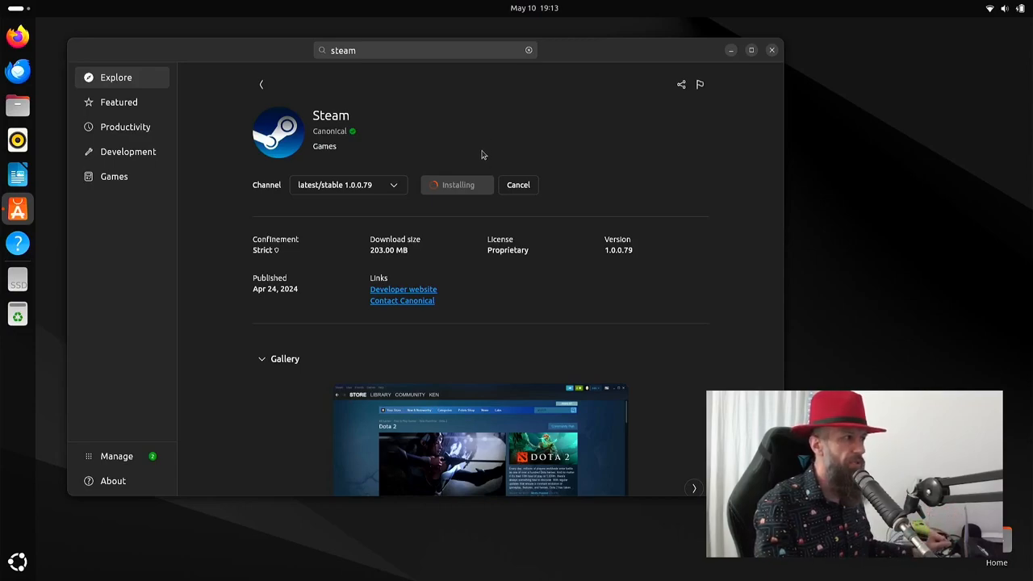
mouse_move(555, 62)
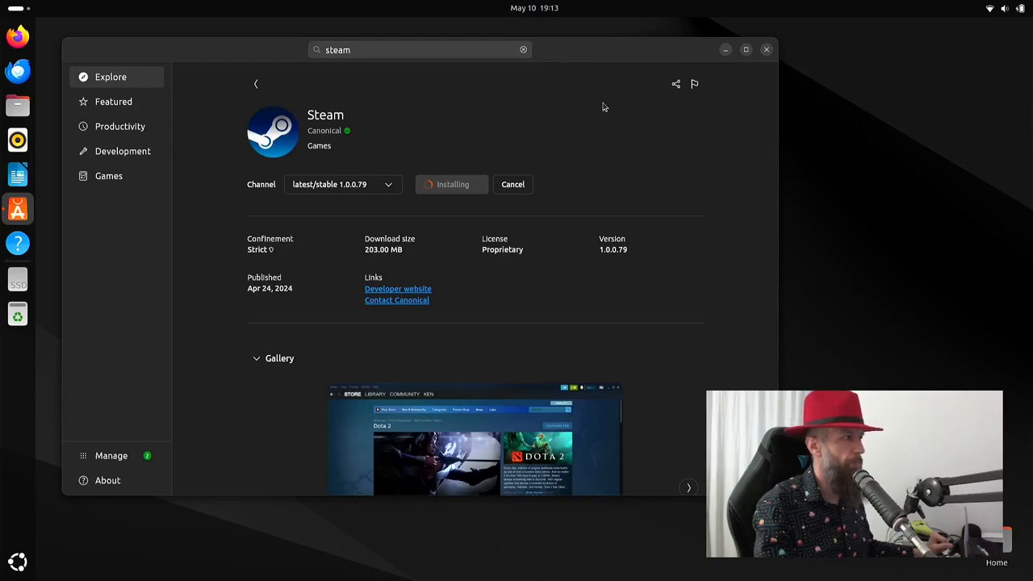
mouse_move(475, 149)
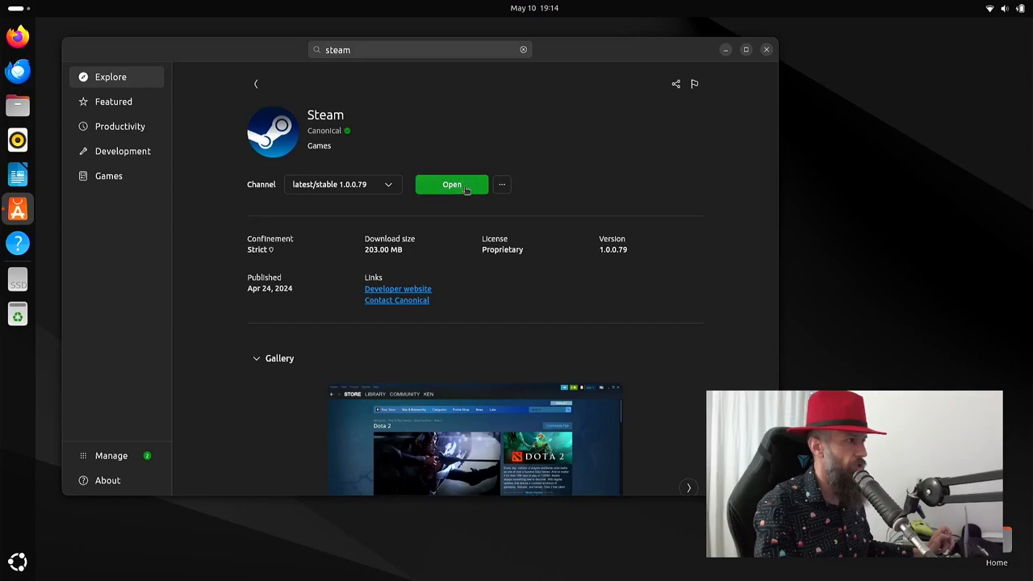
mouse_move(474, 142)
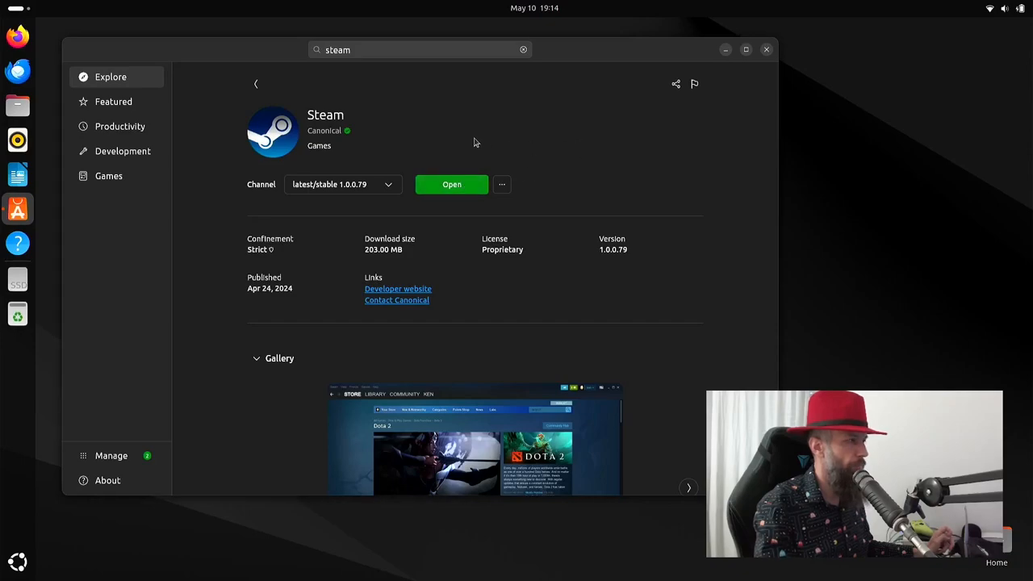
click(451, 184)
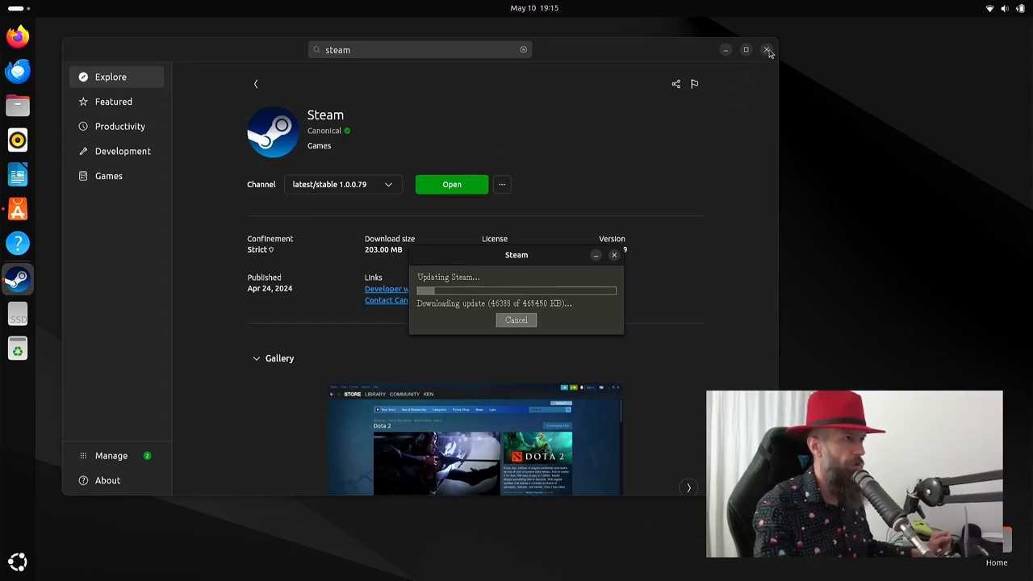
Close App Center, let Steam's client update finish, and sign in to the account.
click(767, 49)
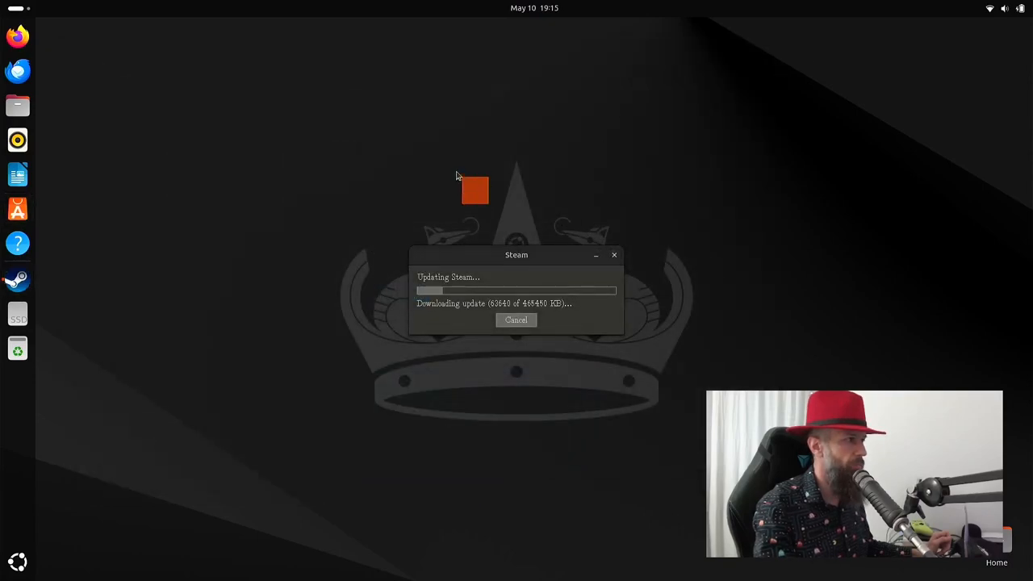
drag(516, 254, 364, 94)
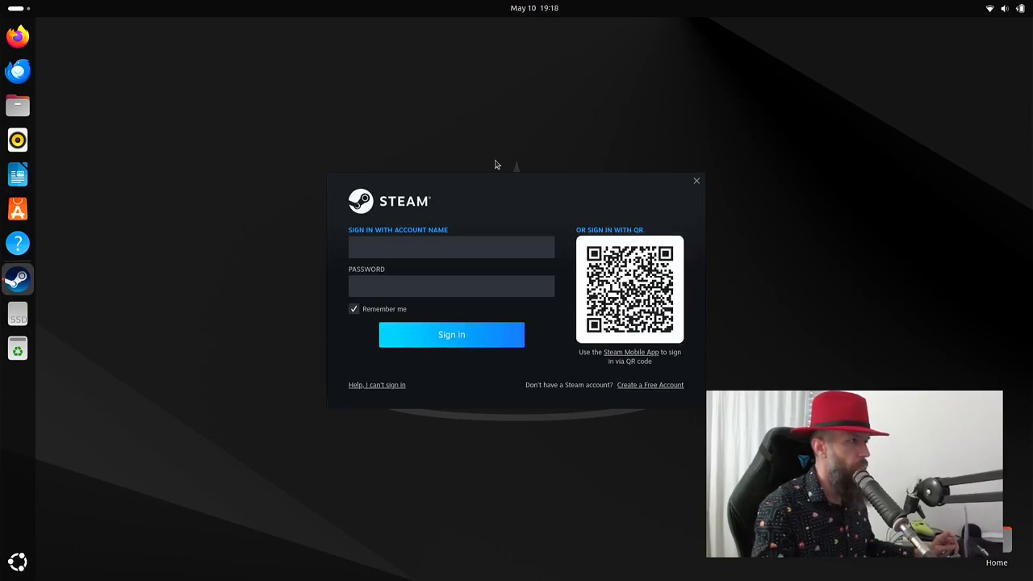
click(451, 246)
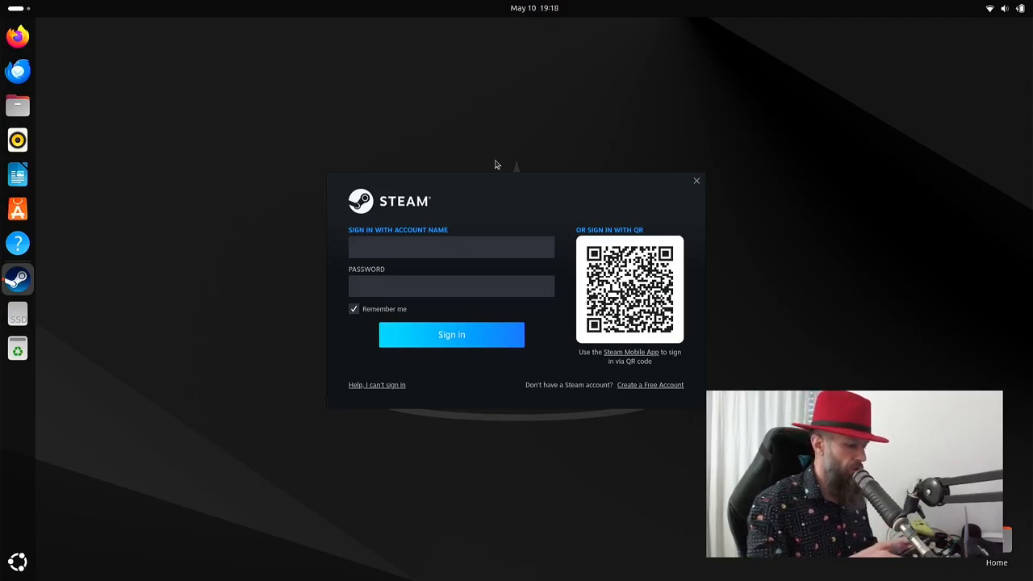
click(451, 246)
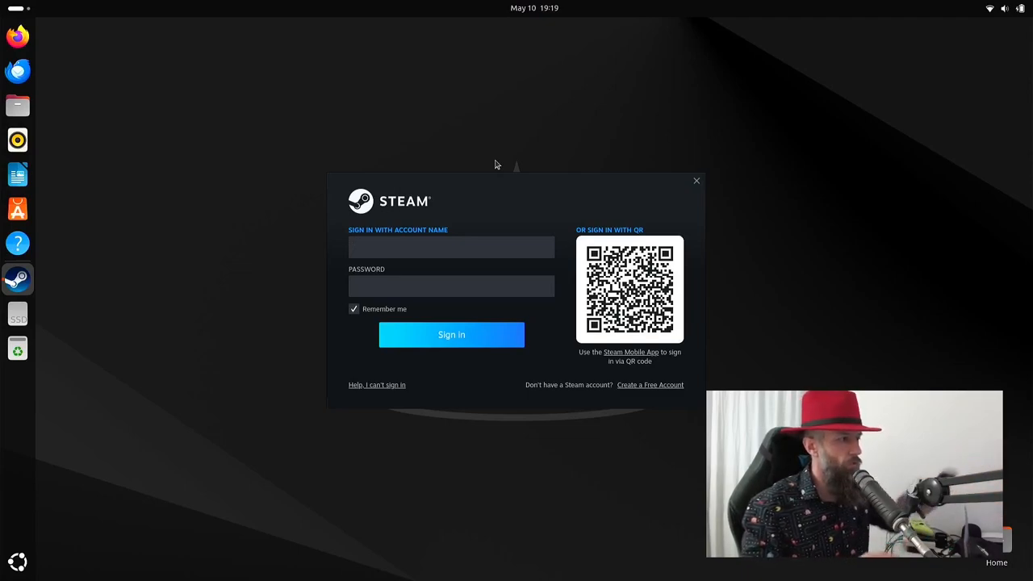
click(451, 247)
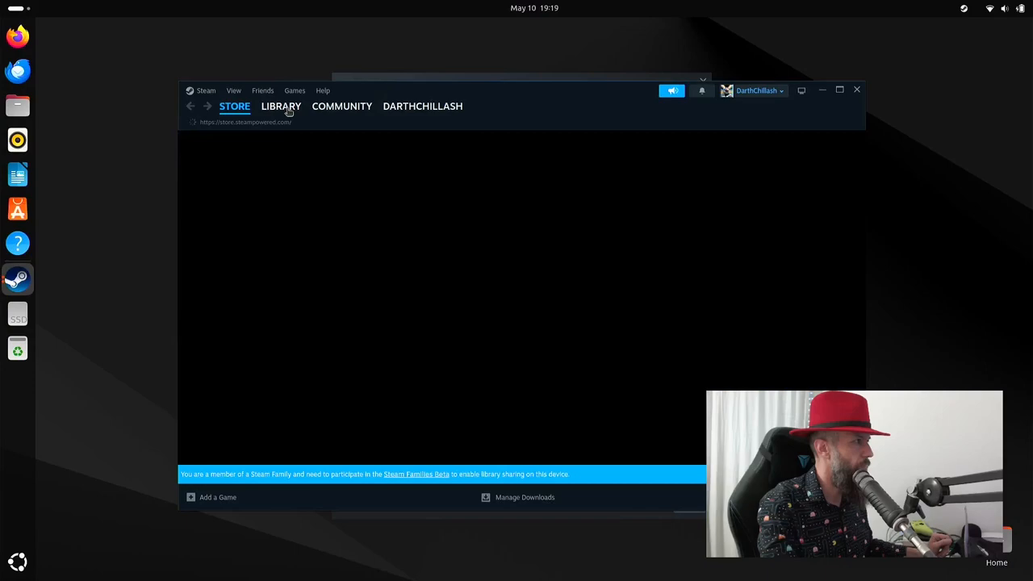
Search the Library for 'songs' and open the Songs of Conquest page.
click(281, 105)
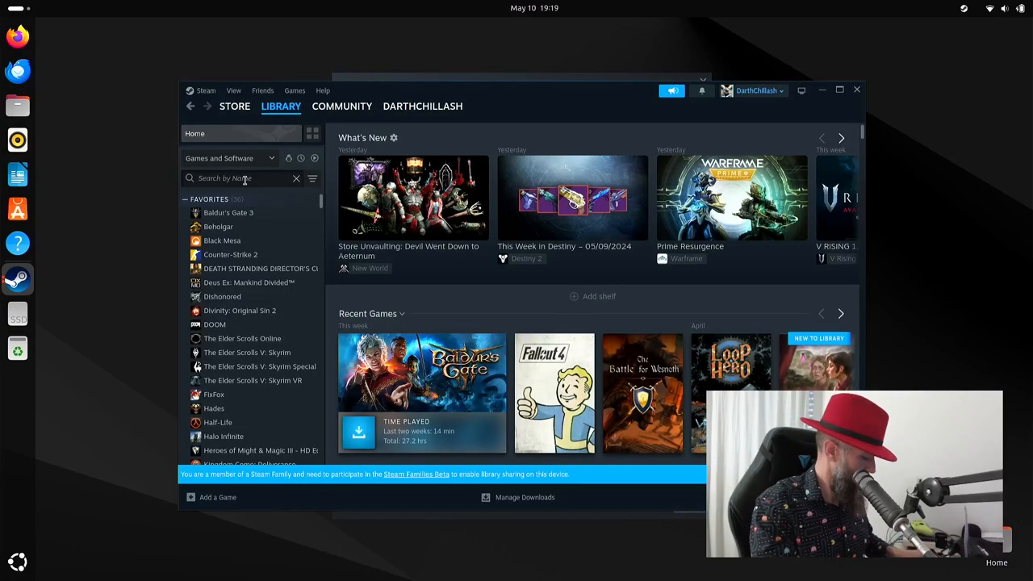
text(songs)
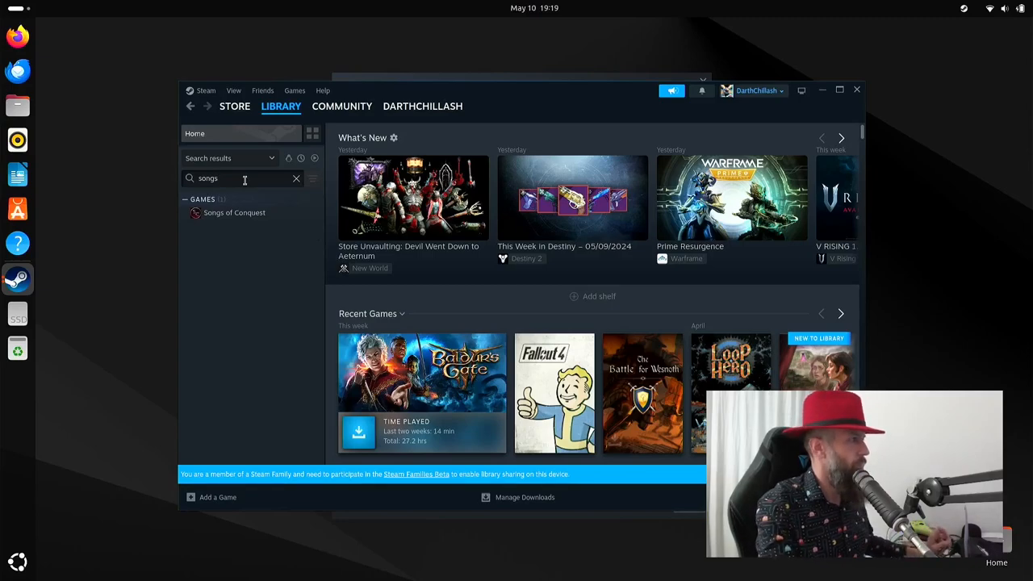
click(234, 212)
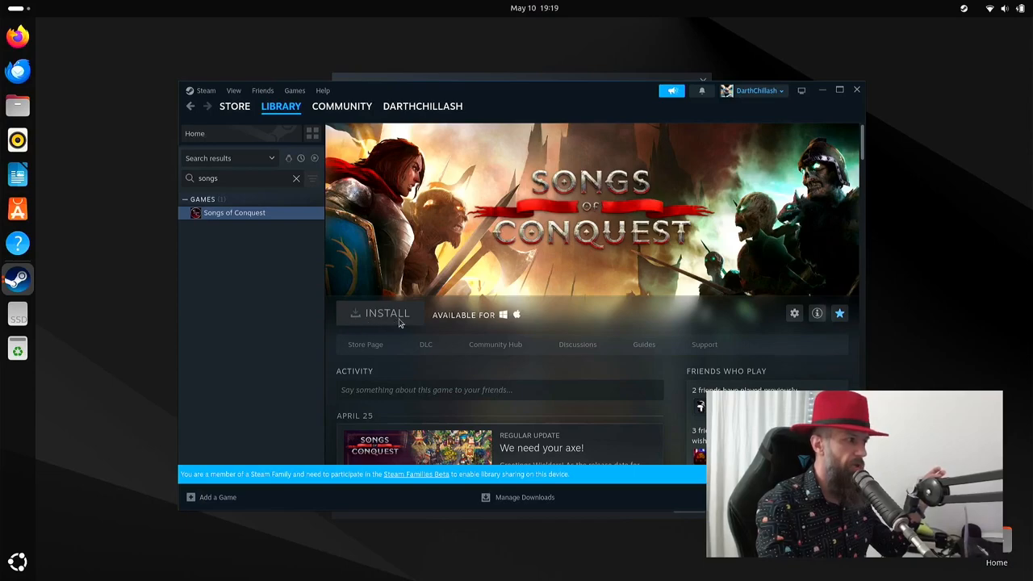
click(280, 105)
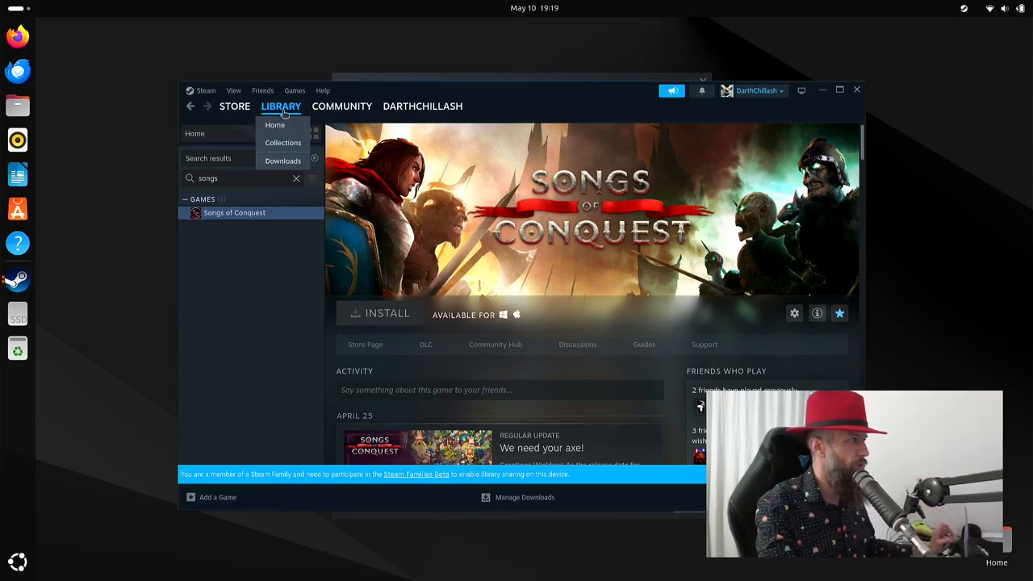
In Settings > Compatibility, enable Steam Play for all titles with Proton 9.0-1, then restart.
click(205, 89)
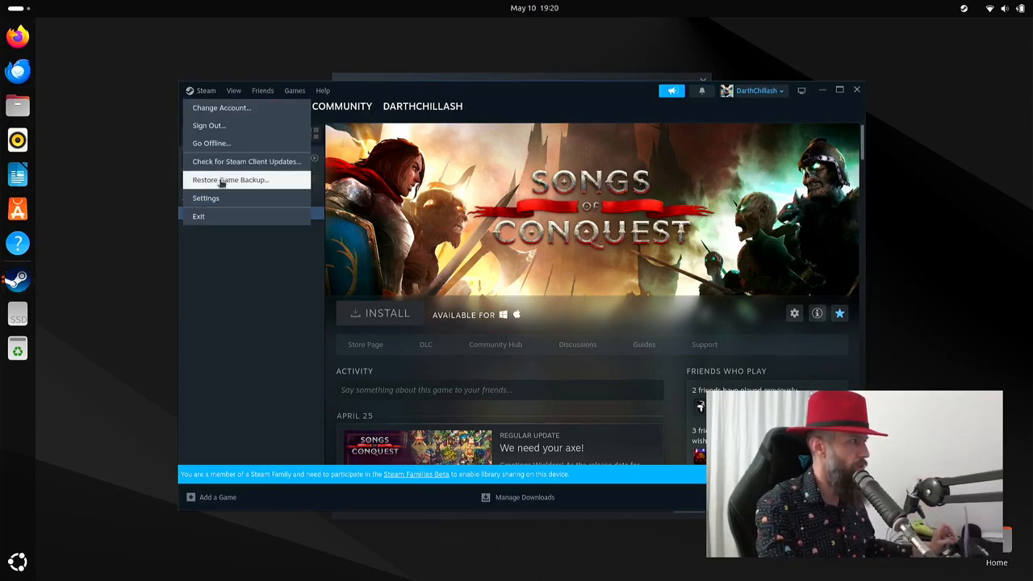
click(205, 198)
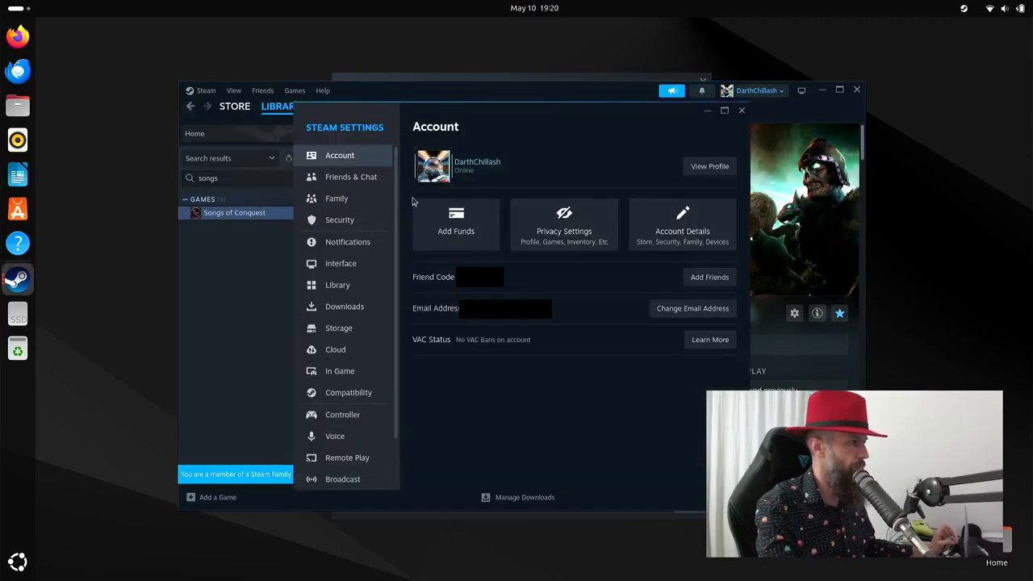
mouse_move(340, 263)
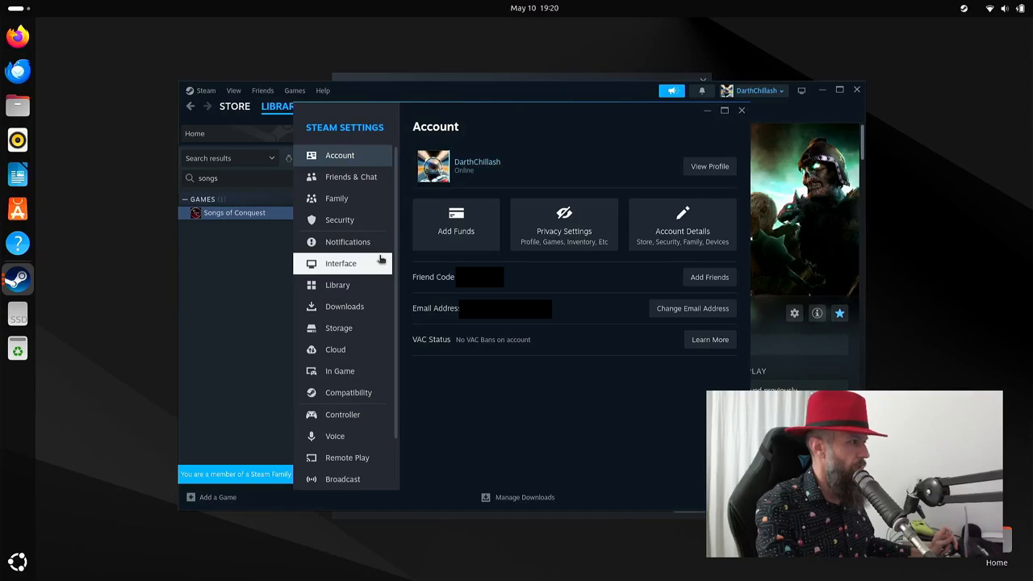
click(348, 392)
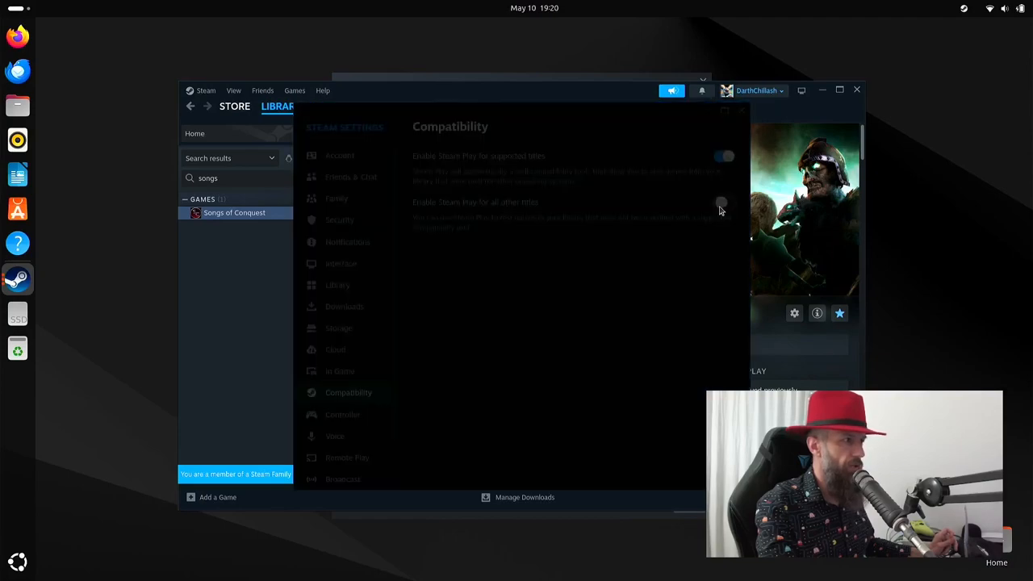
click(720, 202)
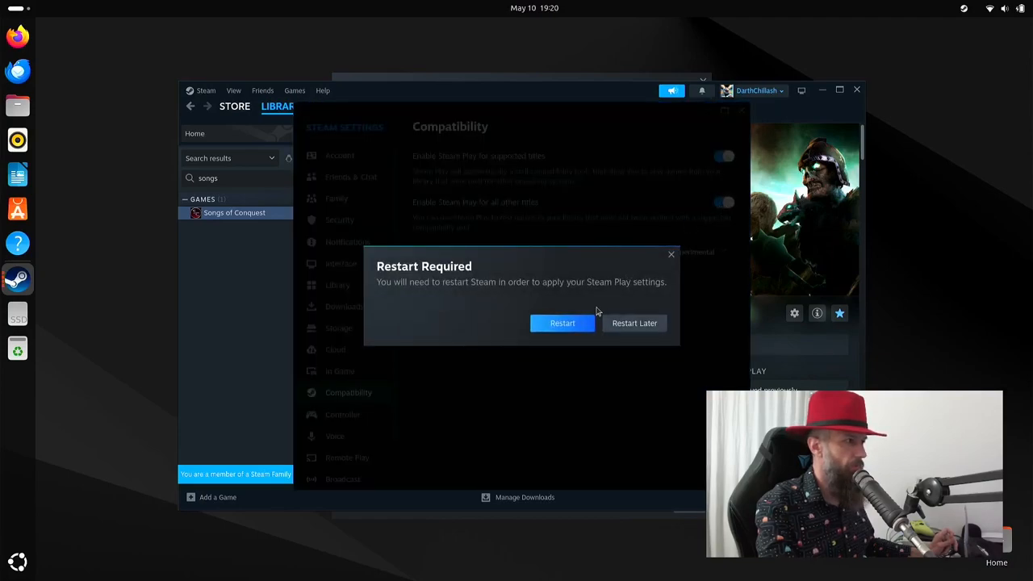
click(634, 322)
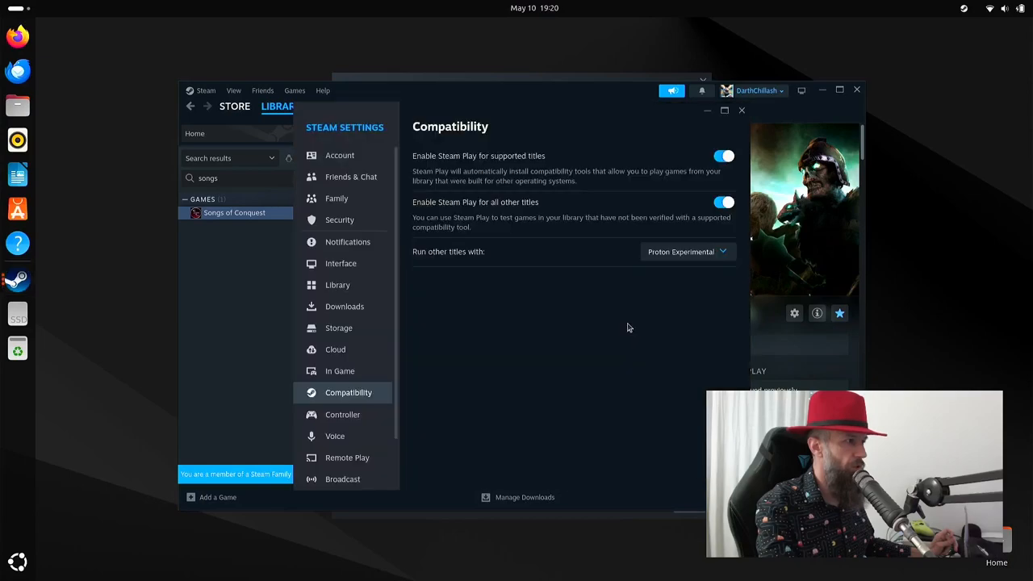
click(687, 250)
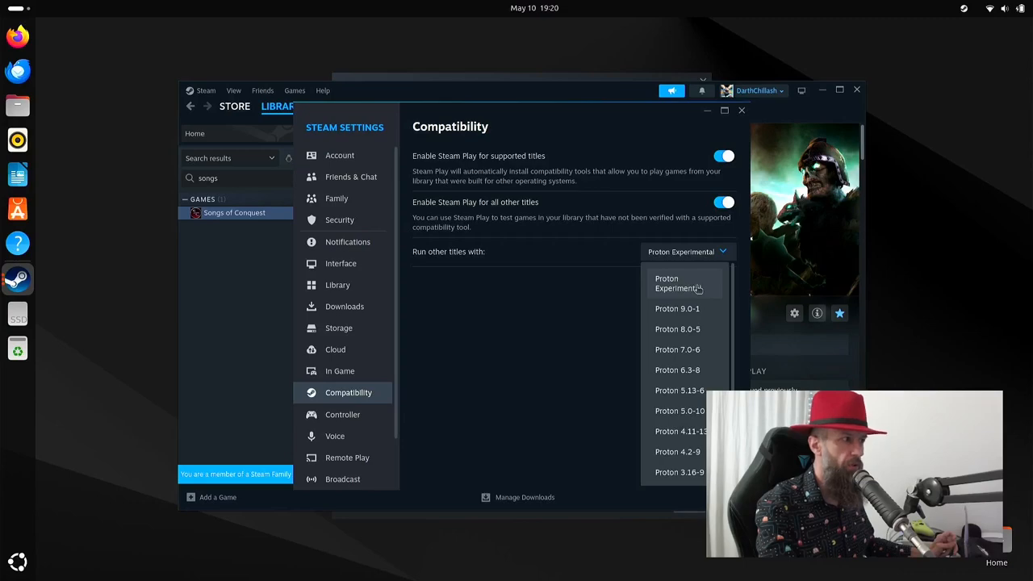
click(676, 308)
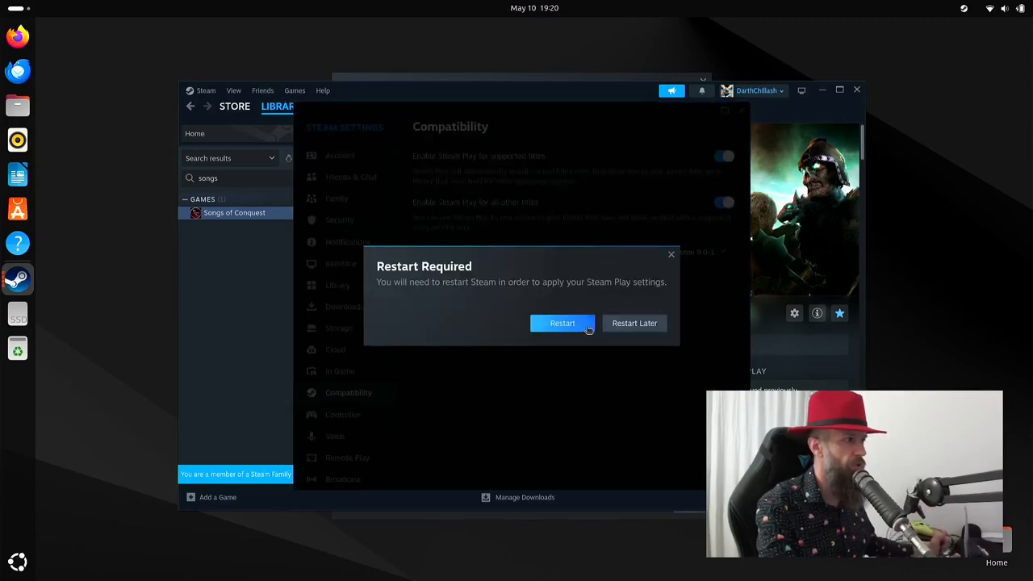
click(562, 323)
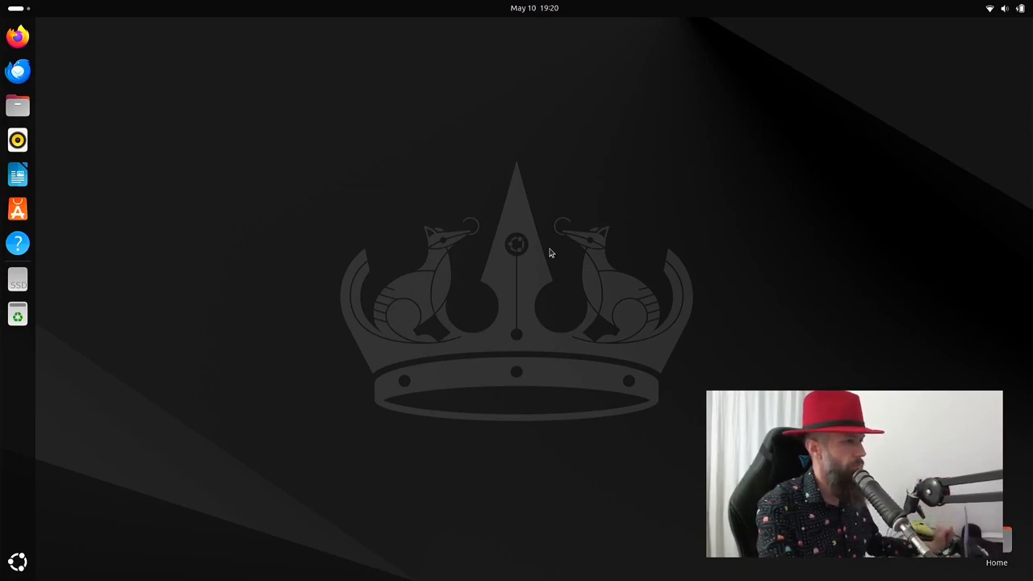
mouse_move(516, 211)
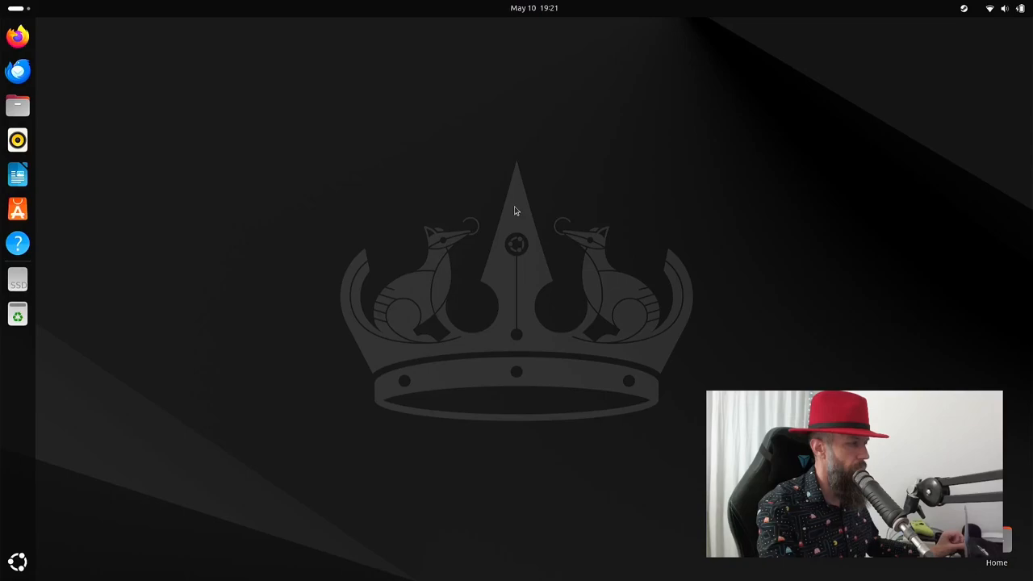
Relaunch Steam, find Songs of Conquest via 'son', and install it into /usr/lib/modules.
click(17, 278)
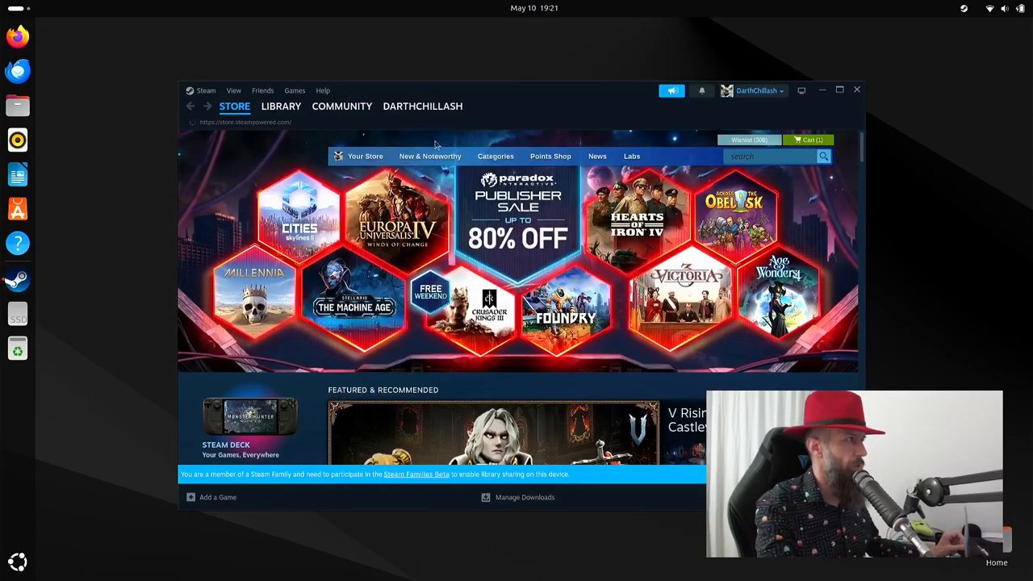
click(281, 106)
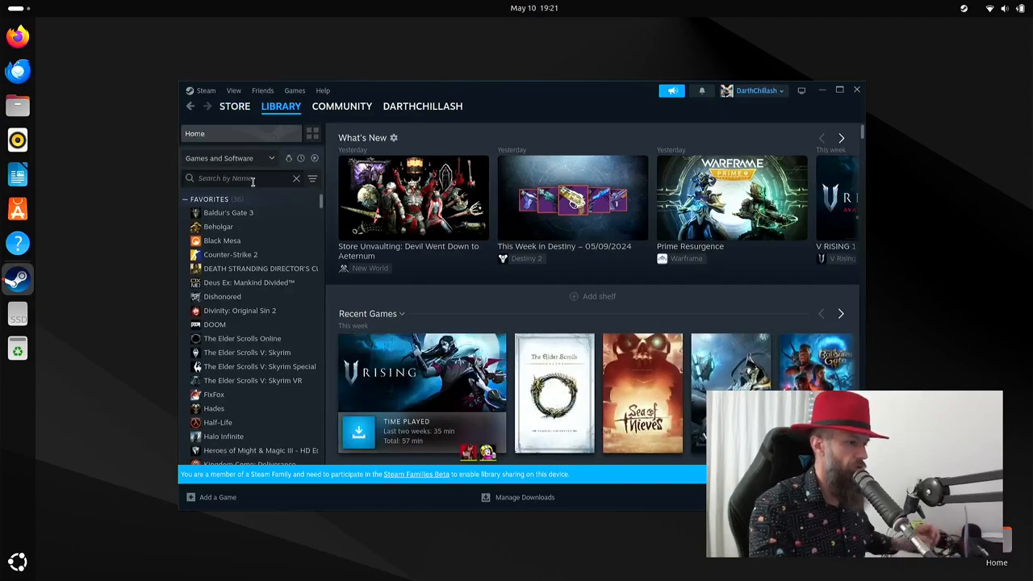
text(songs)
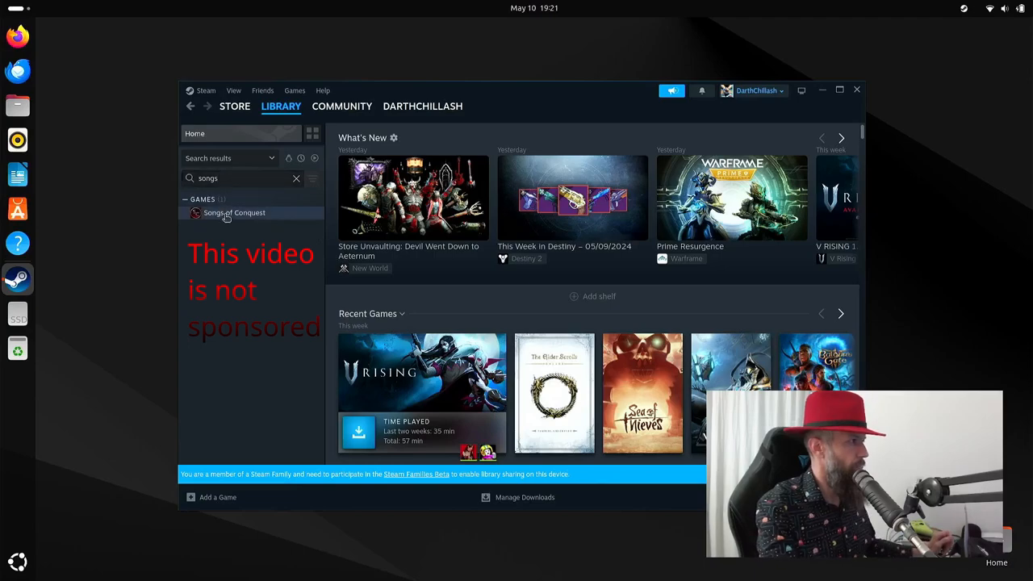
click(234, 212)
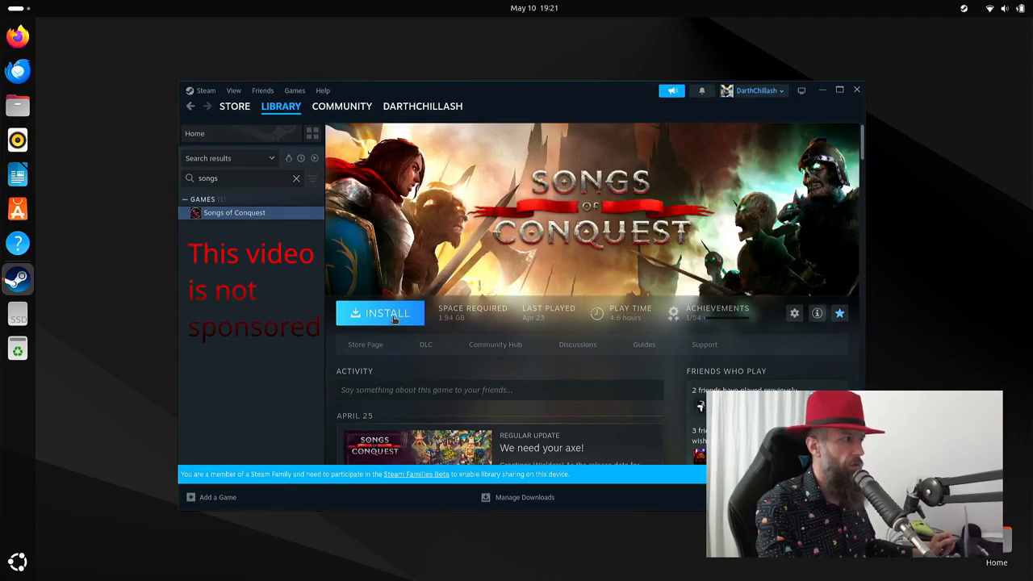
click(380, 313)
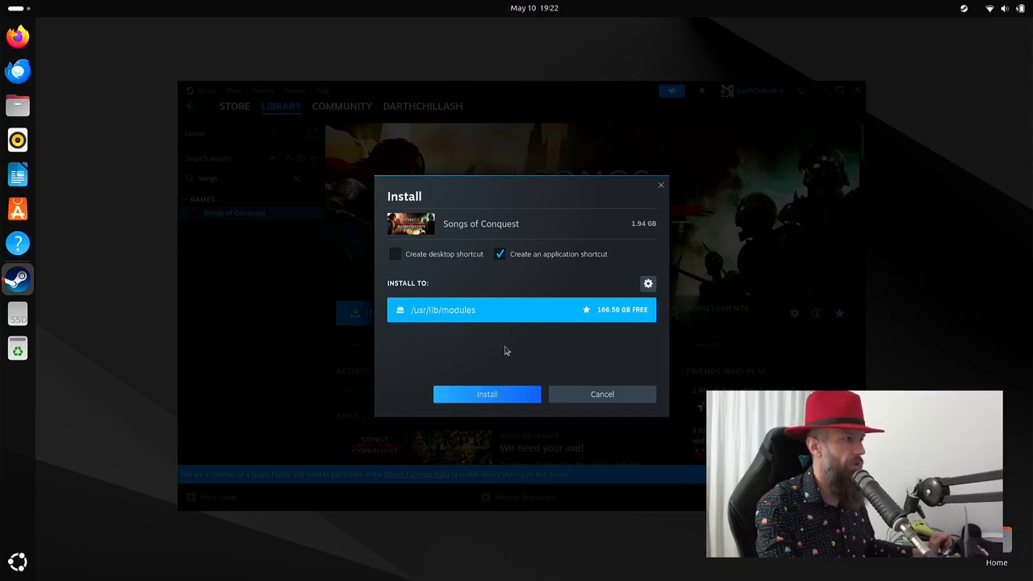
click(486, 394)
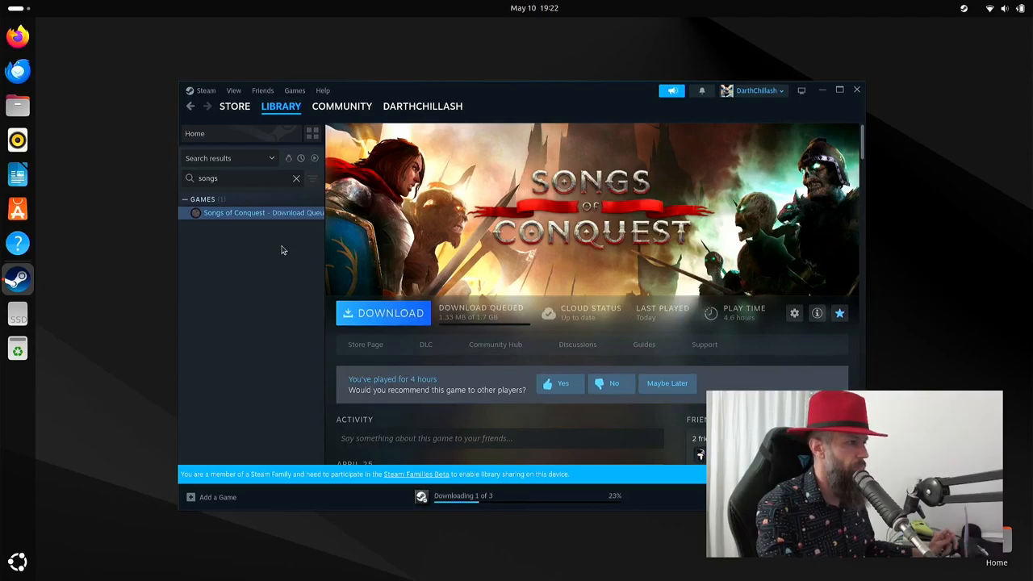
mouse_move(373, 286)
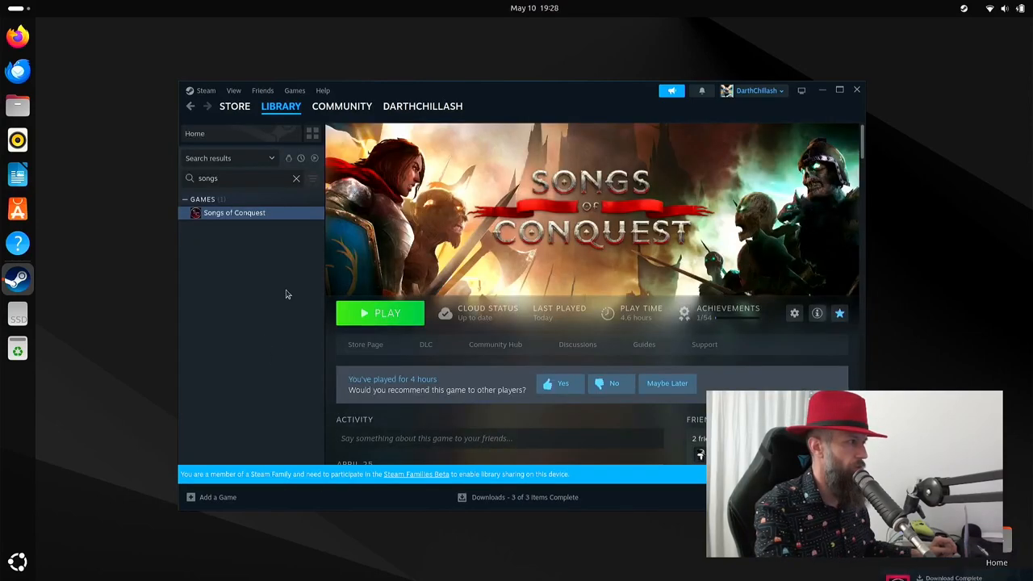
Press PLAY on the Songs of Conquest page to start the game.
click(380, 313)
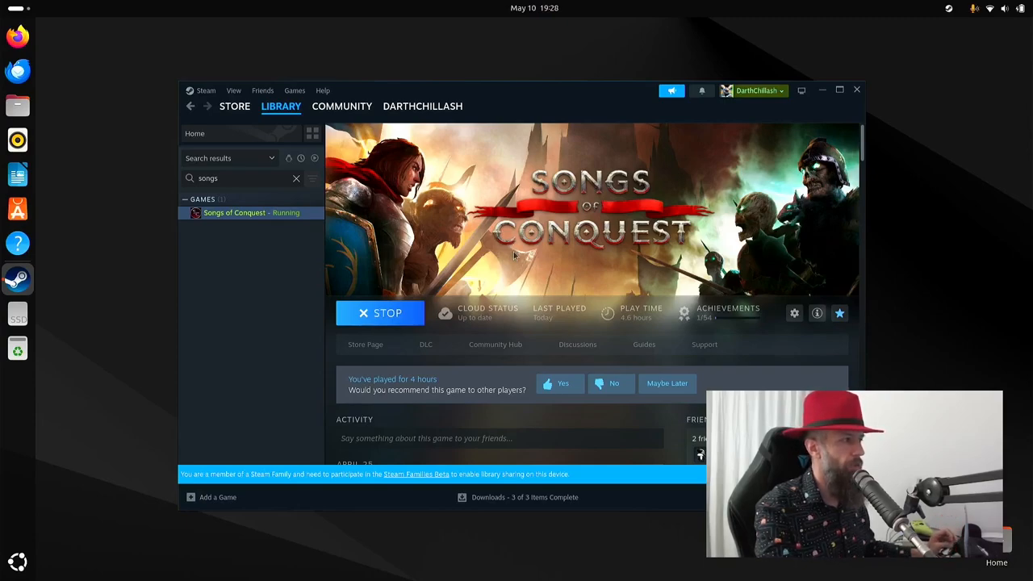
mouse_move(511, 263)
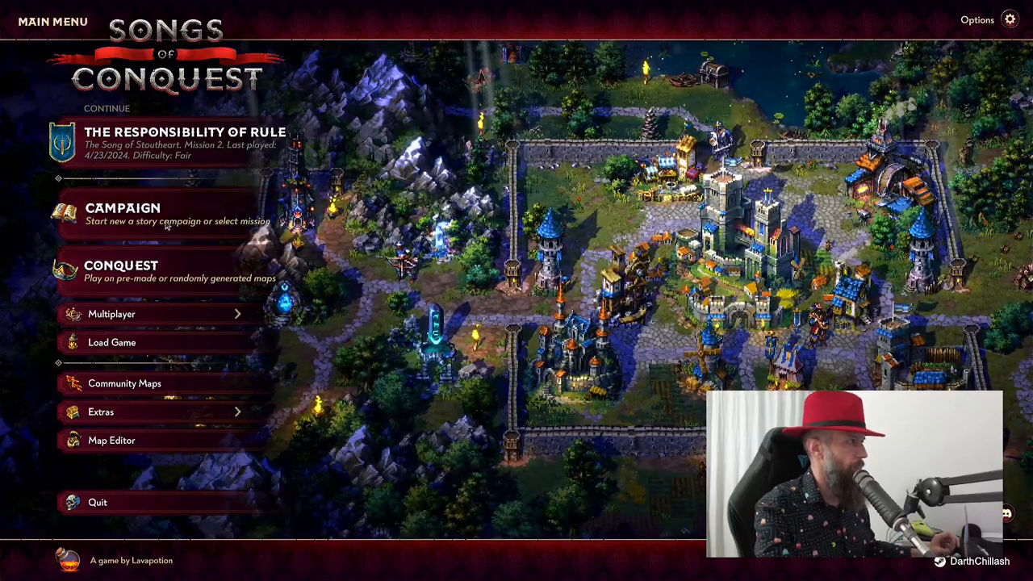
Start The Song of Stoutheart mission 'The Responsibility of Rule' and dismiss the movement tutorial.
click(122, 208)
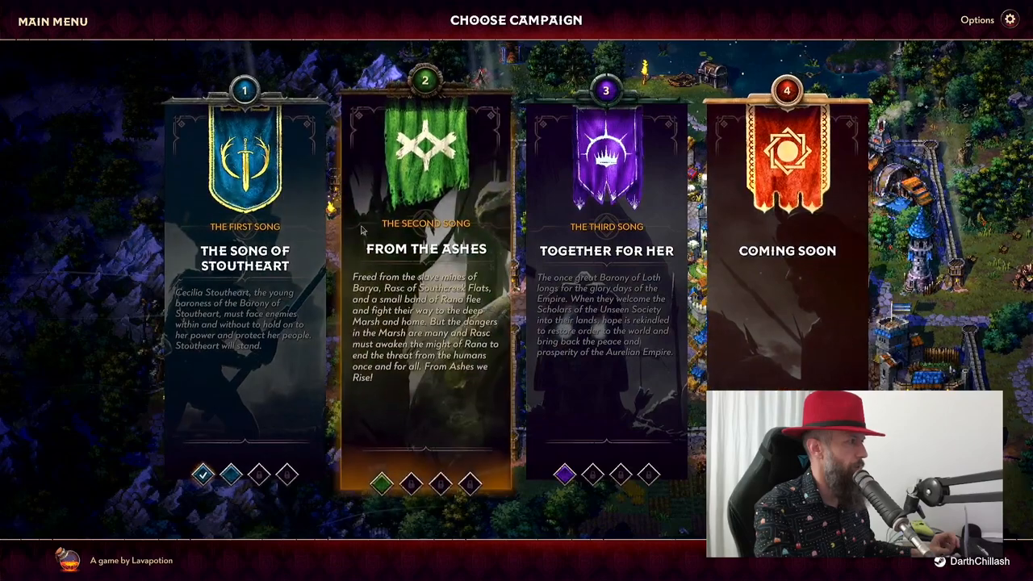
click(431, 249)
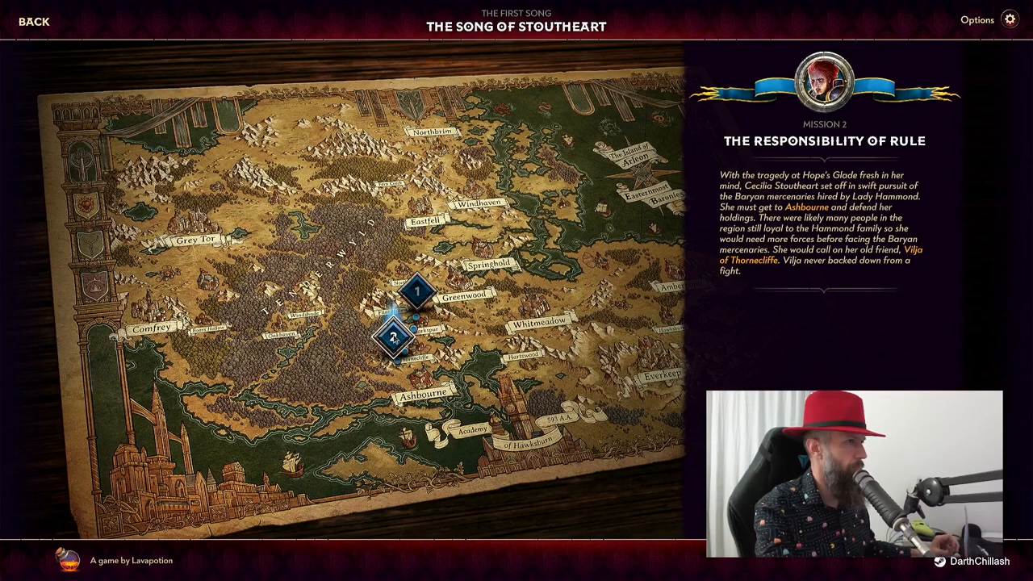
click(389, 340)
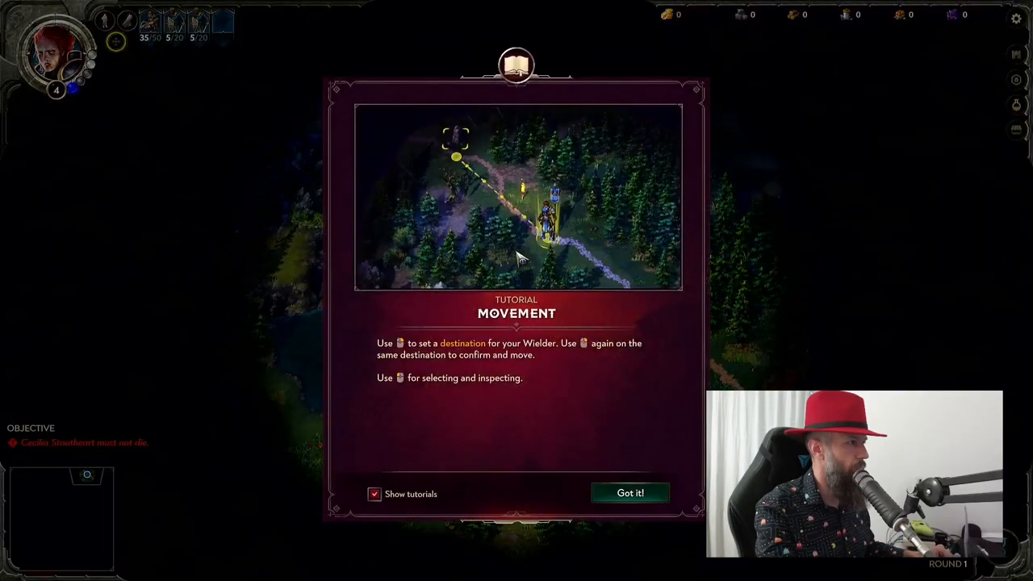
click(629, 492)
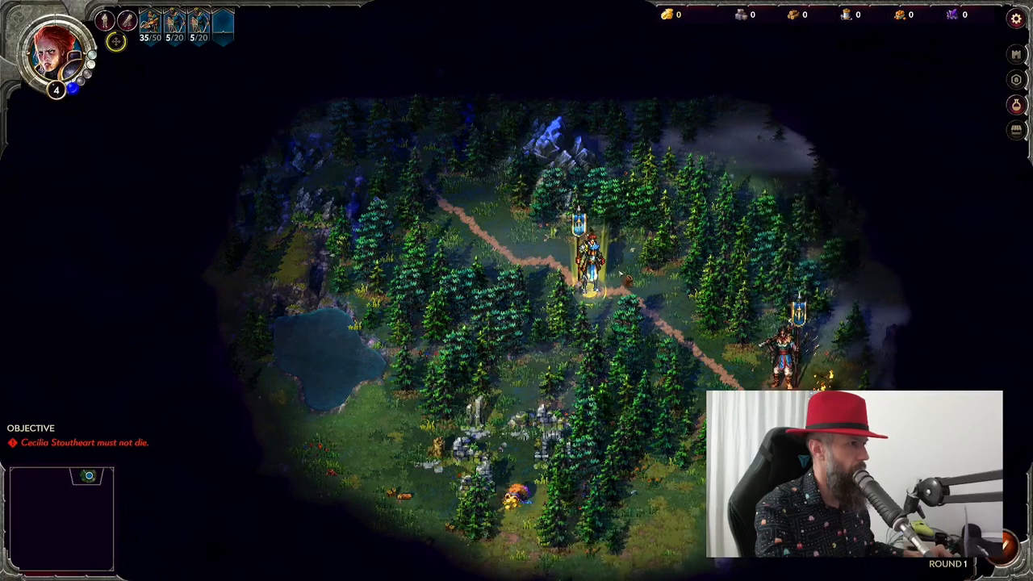
mouse_move(795, 338)
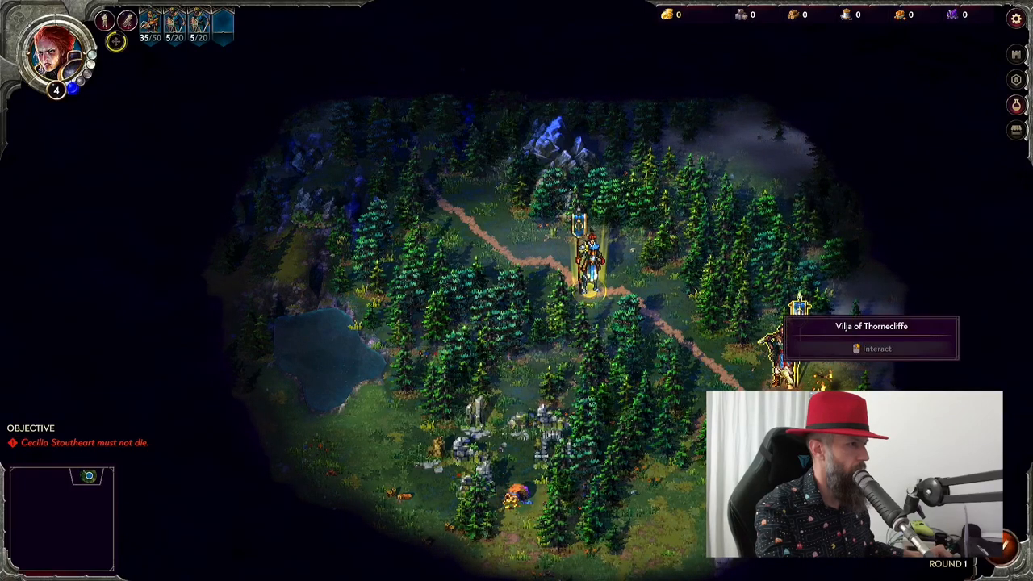